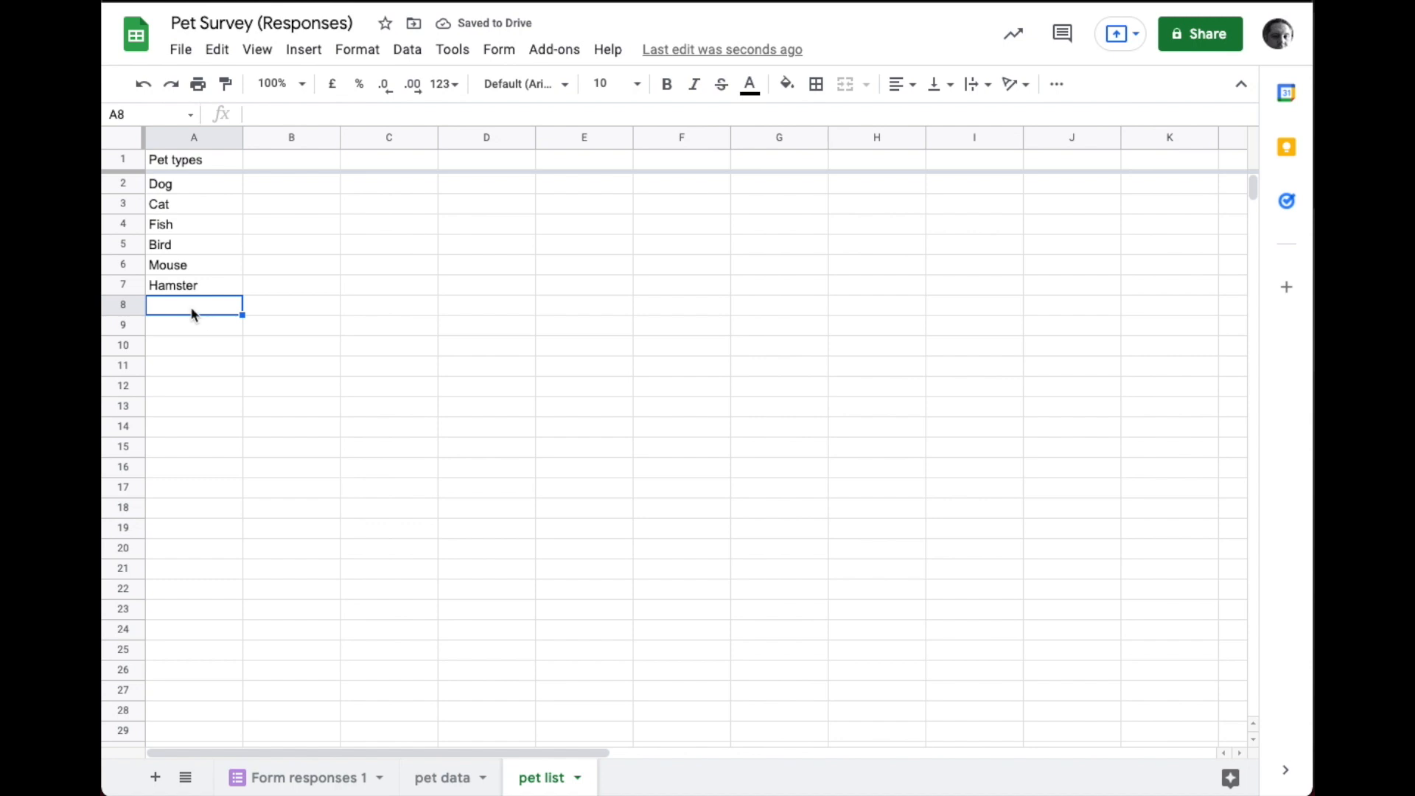
pyautogui.moveTo(183, 310)
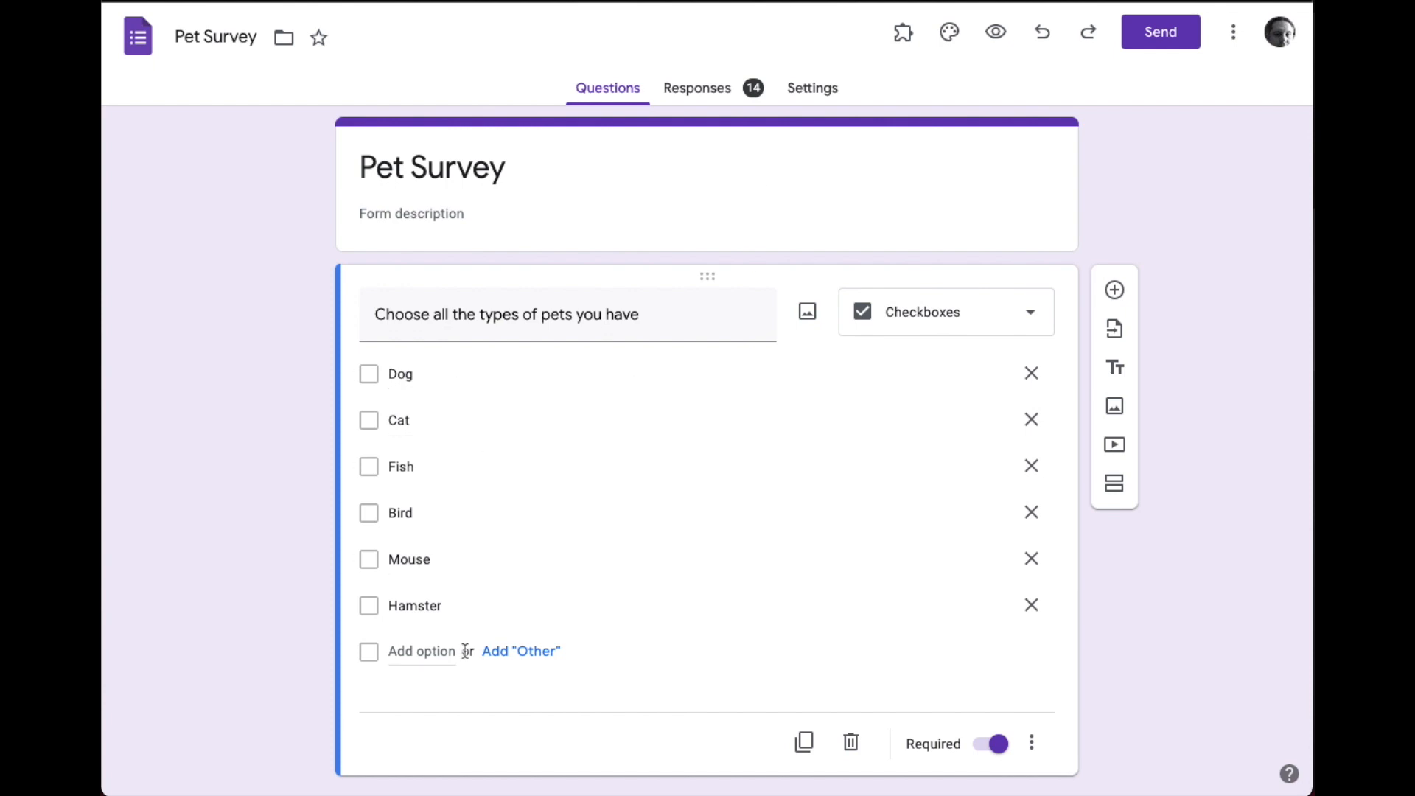
pyautogui.moveTo(842, 119)
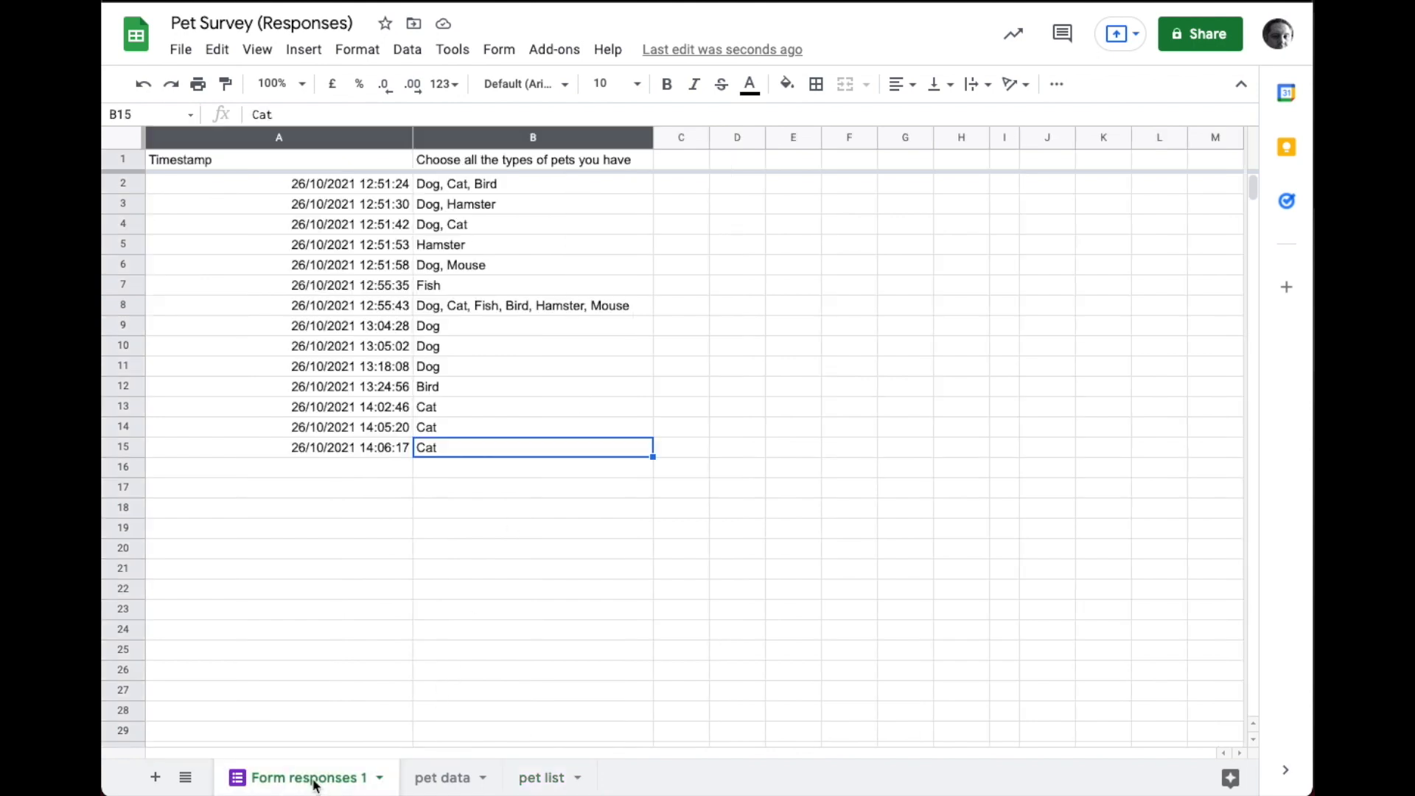
pyautogui.moveTo(439, 195)
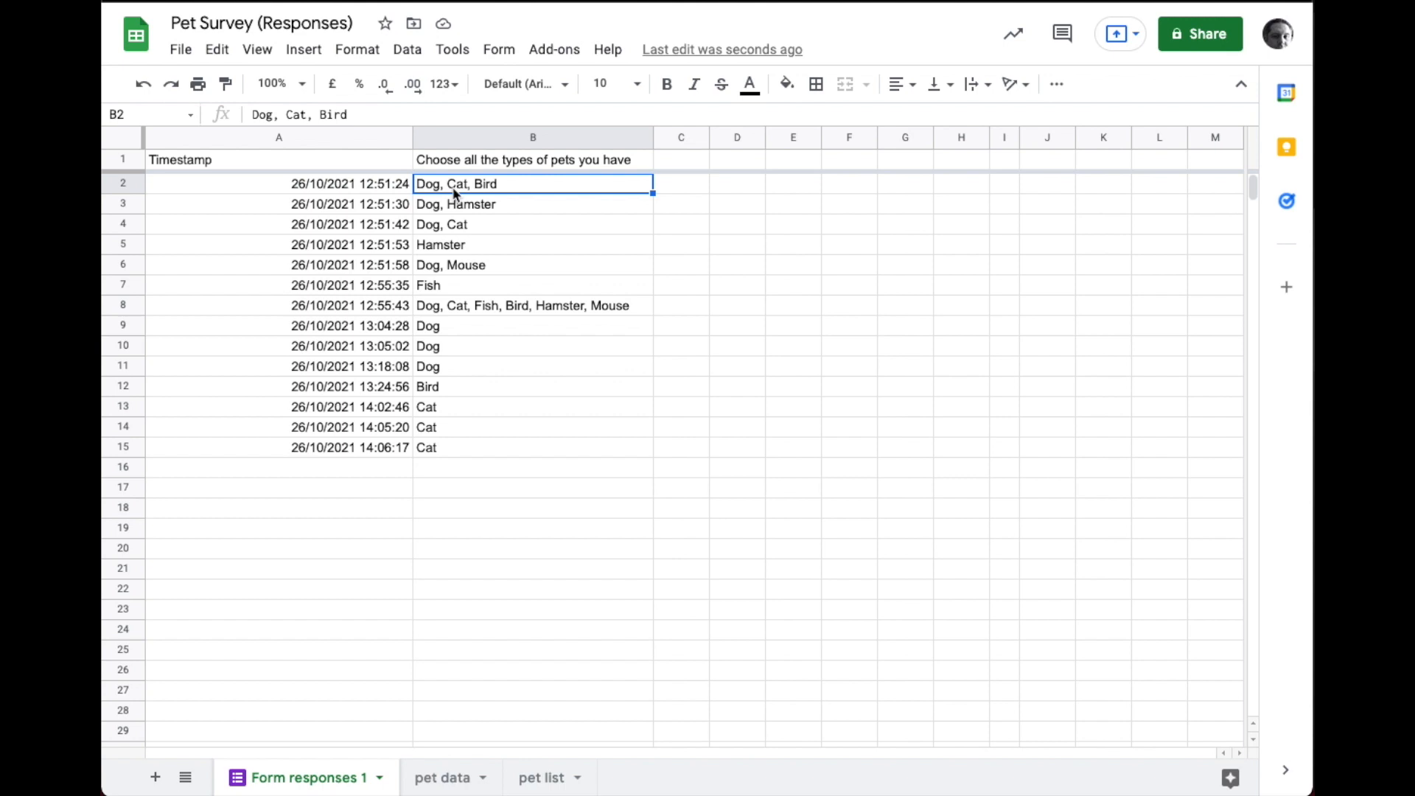
pyautogui.moveTo(476, 191)
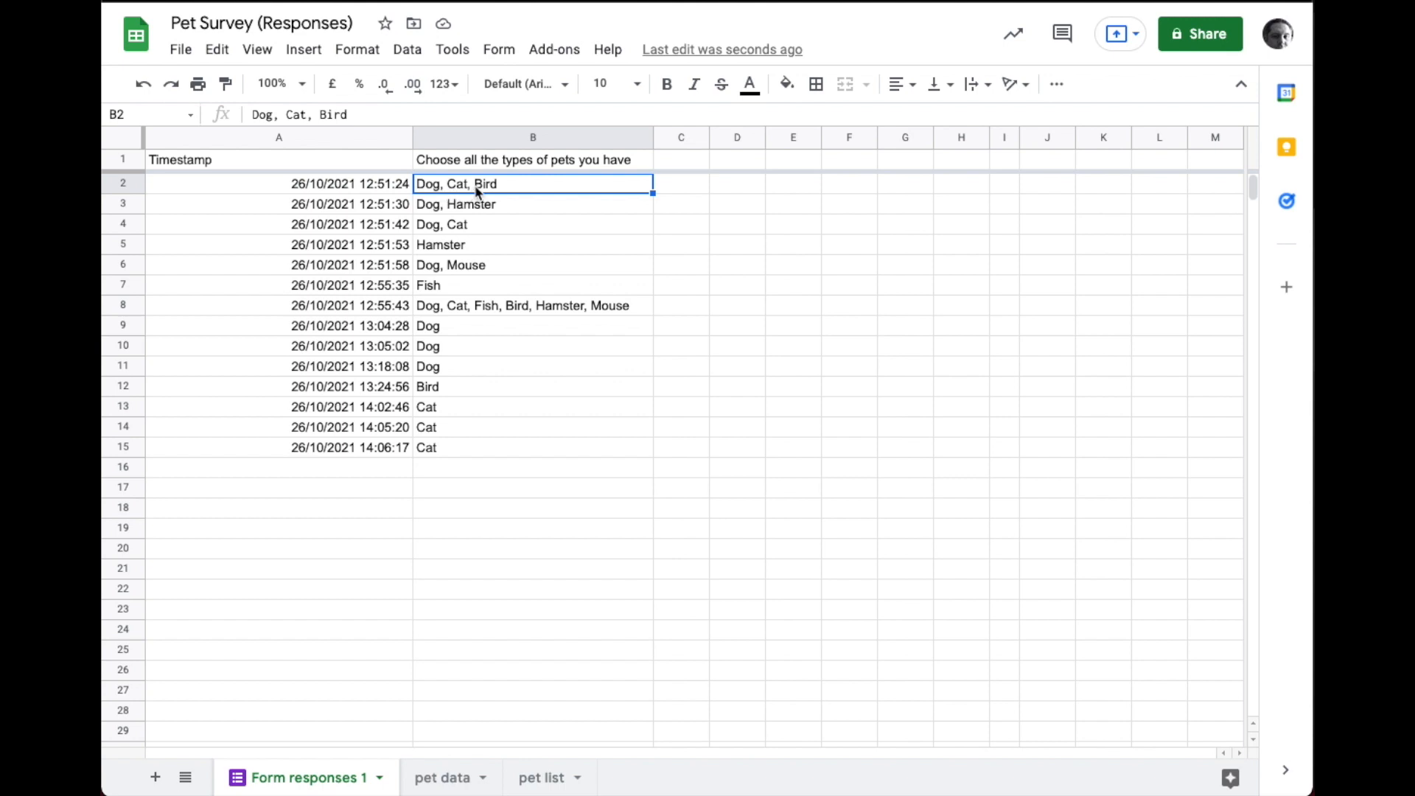
pyautogui.moveTo(473, 717)
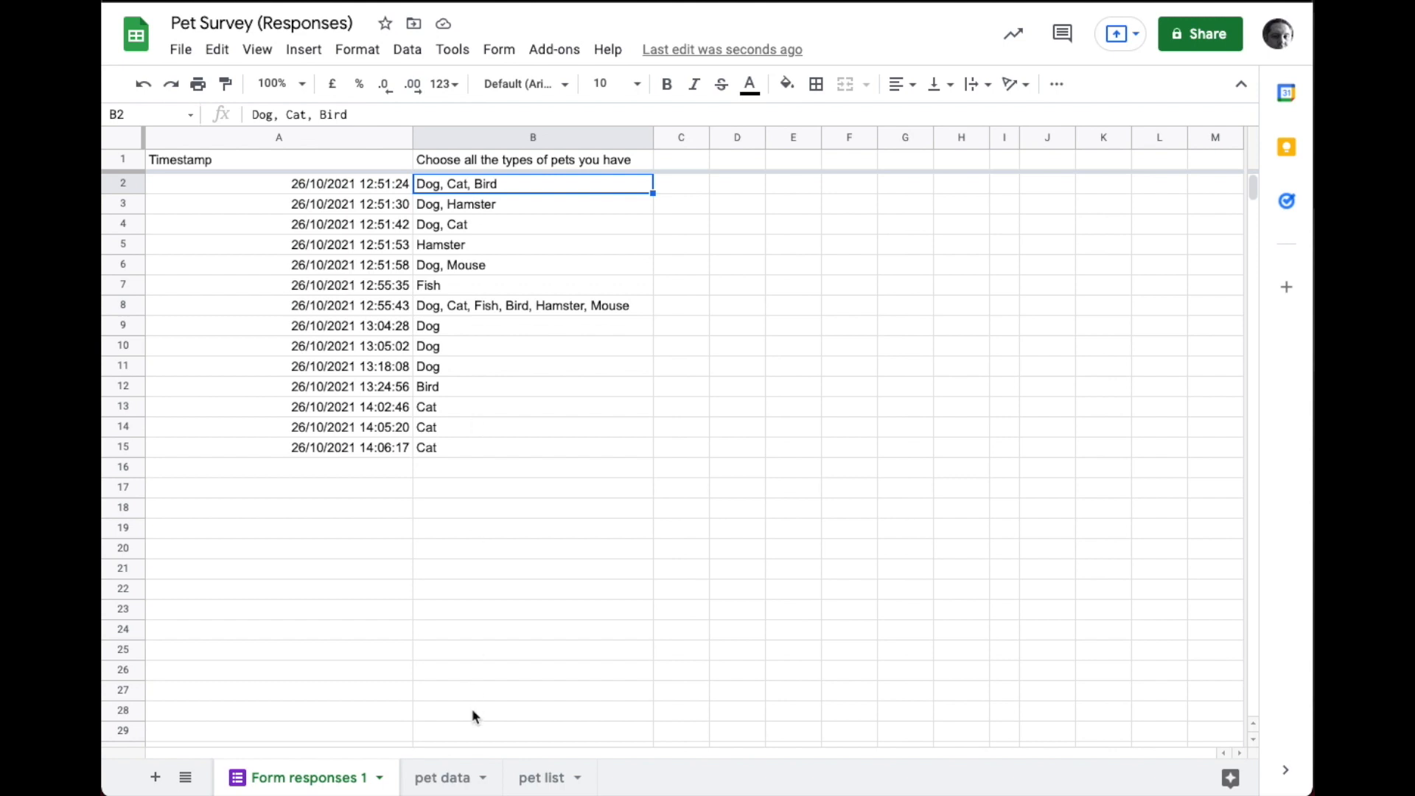
pyautogui.moveTo(454, 781)
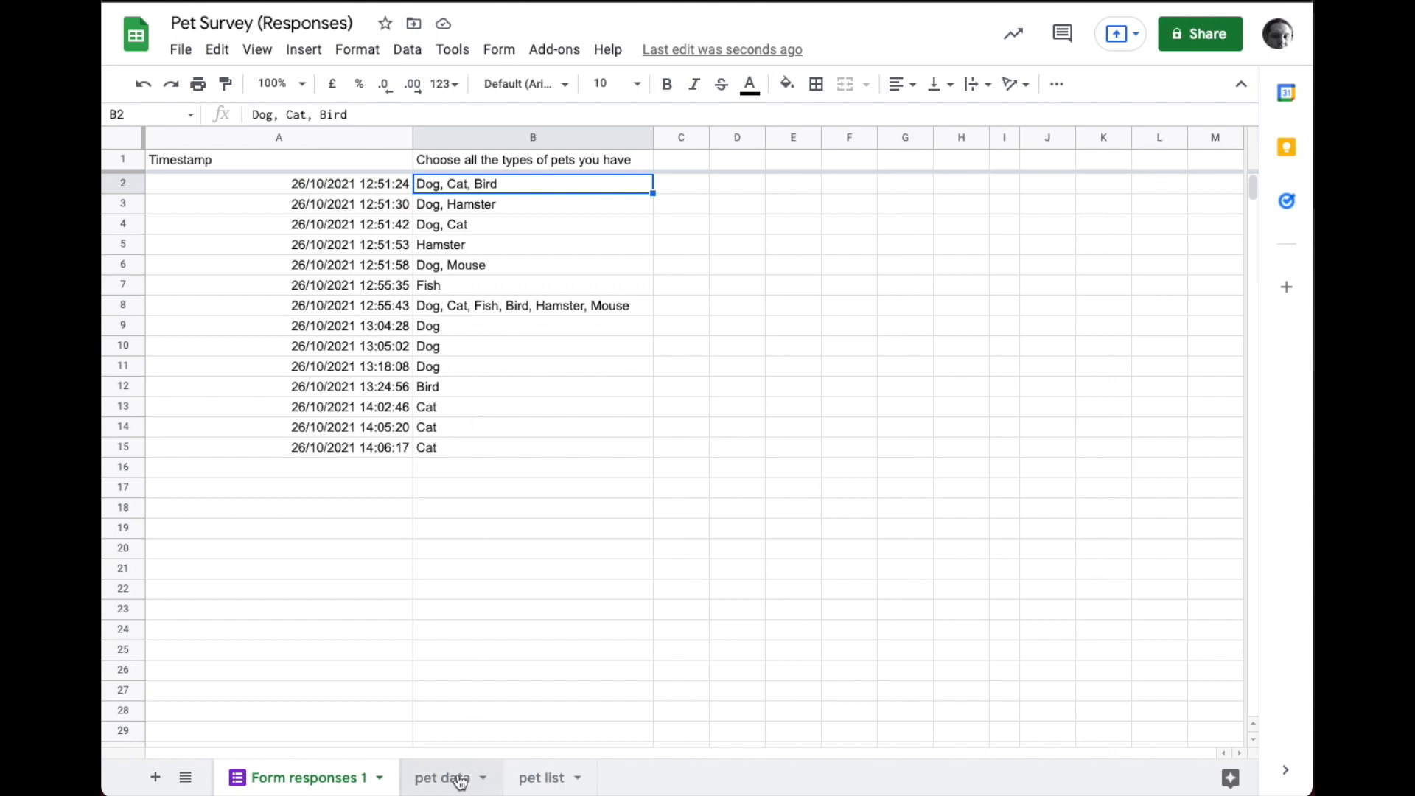
pyautogui.moveTo(441, 331)
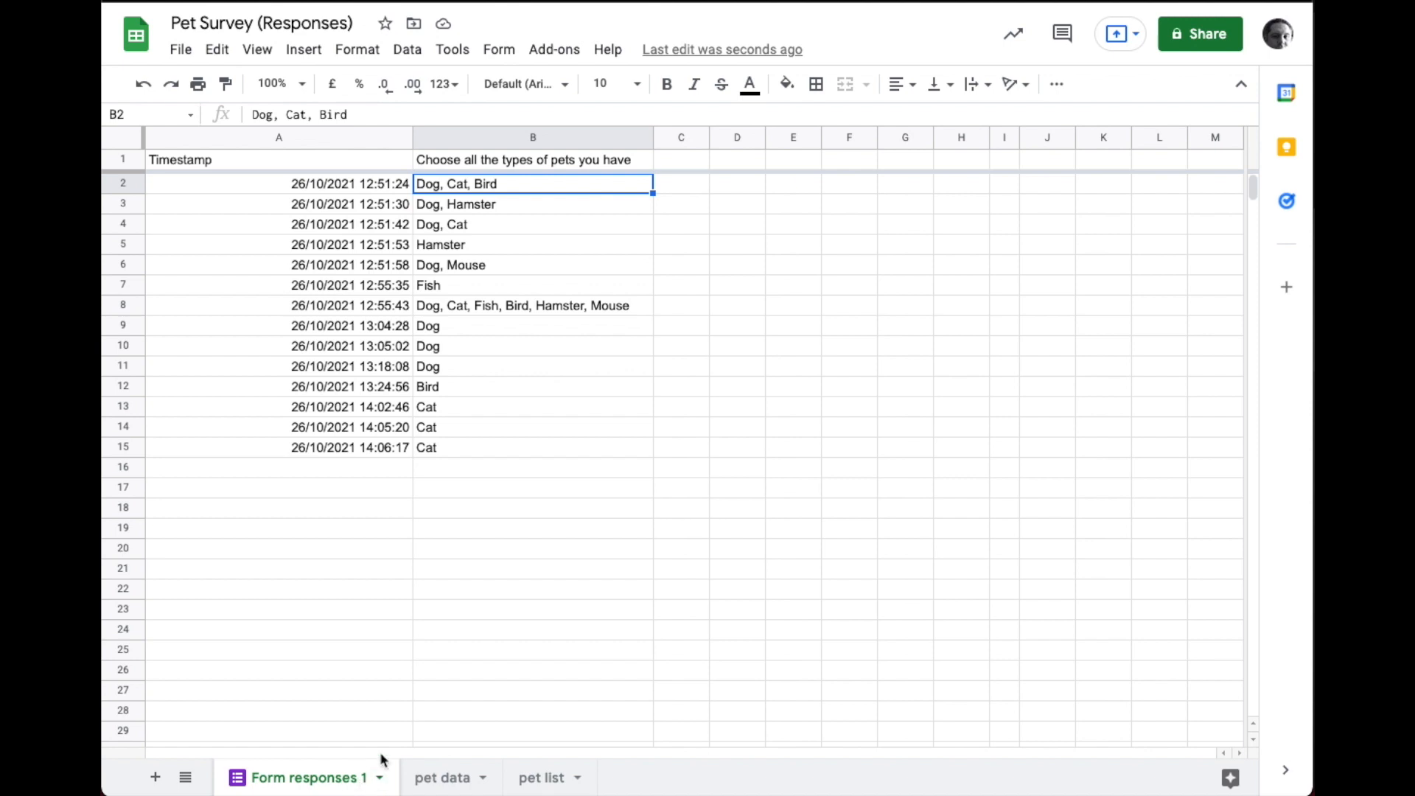
pyautogui.moveTo(442, 777)
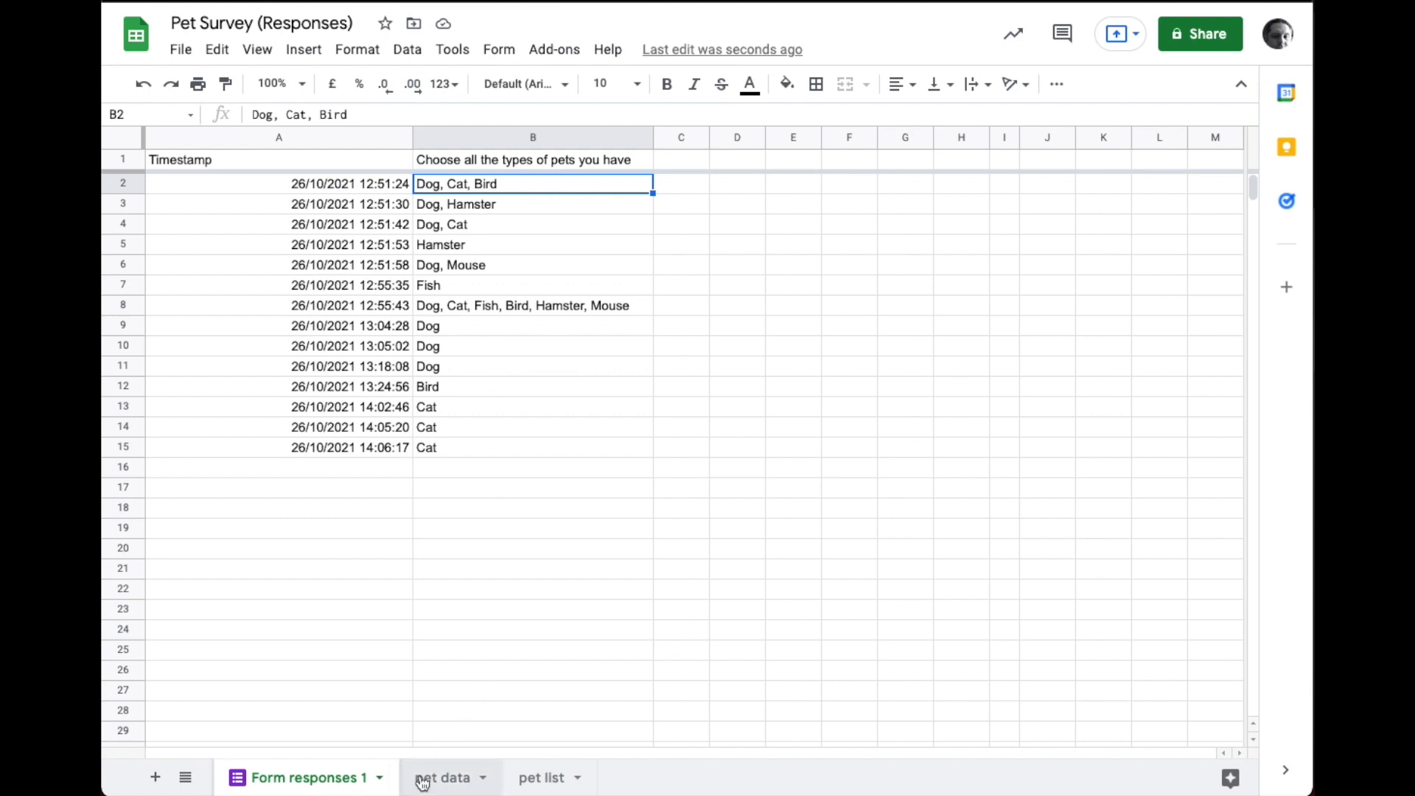
# Step: Enter =QUERY('Form responses 1'!A:B, "SELECT A,B") in A1 of the pet data sheet
pyautogui.click(443, 777)
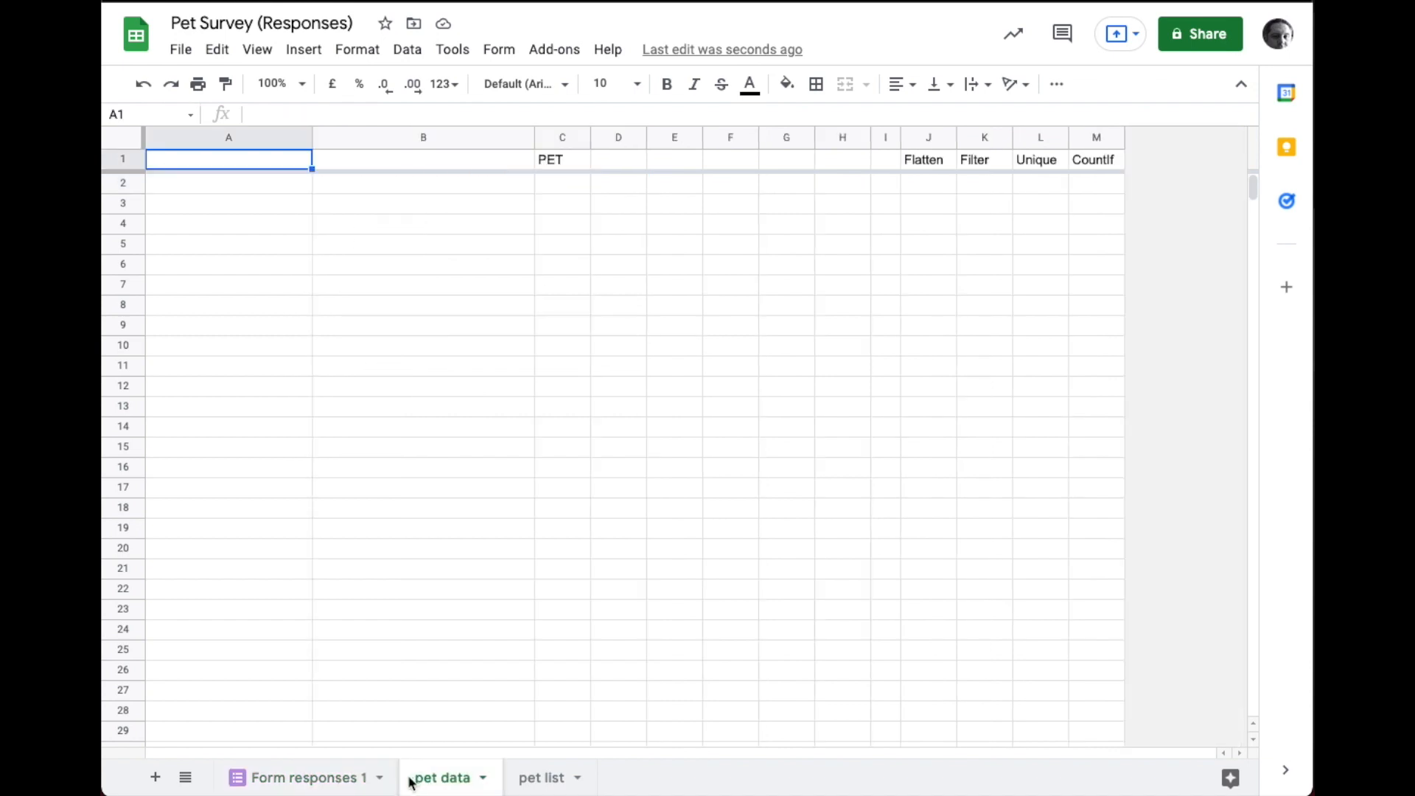
pyautogui.moveTo(183, 182)
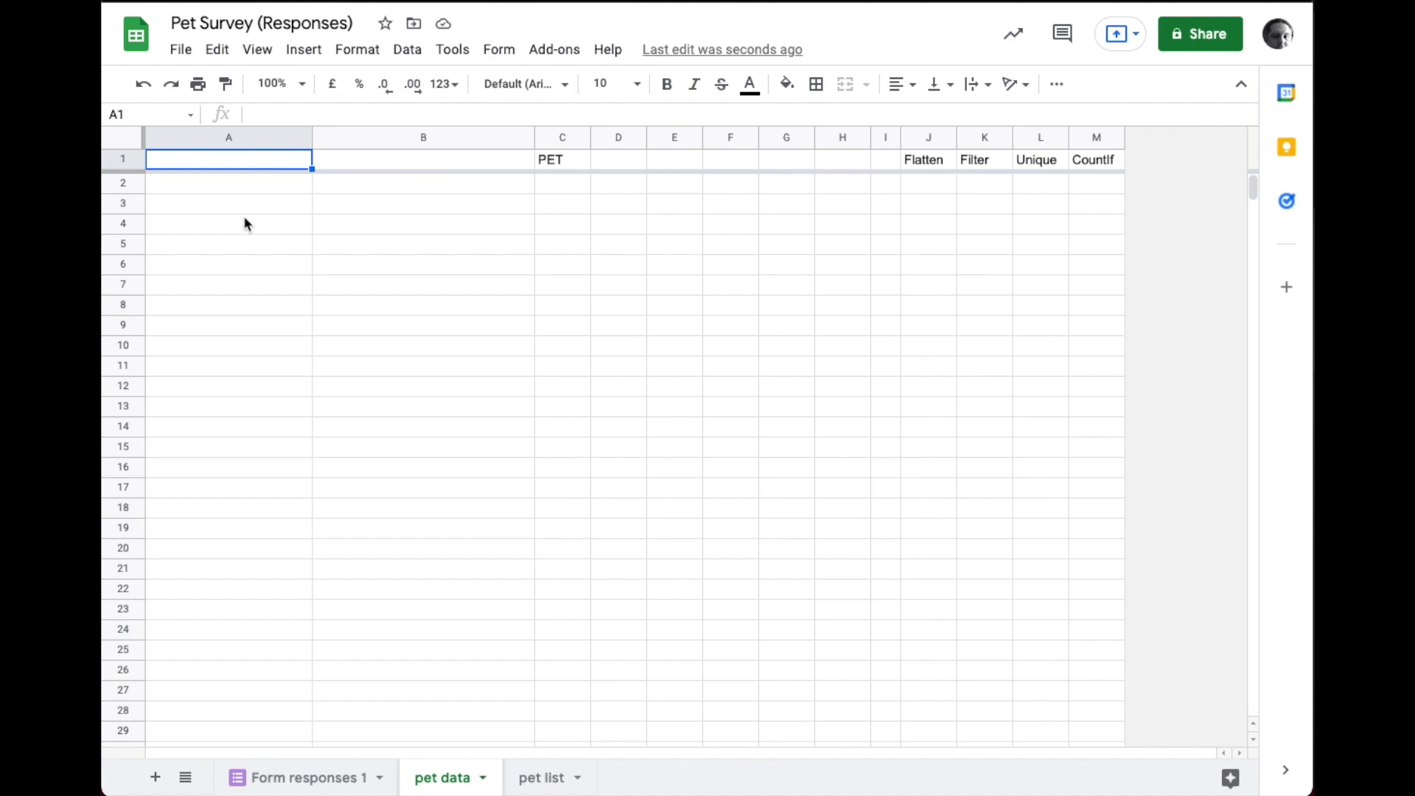
pyautogui.moveTo(224, 165)
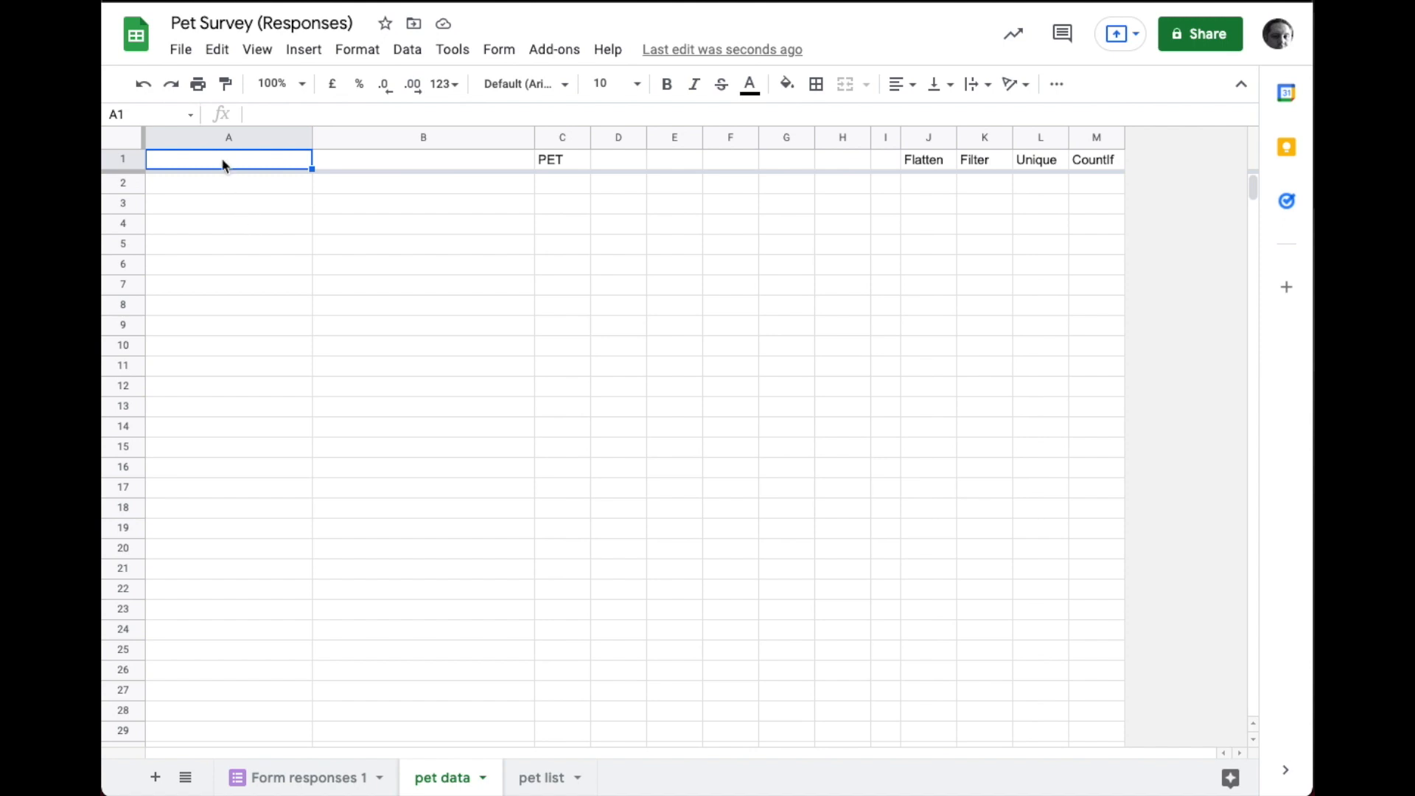
pyautogui.write('=')
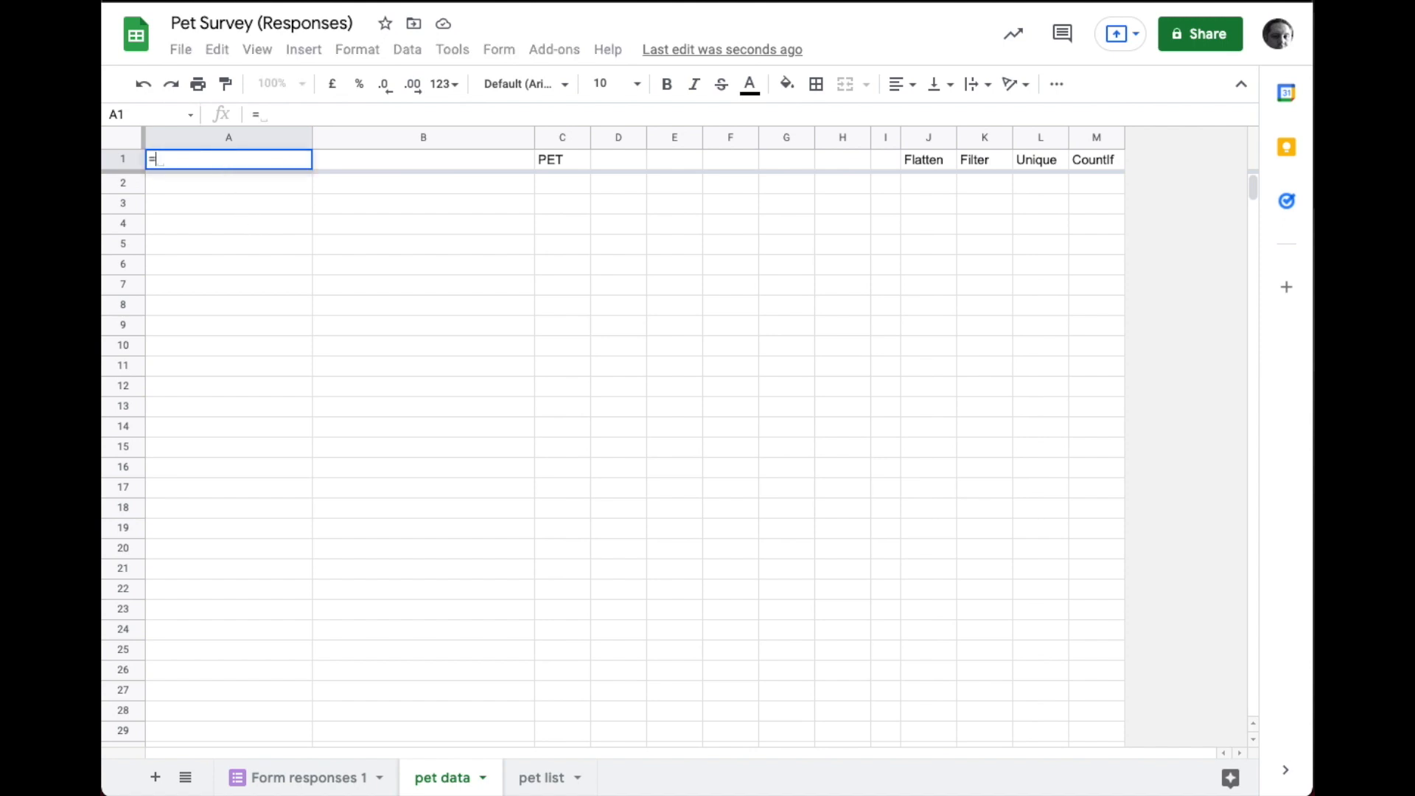
pyautogui.write('QUERY')
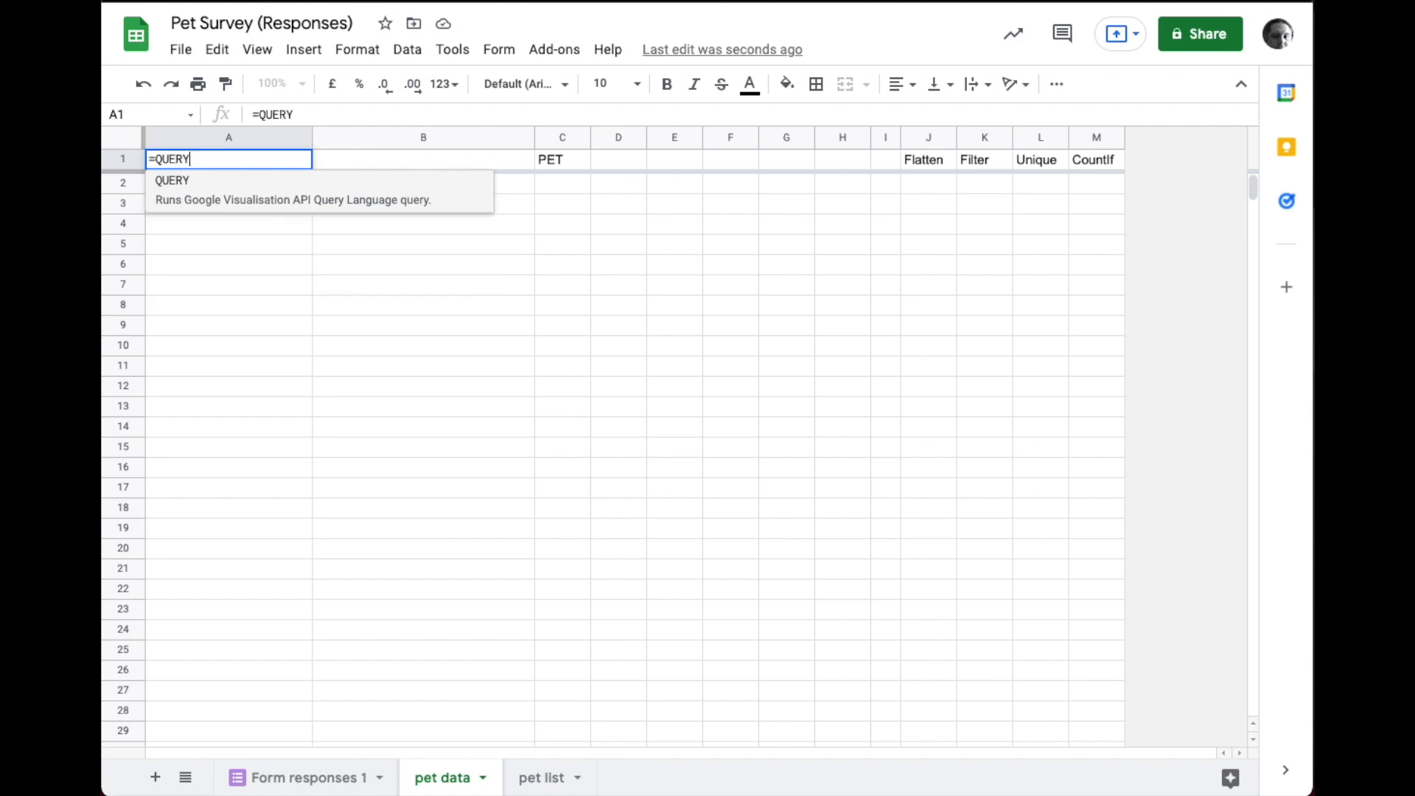
pyautogui.write('(')
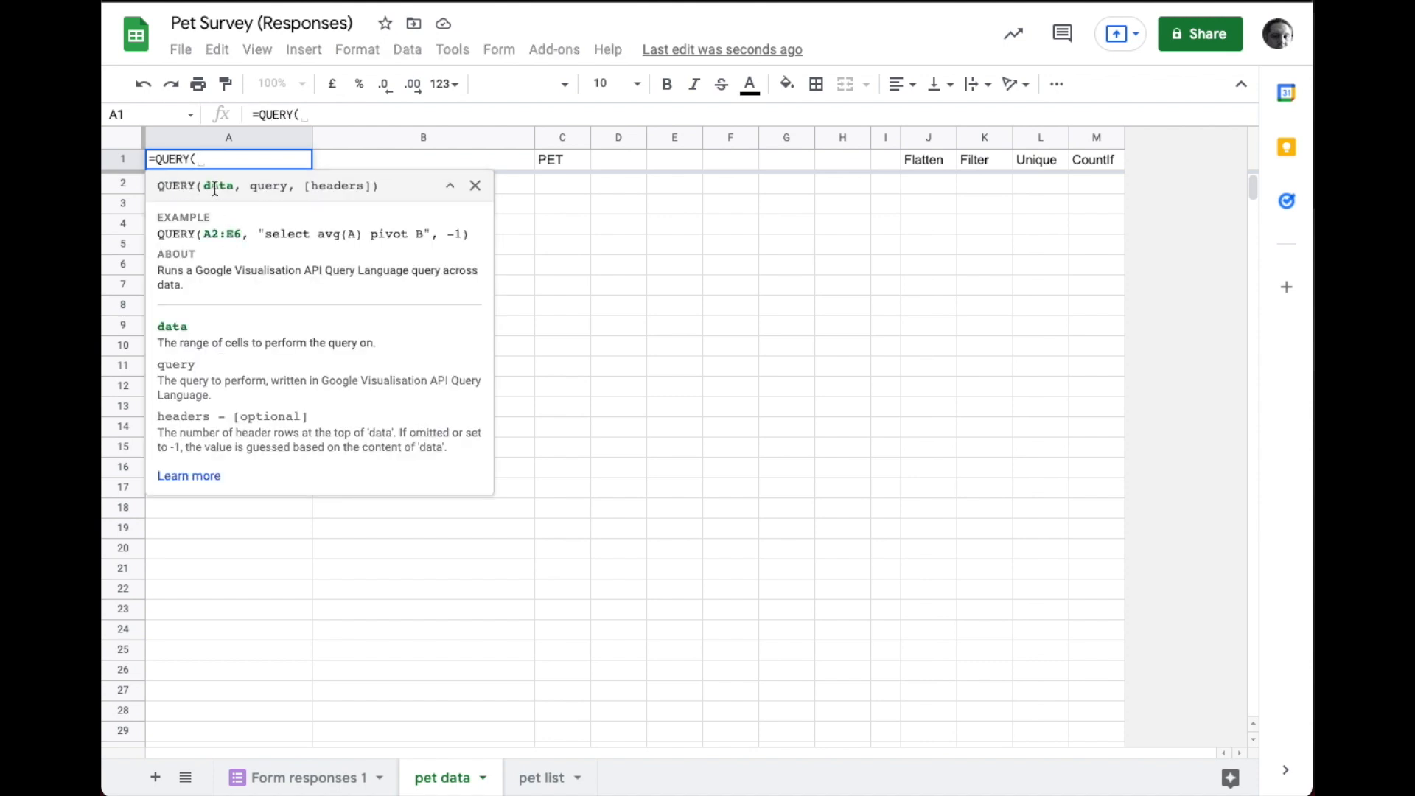
pyautogui.click(304, 777)
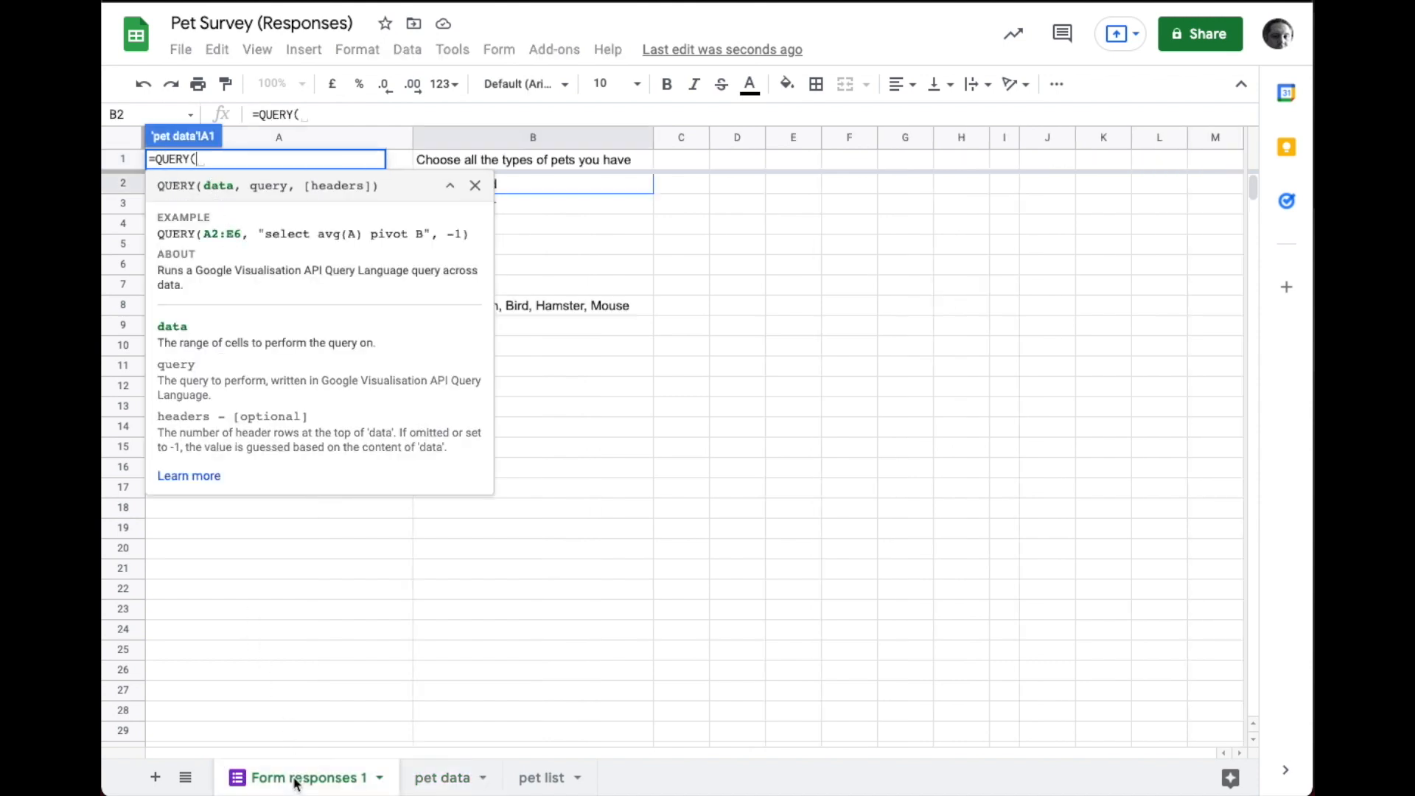
pyautogui.write("'Form responses 1'!A:B")
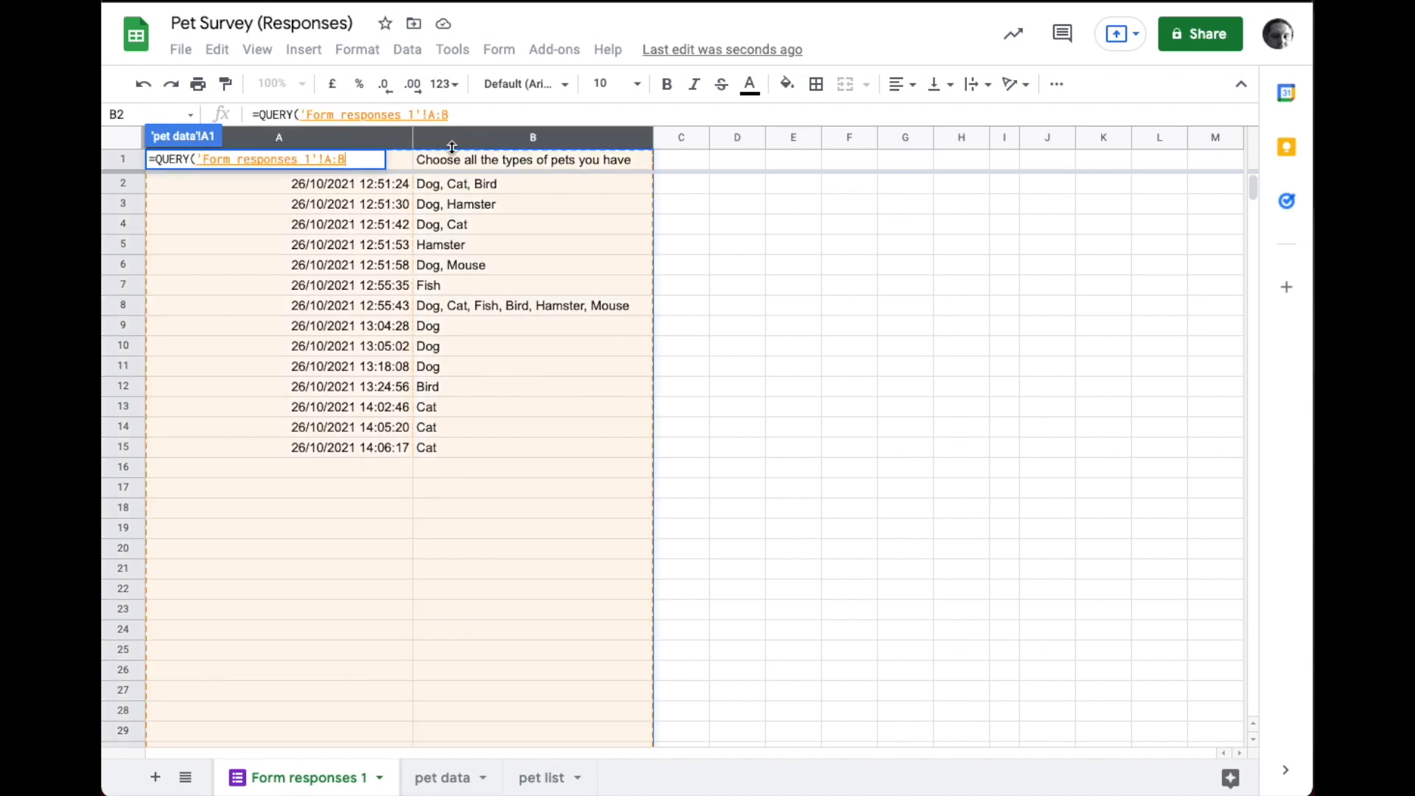
pyautogui.click(441, 777)
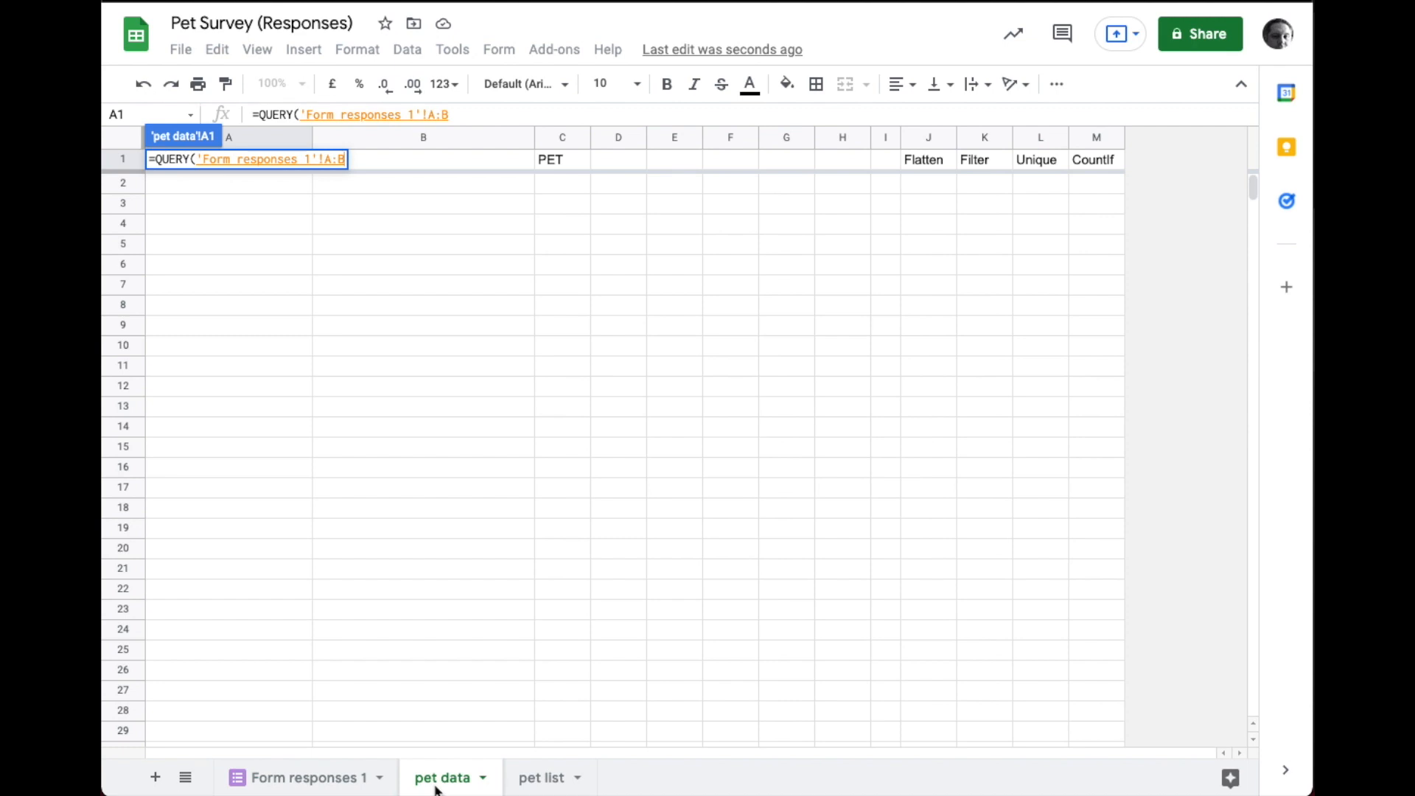
pyautogui.moveTo(460, 252)
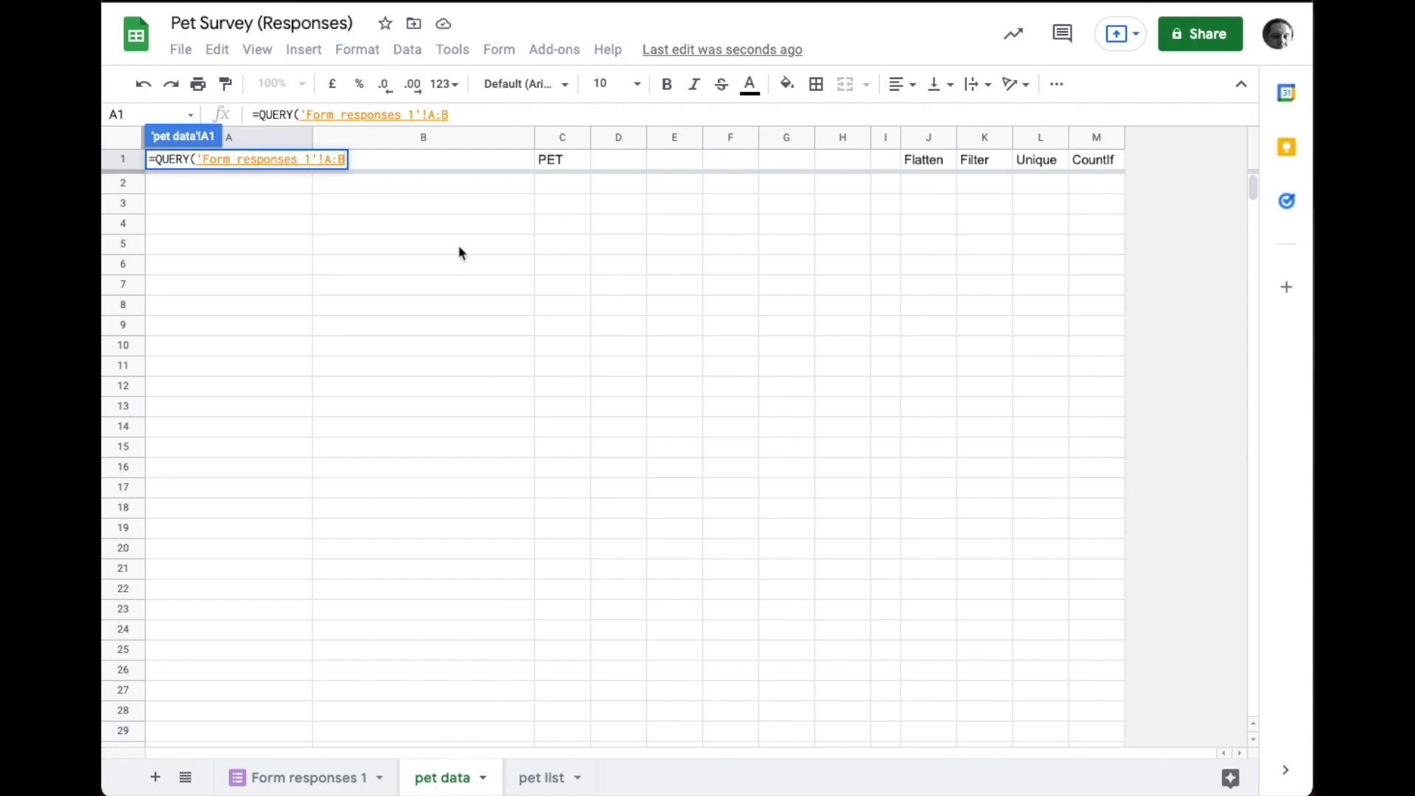
pyautogui.write(',')
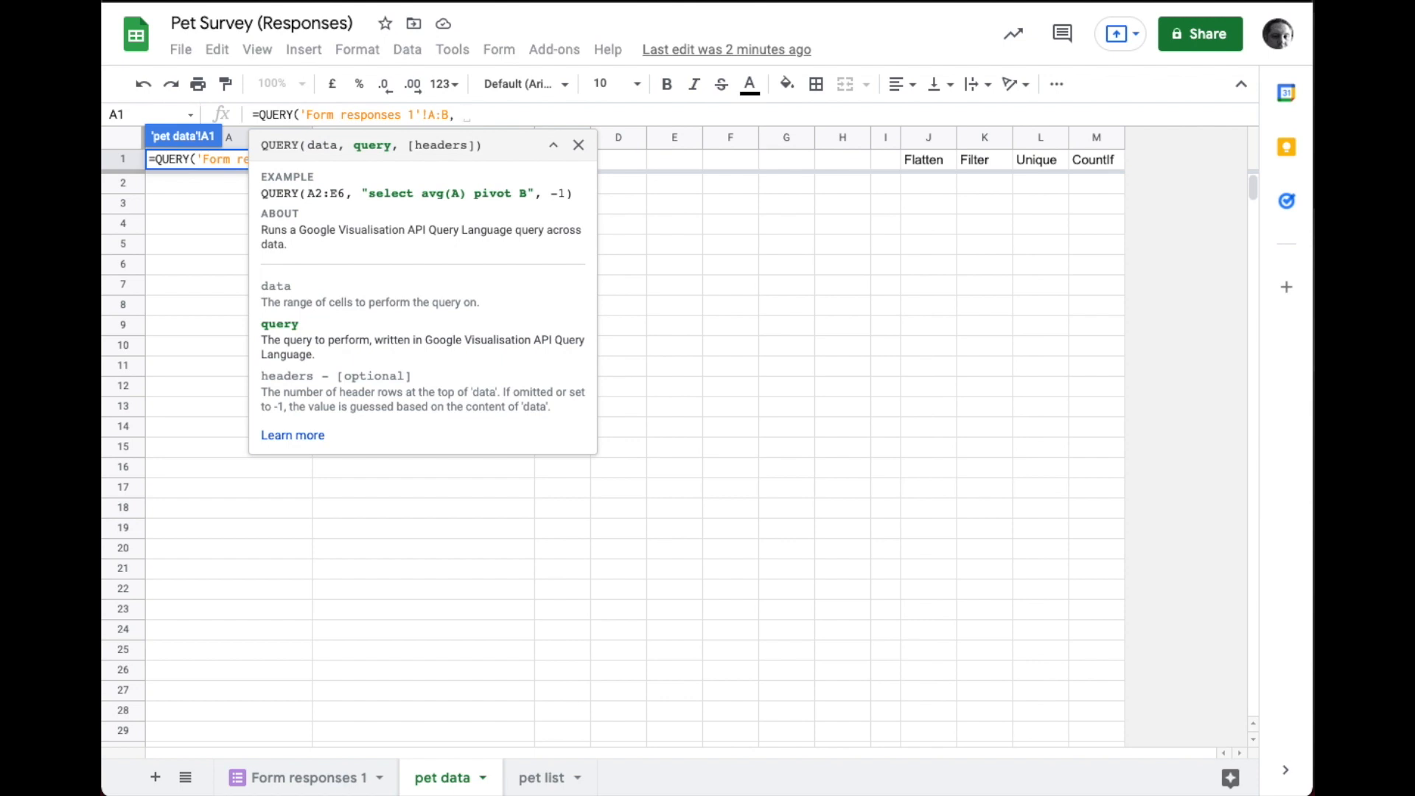
pyautogui.write('"SELECT A,')
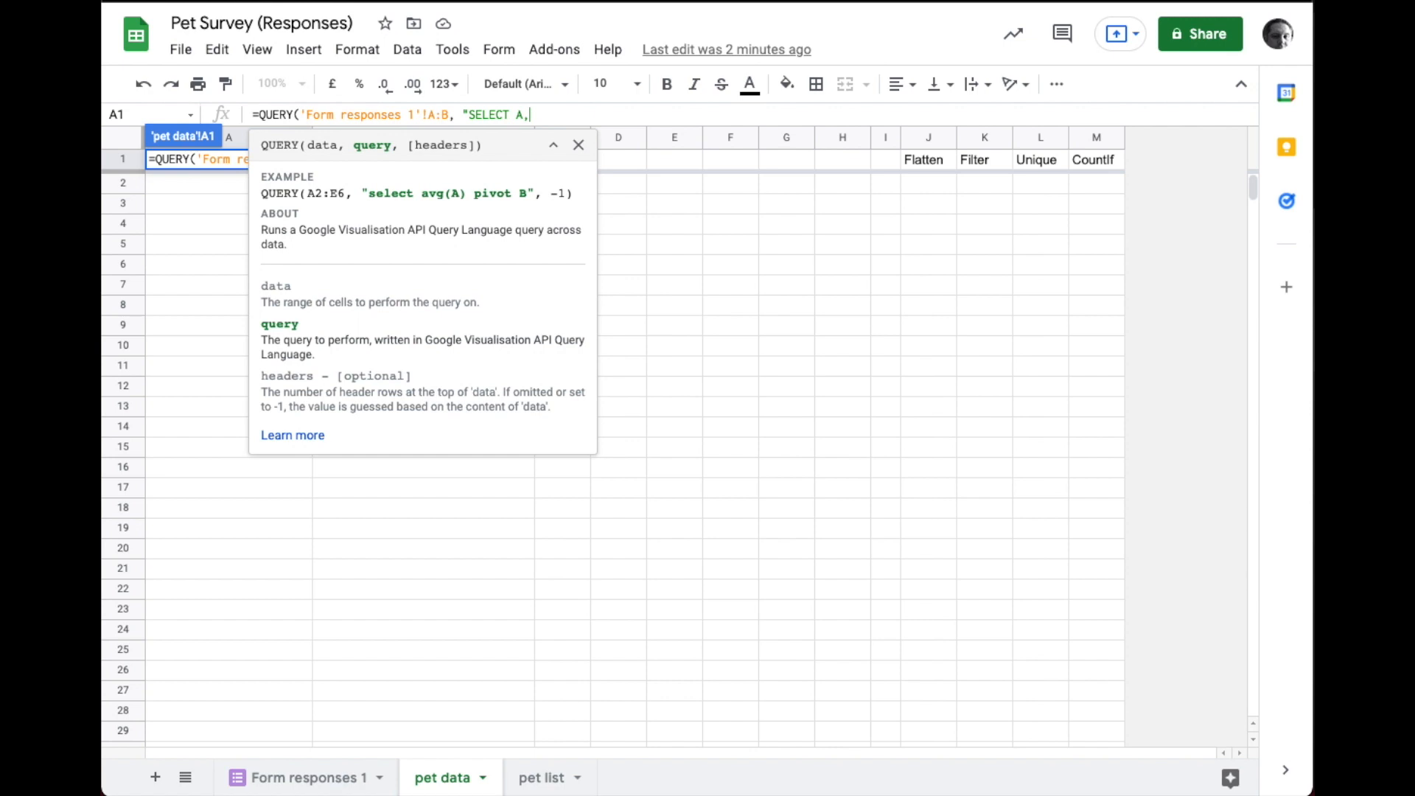
pyautogui.write('B")')
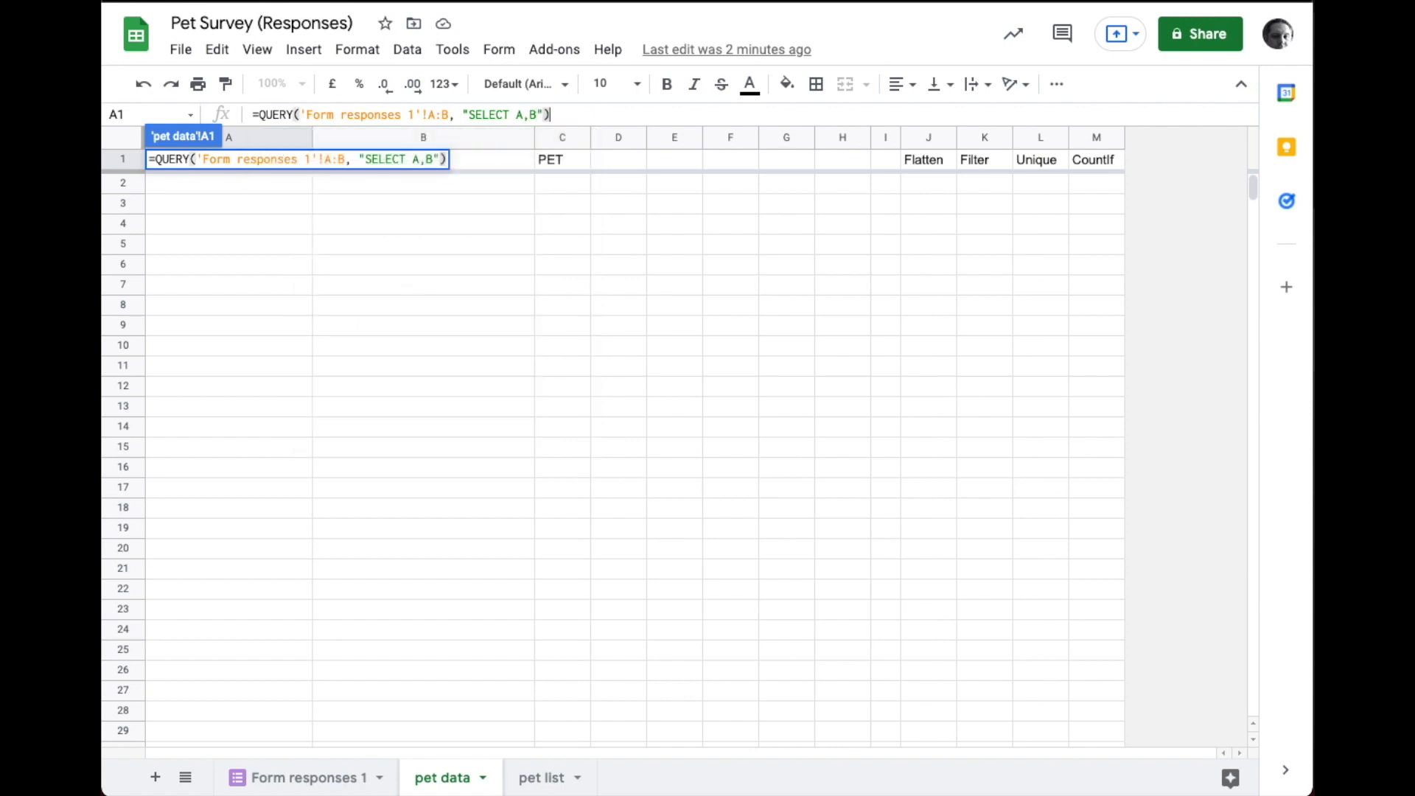
pyautogui.press('Enter')
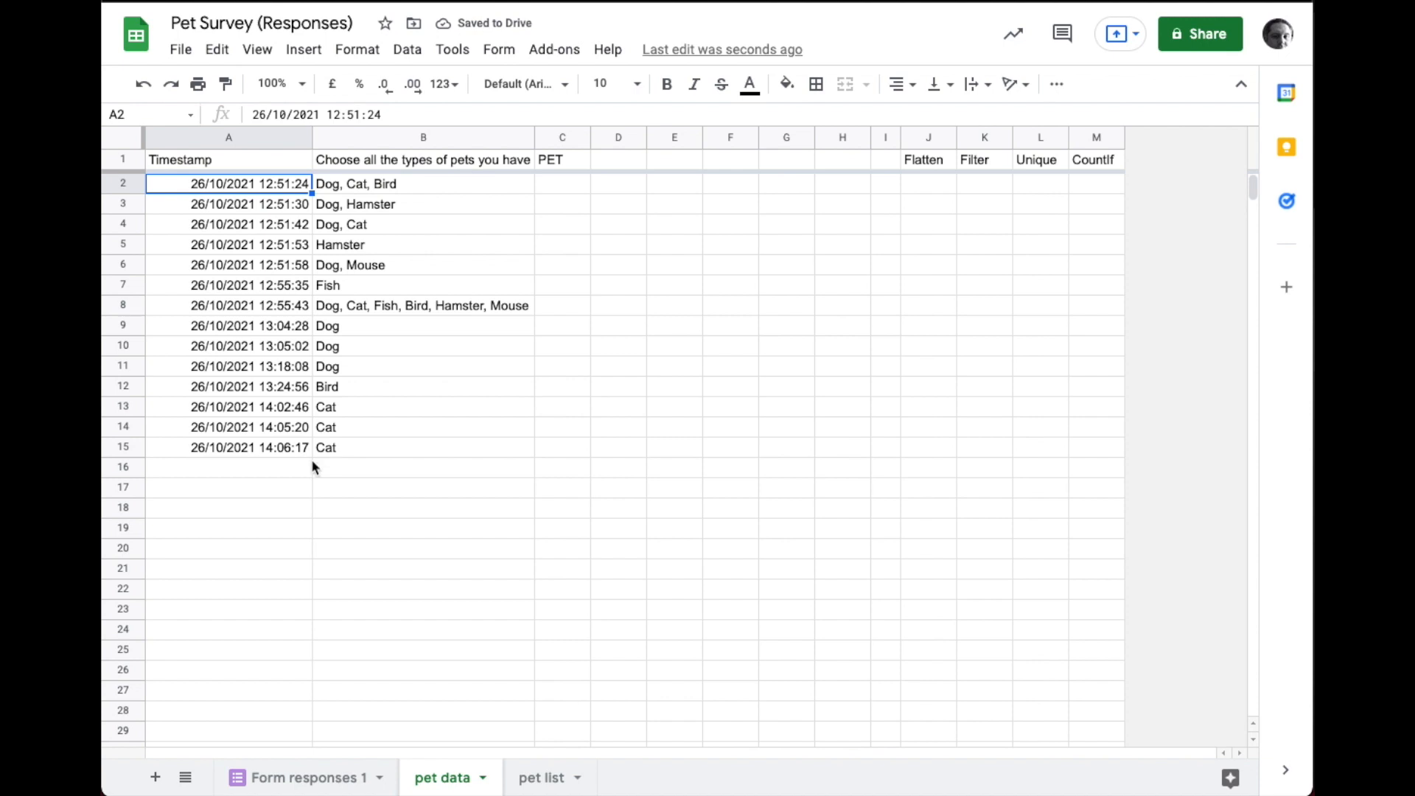
pyautogui.moveTo(268, 553)
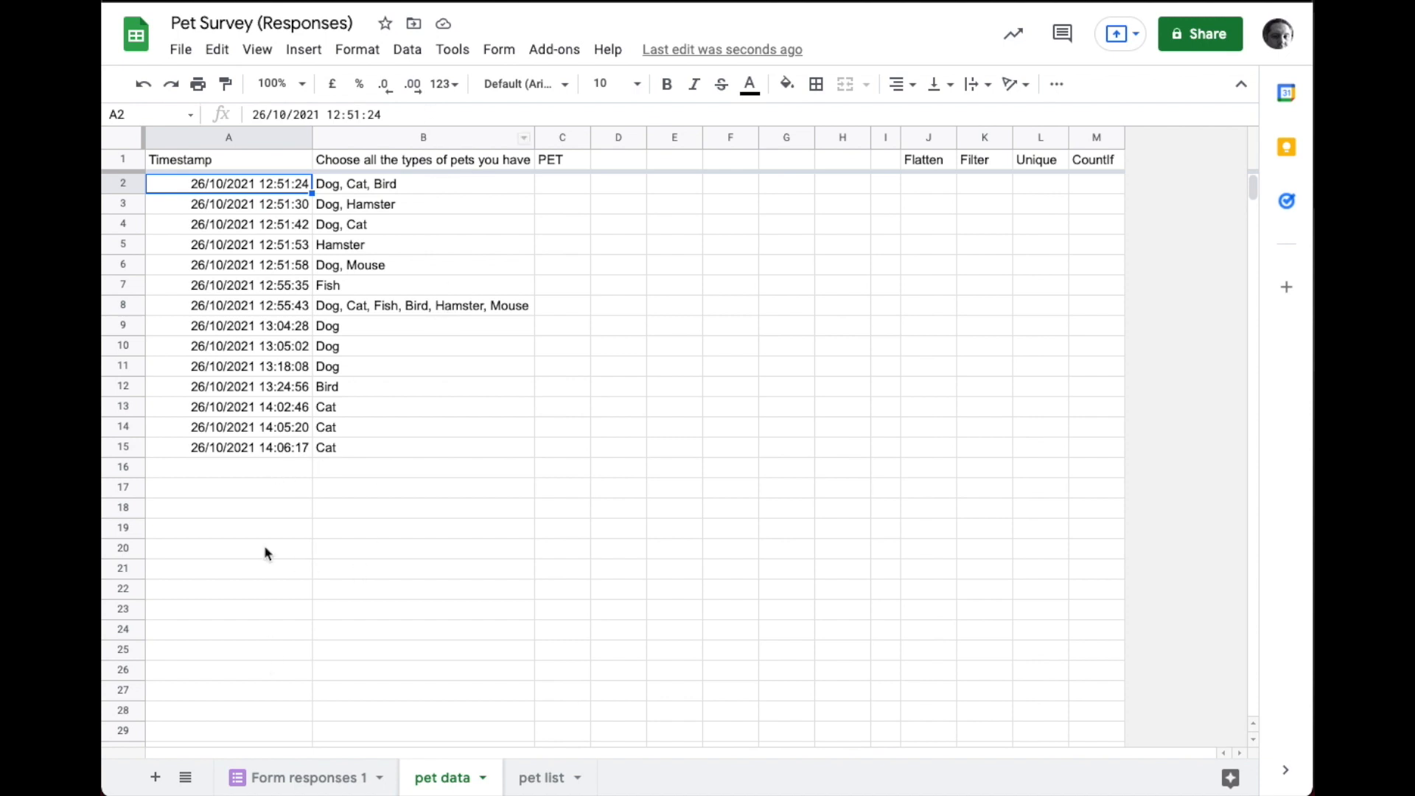
pyautogui.moveTo(330, 482)
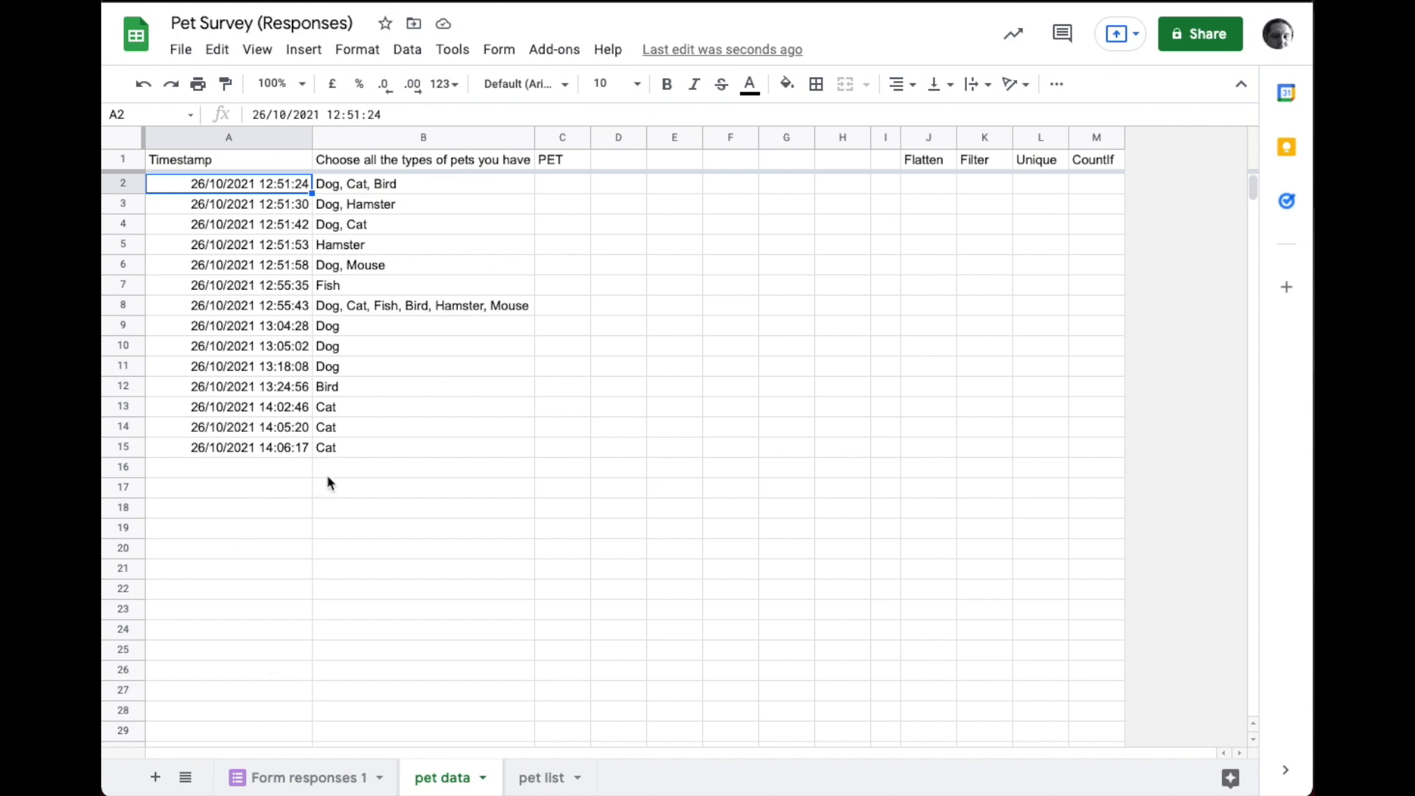
pyautogui.moveTo(578, 195)
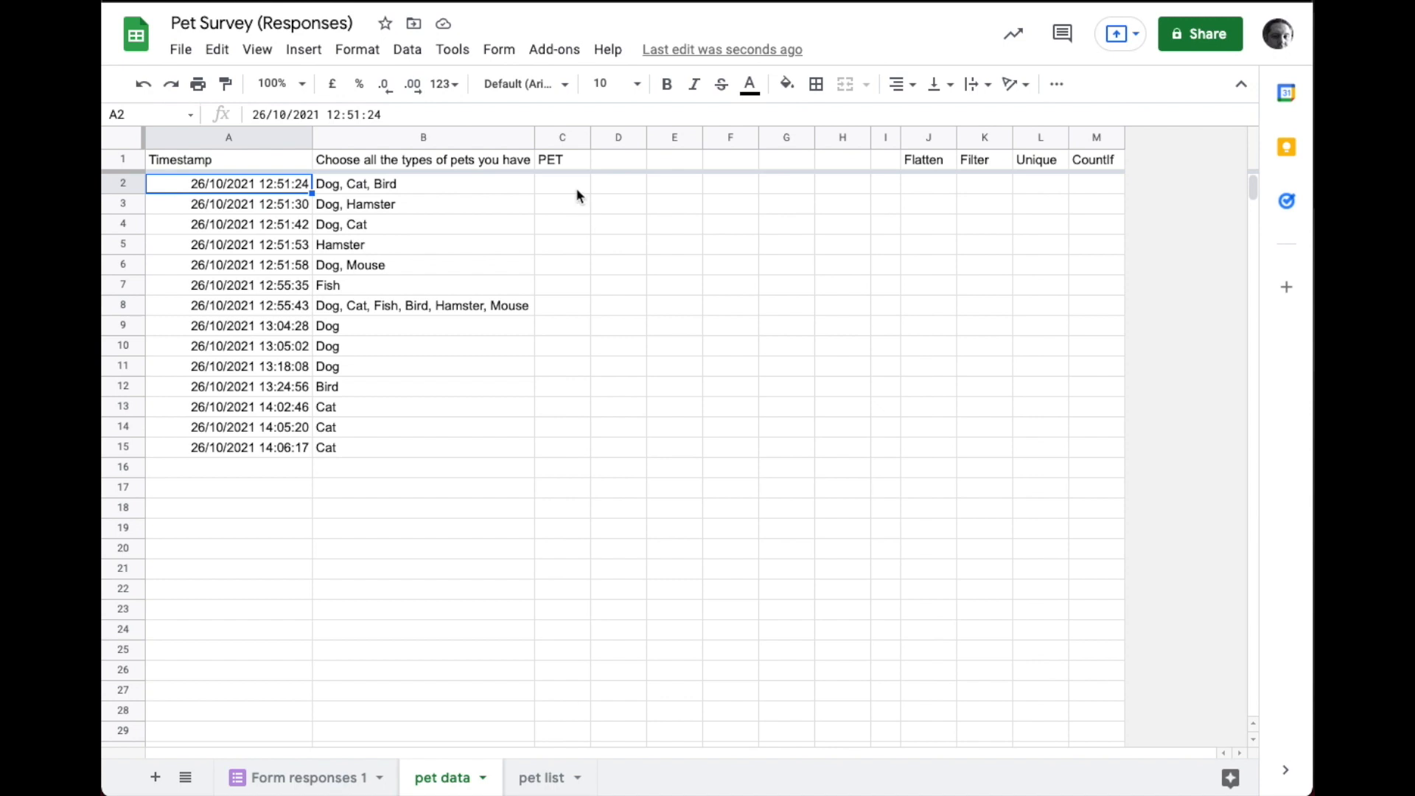
# Step: Enter =SPLIT(B2,", ") in C2 to separate the first response into Dog, Cat, Bird
pyautogui.click(561, 183)
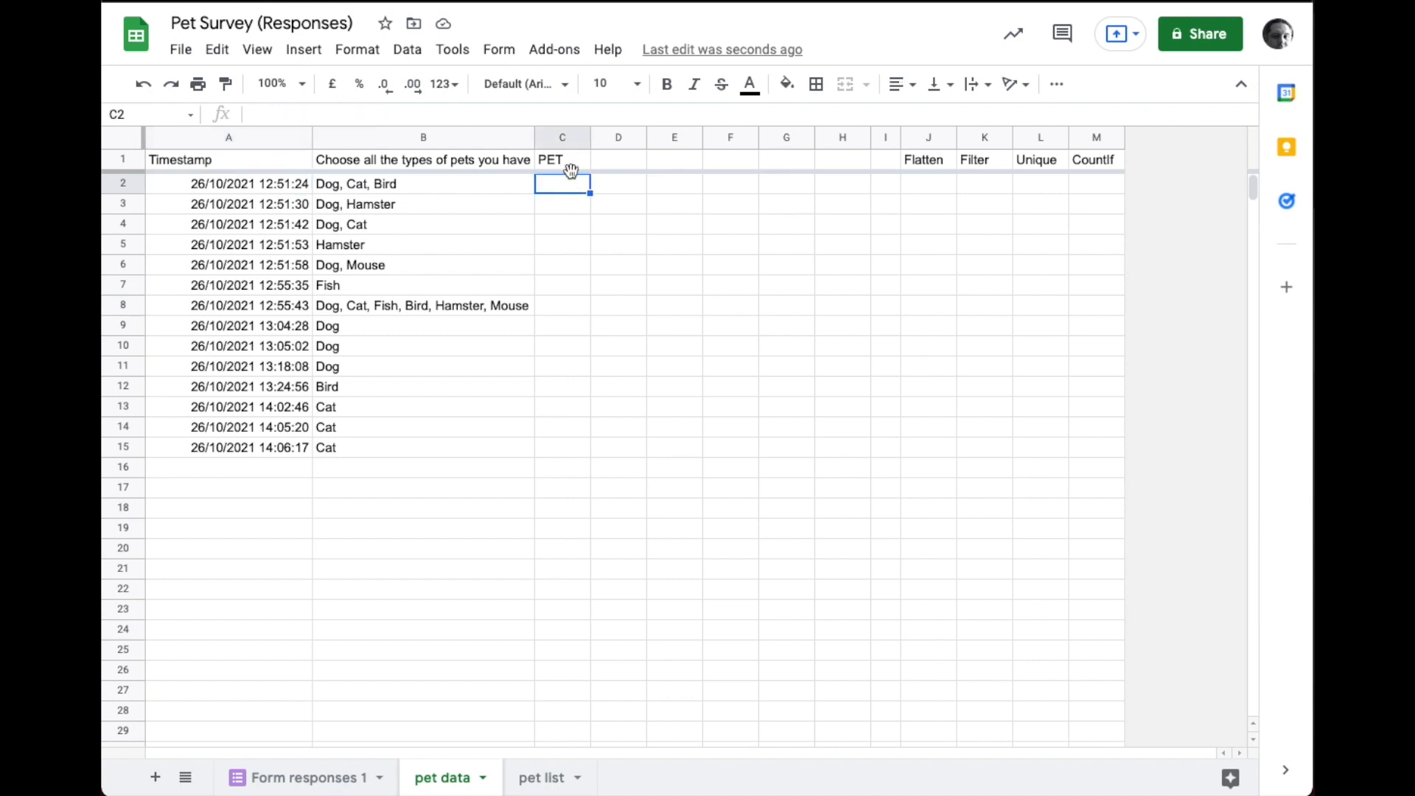
pyautogui.click(562, 159)
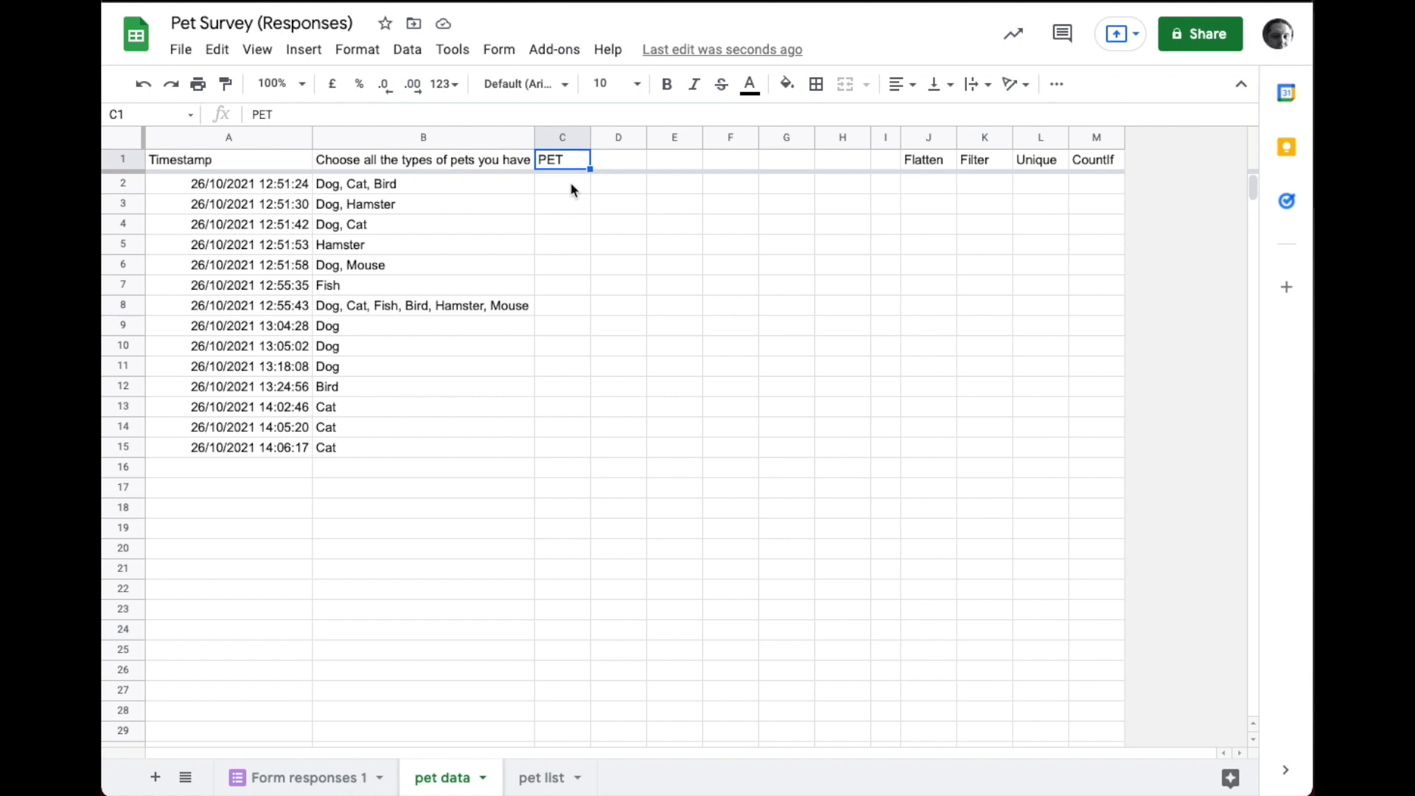
pyautogui.click(562, 183)
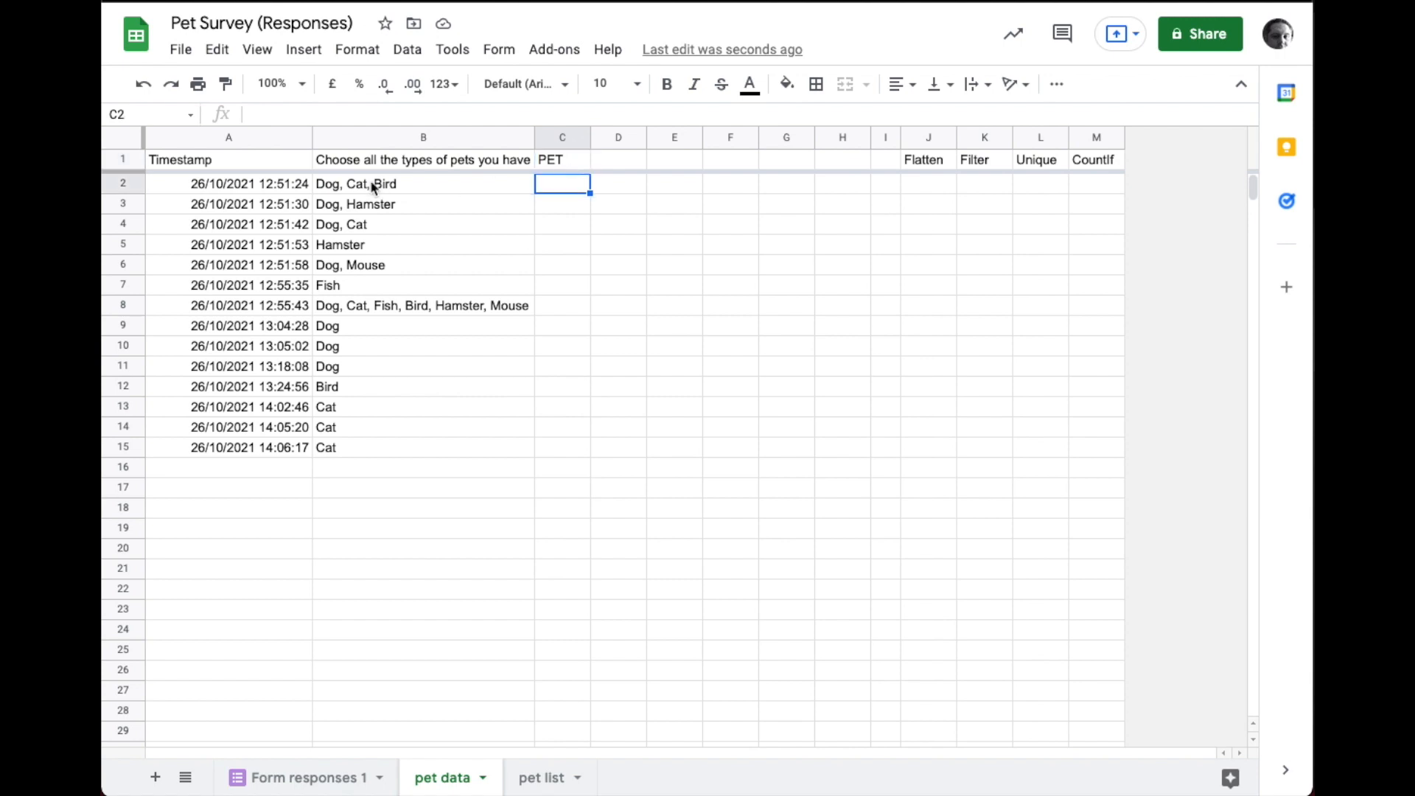
pyautogui.moveTo(468, 192)
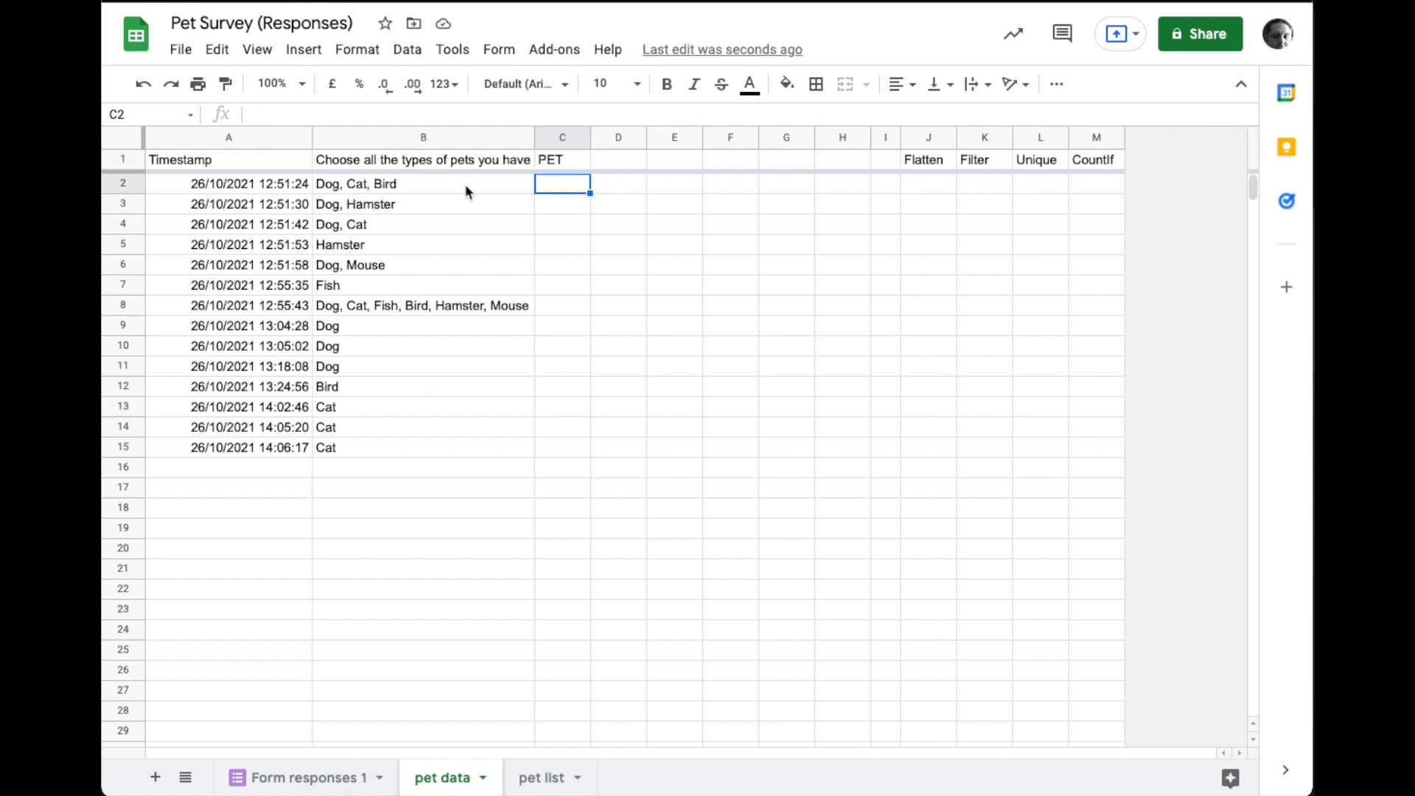
pyautogui.write('=SPLI')
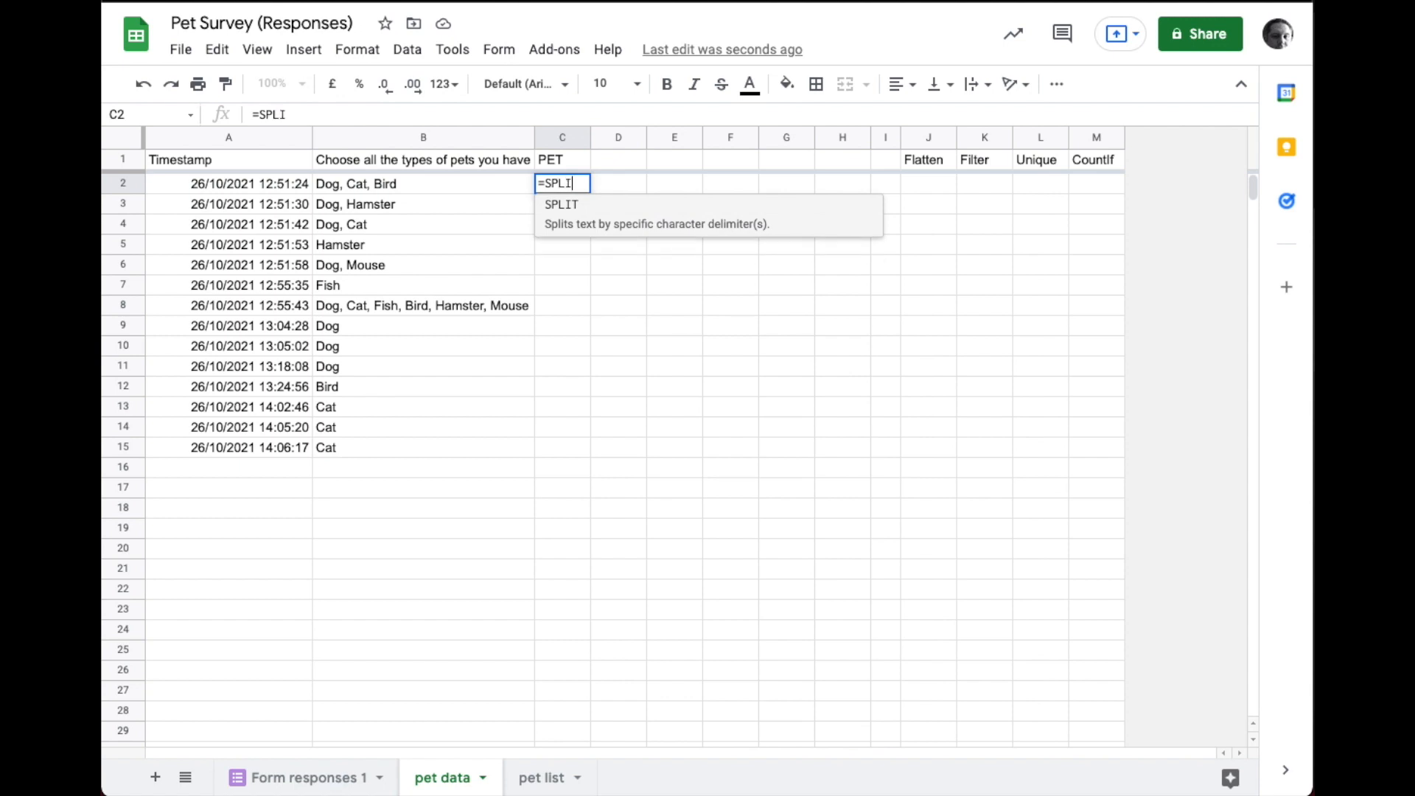
pyautogui.write('T(')
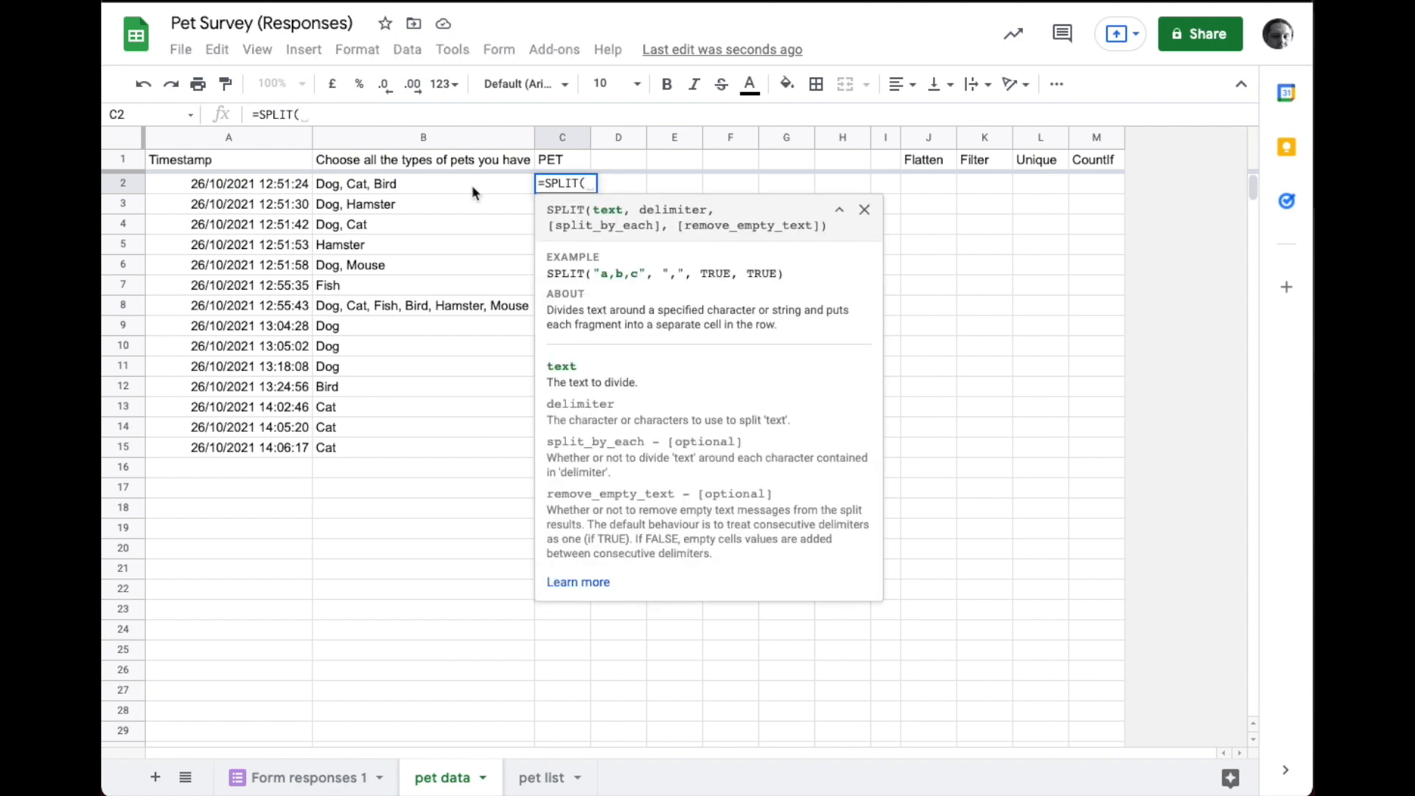
pyautogui.click(421, 183)
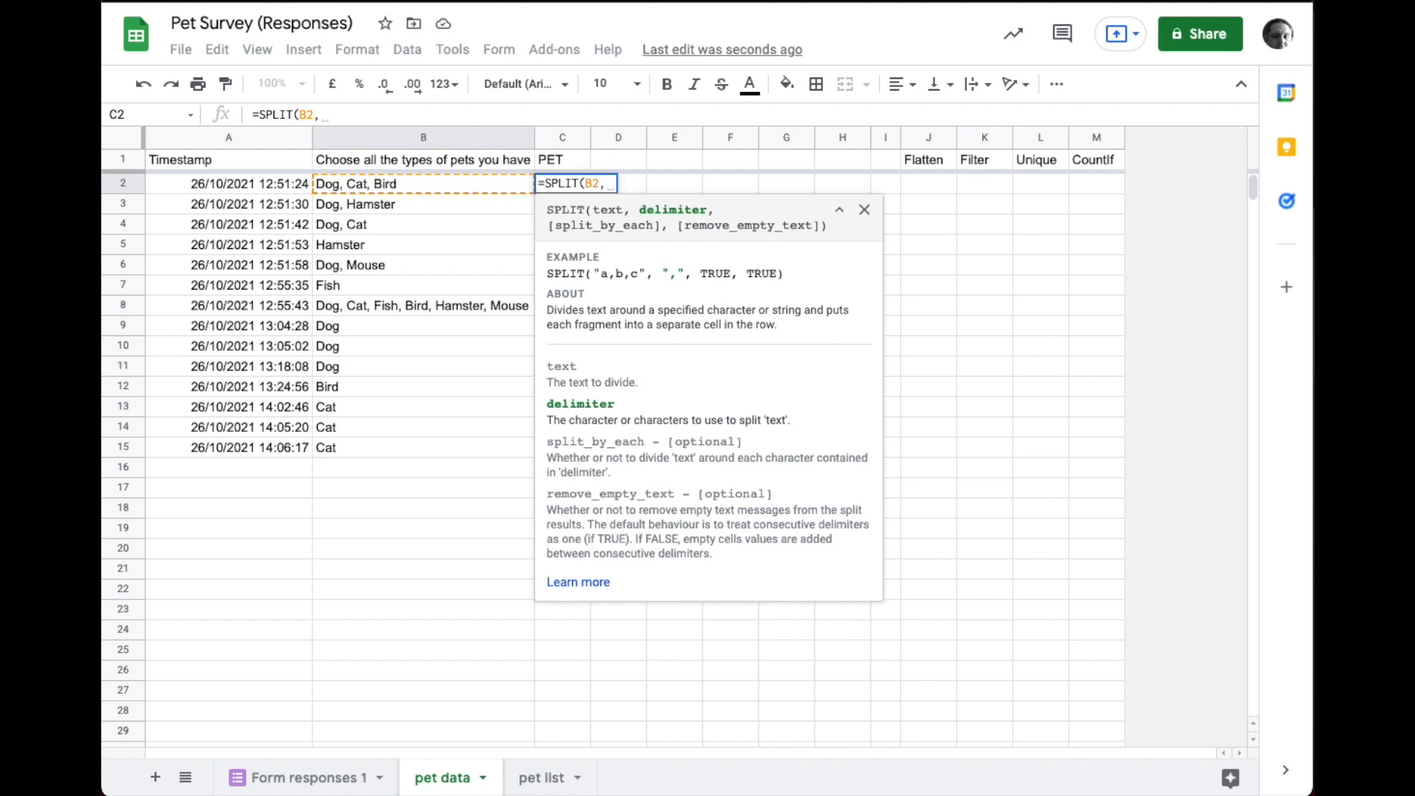
pyautogui.write('"')
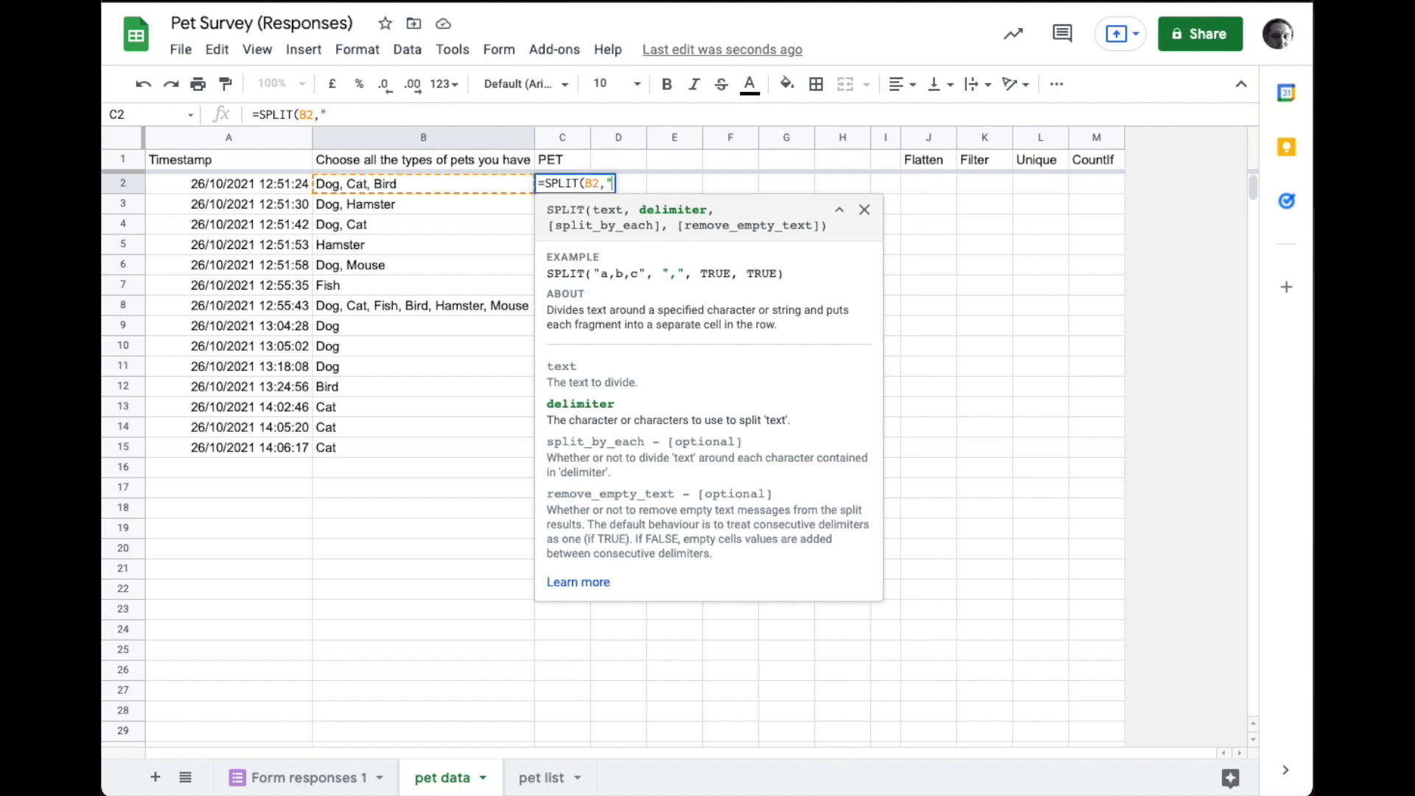
pyautogui.write(',')
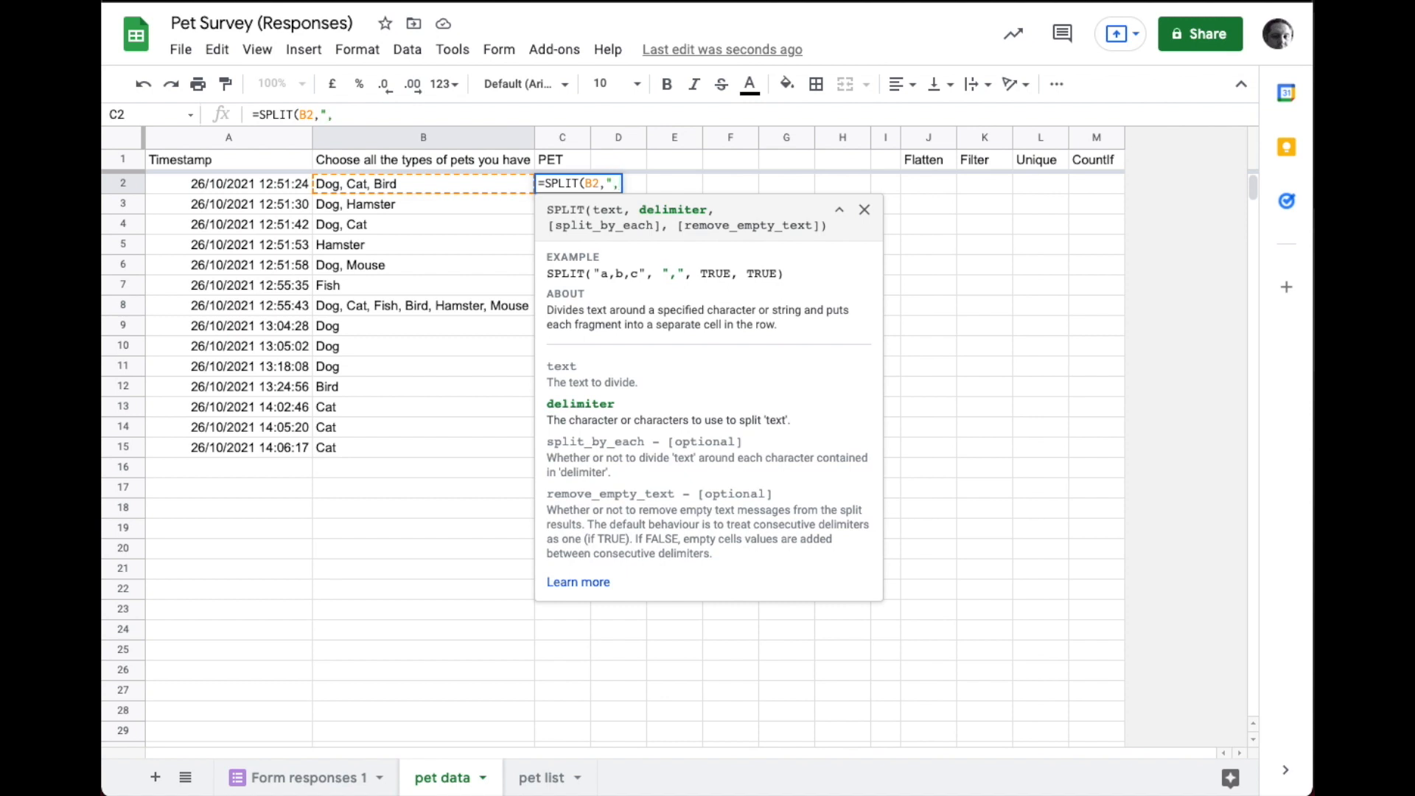
pyautogui.write('" "')
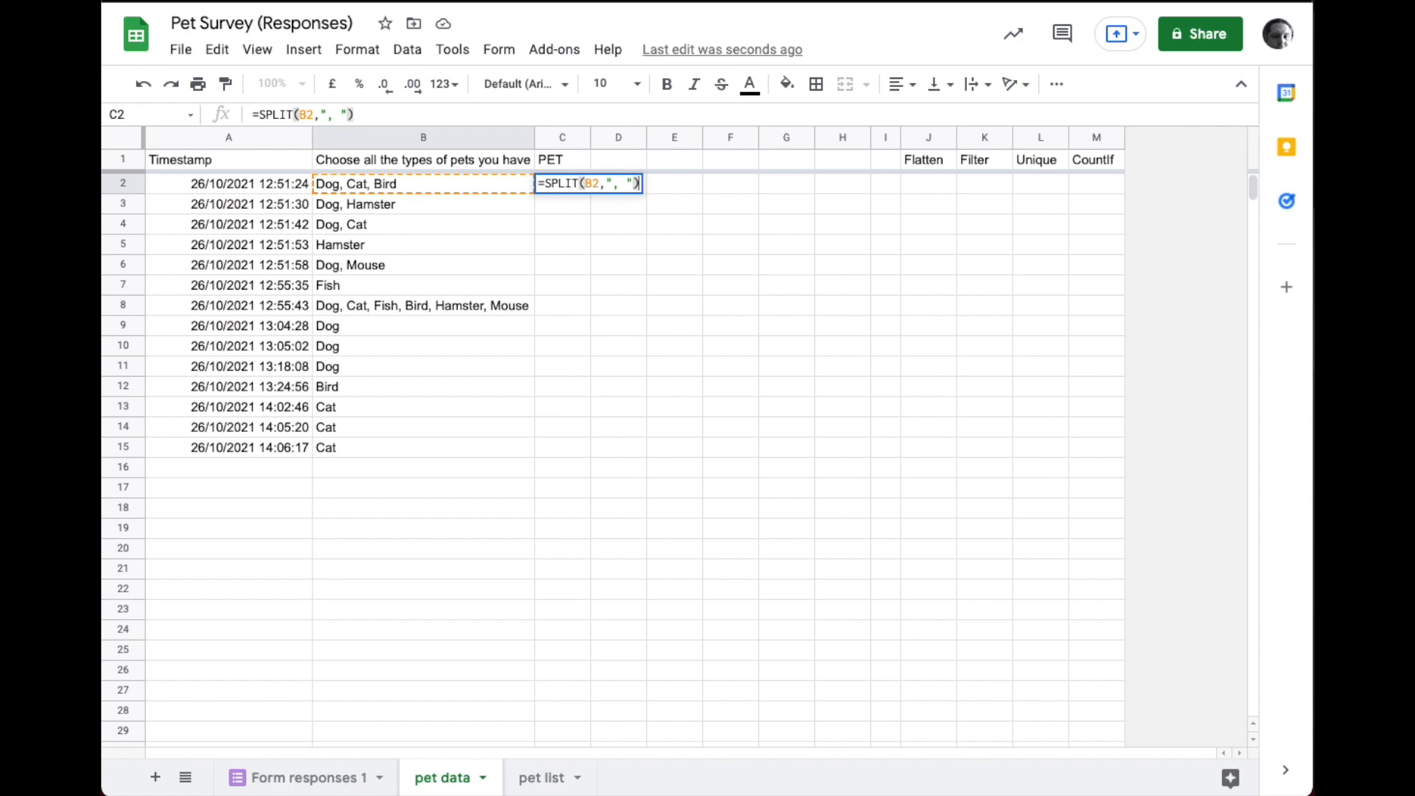
pyautogui.press('Enter')
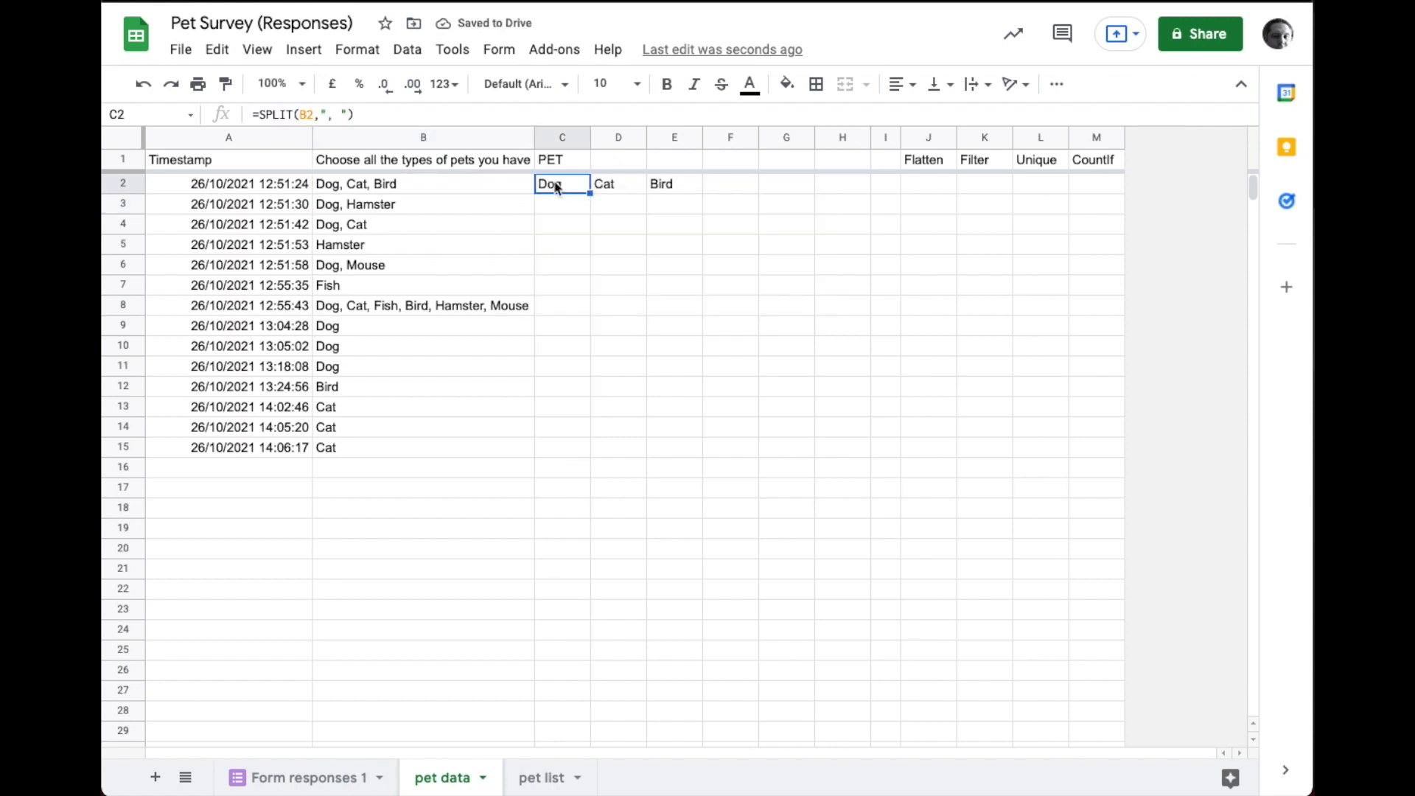
pyautogui.moveTo(576, 205)
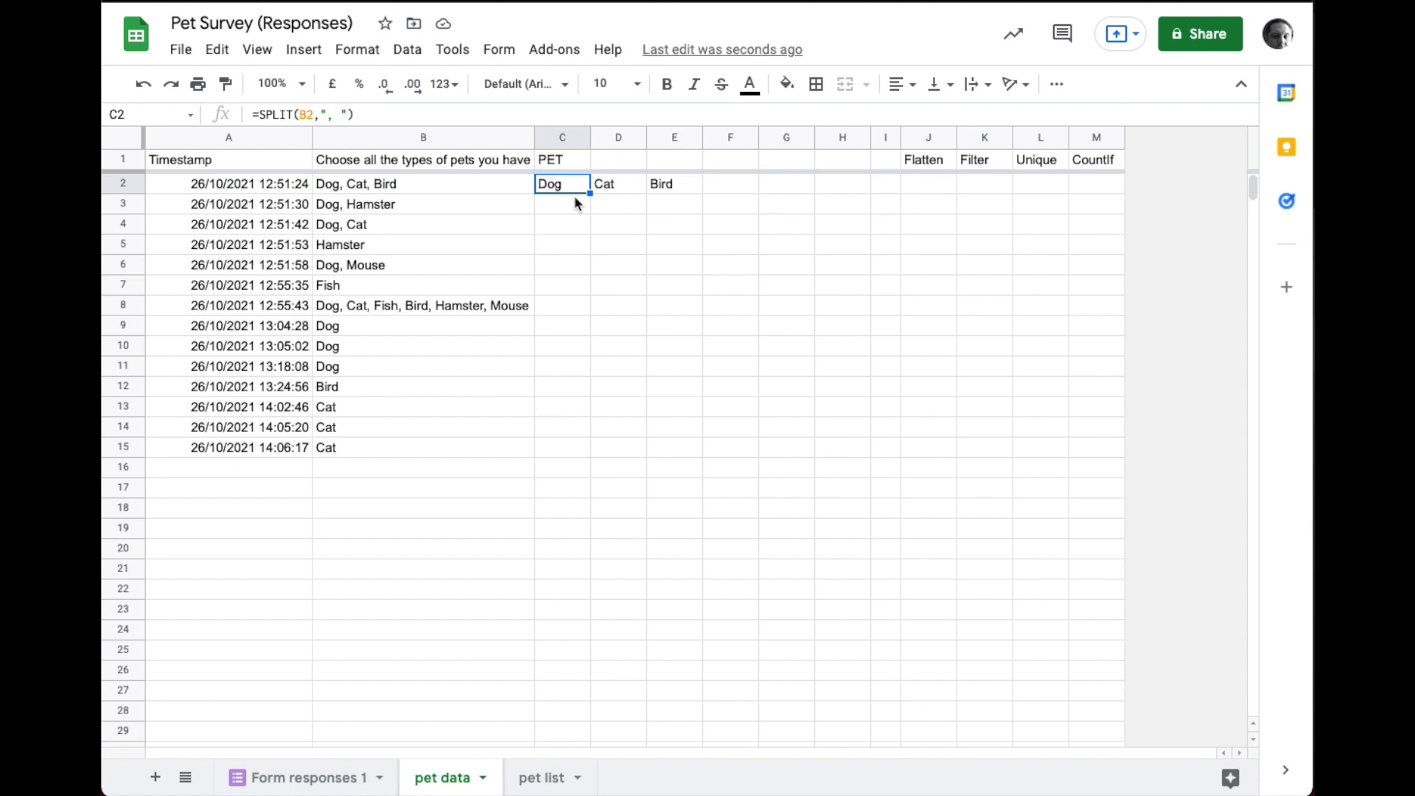
pyautogui.moveTo(573, 193)
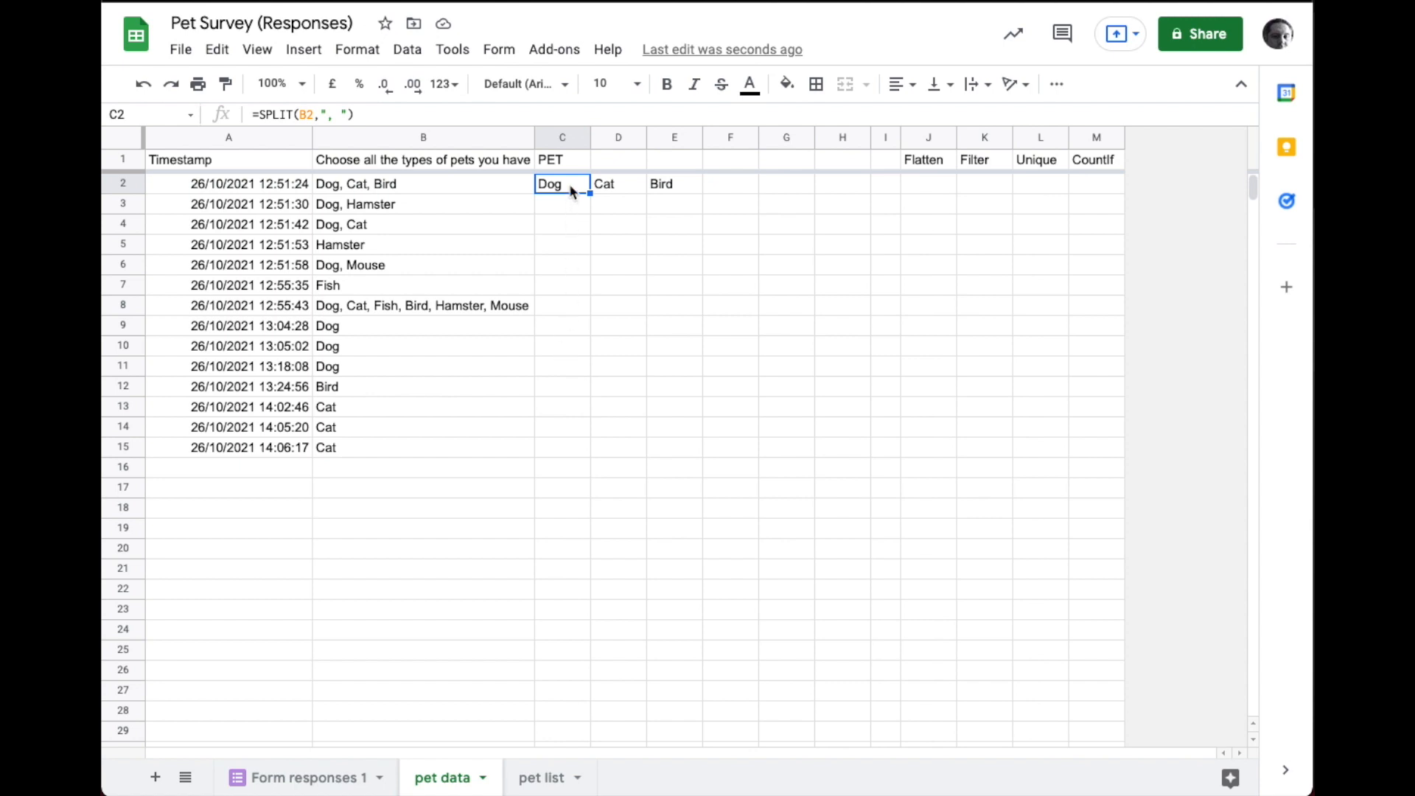
pyautogui.moveTo(564, 284)
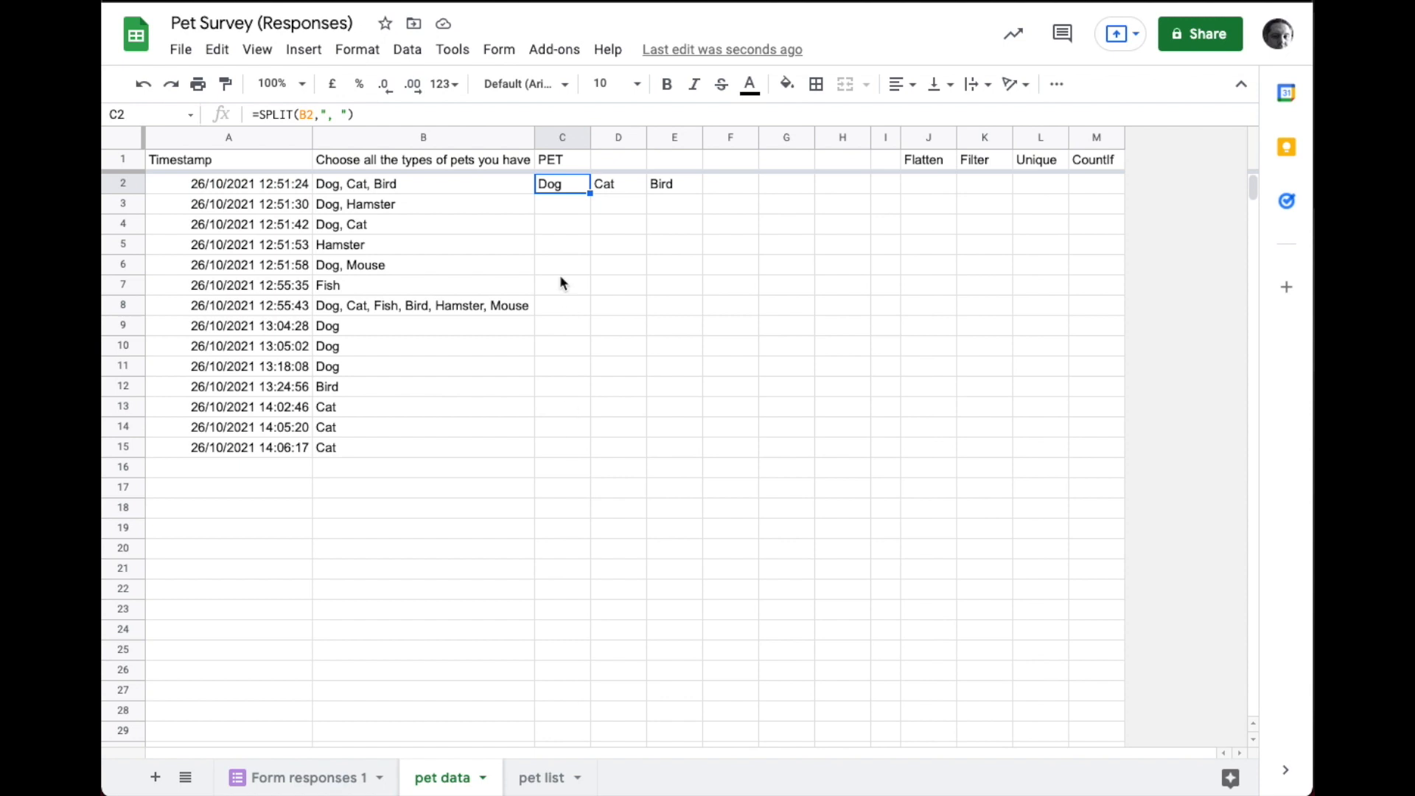
pyautogui.moveTo(559, 209)
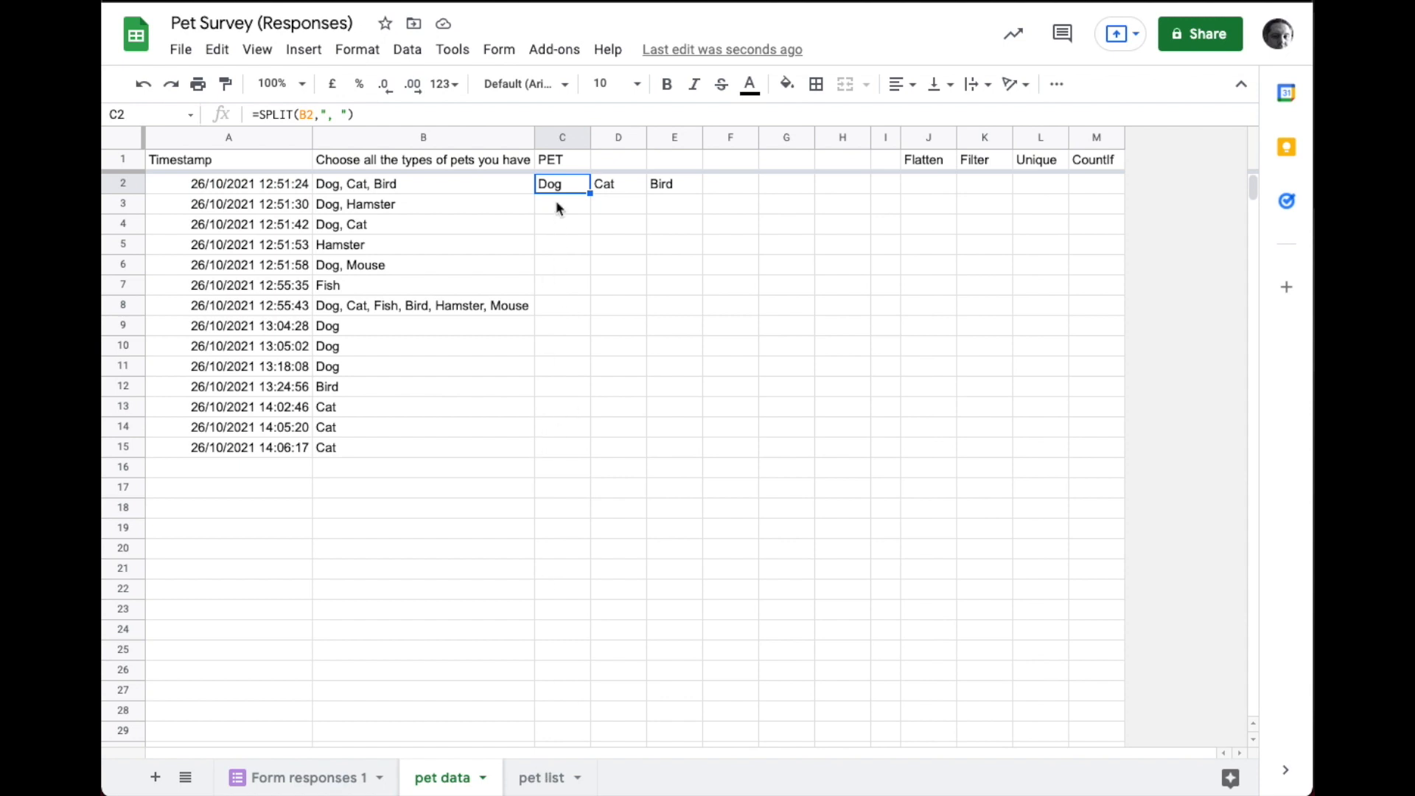
pyautogui.moveTo(412, 389)
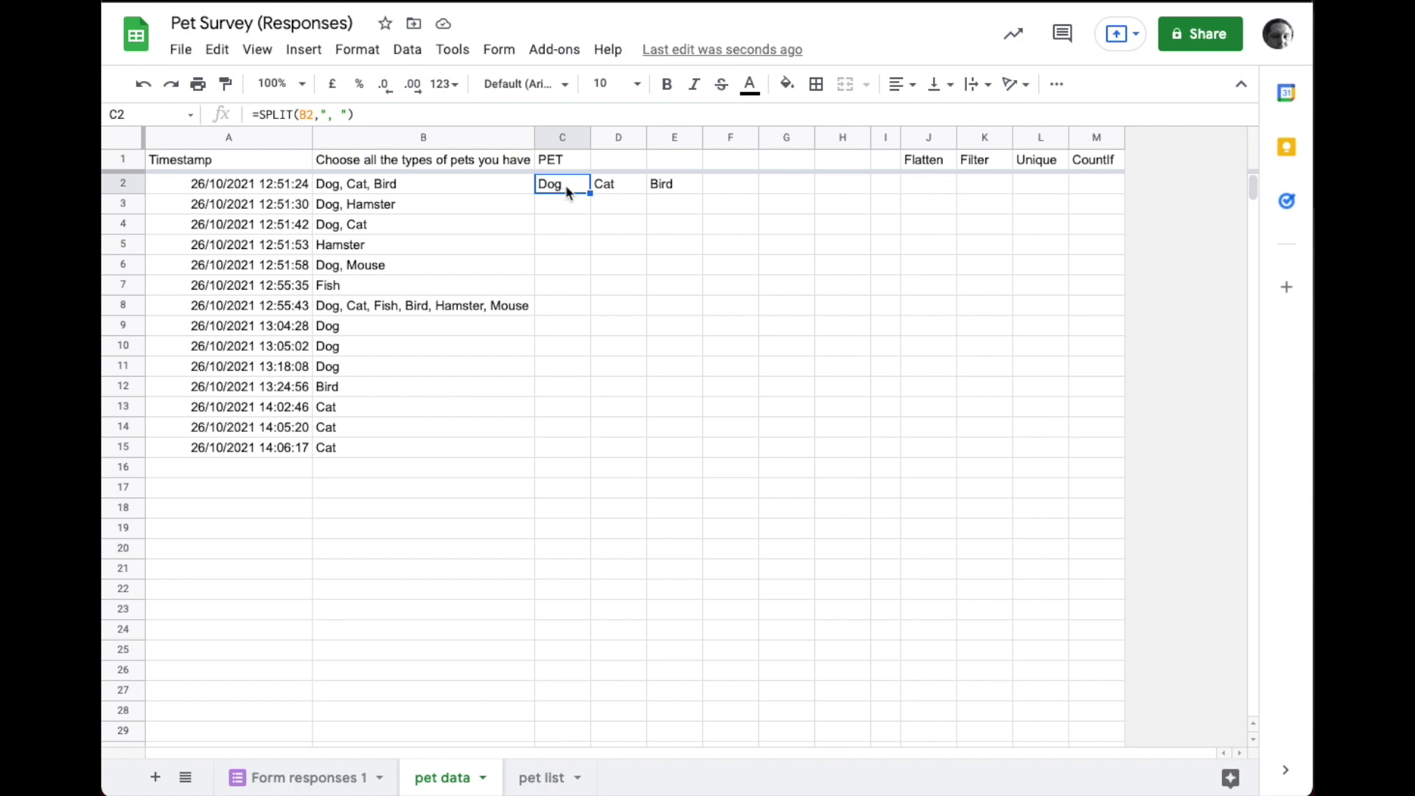
# Step: Rename the C1 header to Pet and move to J2 under the Flatten header
pyautogui.click(562, 139)
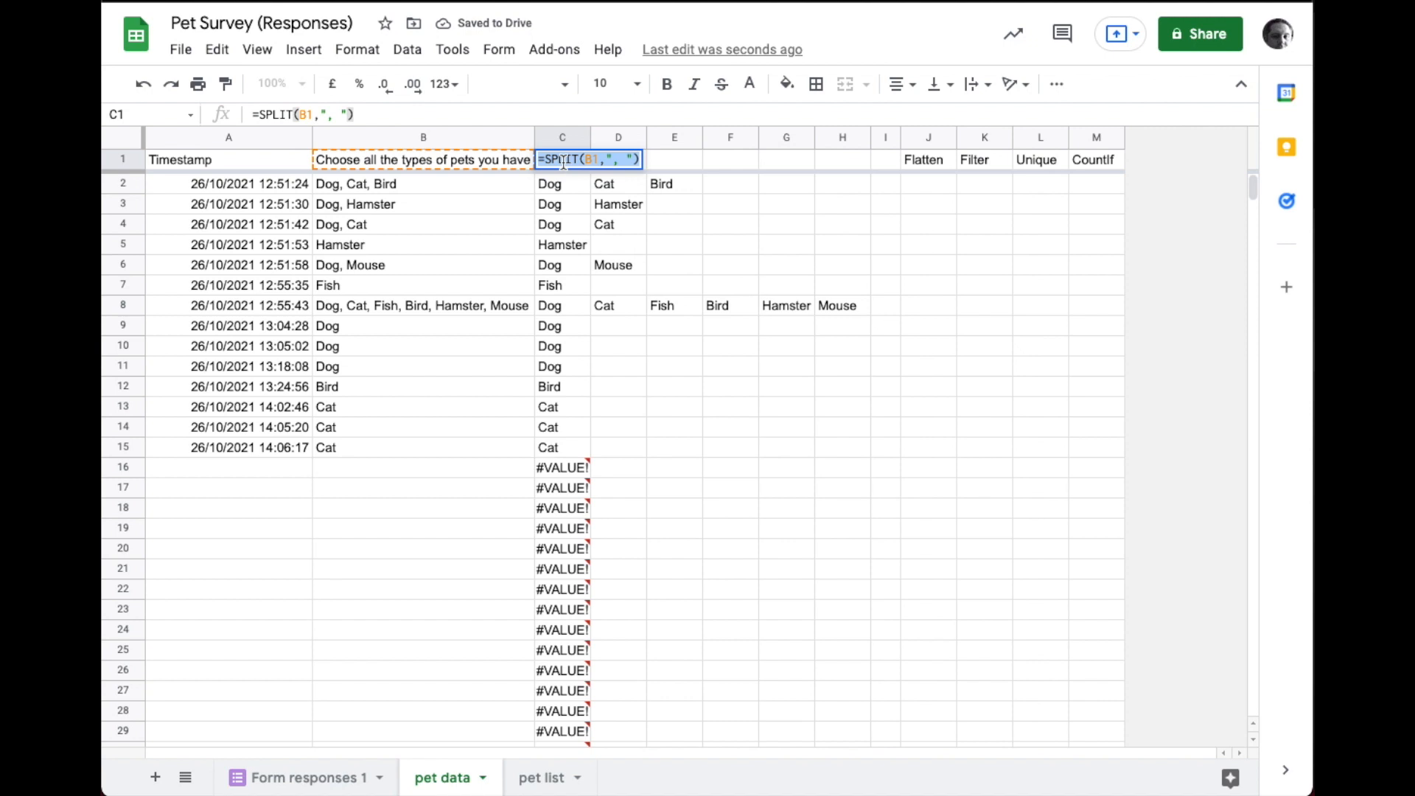
pyautogui.write('Pet')
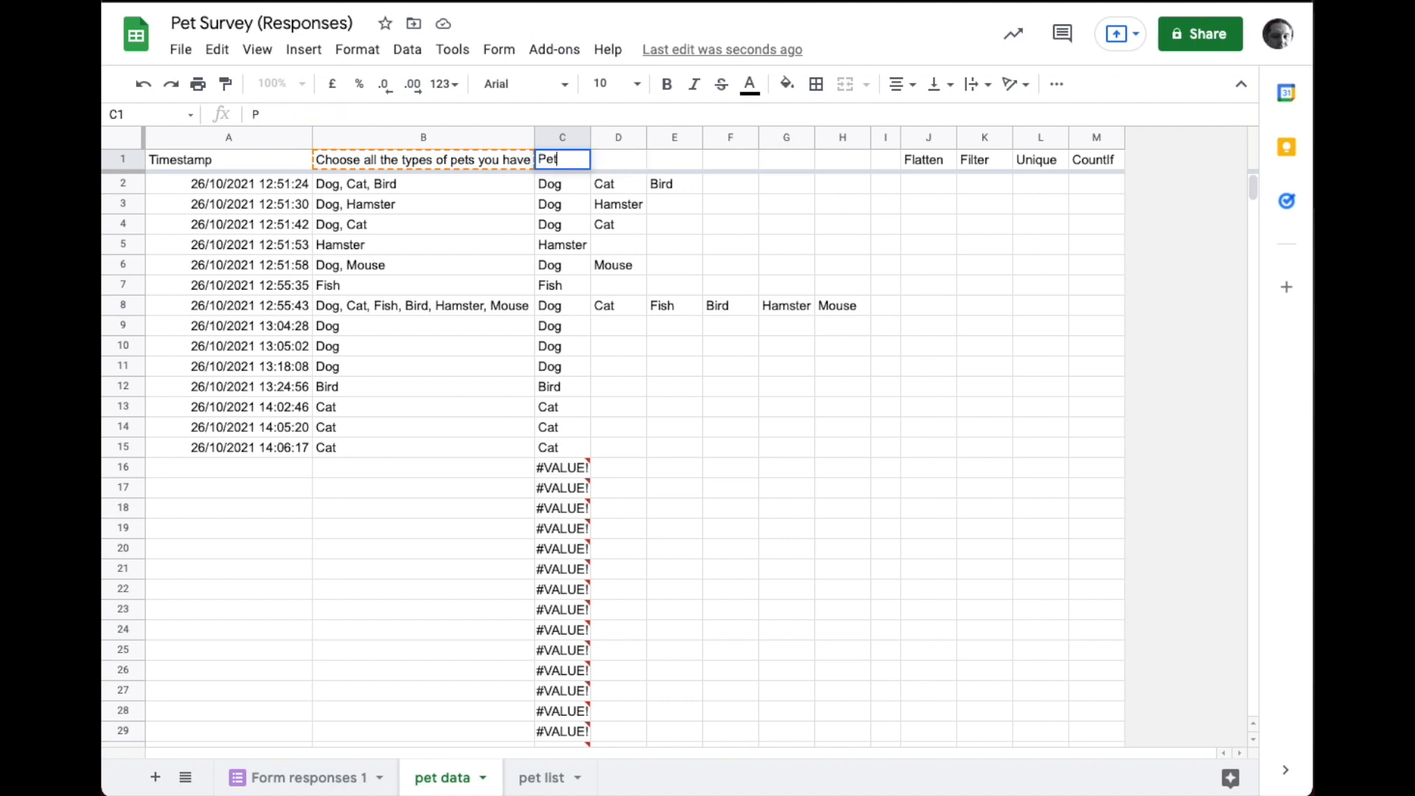
pyautogui.click(562, 183)
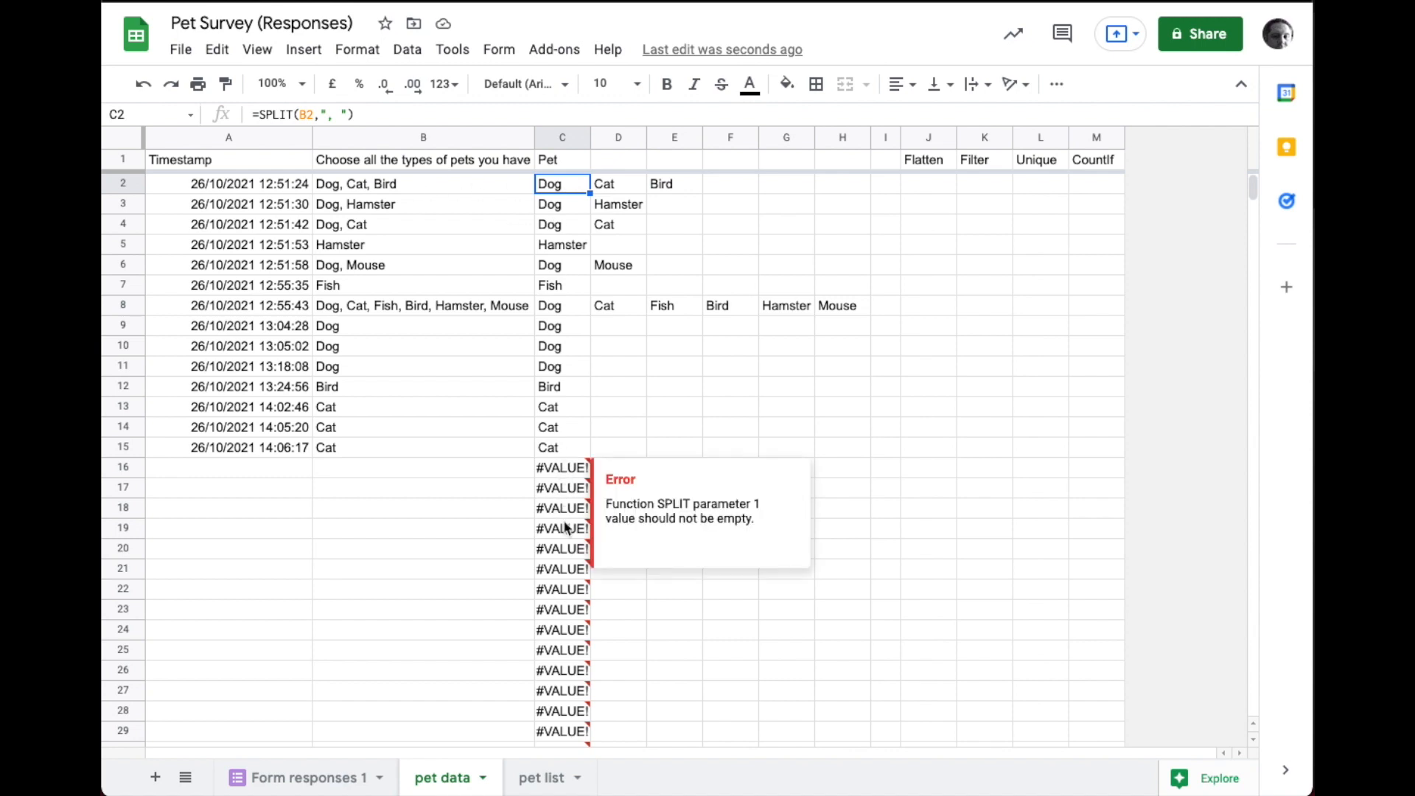
pyautogui.click(928, 182)
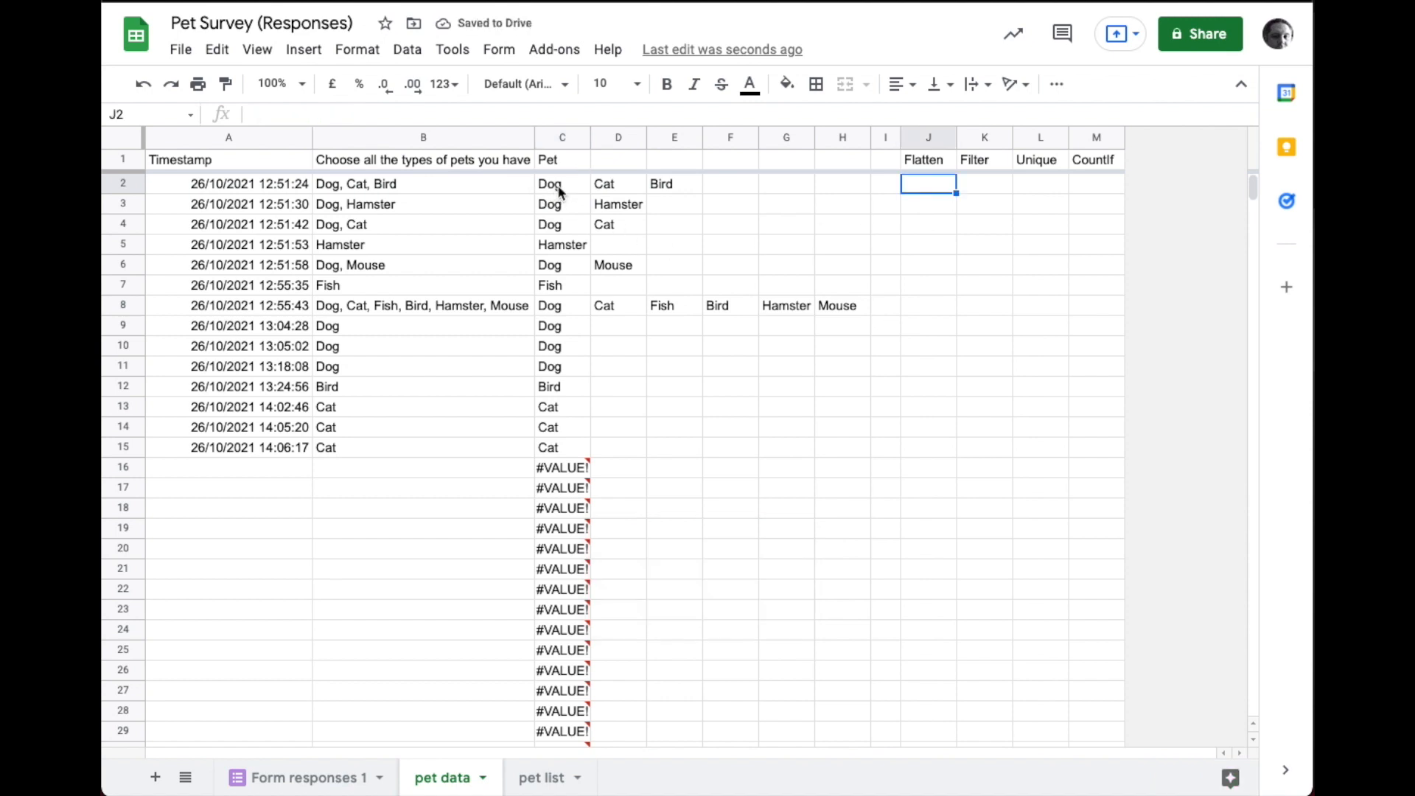
pyautogui.moveTo(532, 241)
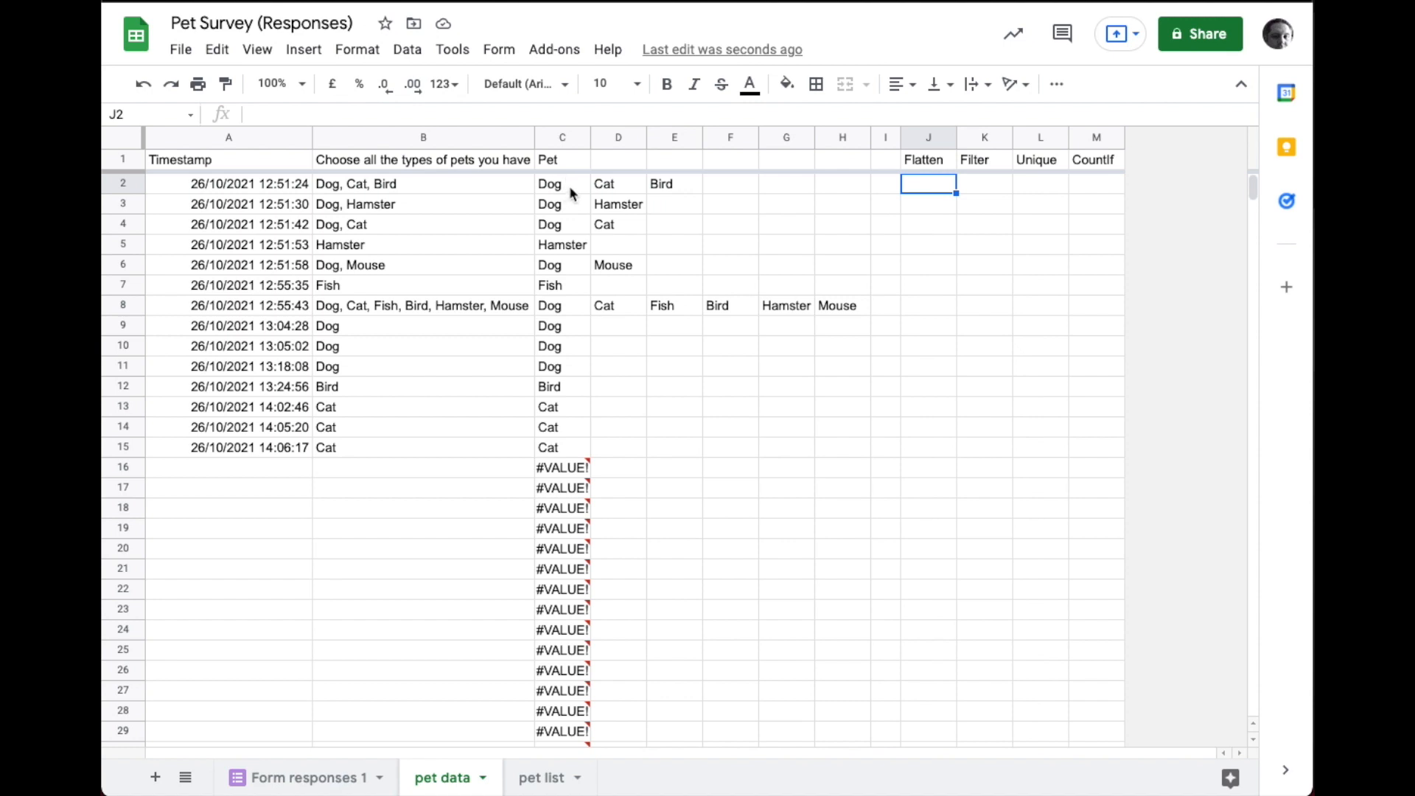
pyautogui.moveTo(811, 293)
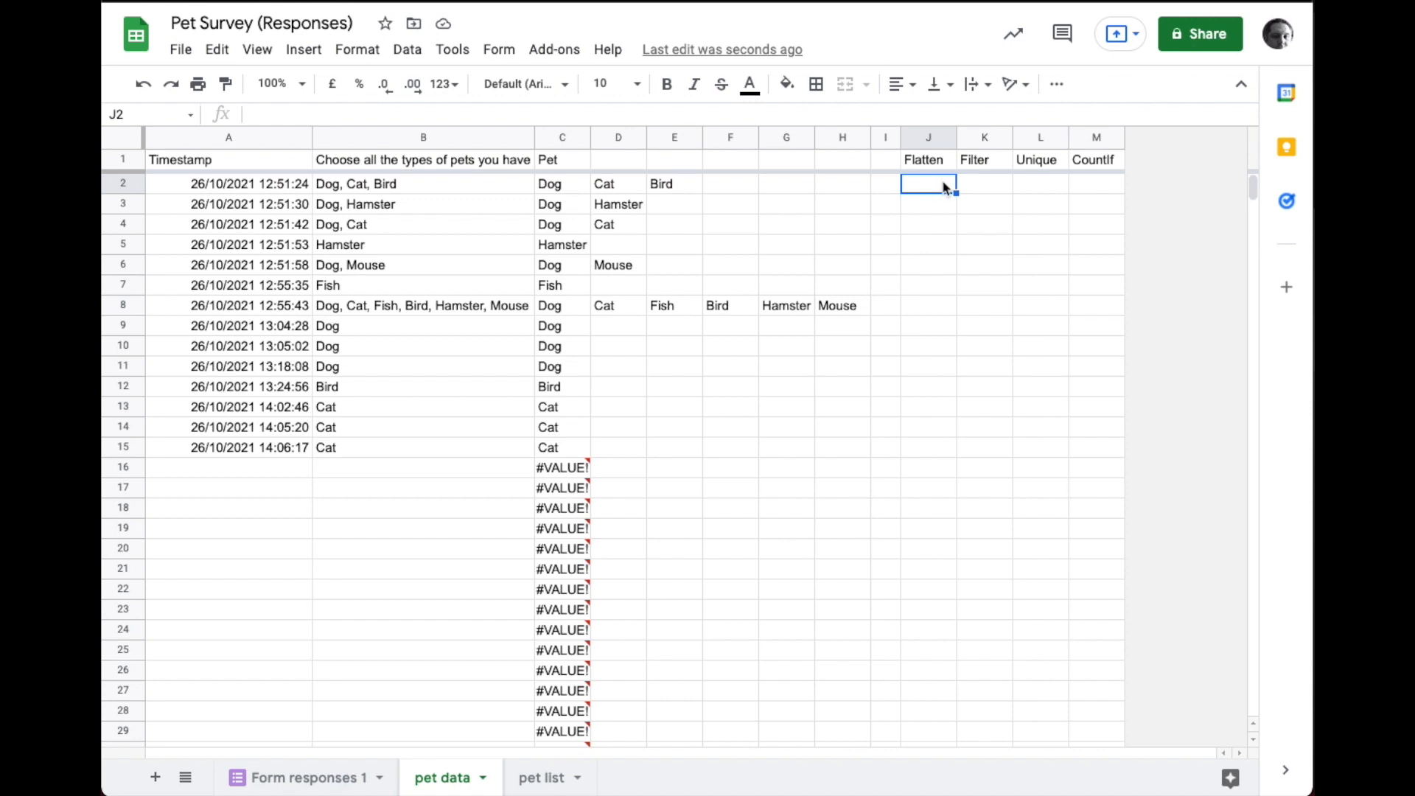
# Step: Enter =FLATTEN(C2:I) in J2 to list every split pet in one column, then review the results
pyautogui.write('=')
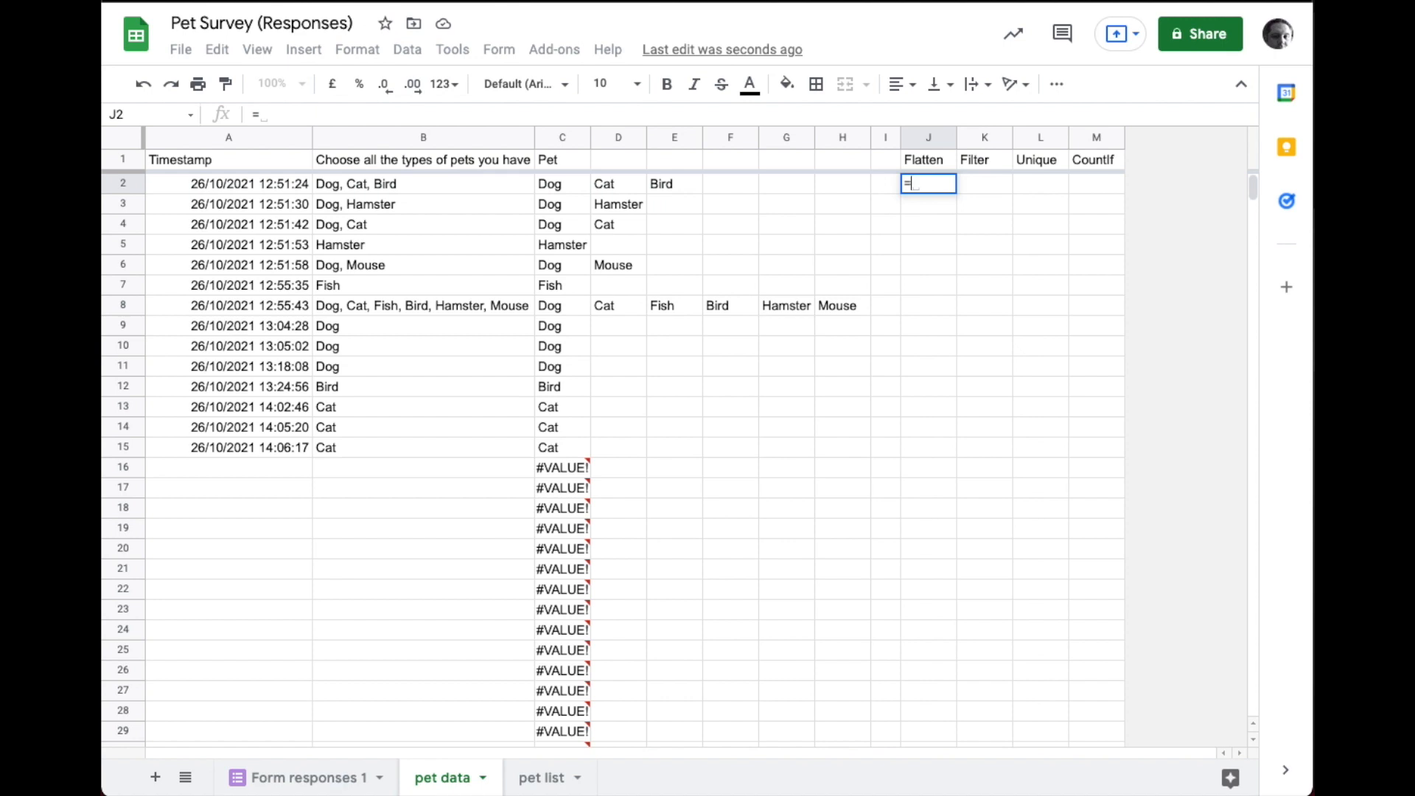
pyautogui.write('FLATTEN(')
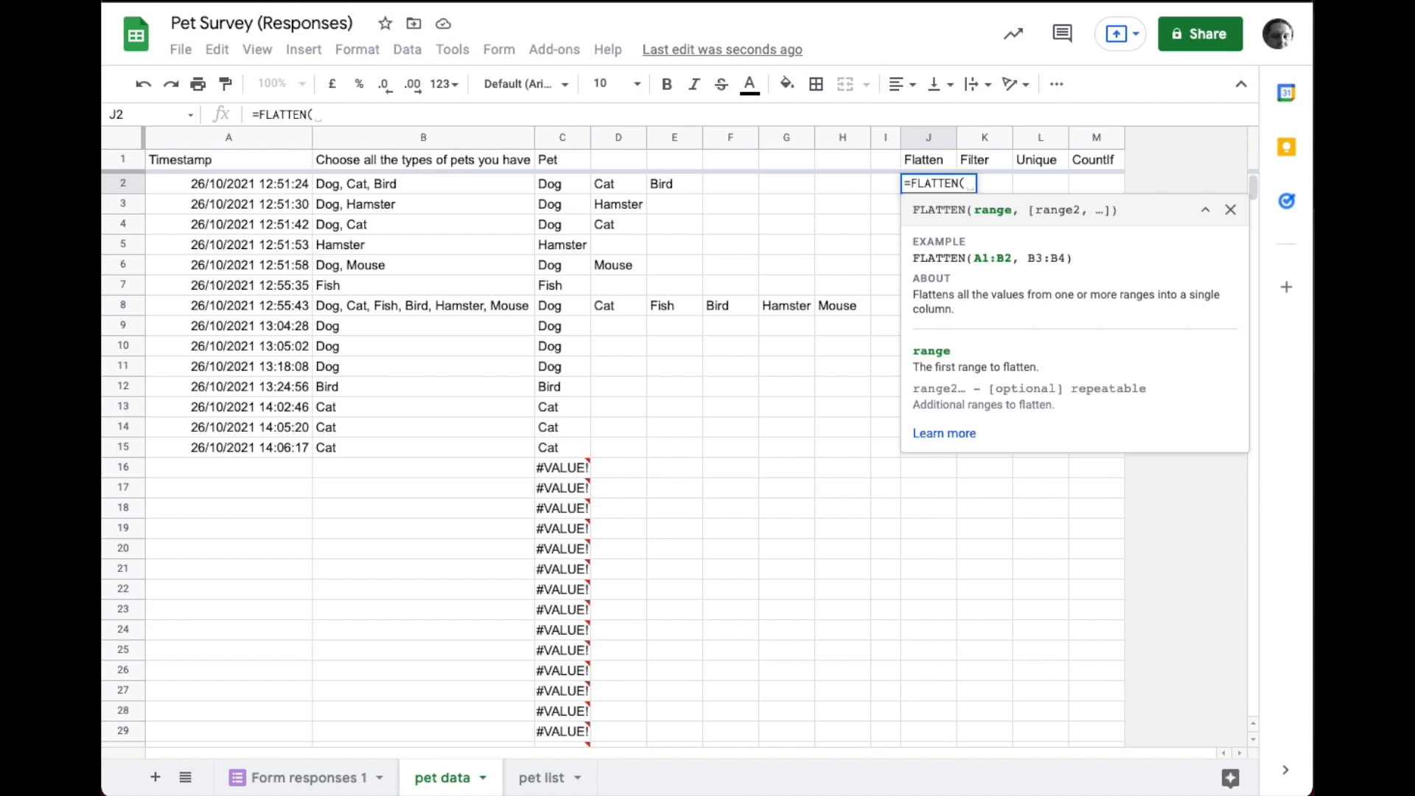
pyautogui.click(560, 138)
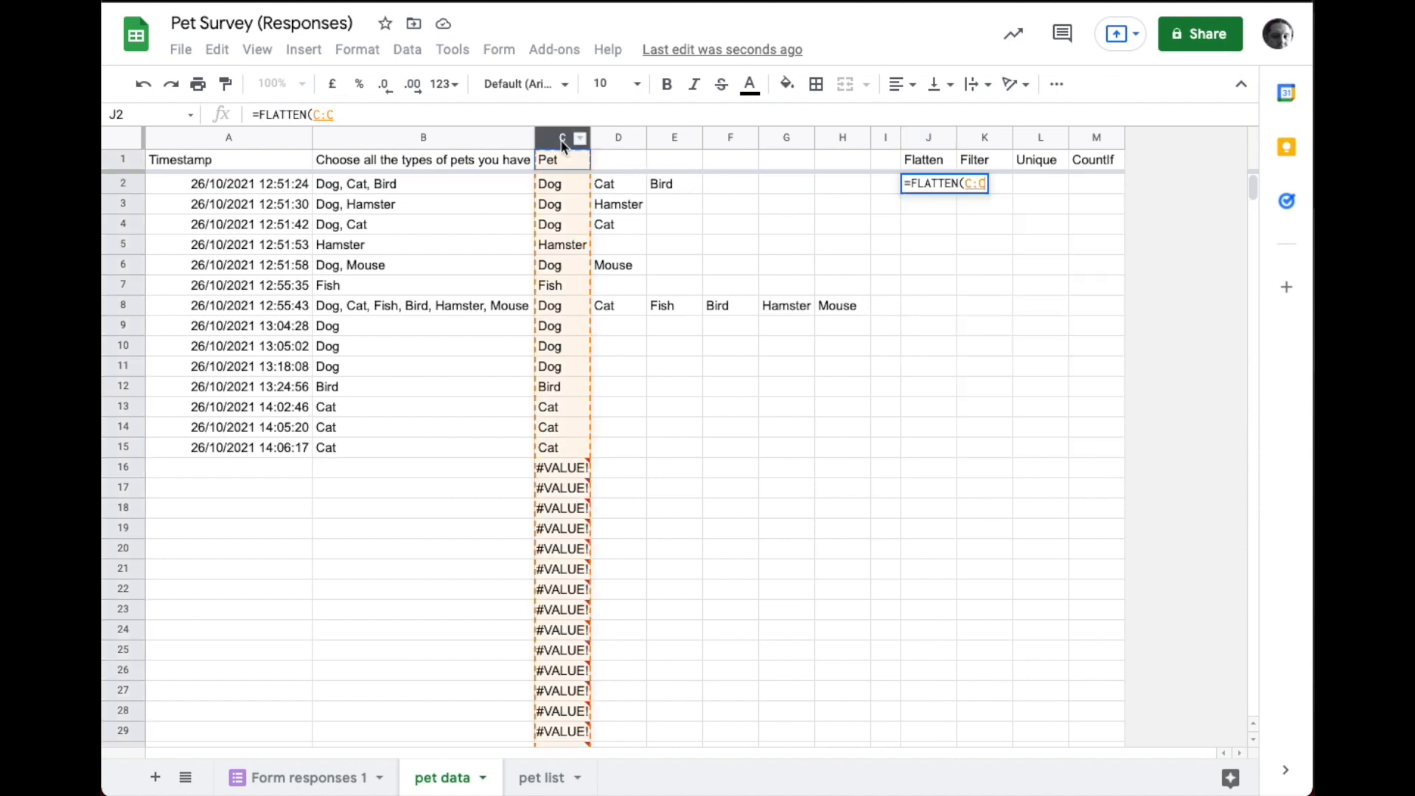
pyautogui.moveTo(590, 139); pyautogui.dragTo(861, 139)
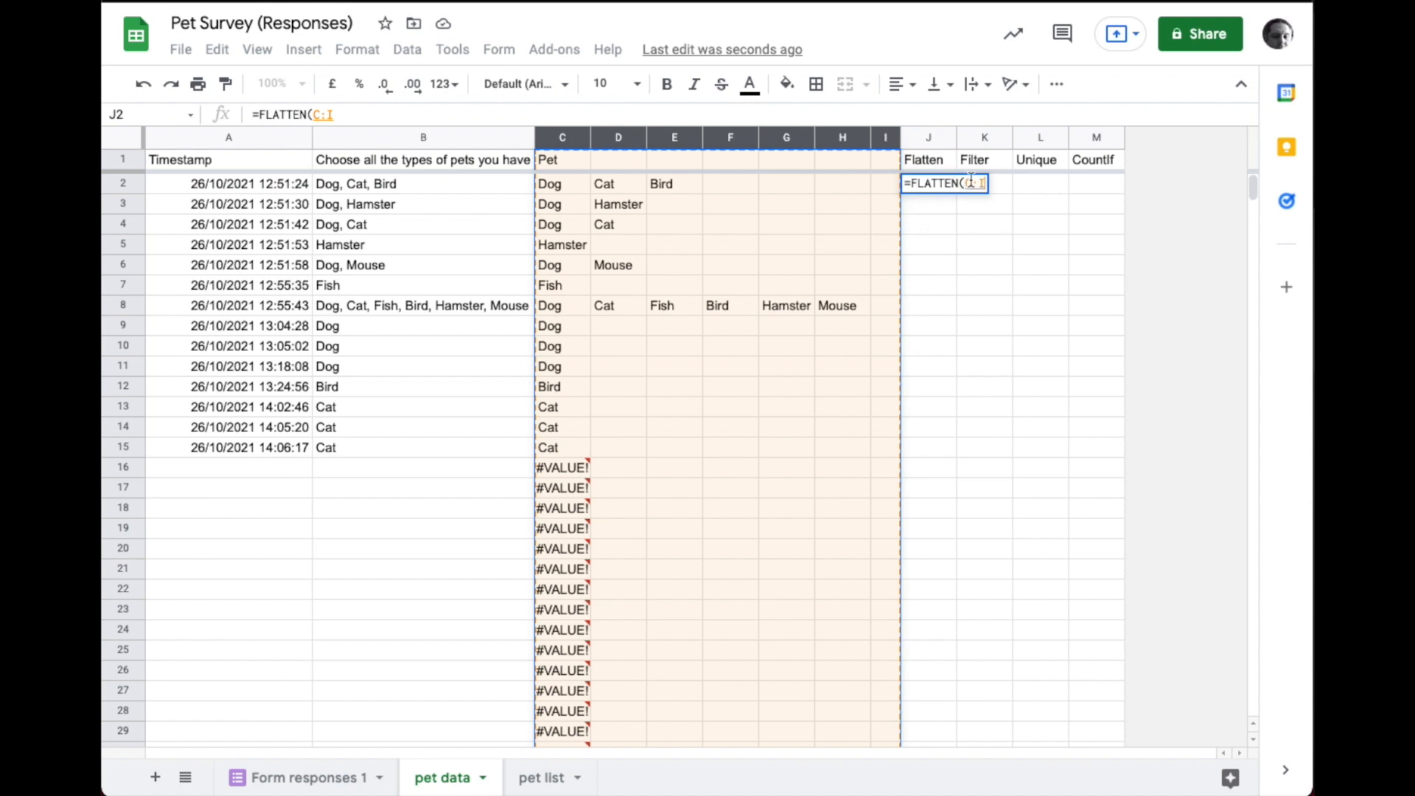
pyautogui.click(965, 183)
pyautogui.write('2')
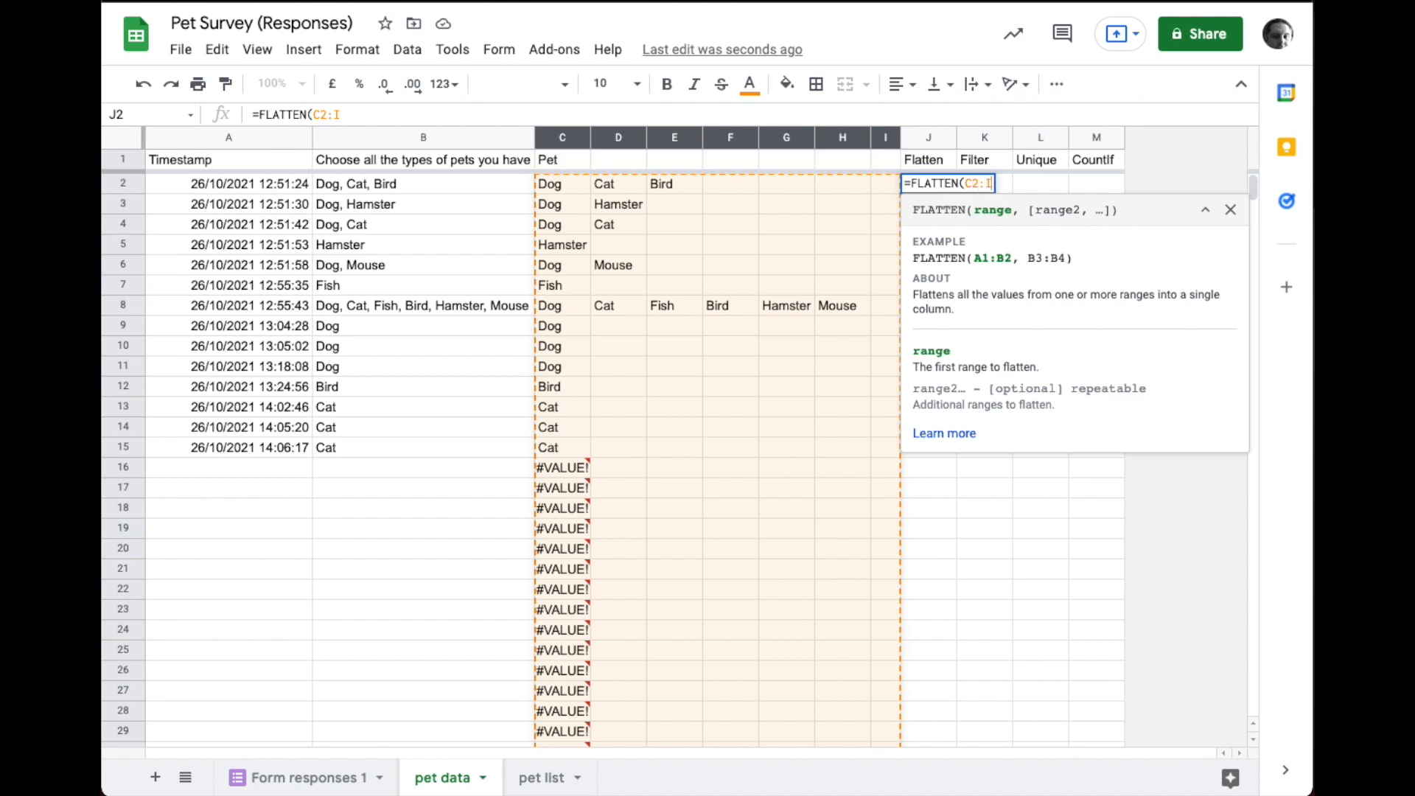
pyautogui.press('Enter')
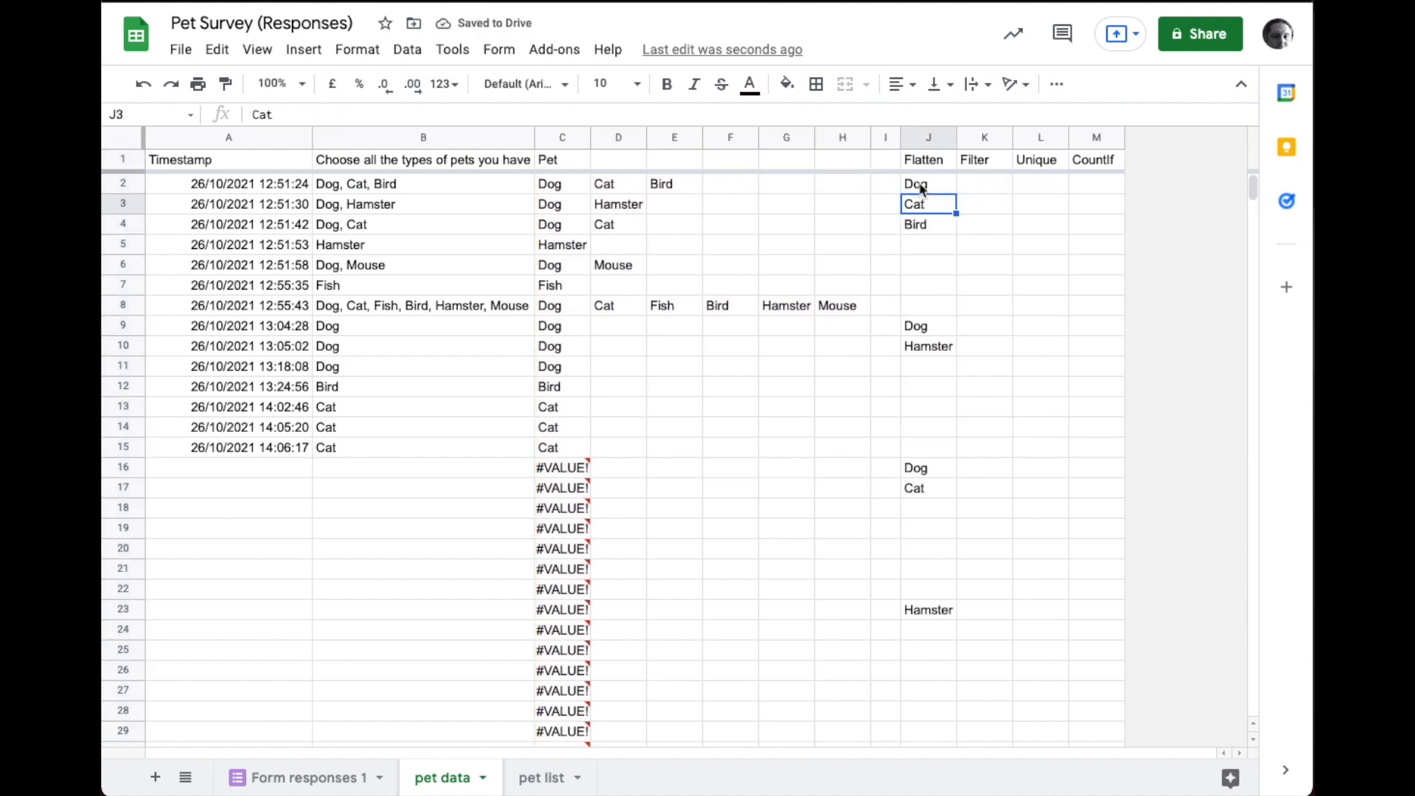
pyautogui.moveTo(932, 194)
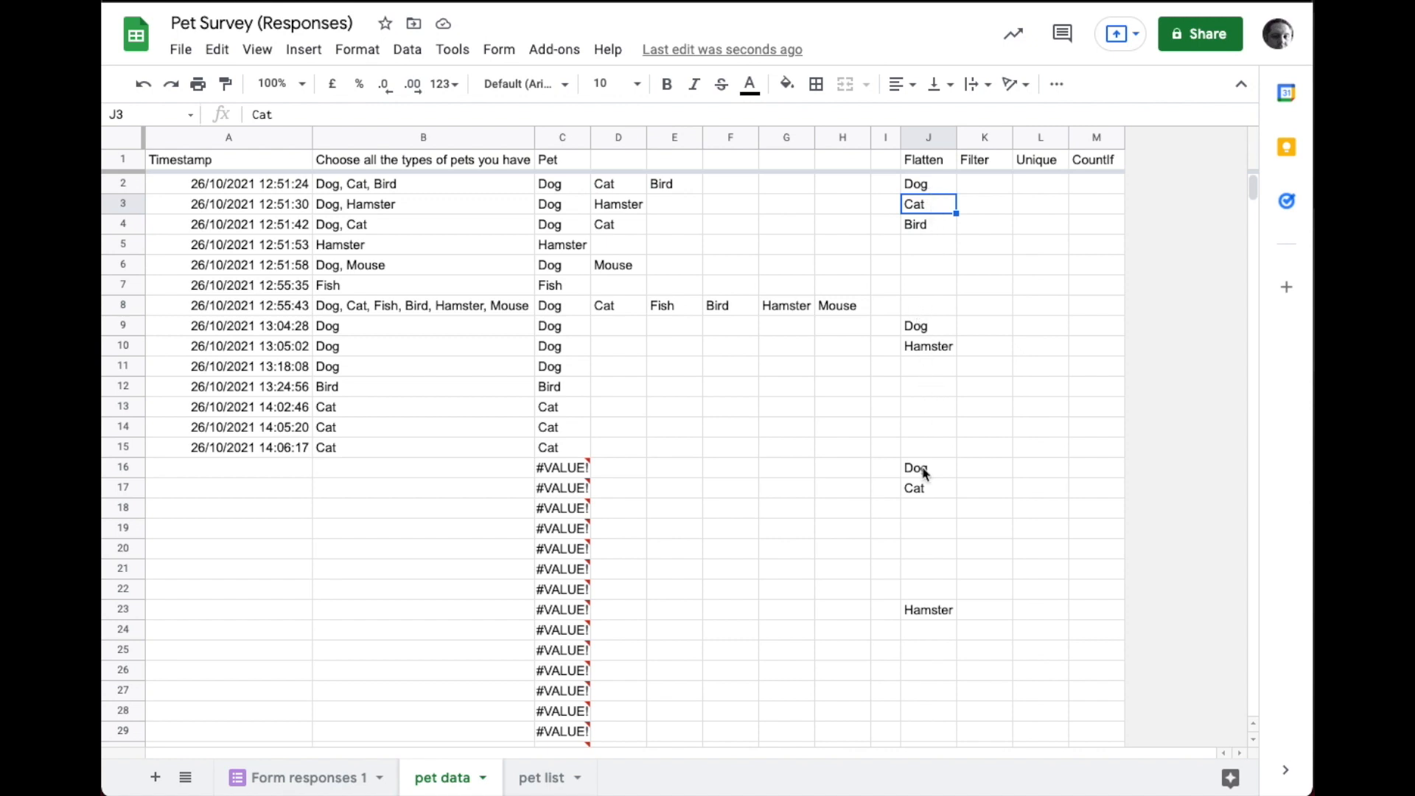
pyautogui.scroll(-3)
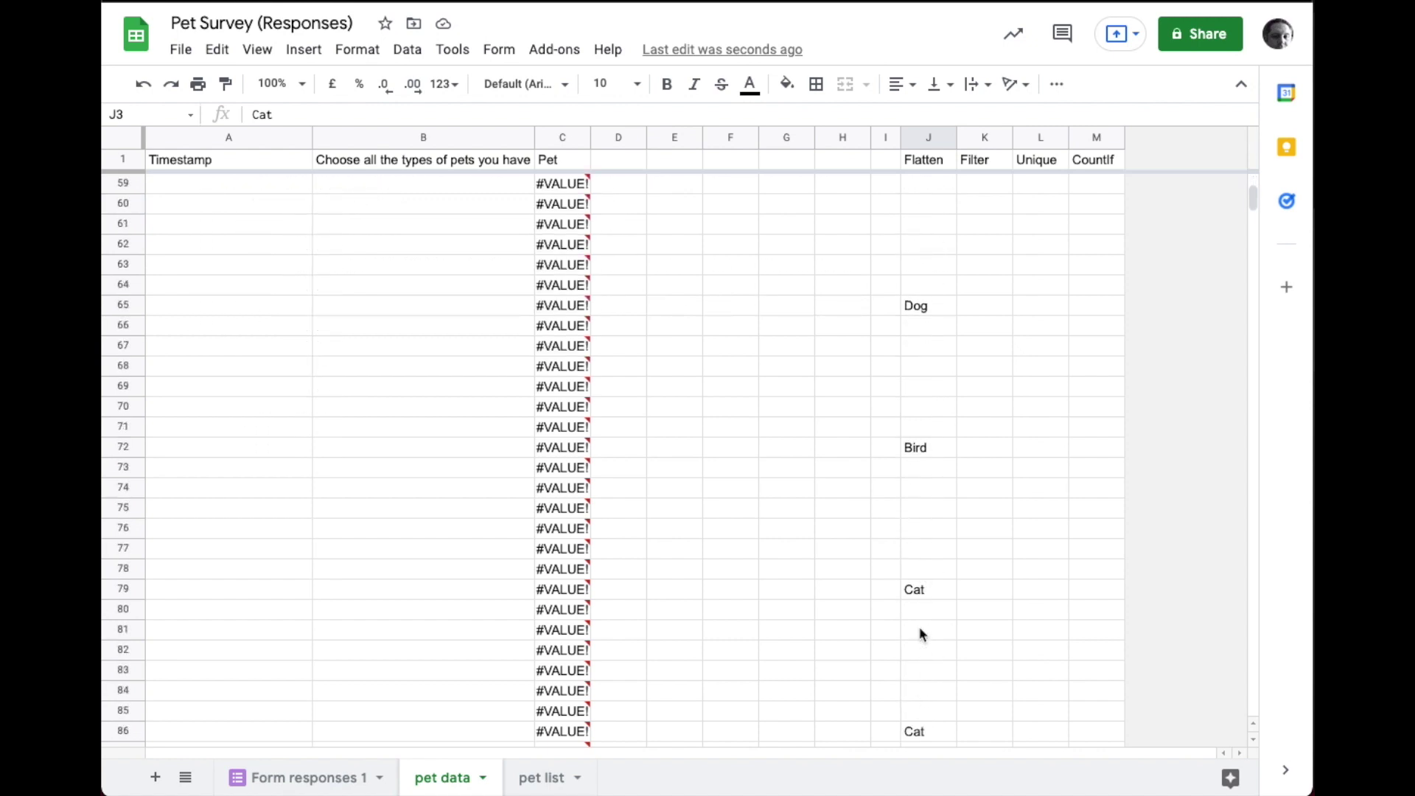
pyautogui.scroll(3)
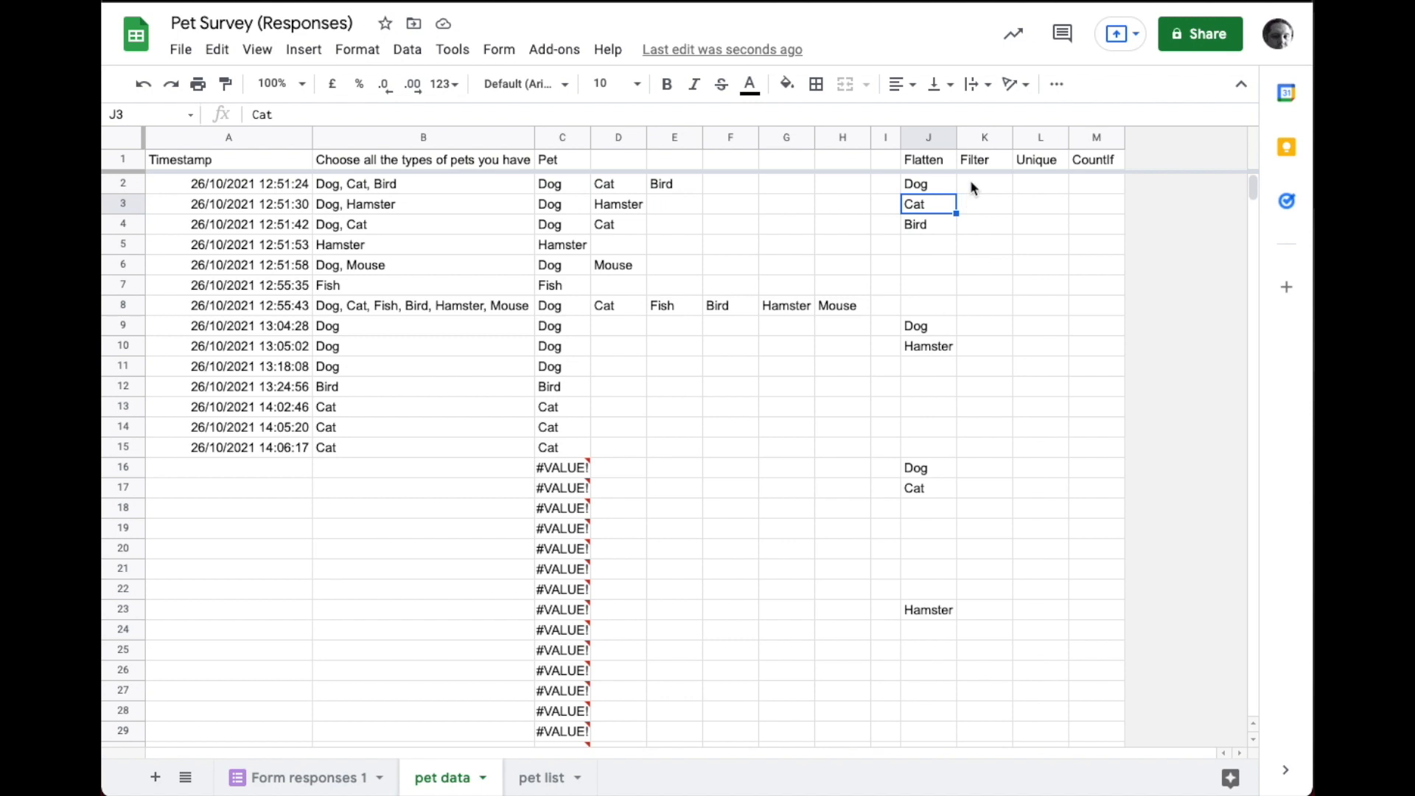
# Step: Enter =FILTER(J2:J, J2:J <> "") in K2 to list the flattened pets without blanks
pyautogui.click(985, 183)
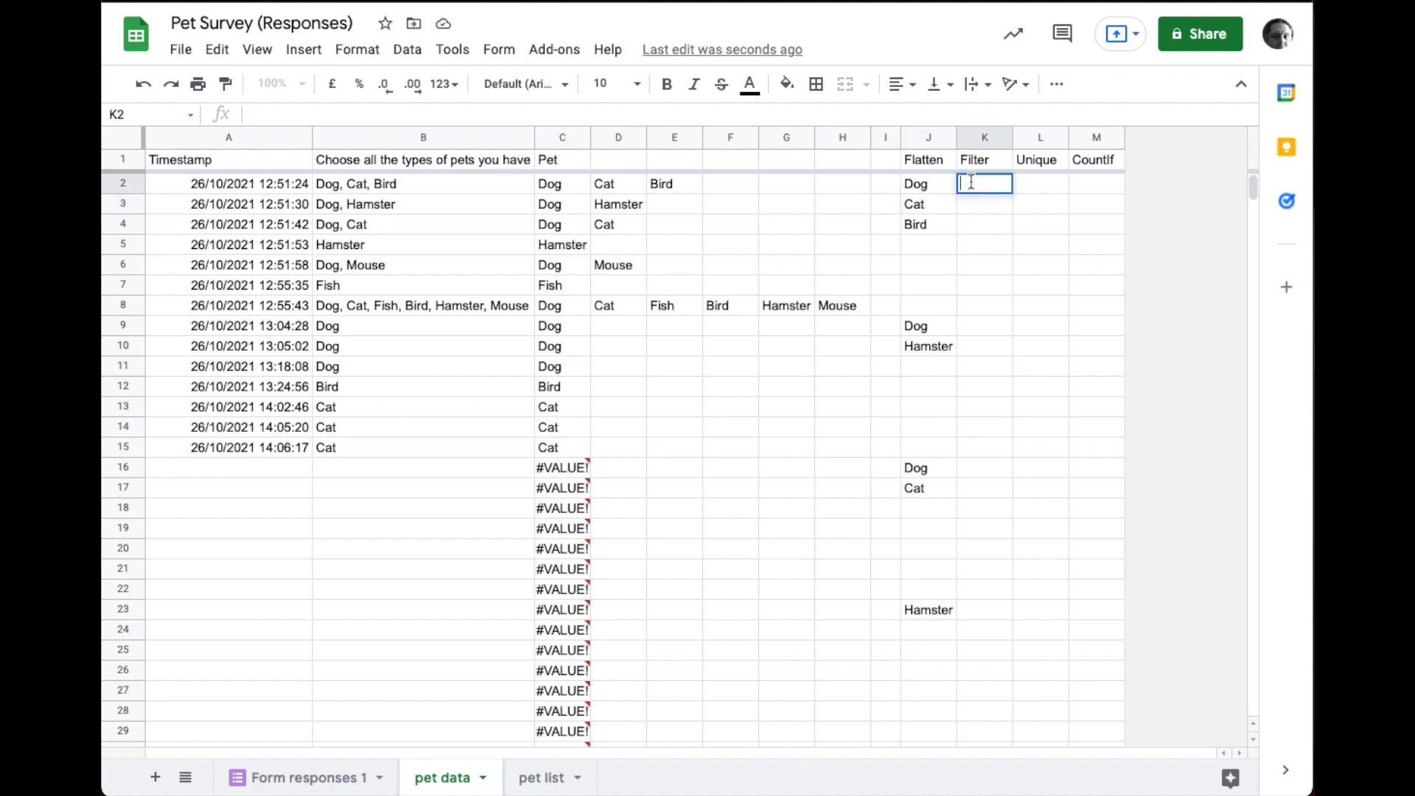
pyautogui.write('=')
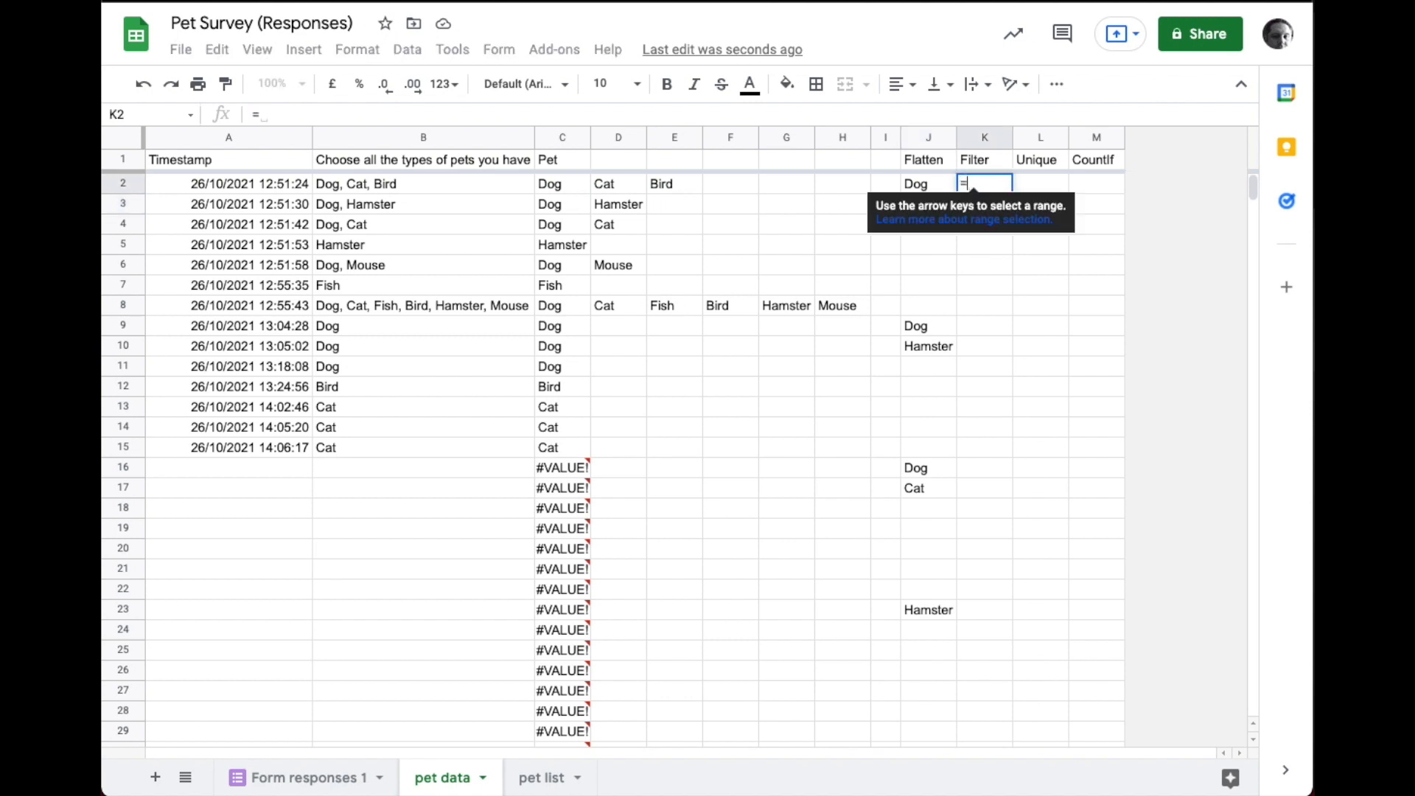
pyautogui.write('FILTER(J2:J, J2')
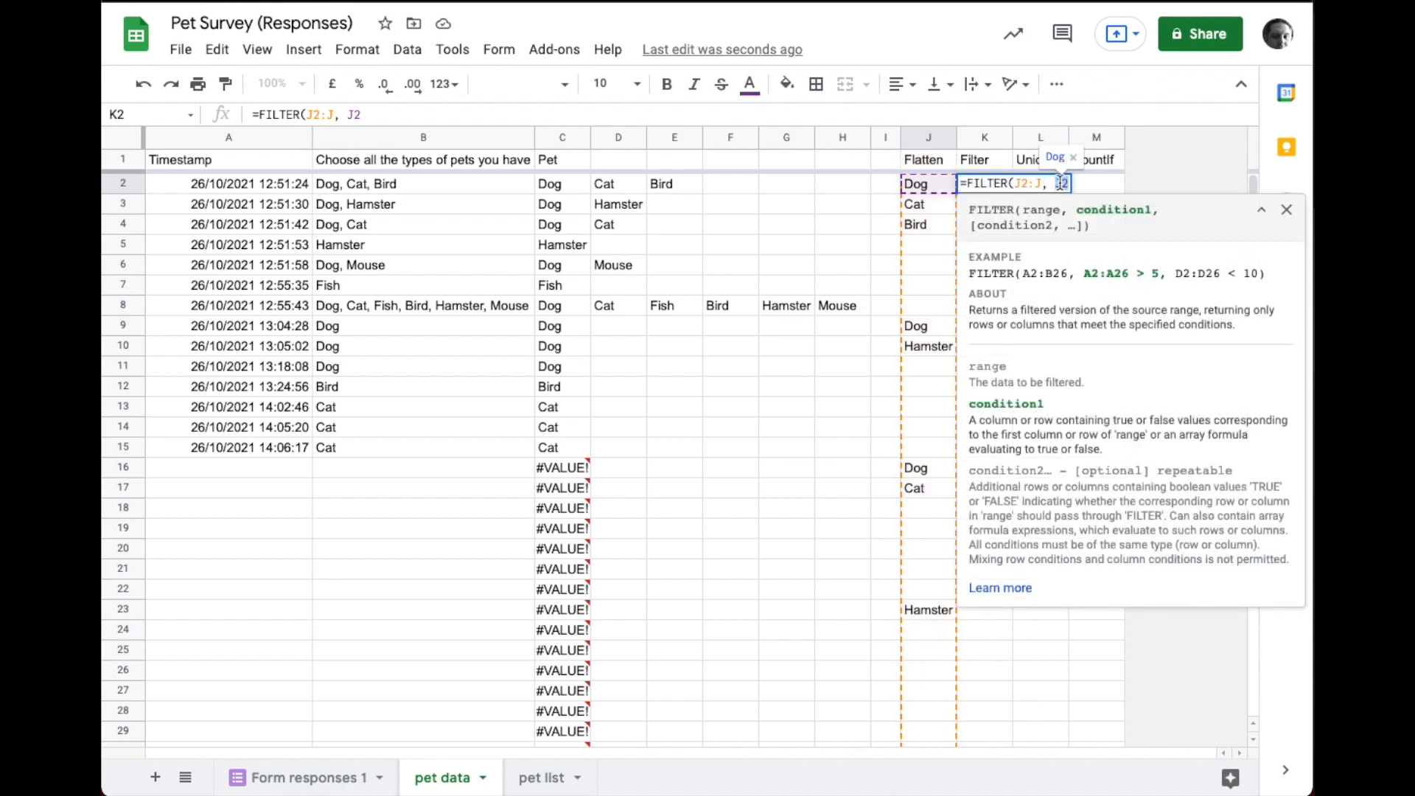
pyautogui.write(':')
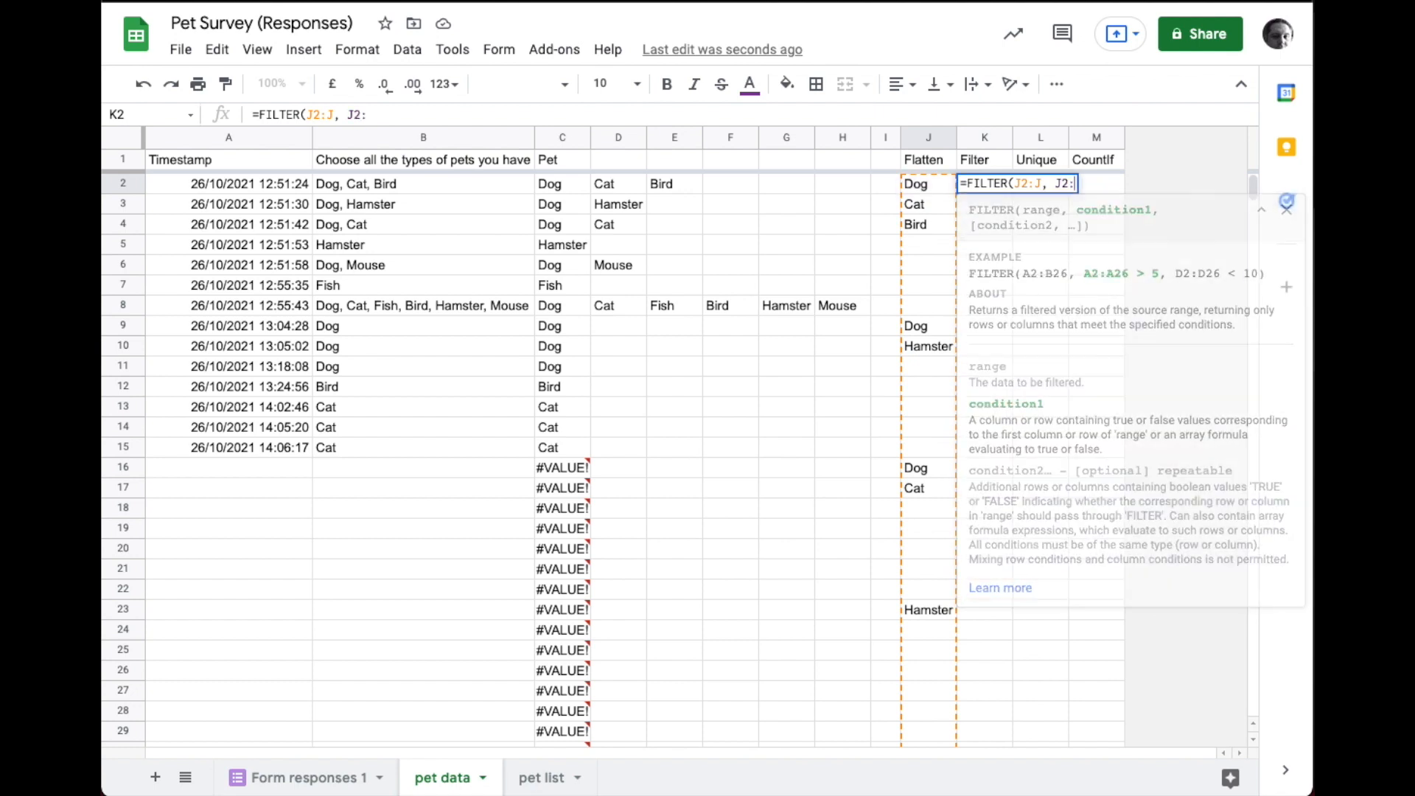
pyautogui.write('J')
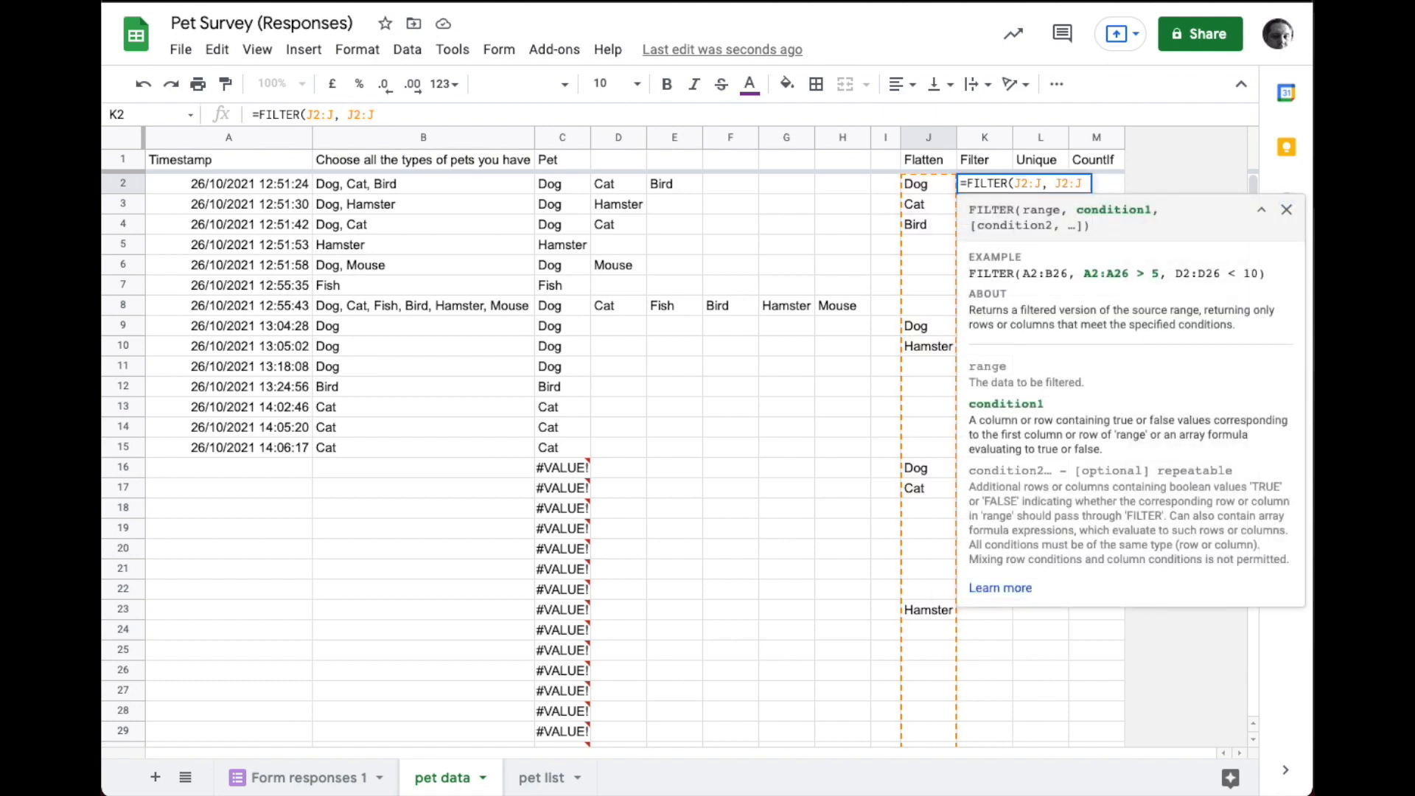
pyautogui.write('<> "")')
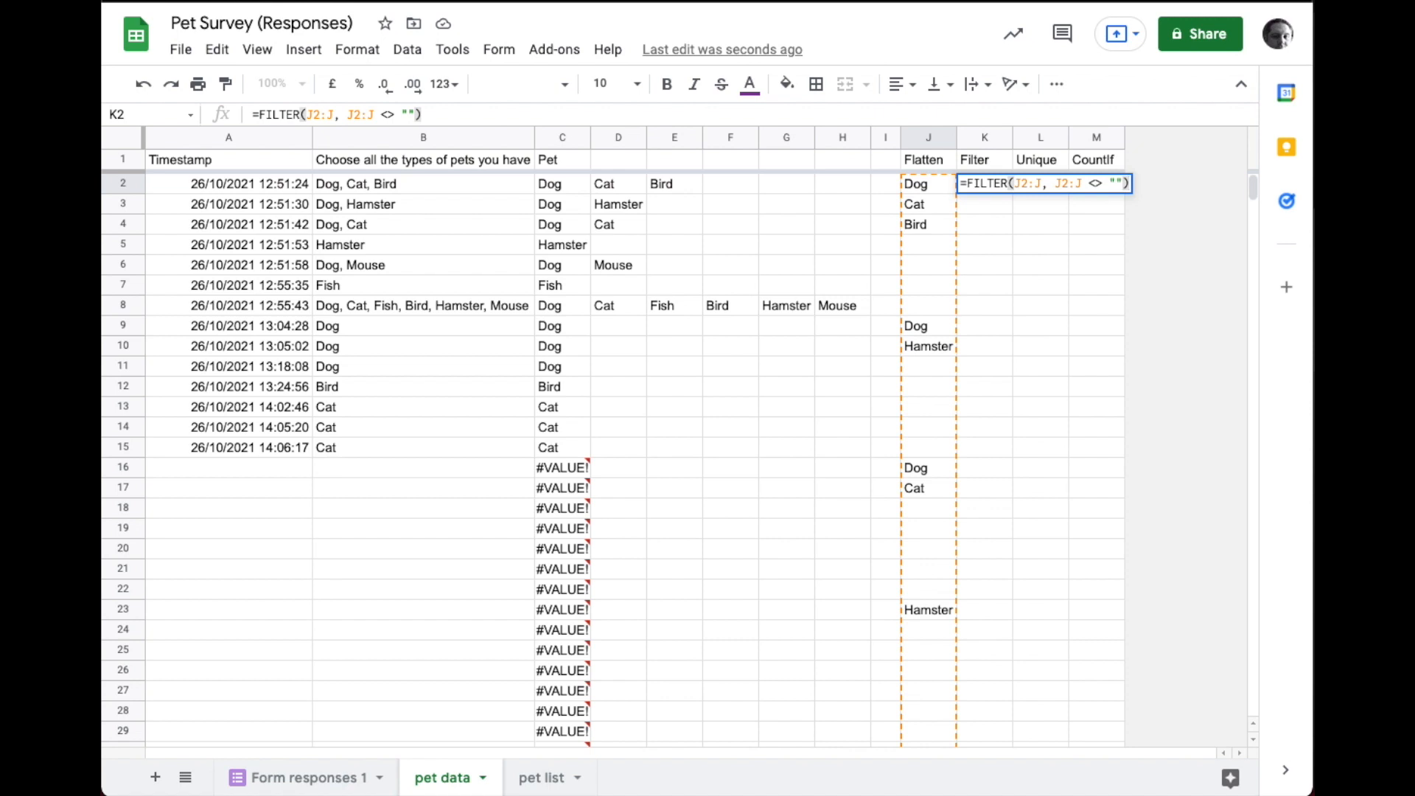
pyautogui.press('Enter')
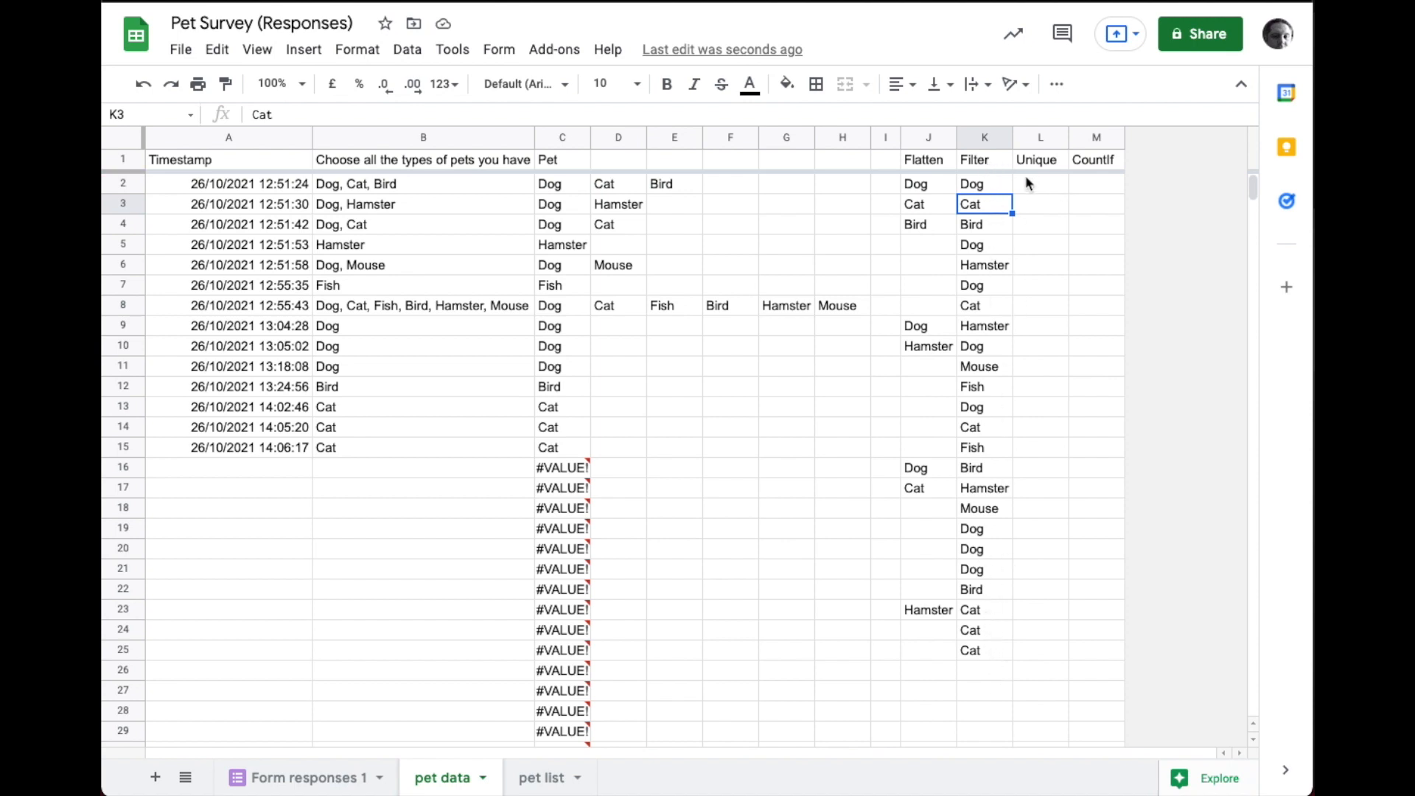
pyautogui.moveTo(1034, 192)
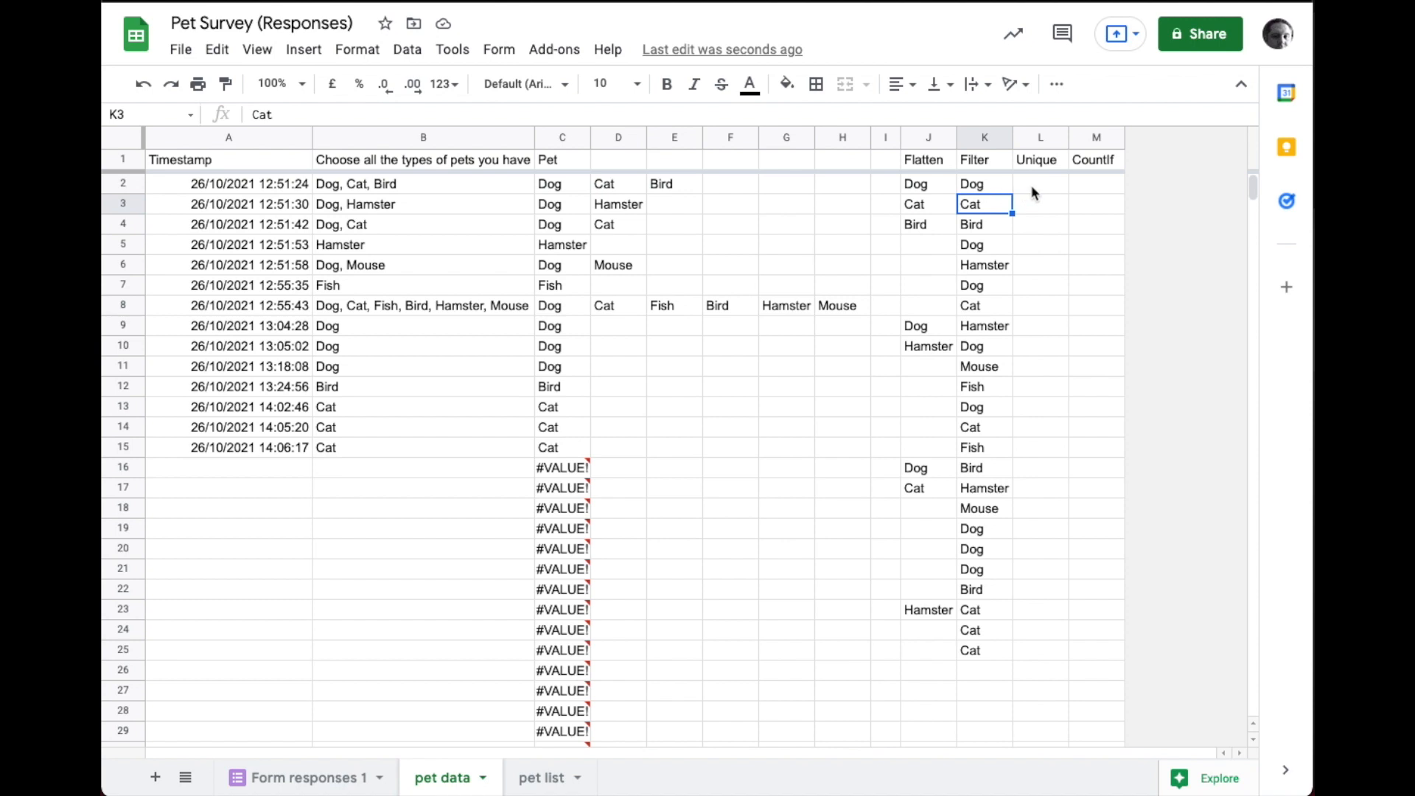
pyautogui.click(1039, 183)
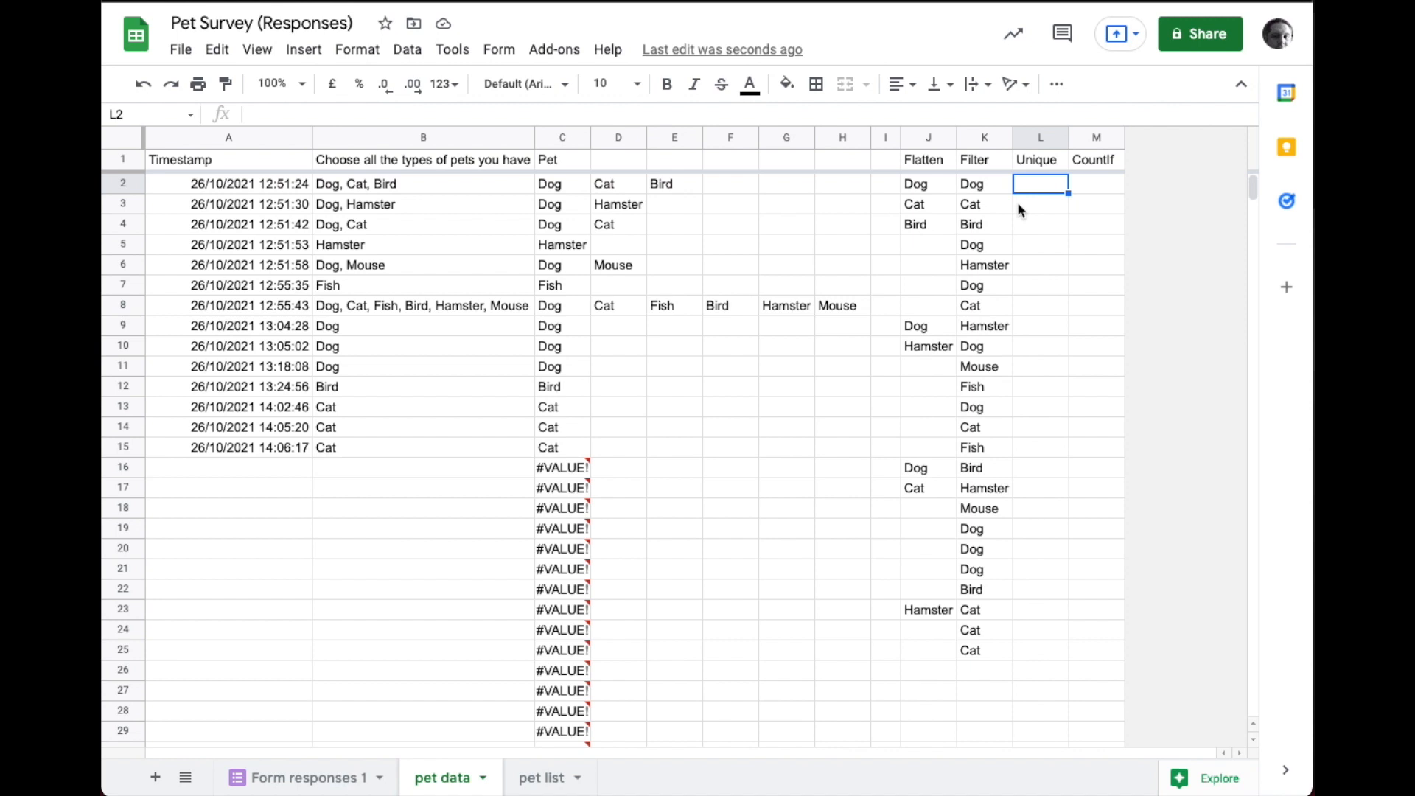
# Step: Enter =UNIQUE(K2:K) in L2 to list Dog, Cat, Bird, Hamster, Mouse, Fish once each
pyautogui.write('=U')
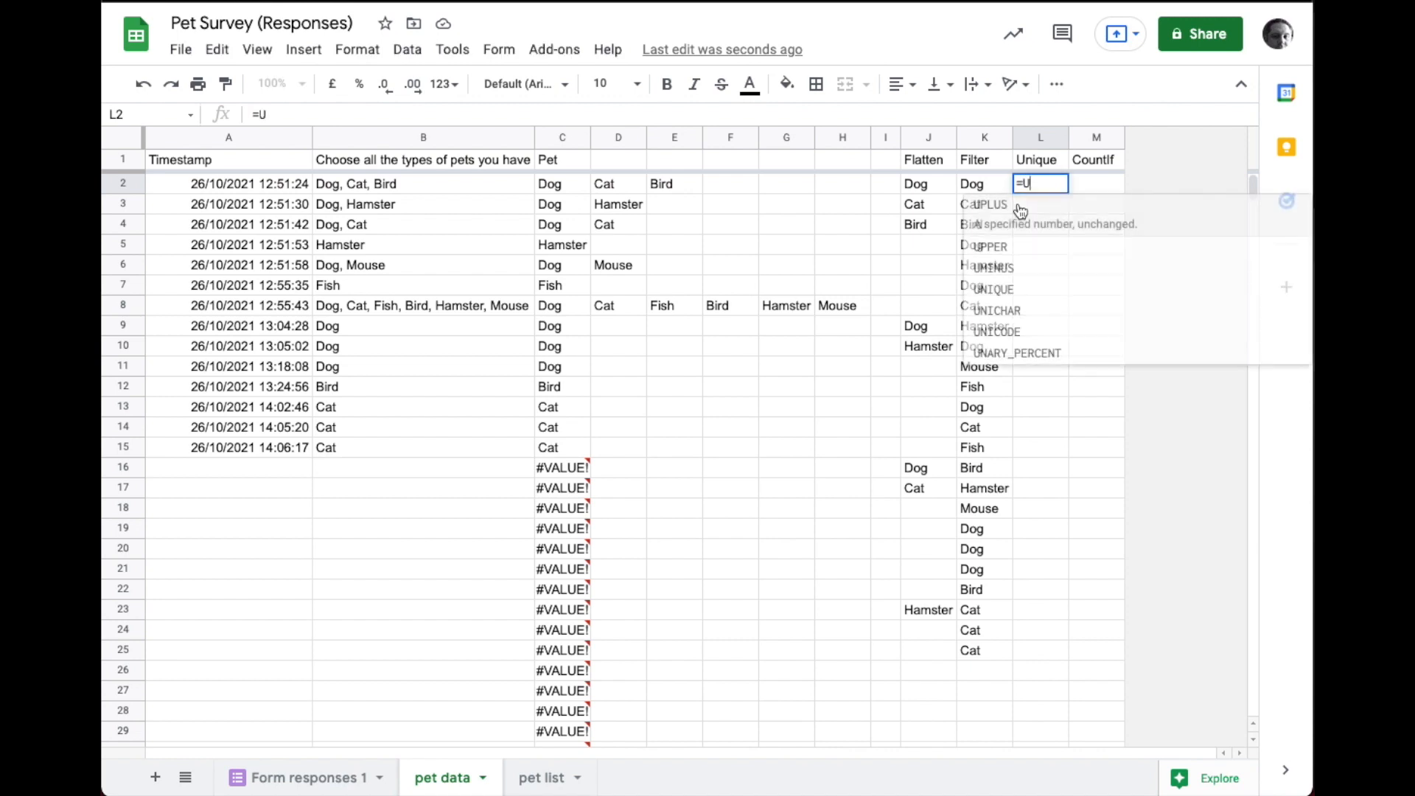
pyautogui.write('NIQUE(')
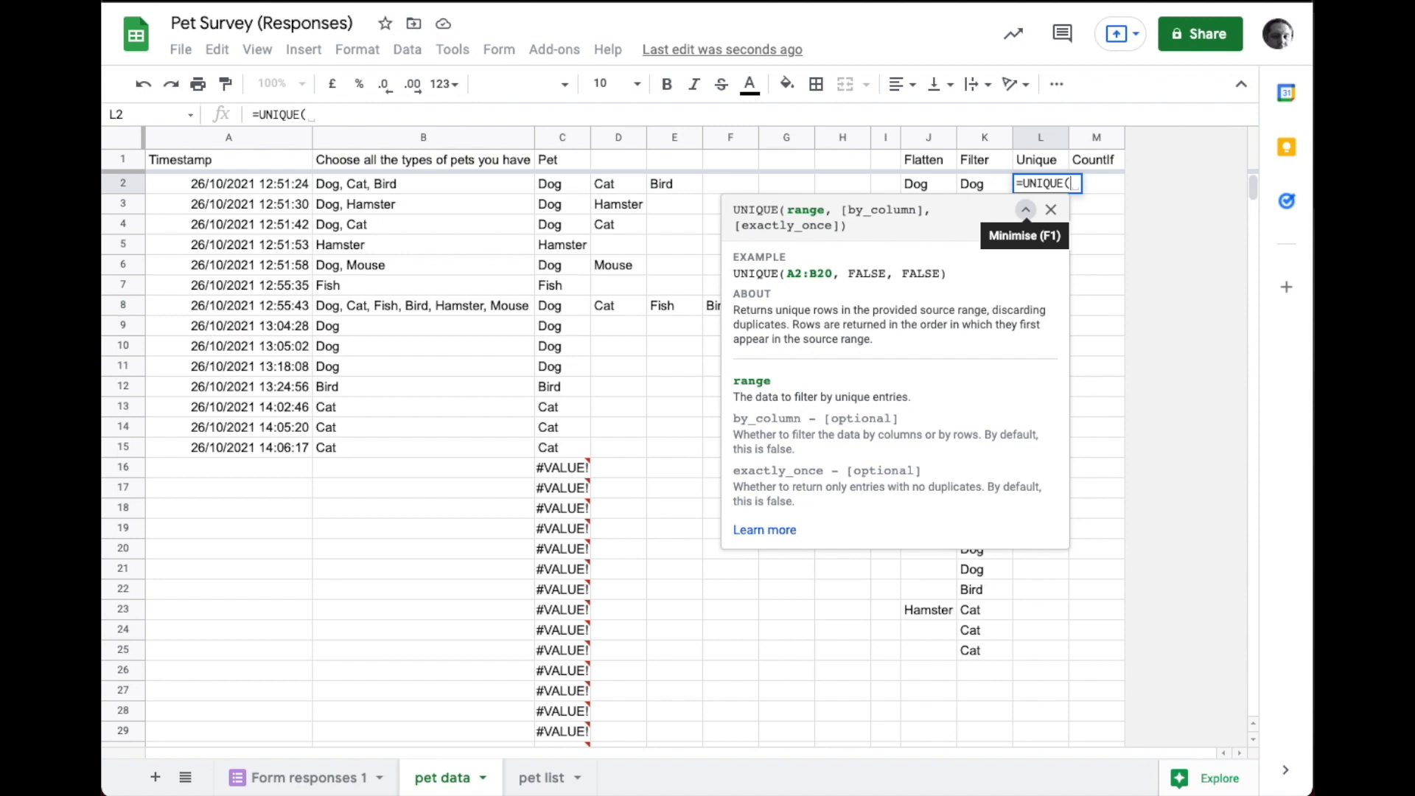
pyautogui.moveTo(973, 168)
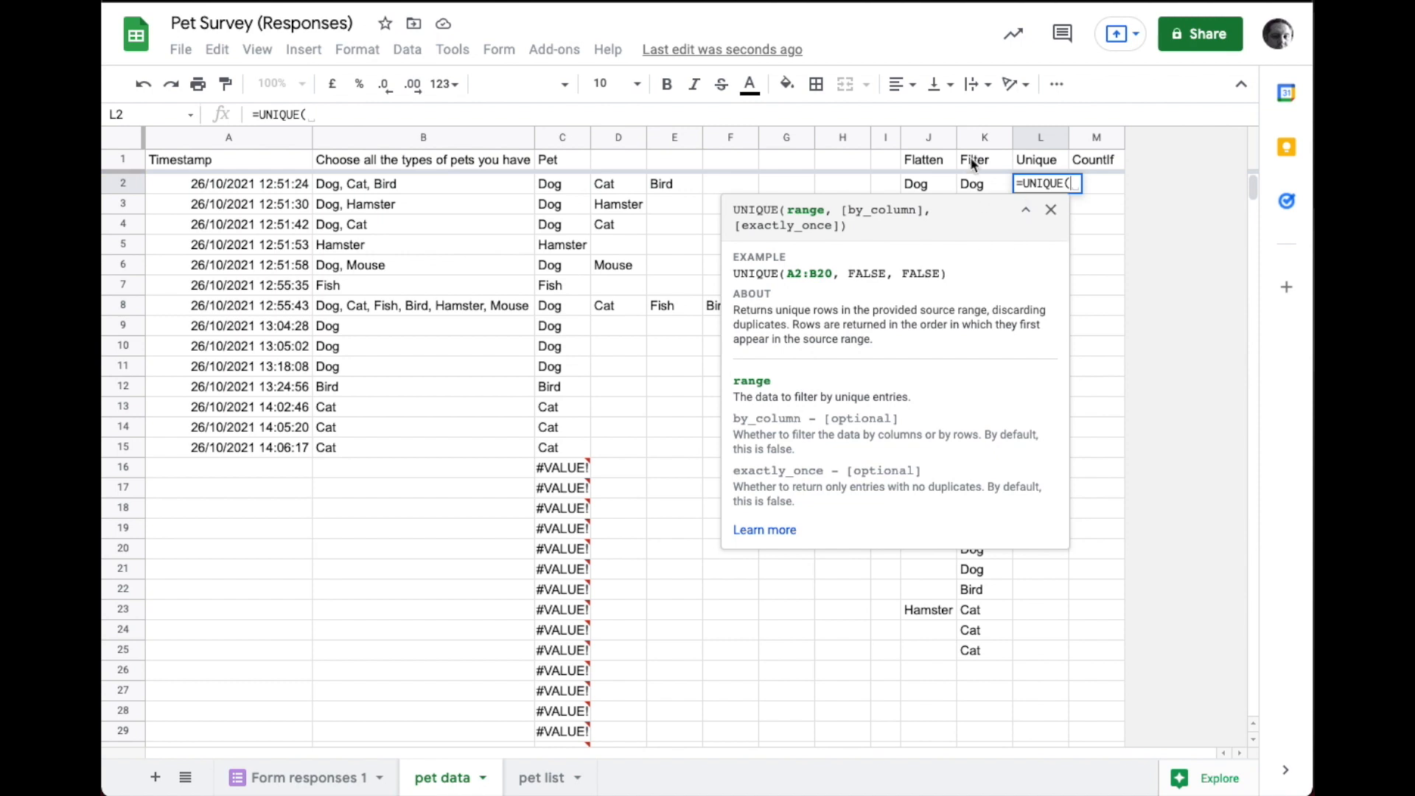
pyautogui.click(983, 139)
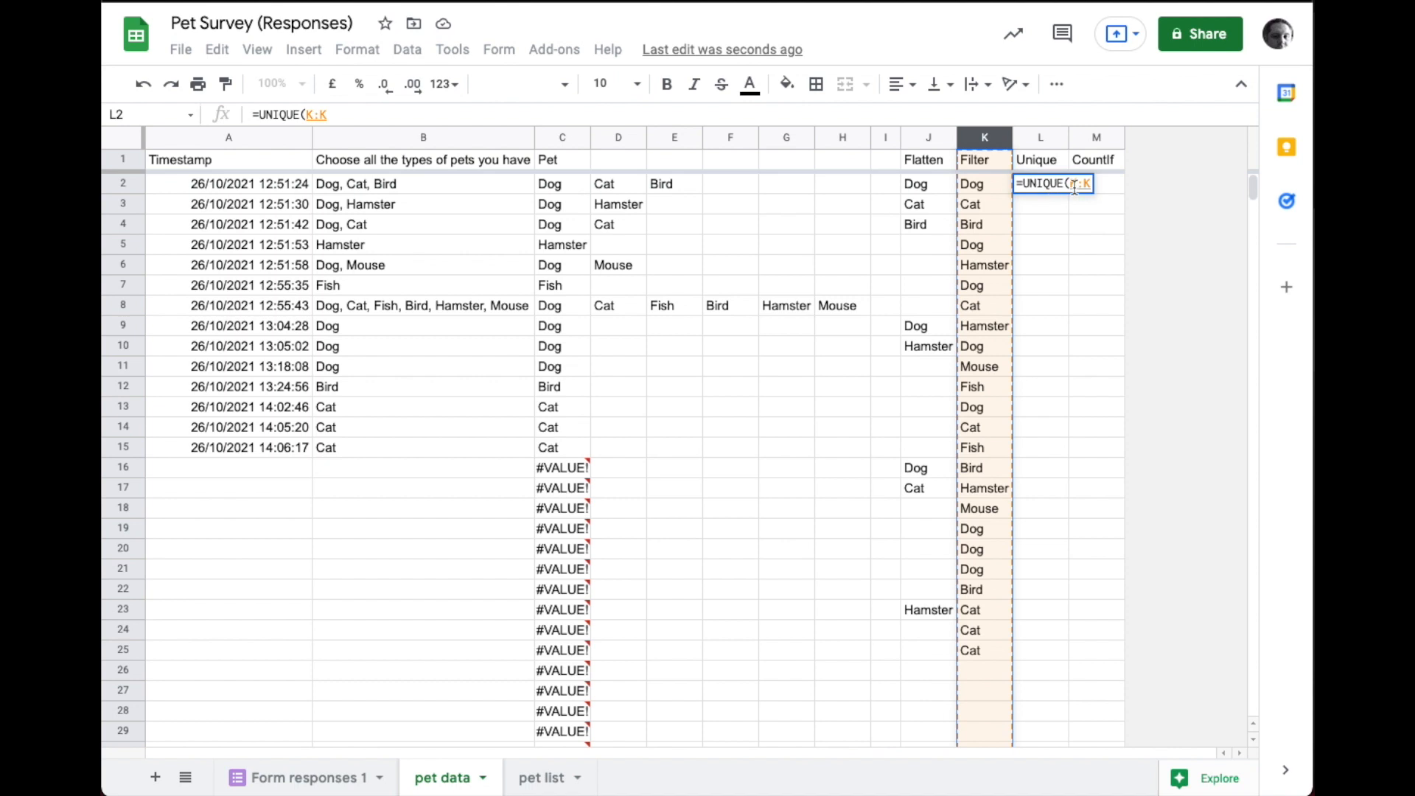
pyautogui.write('K2')
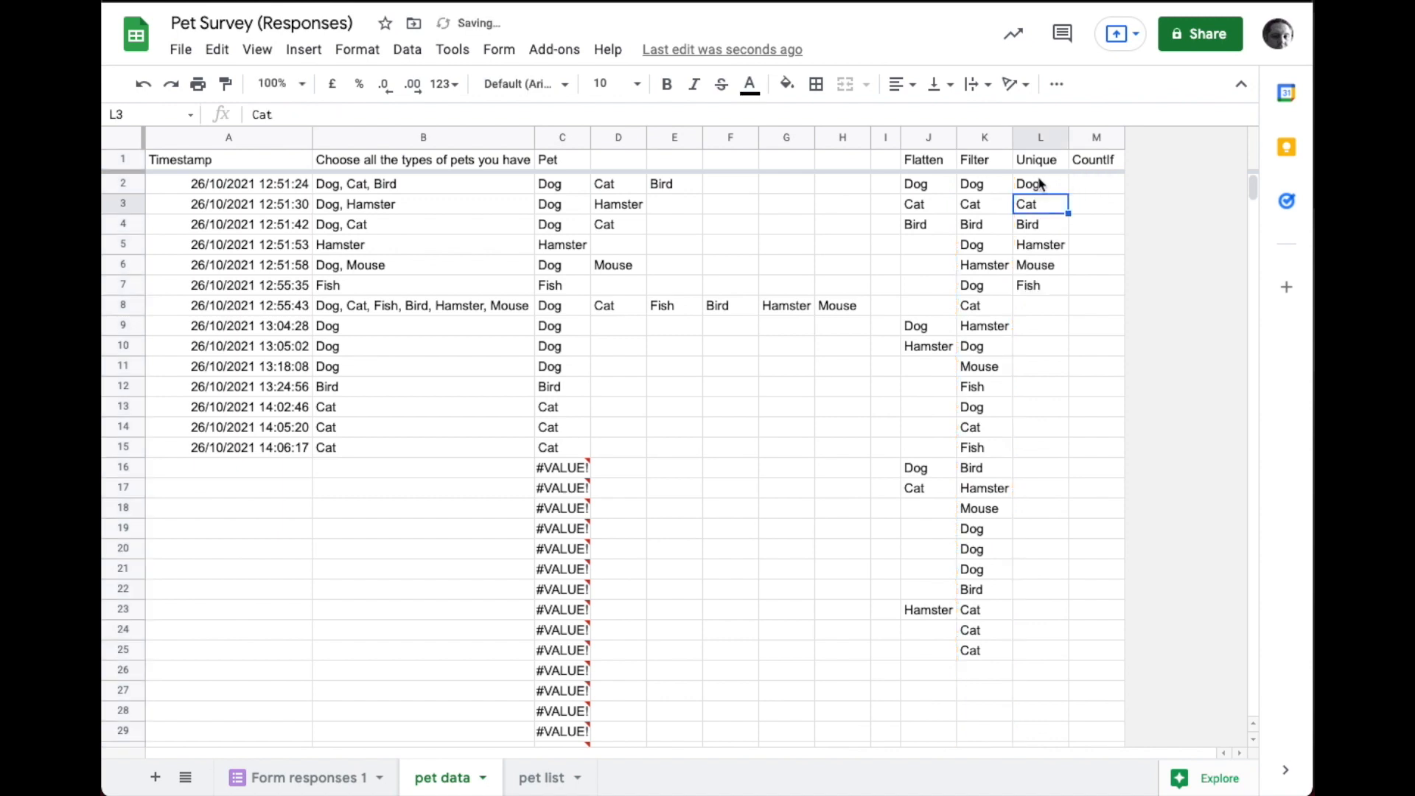
pyautogui.click(1036, 182)
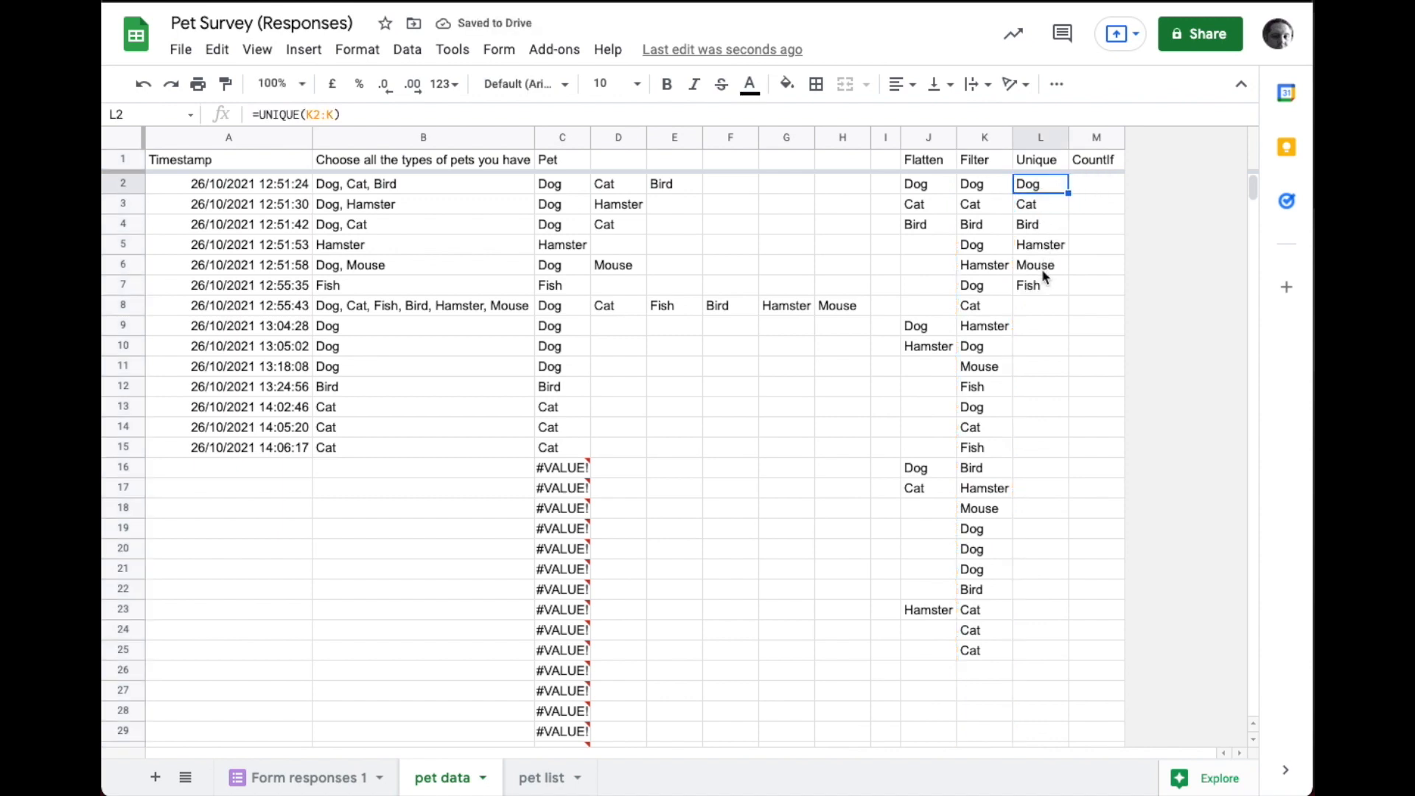
# Step: Enter =COUNTIF(K2:K,L2) in M2 and accept the suggested auto-fill down column M
pyautogui.click(1097, 184)
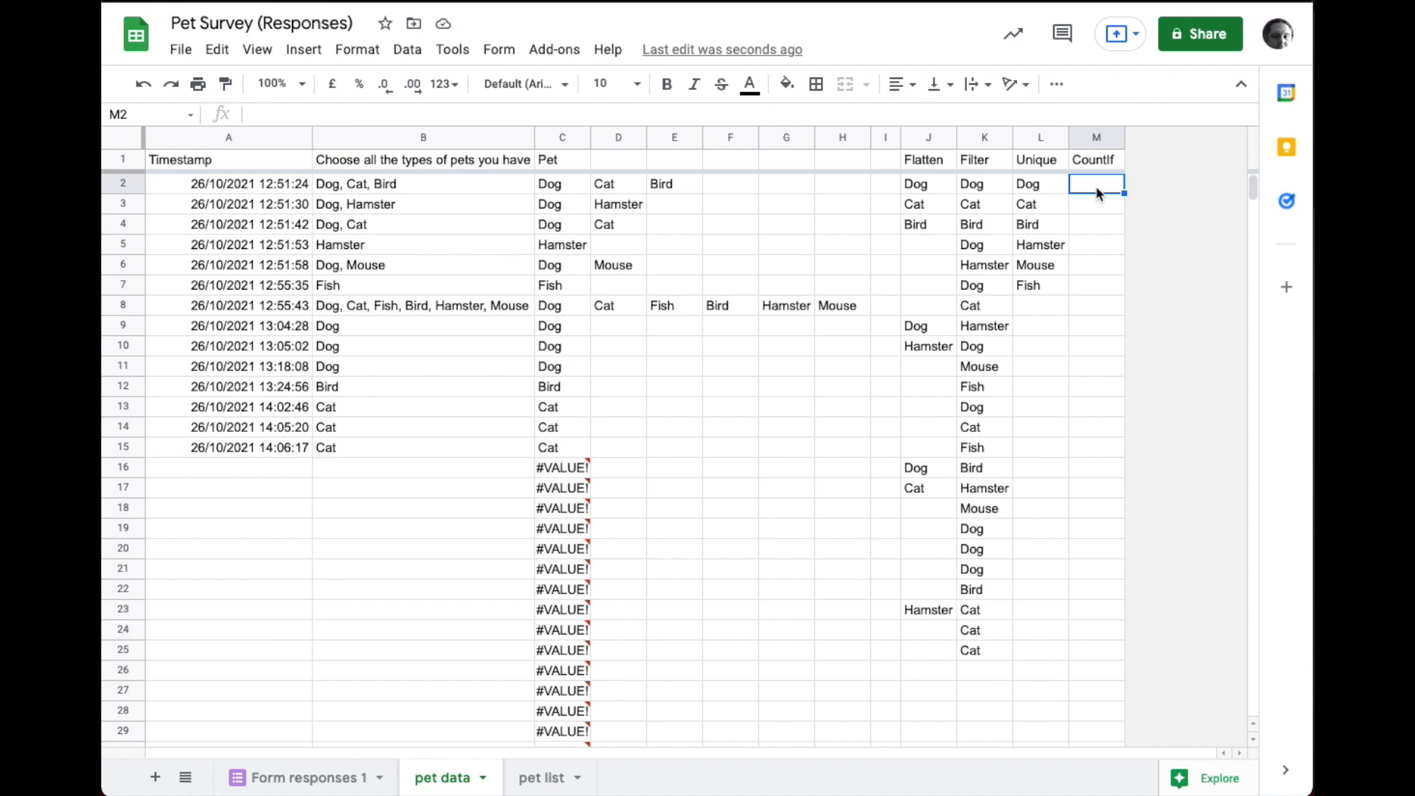
pyautogui.write('=')
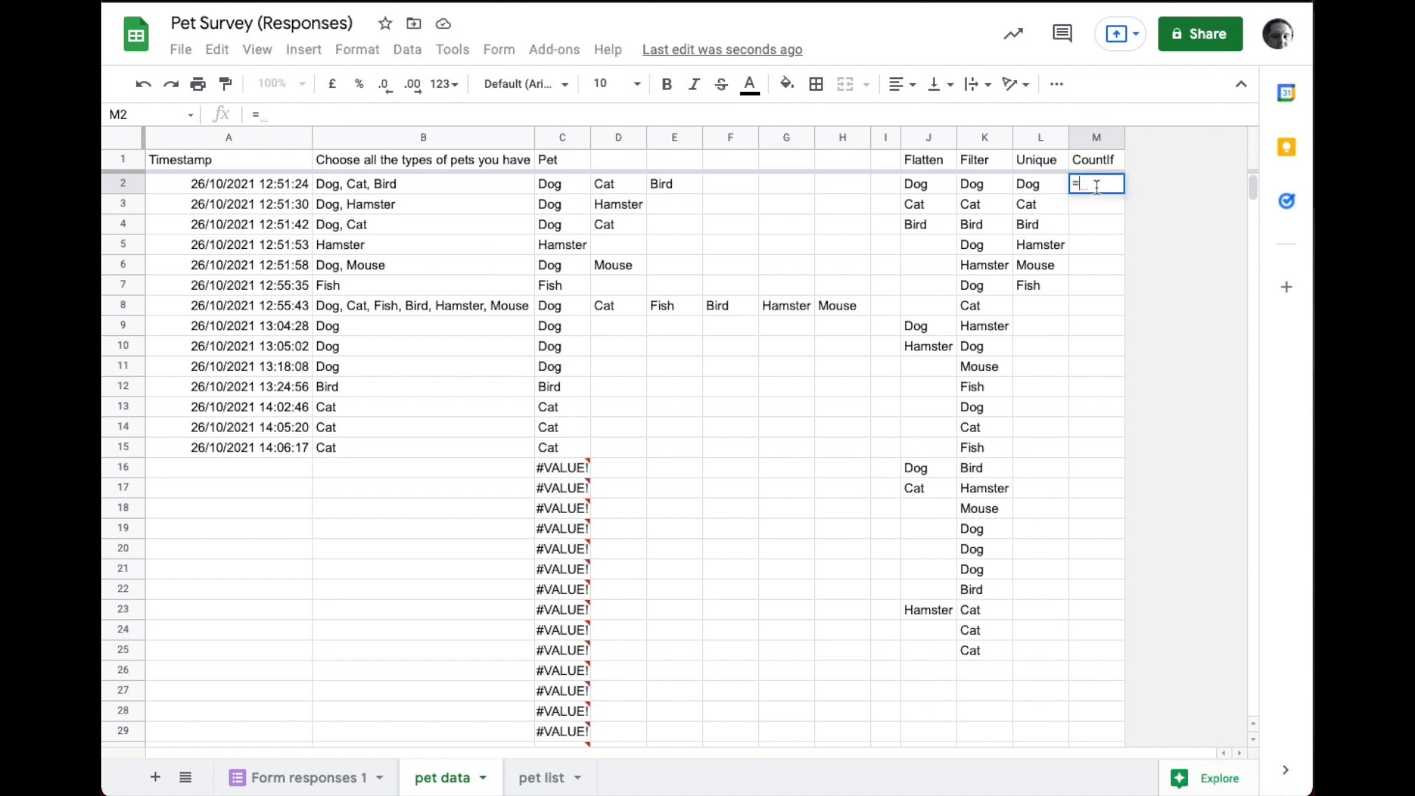
pyautogui.write('COUNTIF(')
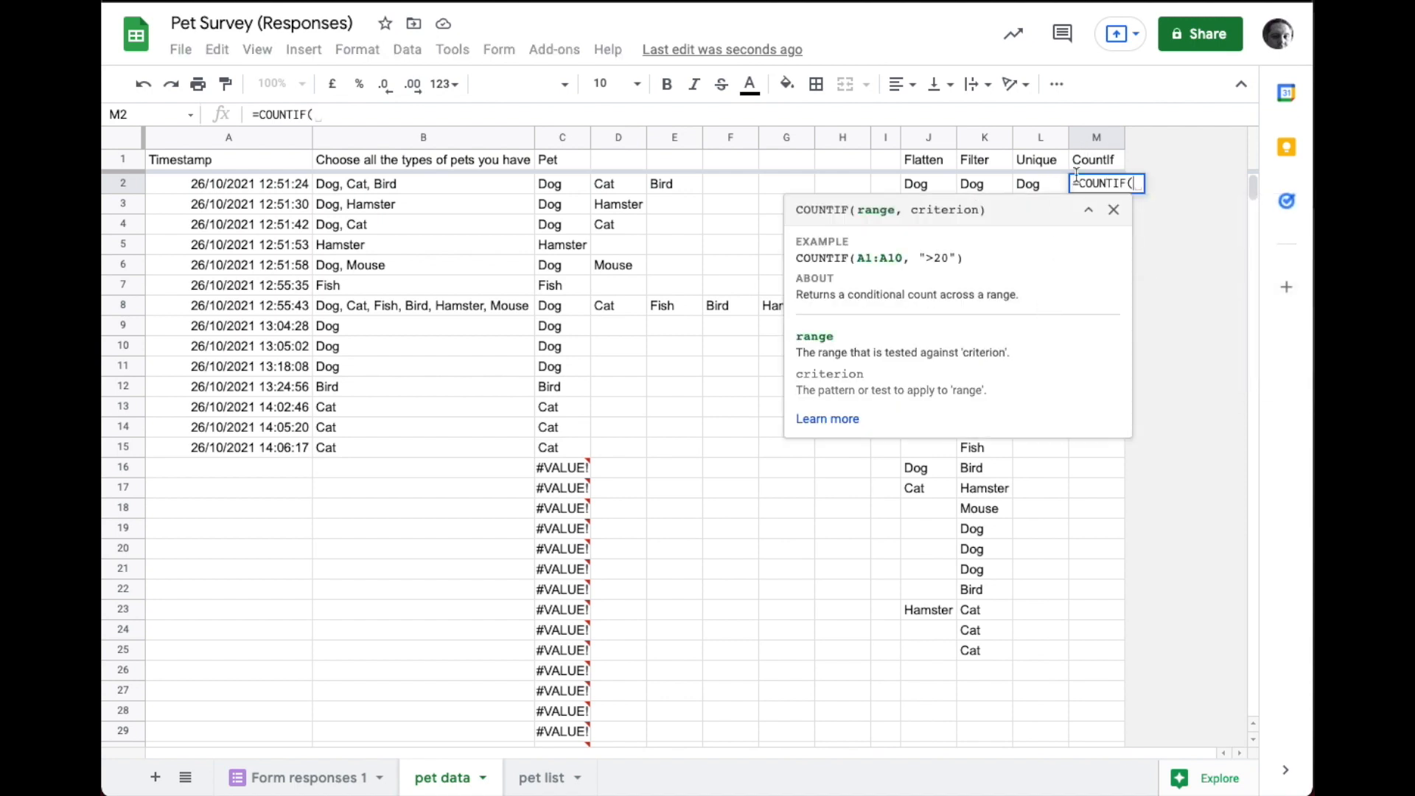
pyautogui.moveTo(1051, 191)
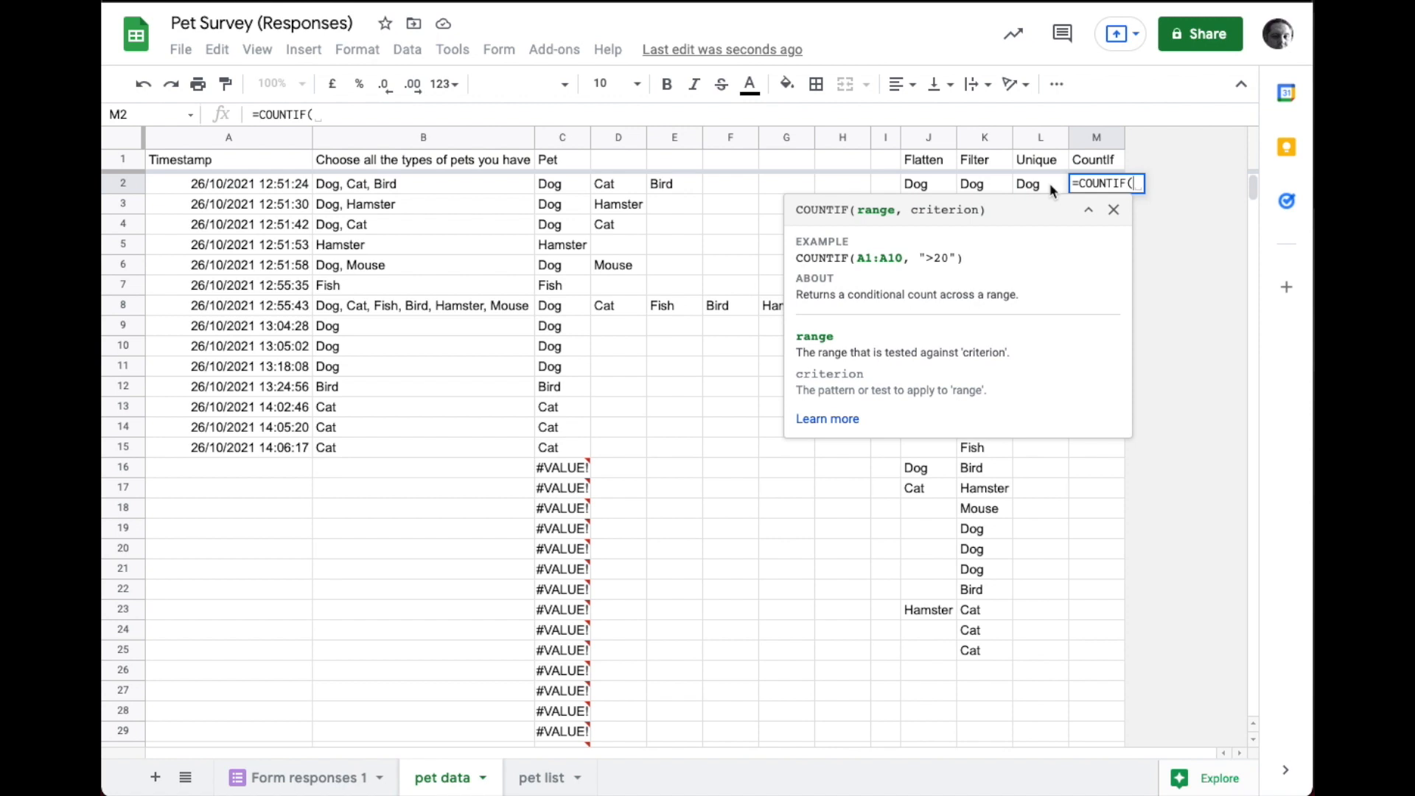
pyautogui.moveTo(975, 139)
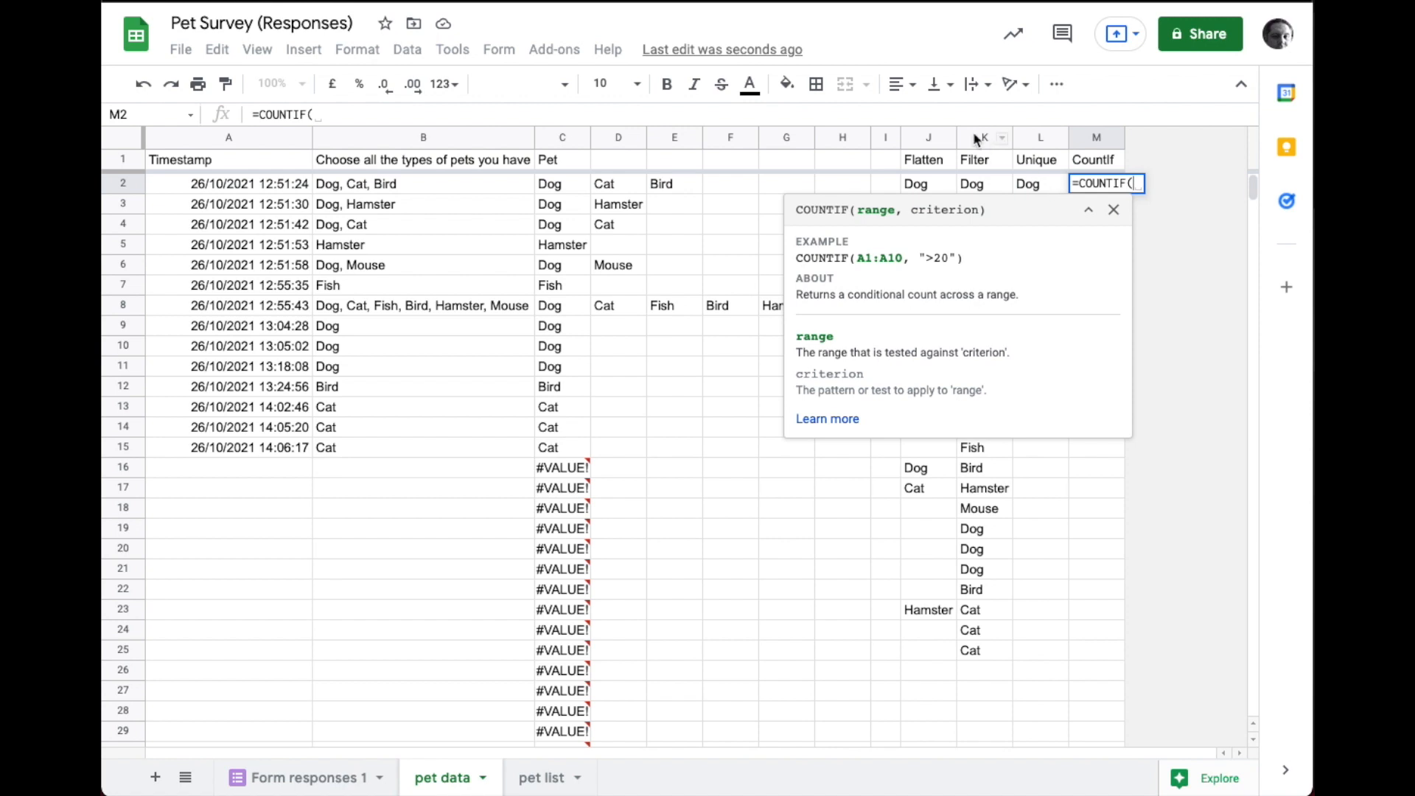
pyautogui.click(979, 139)
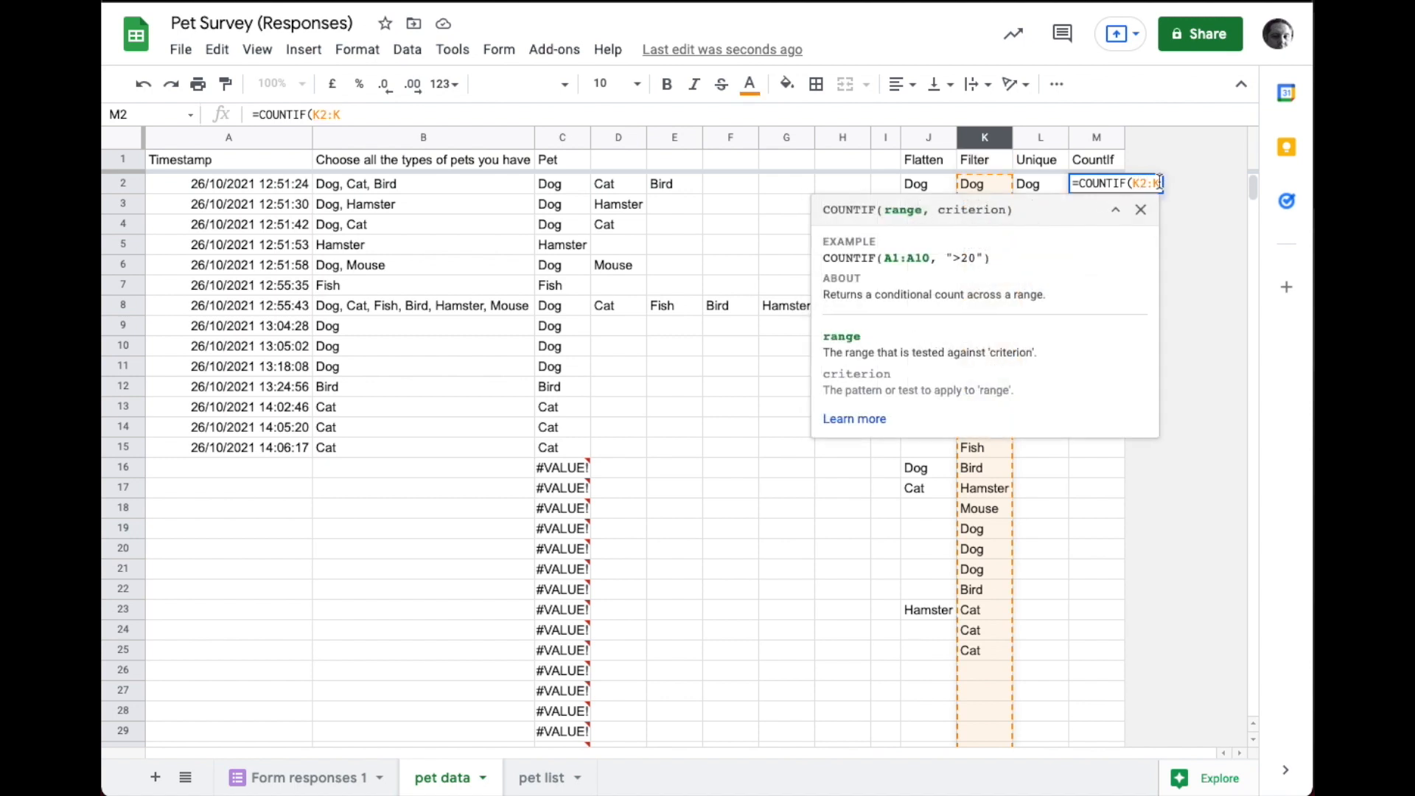
pyautogui.write(',')
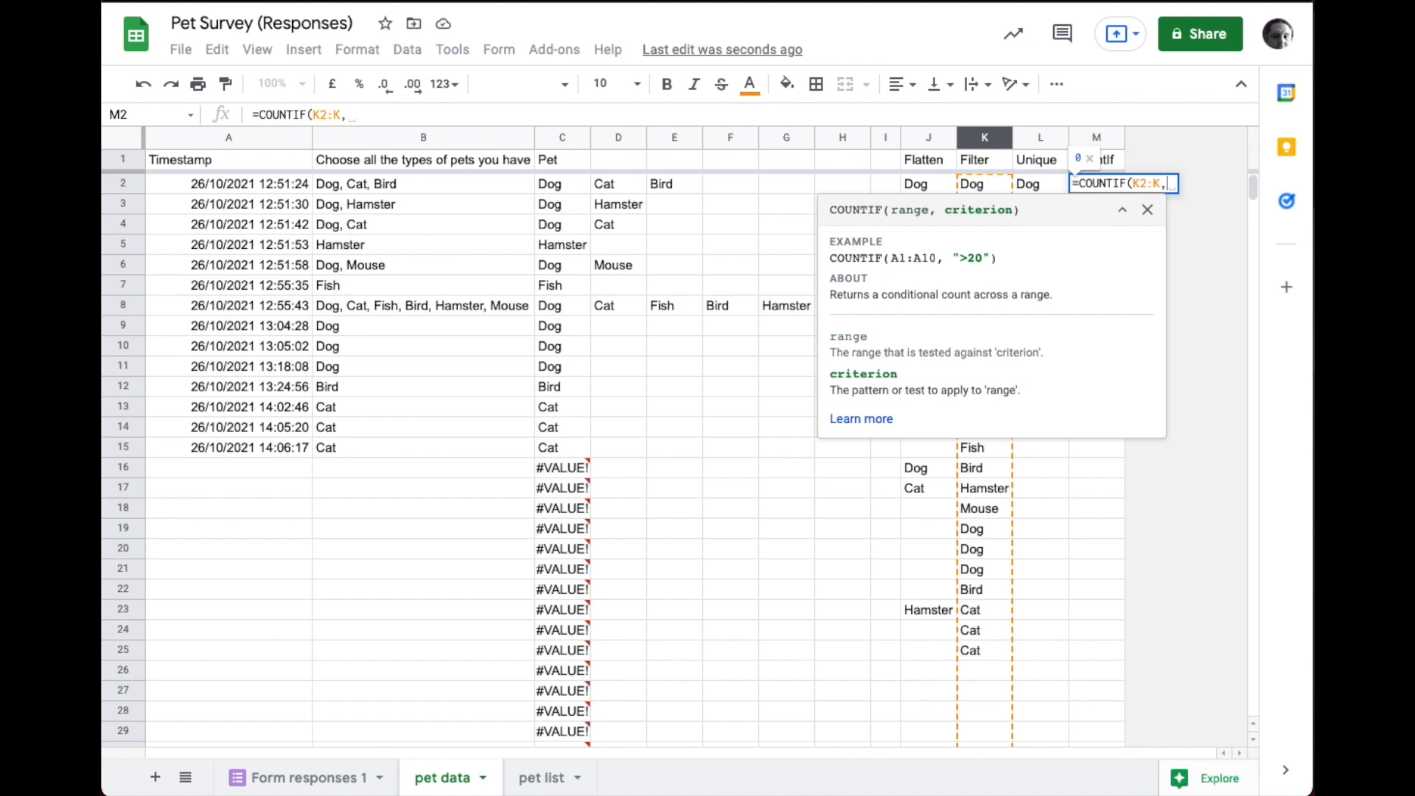
pyautogui.moveTo(1047, 190)
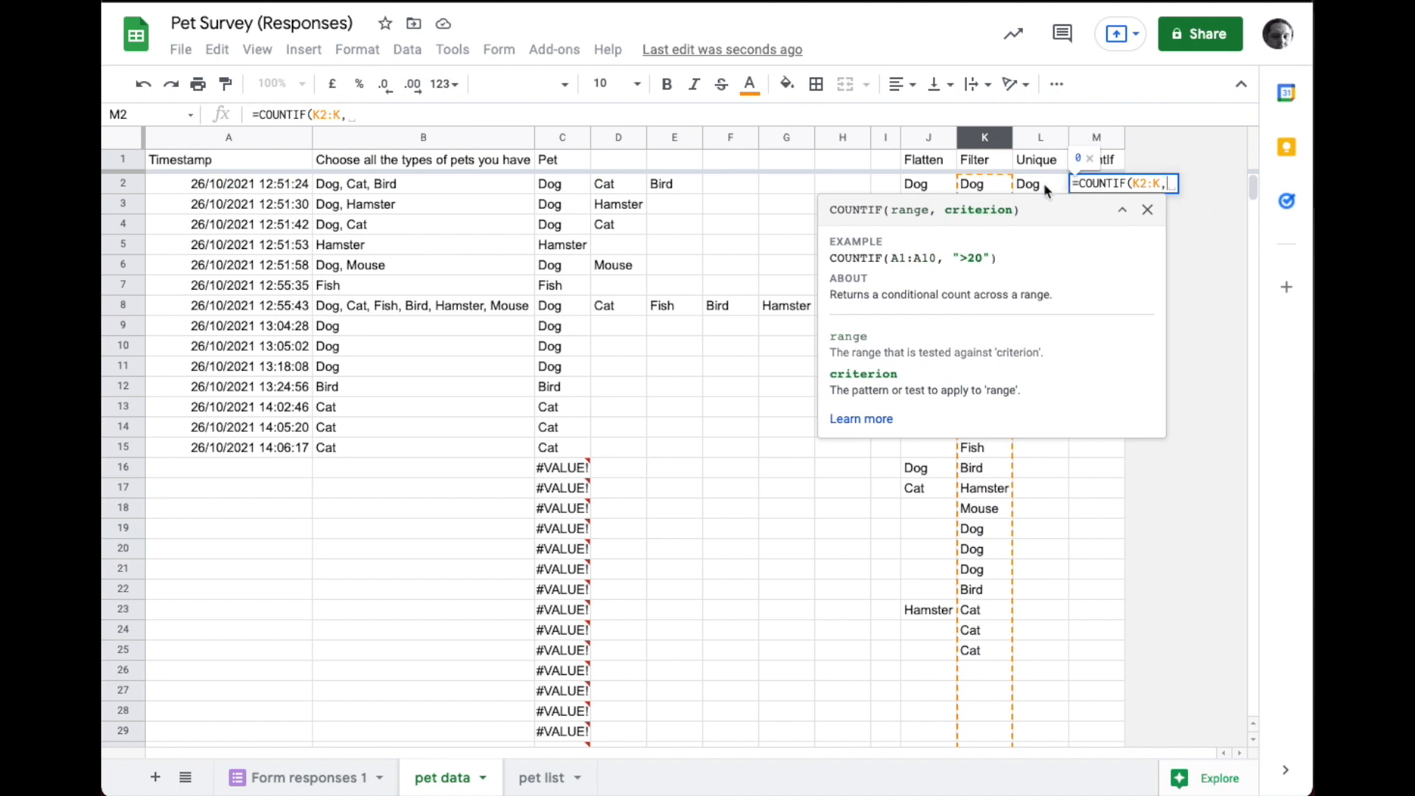
pyautogui.write('L2)')
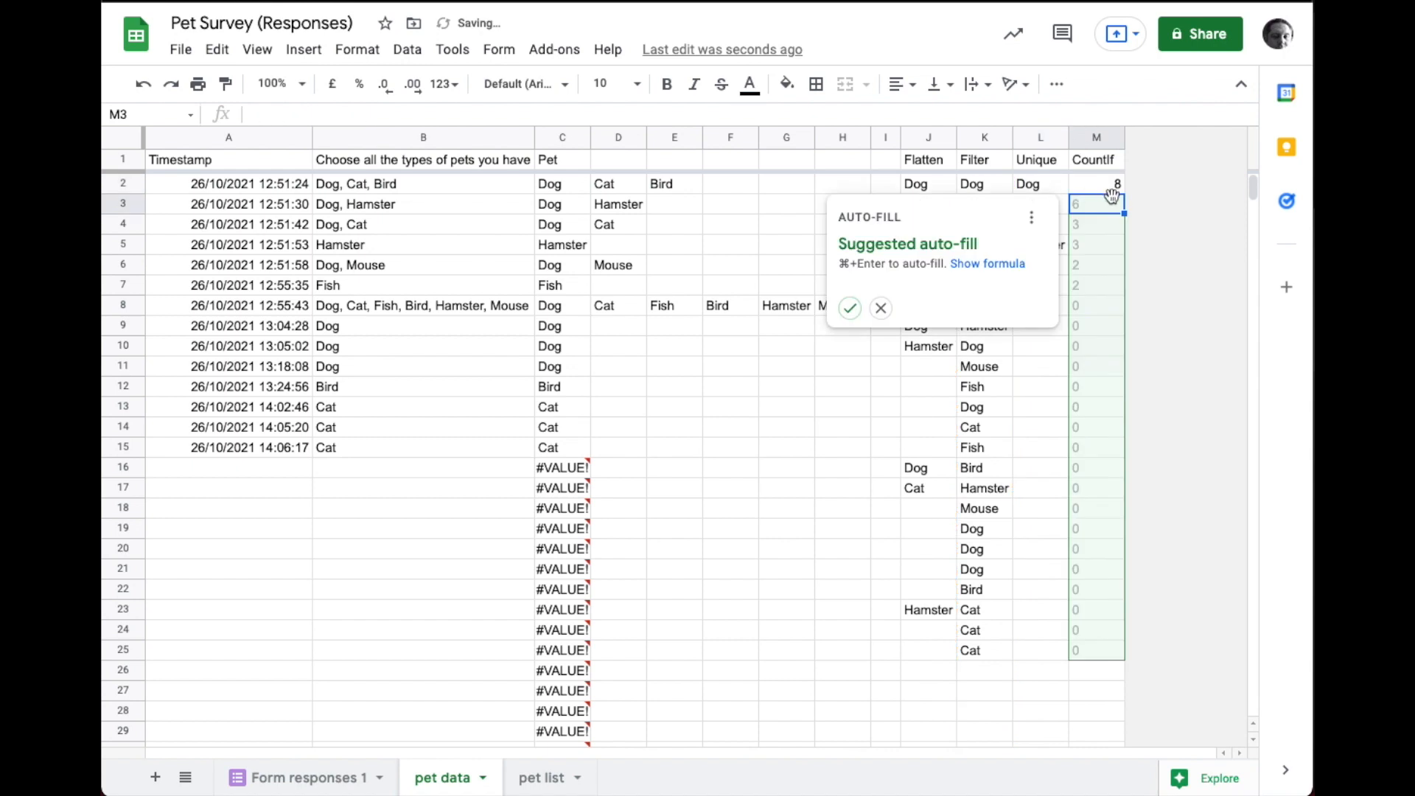
pyautogui.click(849, 309)
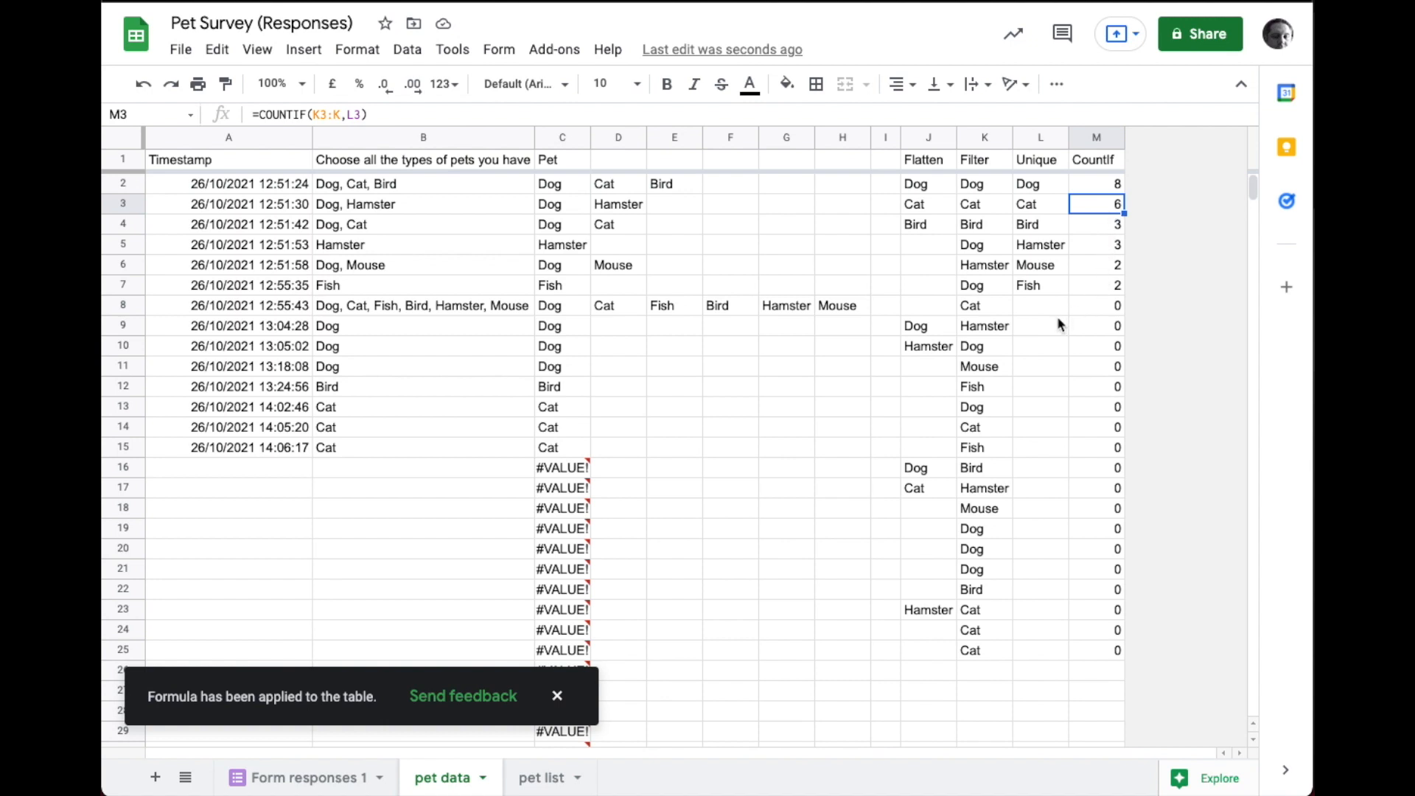
pyautogui.moveTo(1047, 199)
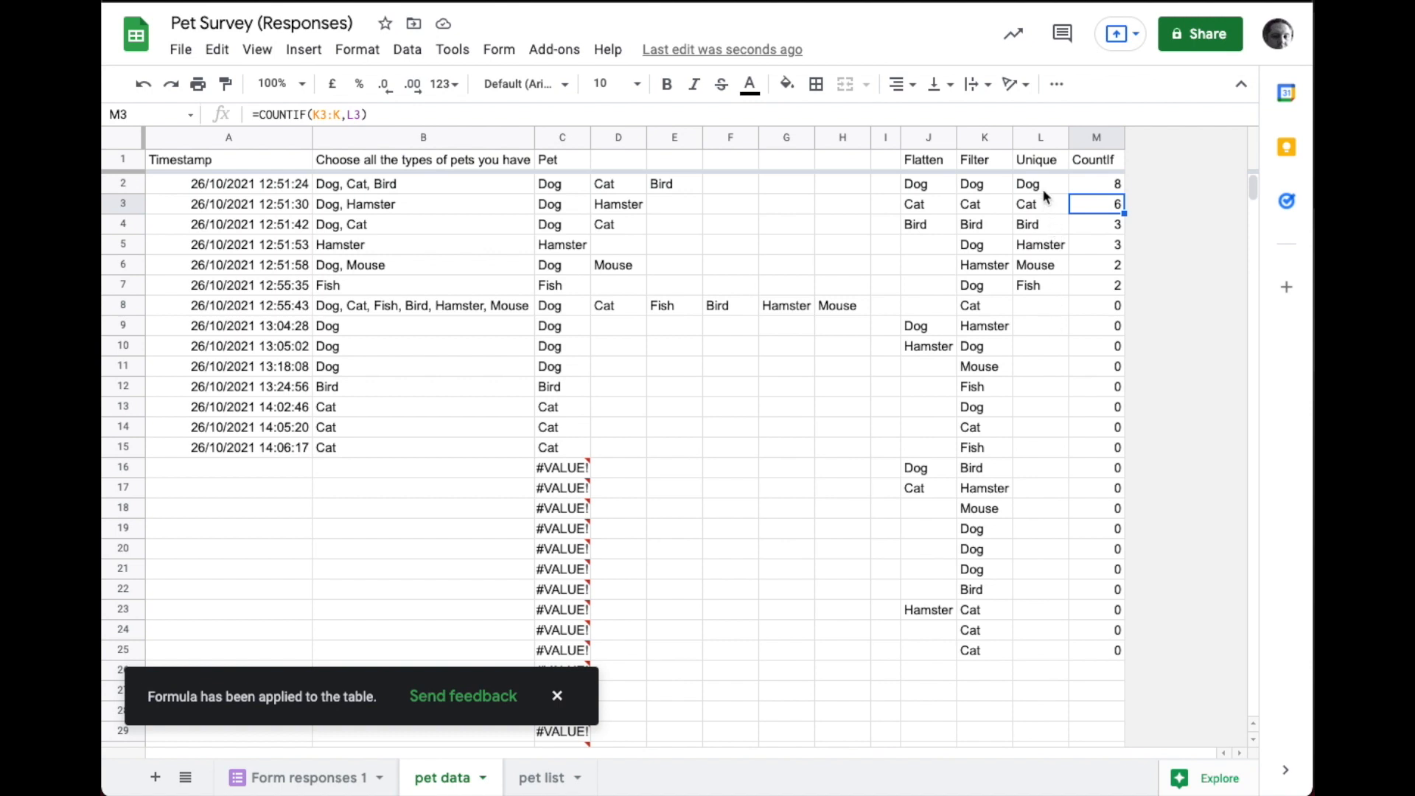
pyautogui.click(1041, 137)
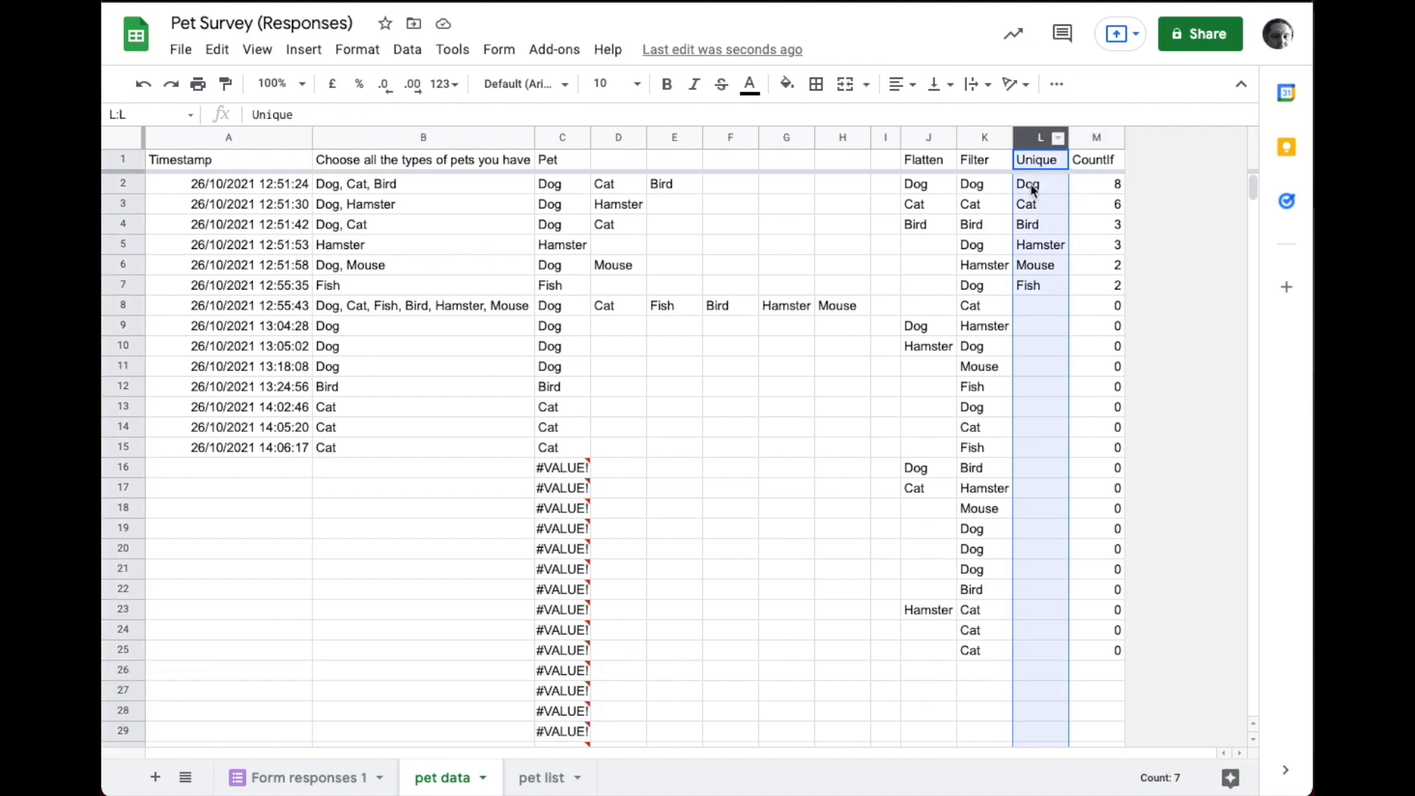
pyautogui.click(1035, 203)
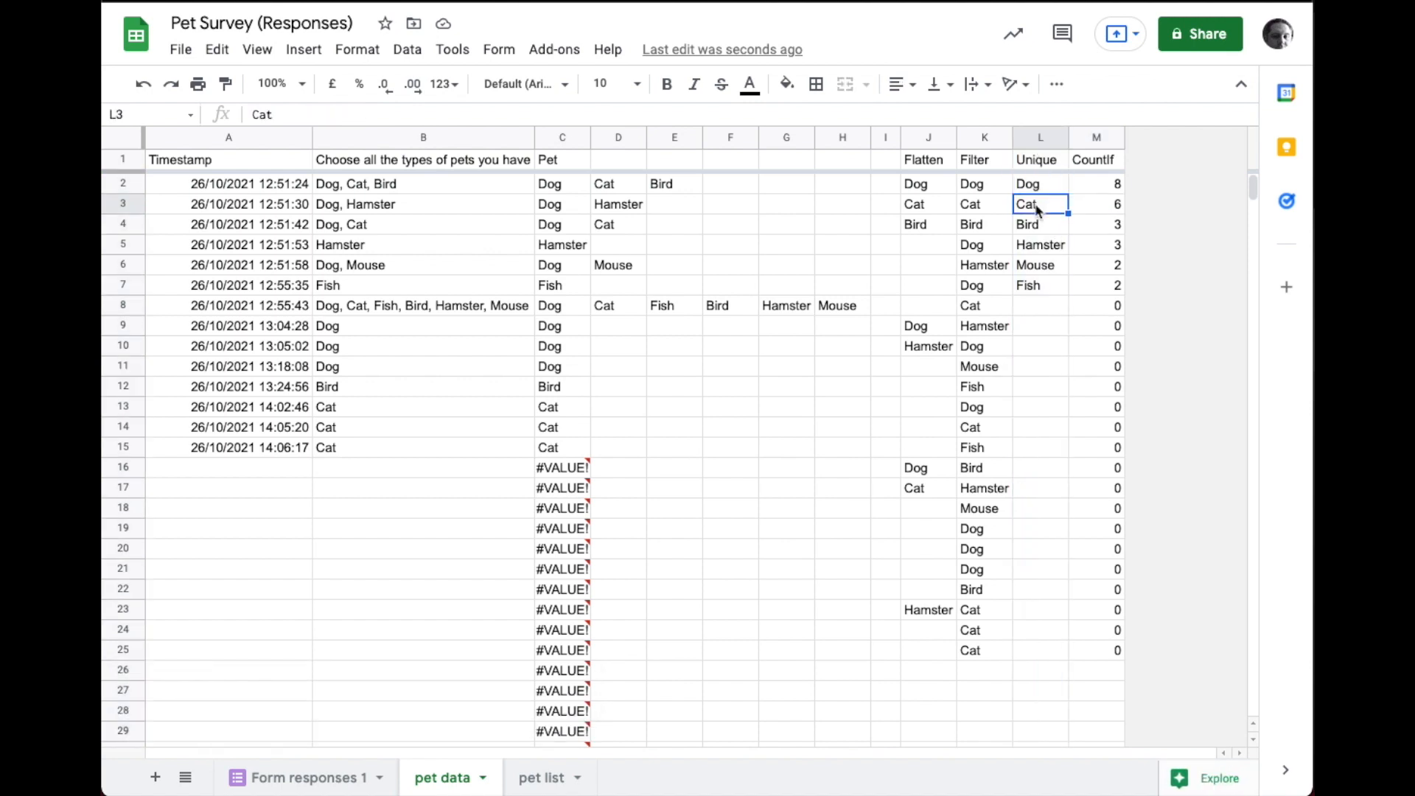
pyautogui.click(1041, 245)
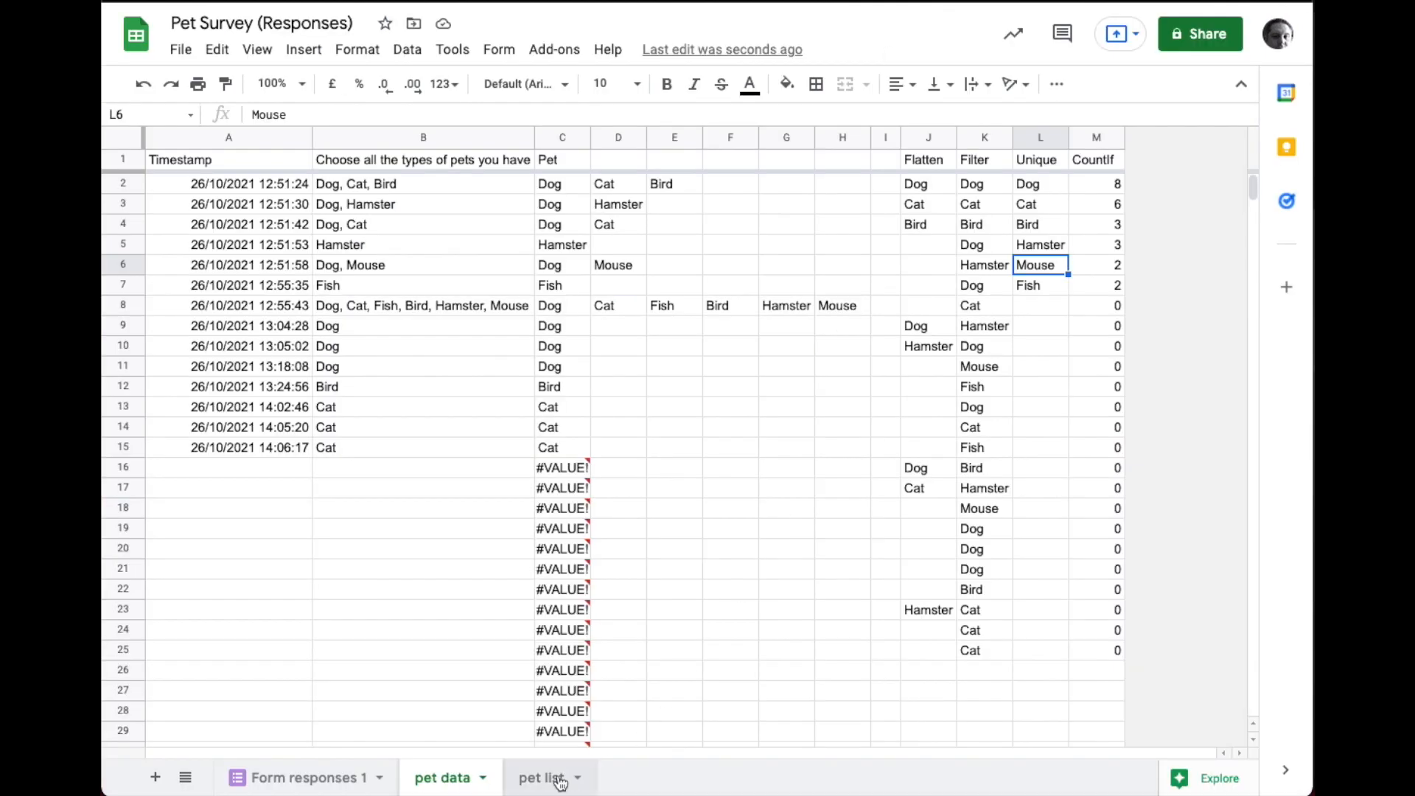
pyautogui.click(542, 777)
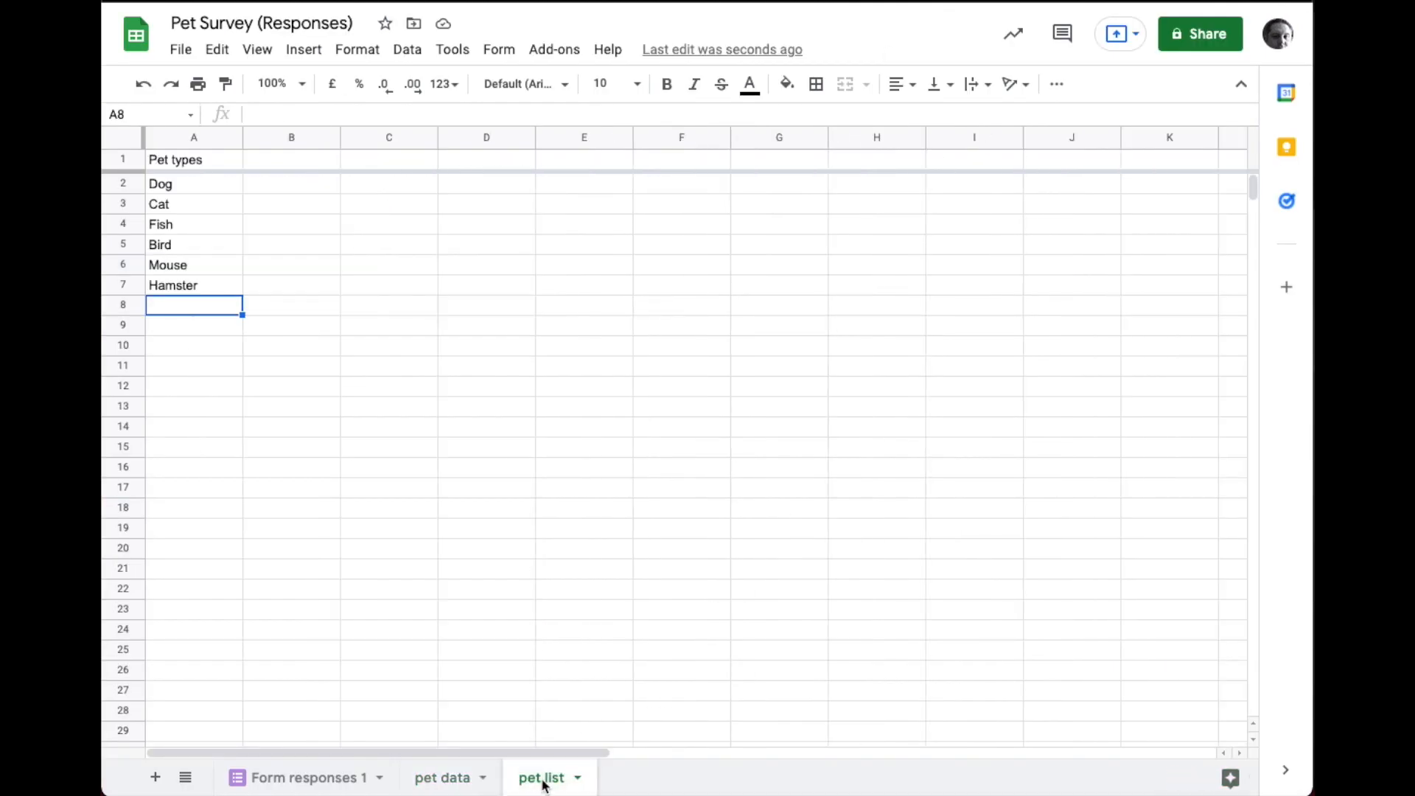
pyautogui.click(442, 777)
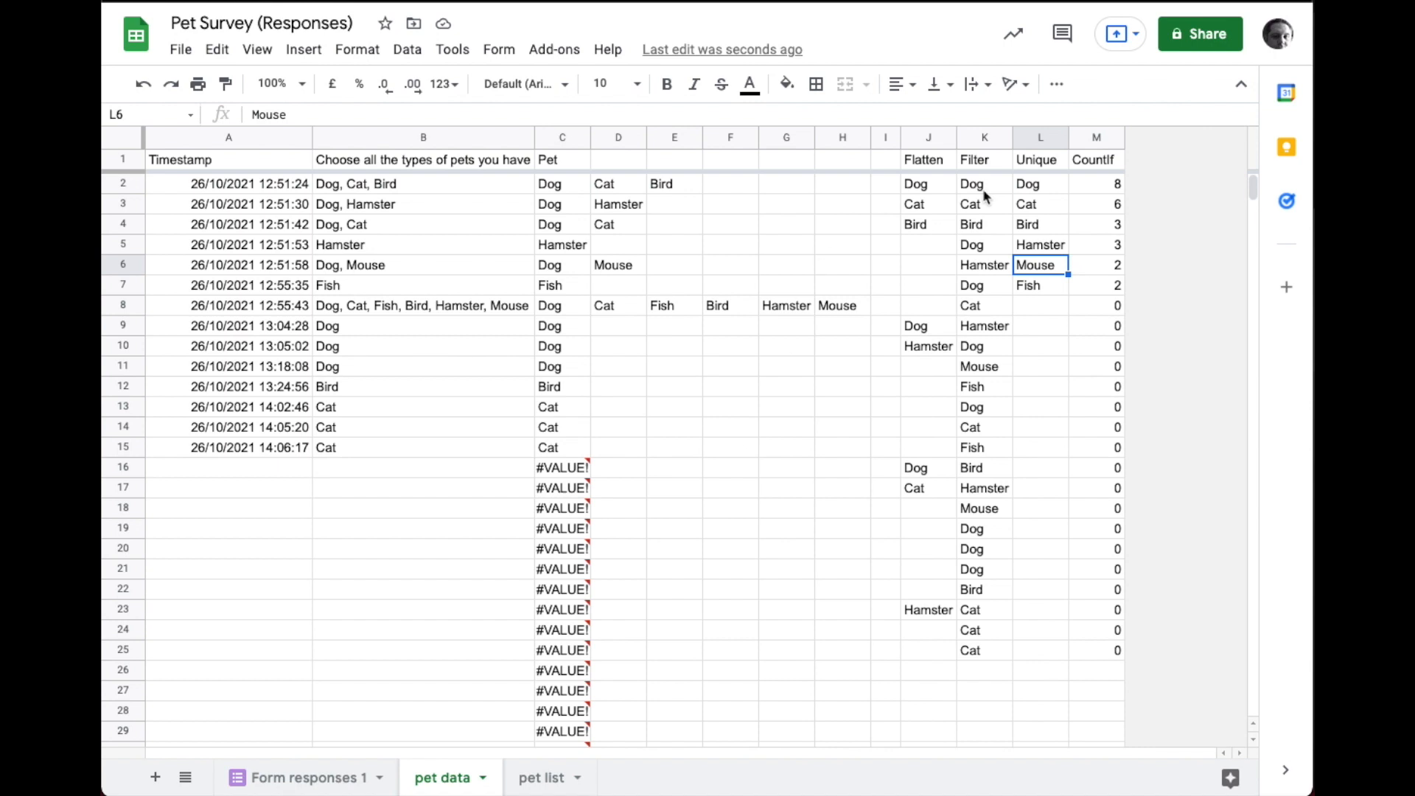
pyautogui.click(1040, 139)
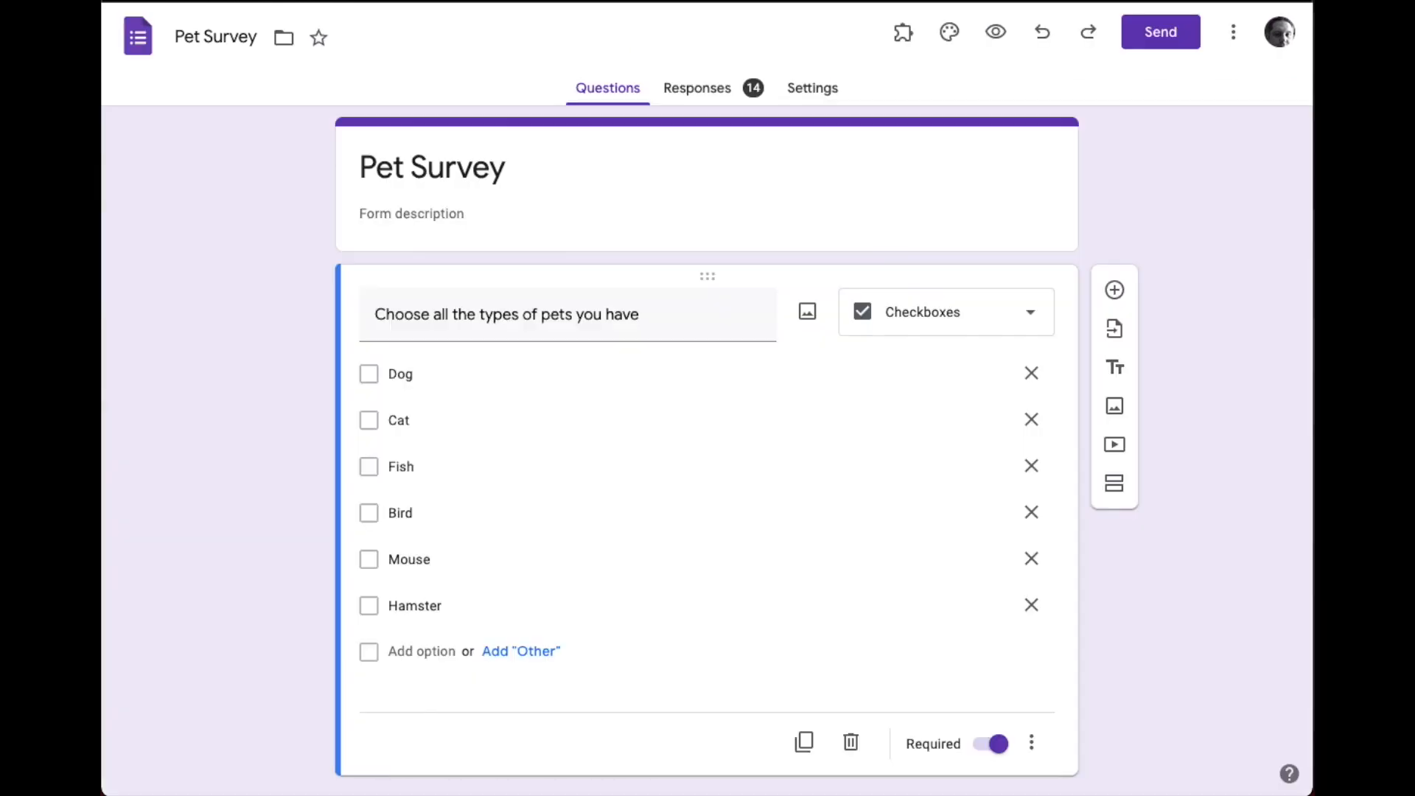
pyautogui.moveTo(883, 45)
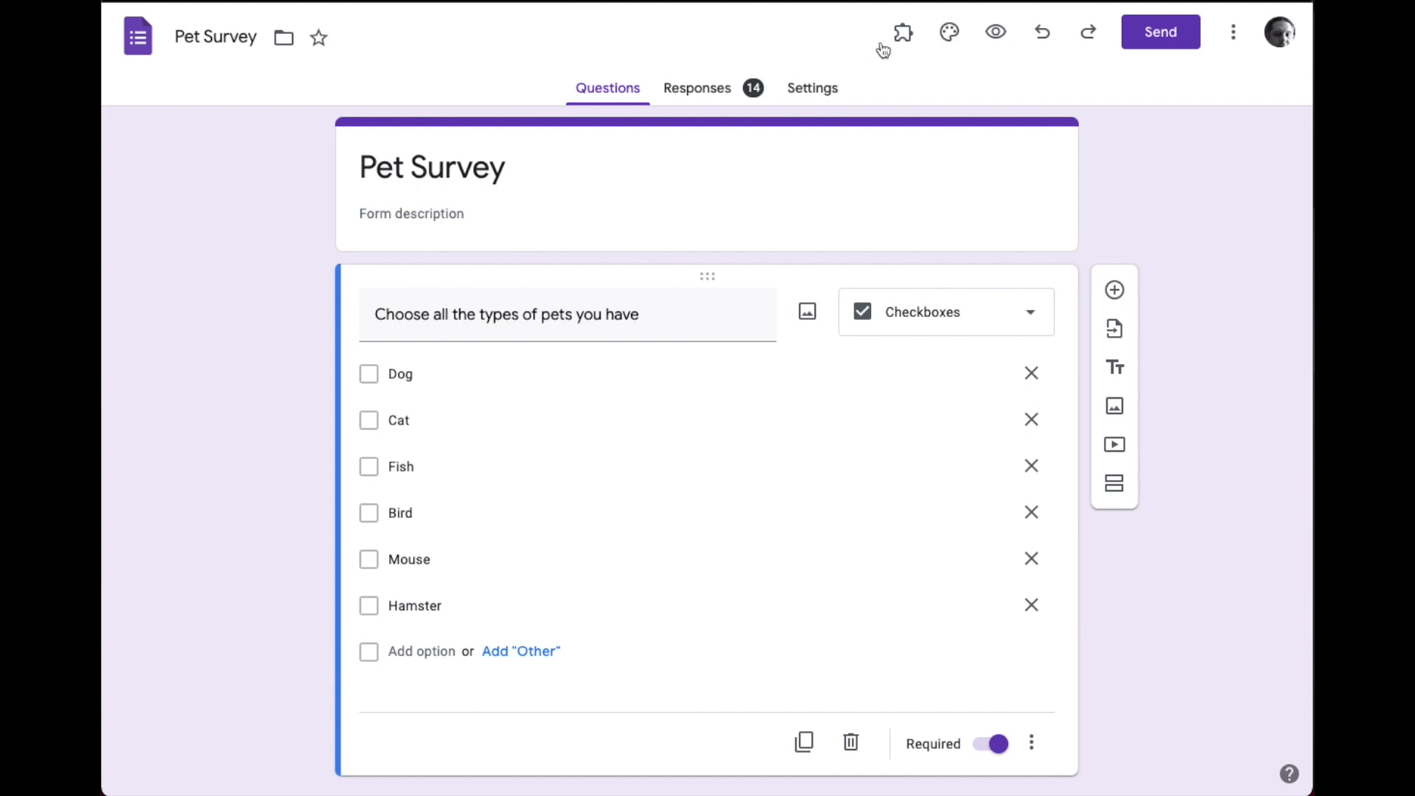
# Step: Launch the Form Ranger add-on from the Add-ons menu and start its sidebar
pyautogui.click(904, 33)
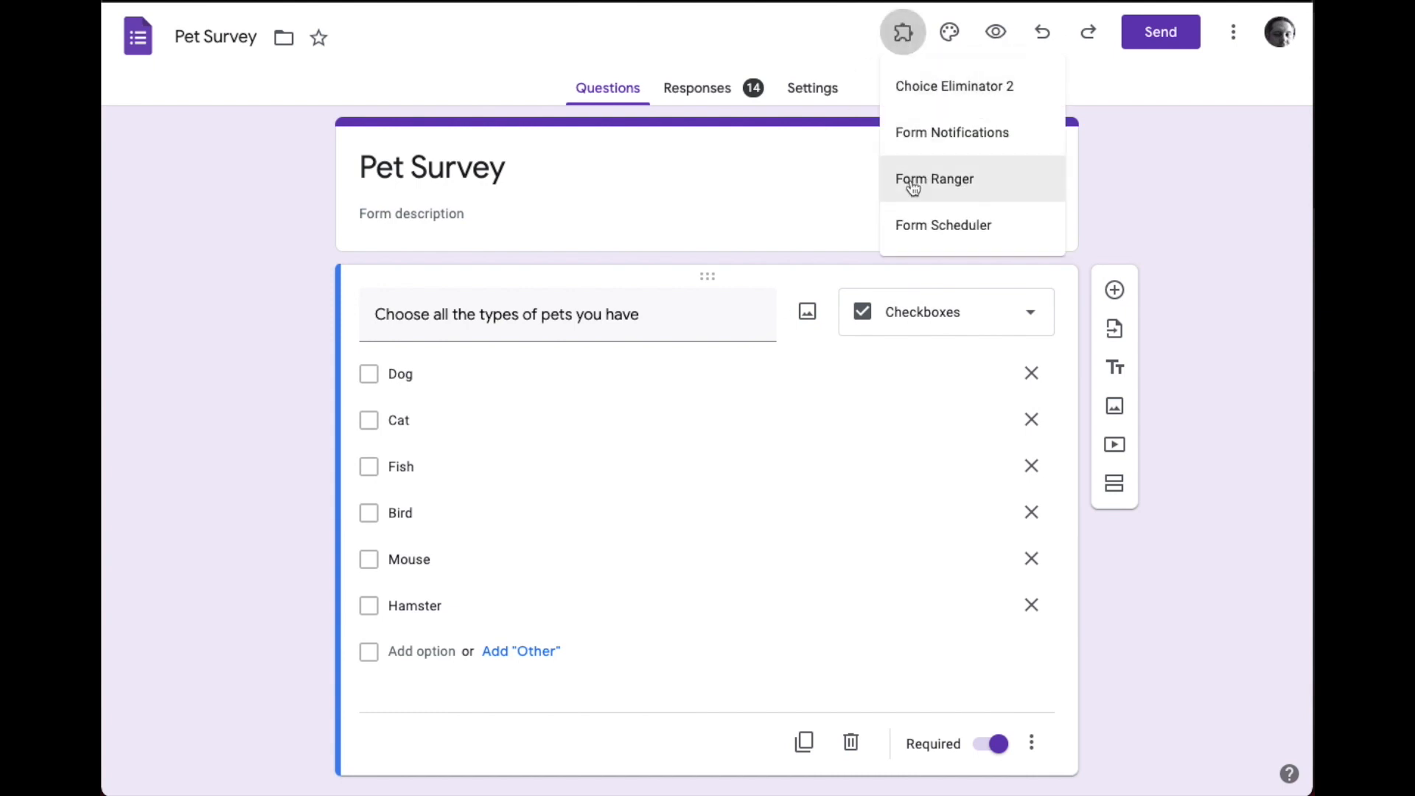
pyautogui.click(935, 178)
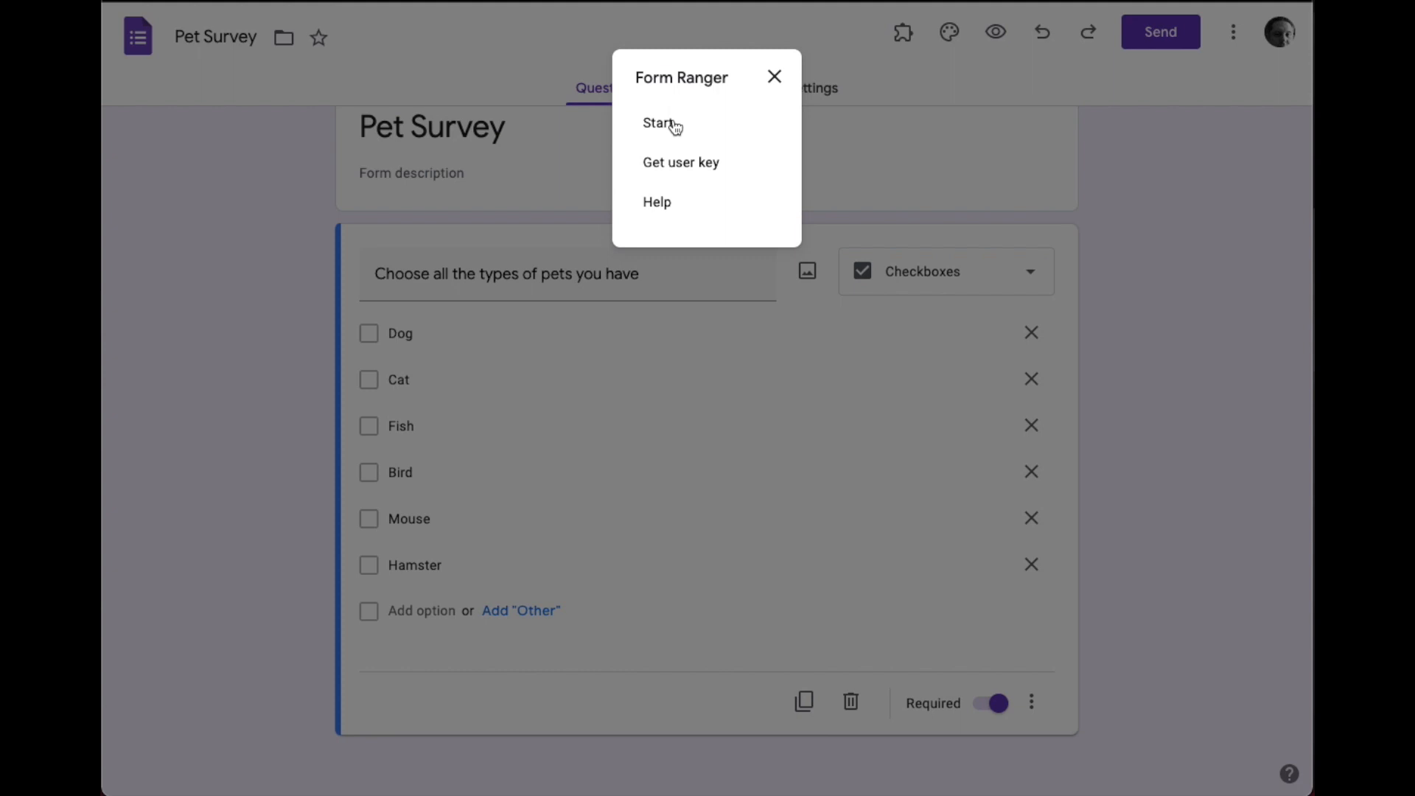
pyautogui.click(657, 124)
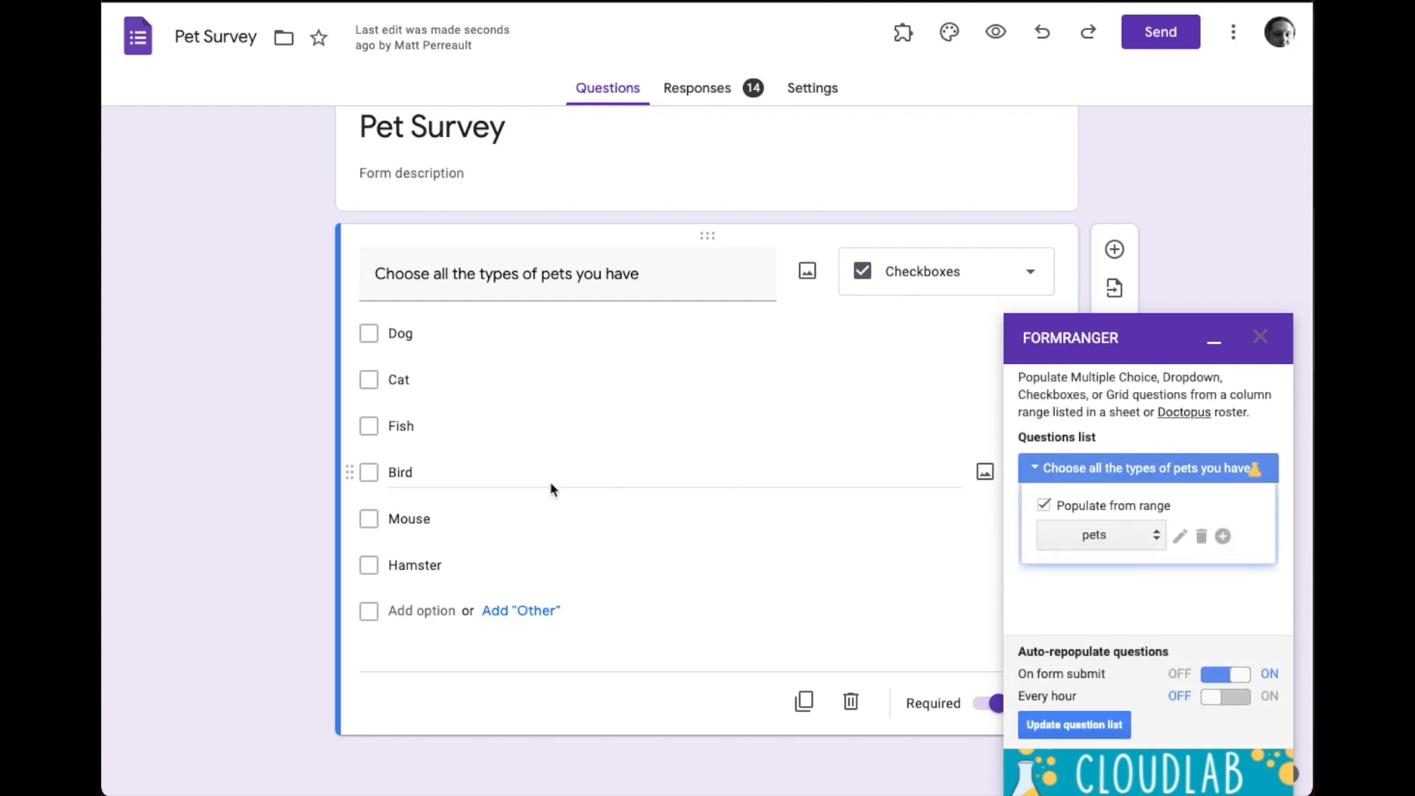
pyautogui.moveTo(1110, 534)
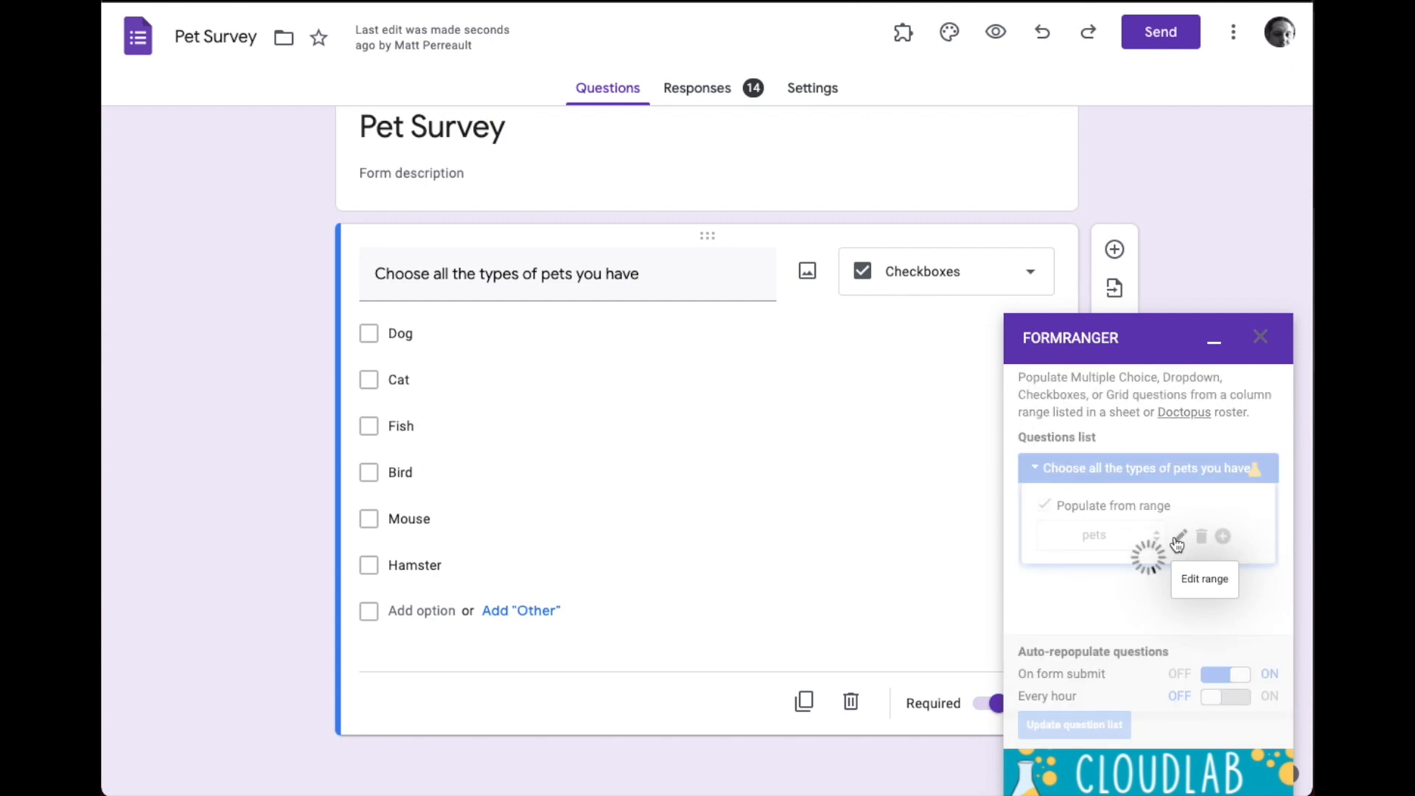
# Step: Edit the question's range to draw from the pet data sheet's Unique column
pyautogui.click(1182, 537)
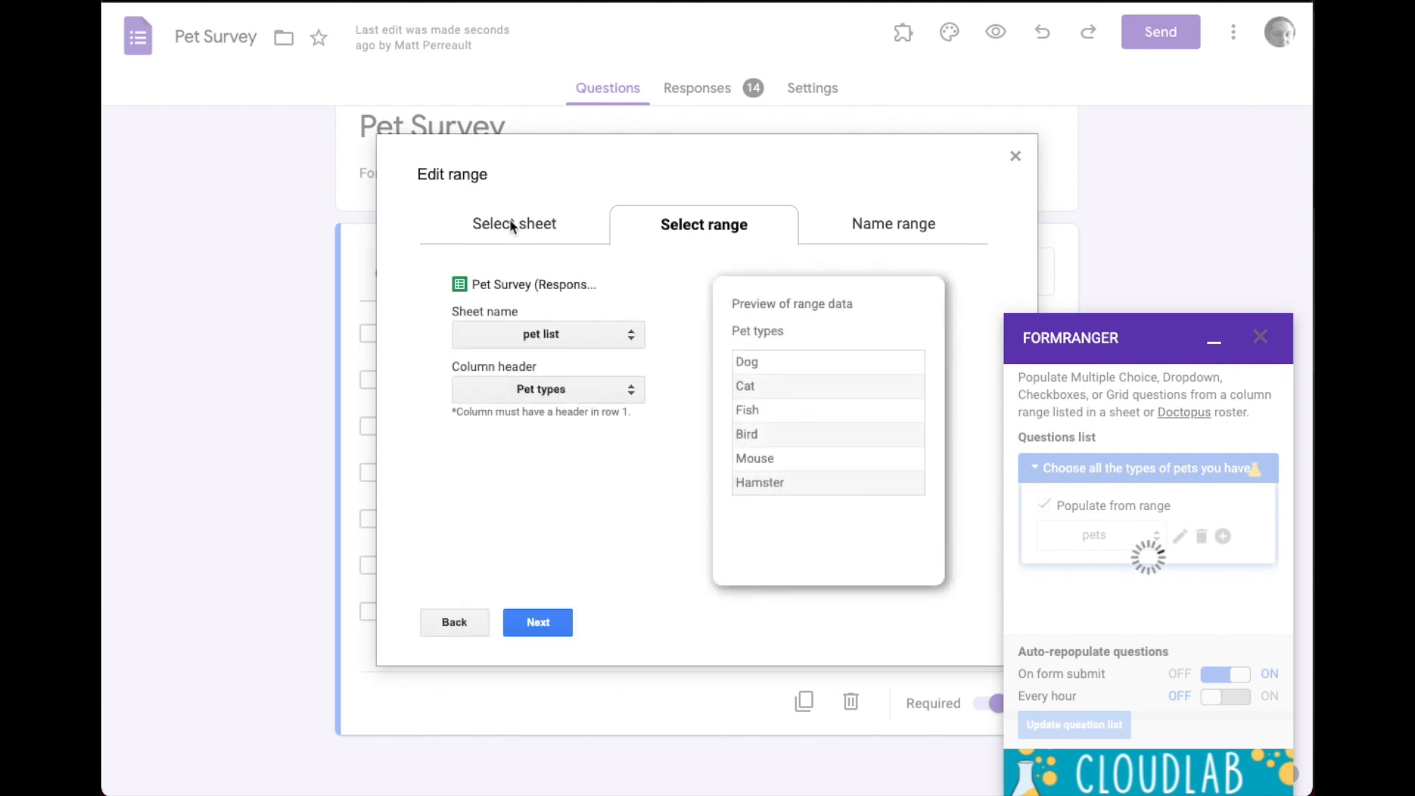
pyautogui.moveTo(525, 294)
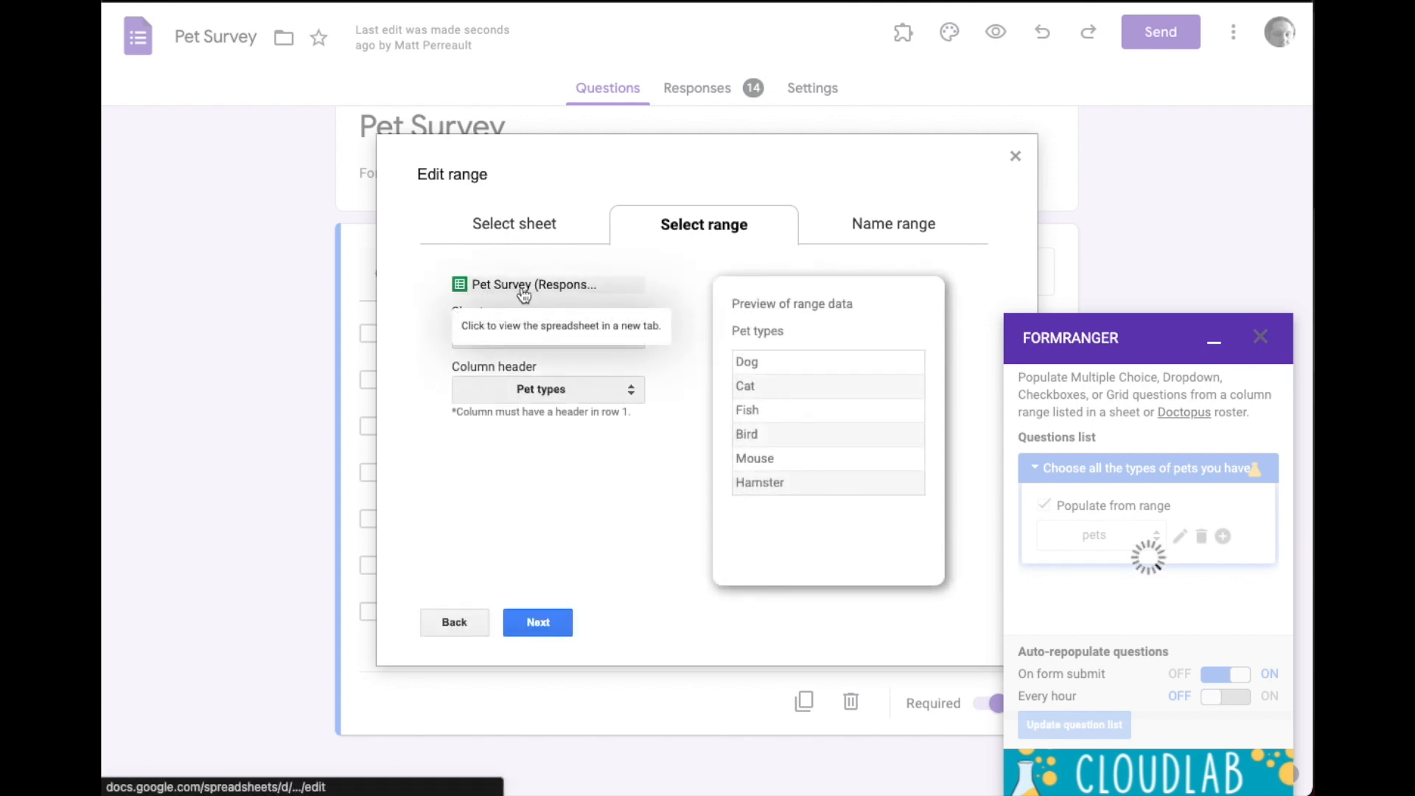
pyautogui.moveTo(631, 235)
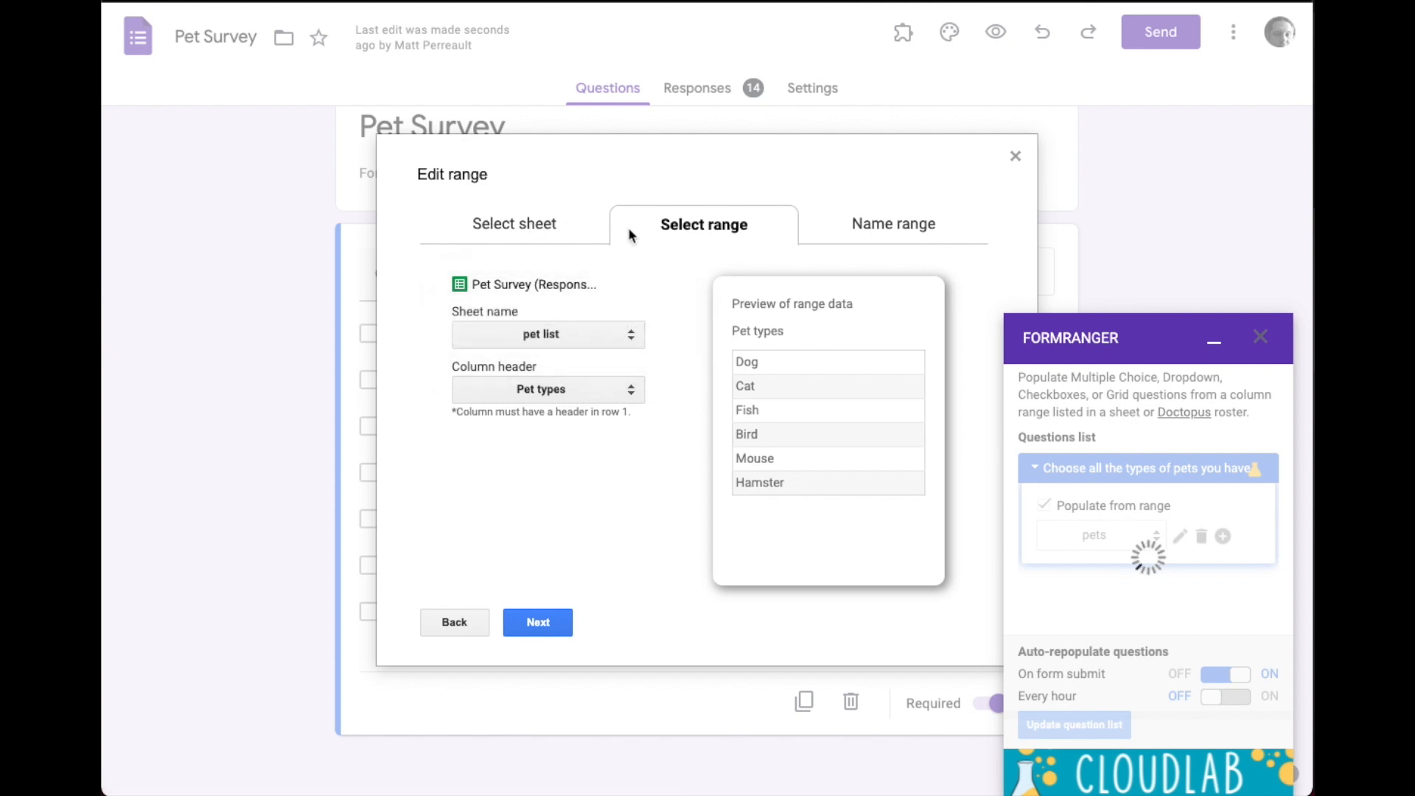
pyautogui.click(547, 334)
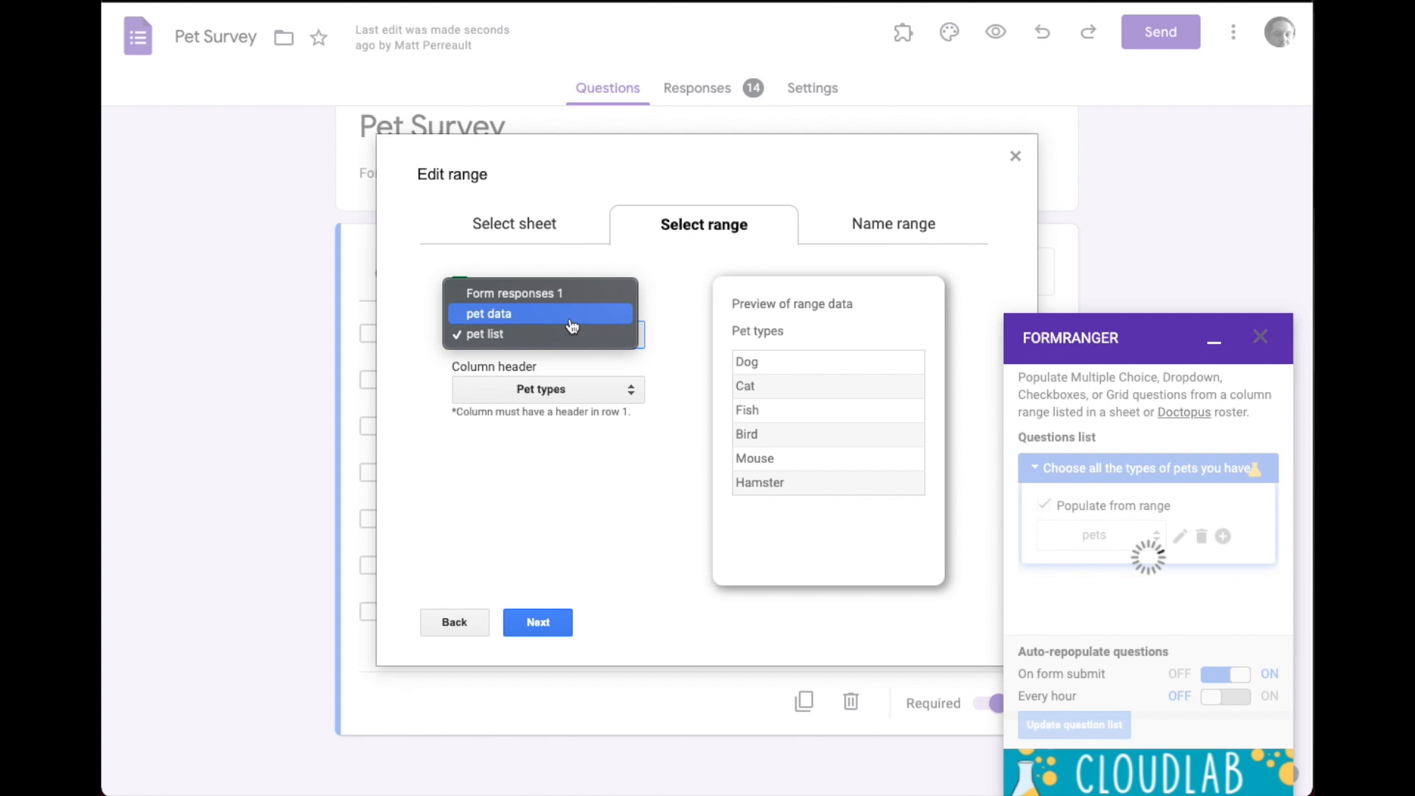
pyautogui.click(488, 313)
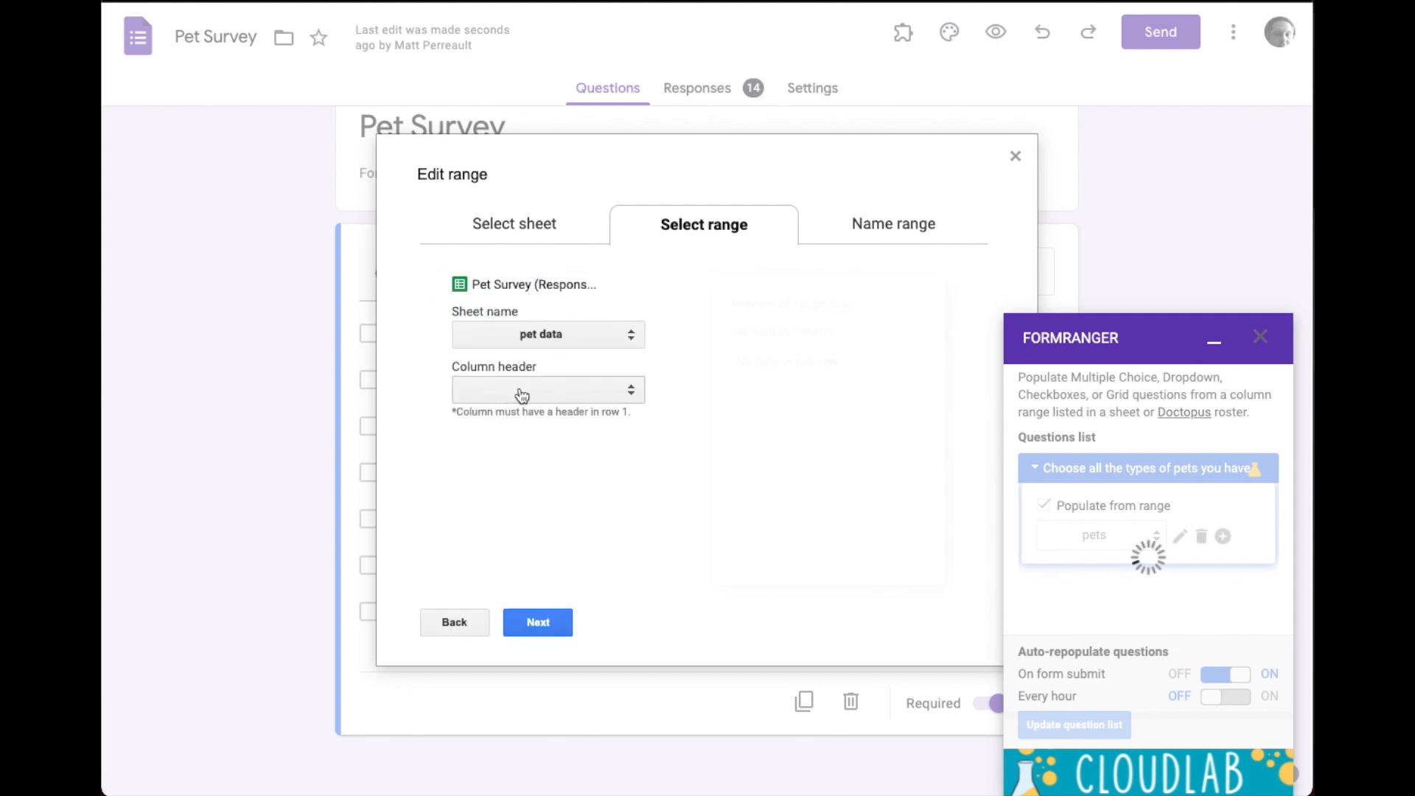
pyautogui.click(549, 389)
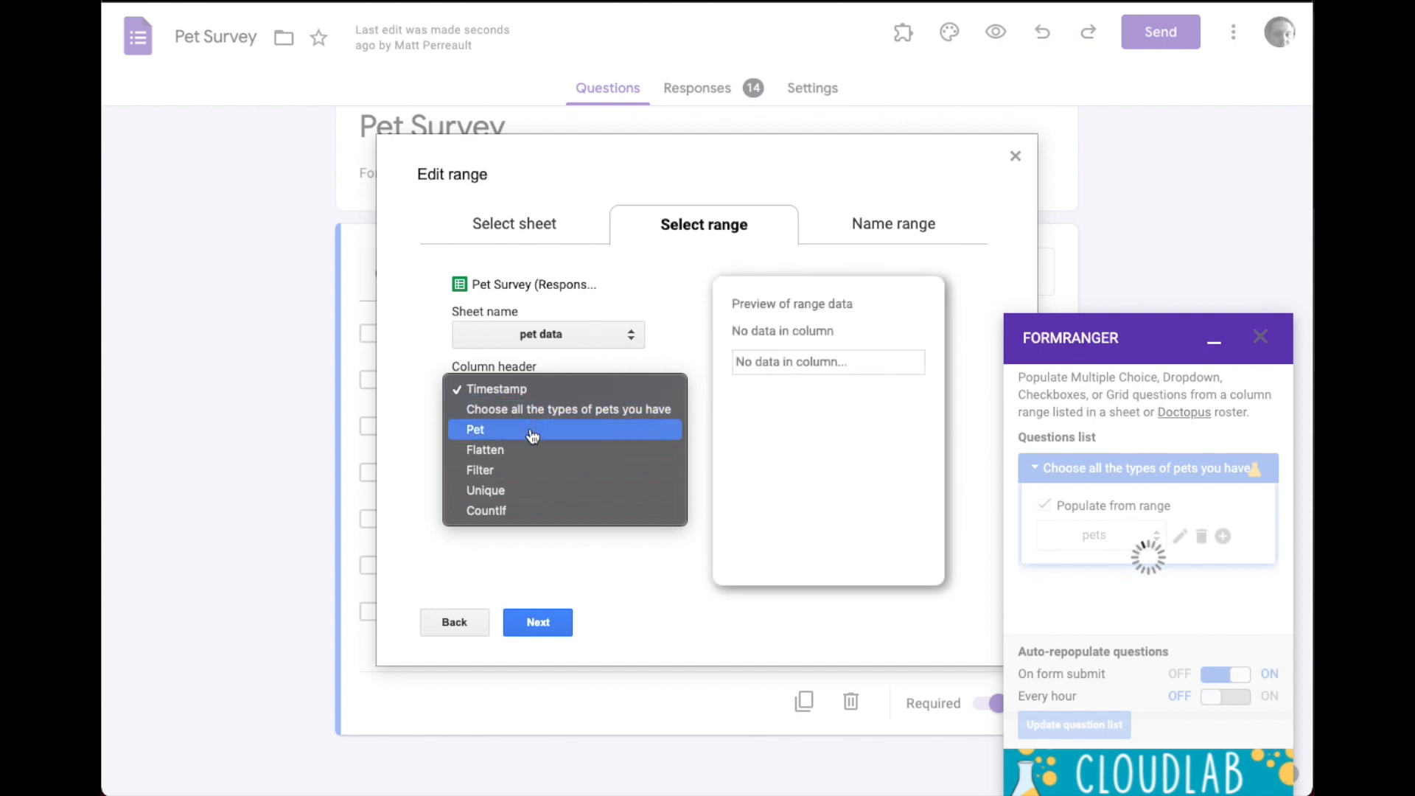
pyautogui.moveTo(533, 491)
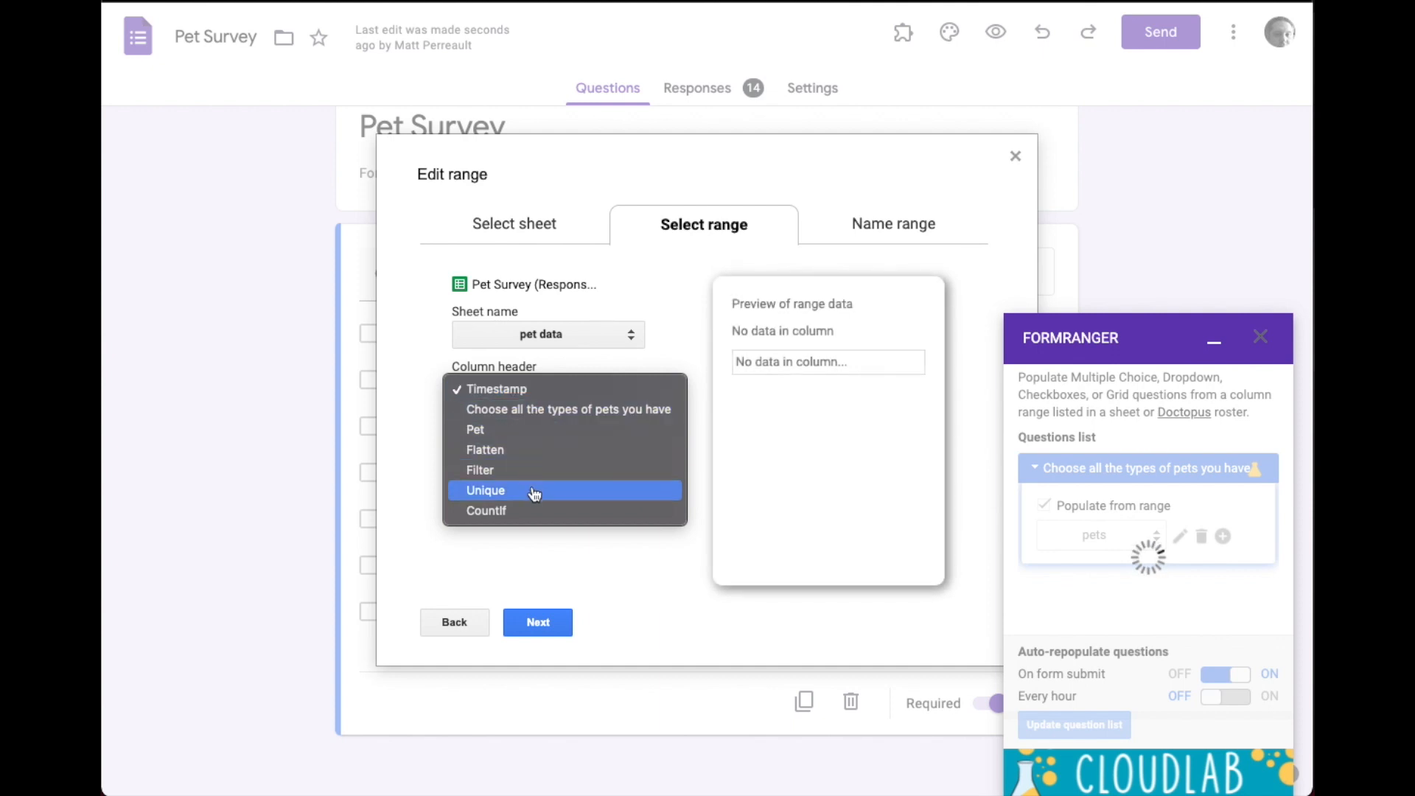
pyautogui.click(514, 491)
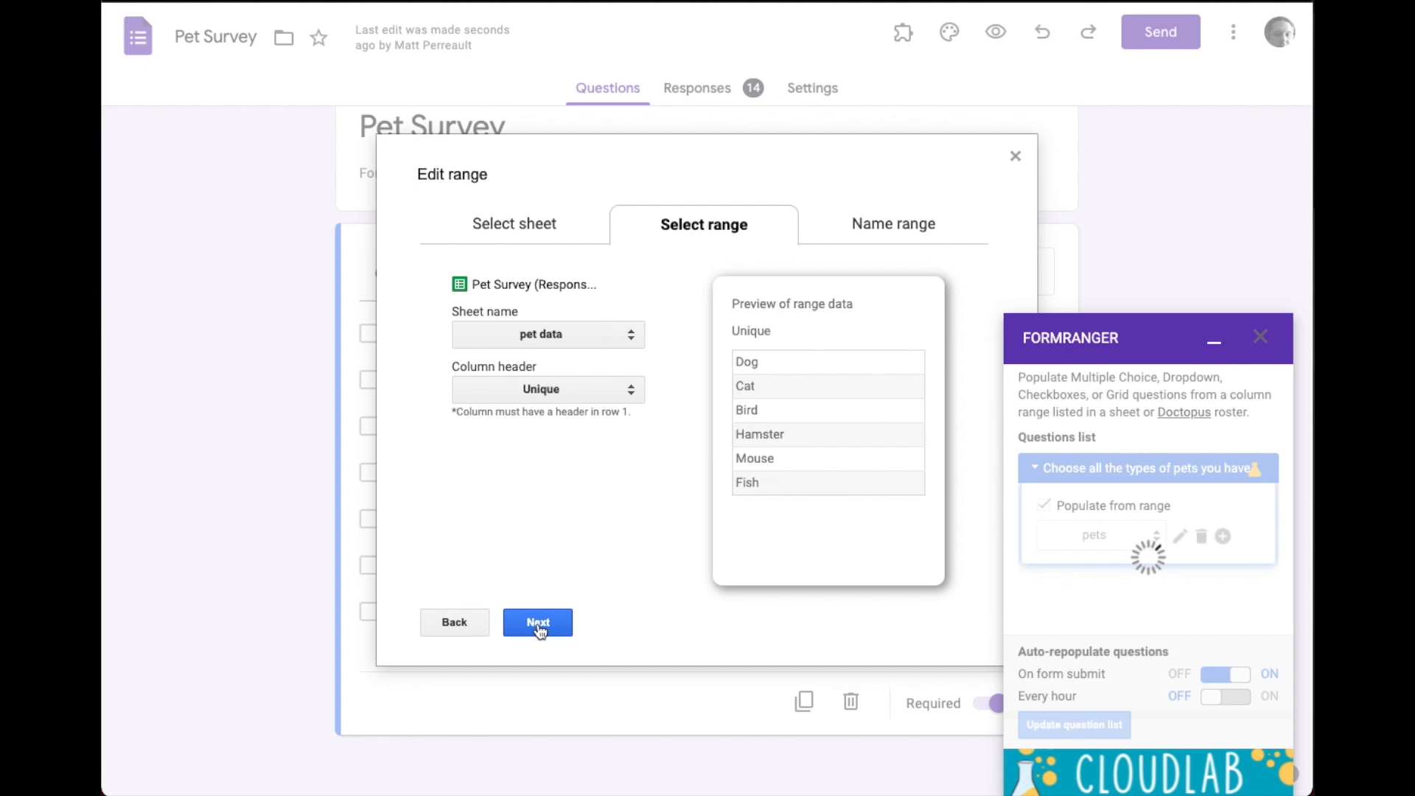
# Step: Name the new range pets-dynamic and save it to populate the question
pyautogui.click(537, 622)
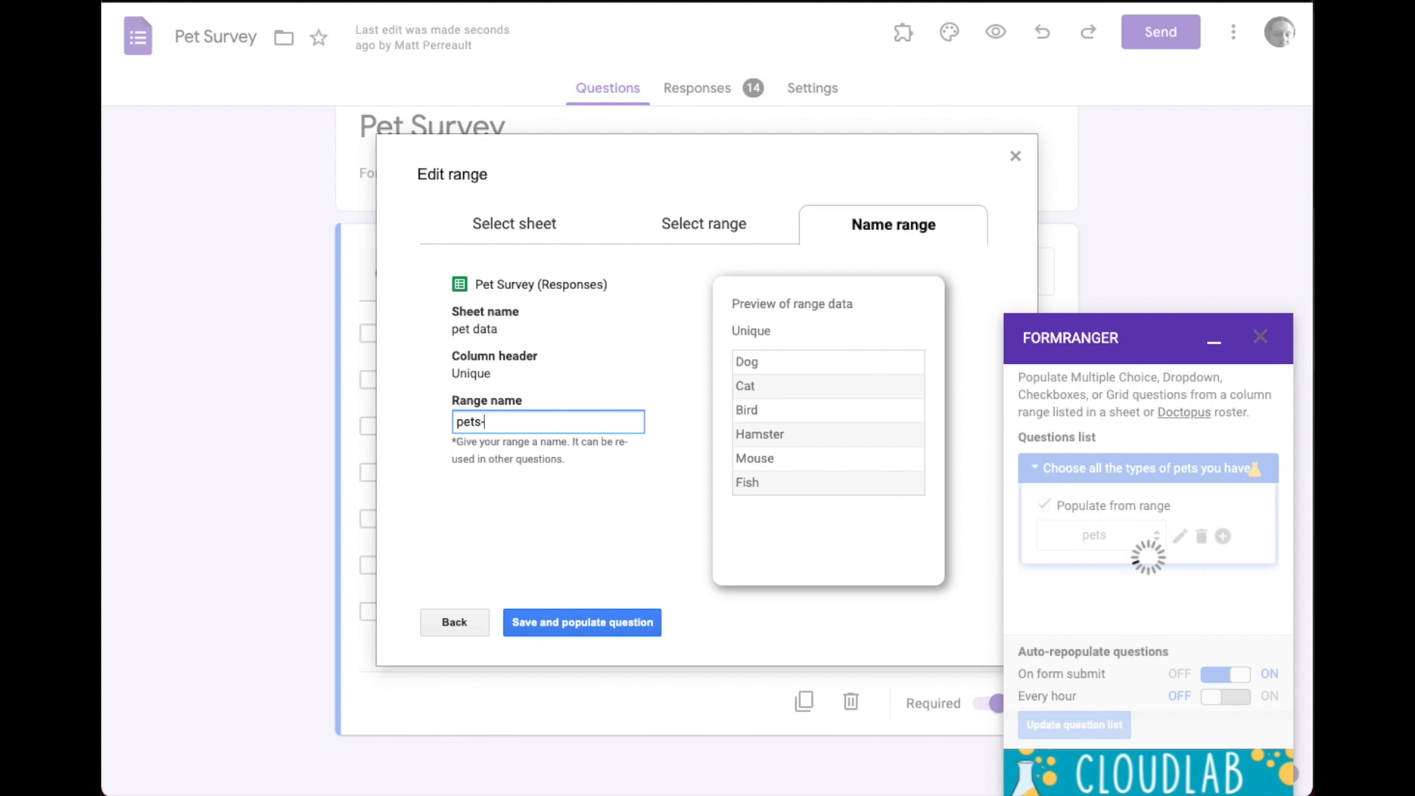
pyautogui.write('-dynamic')
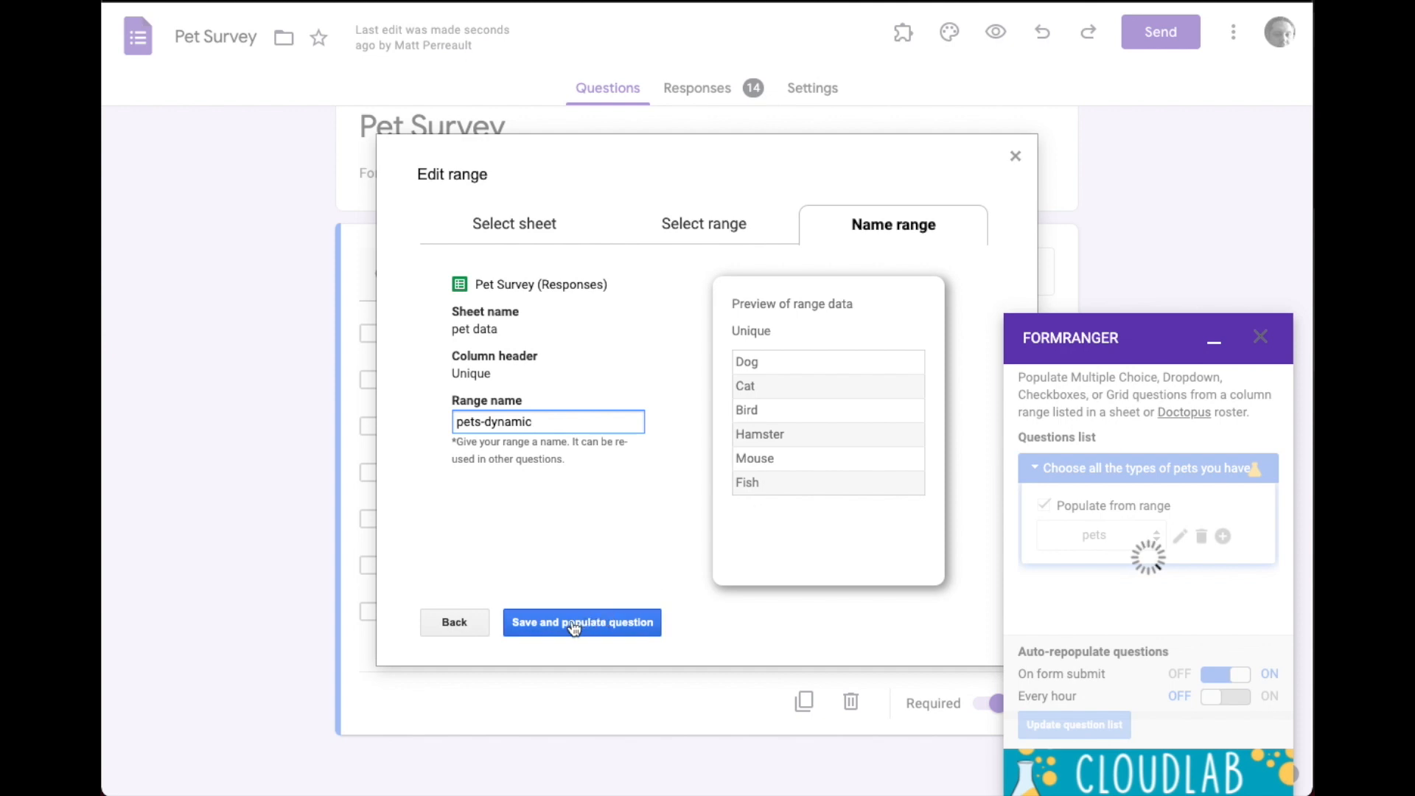
pyautogui.click(581, 622)
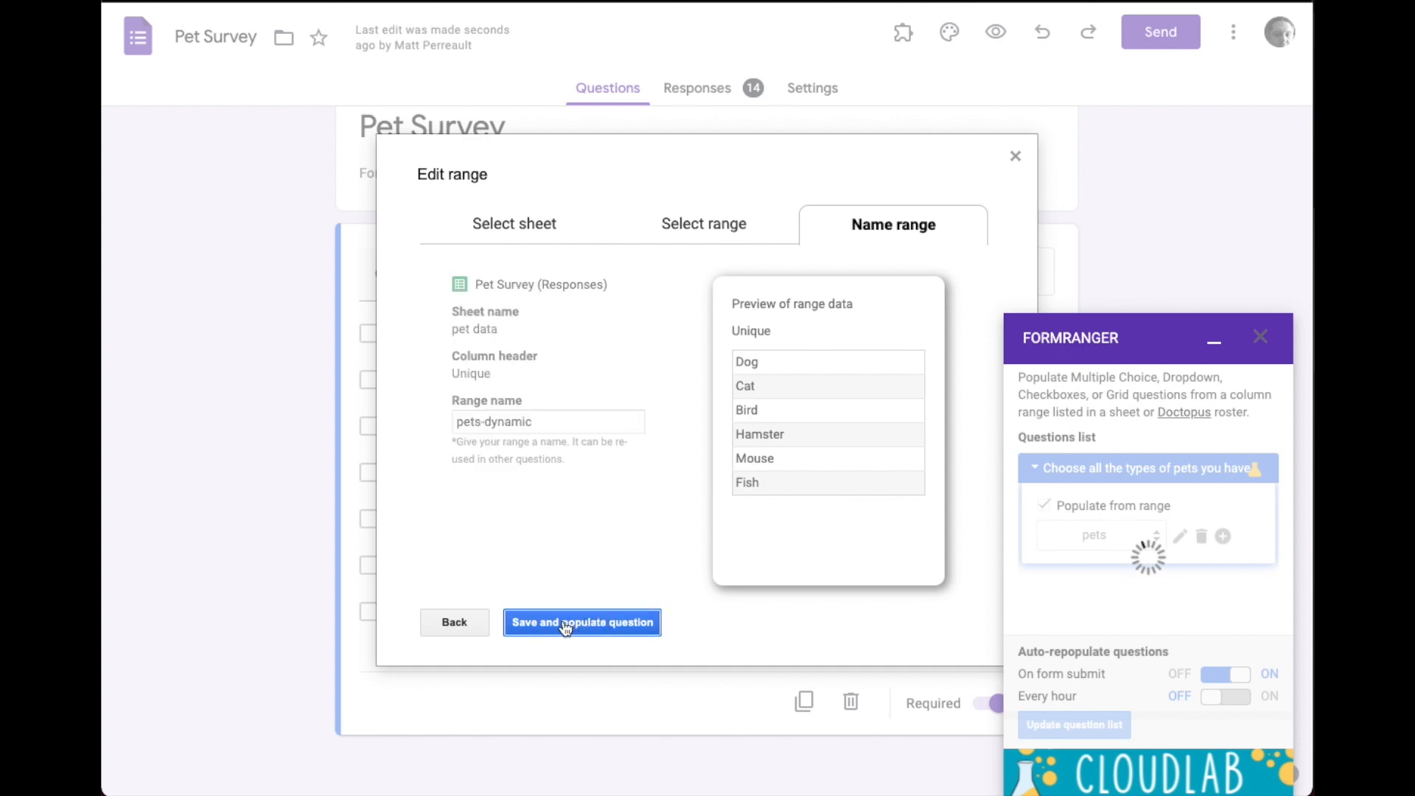
# Step: Populate the pet question's checkboxes from pets-dynamic and add an "Other" option
pyautogui.click(580, 622)
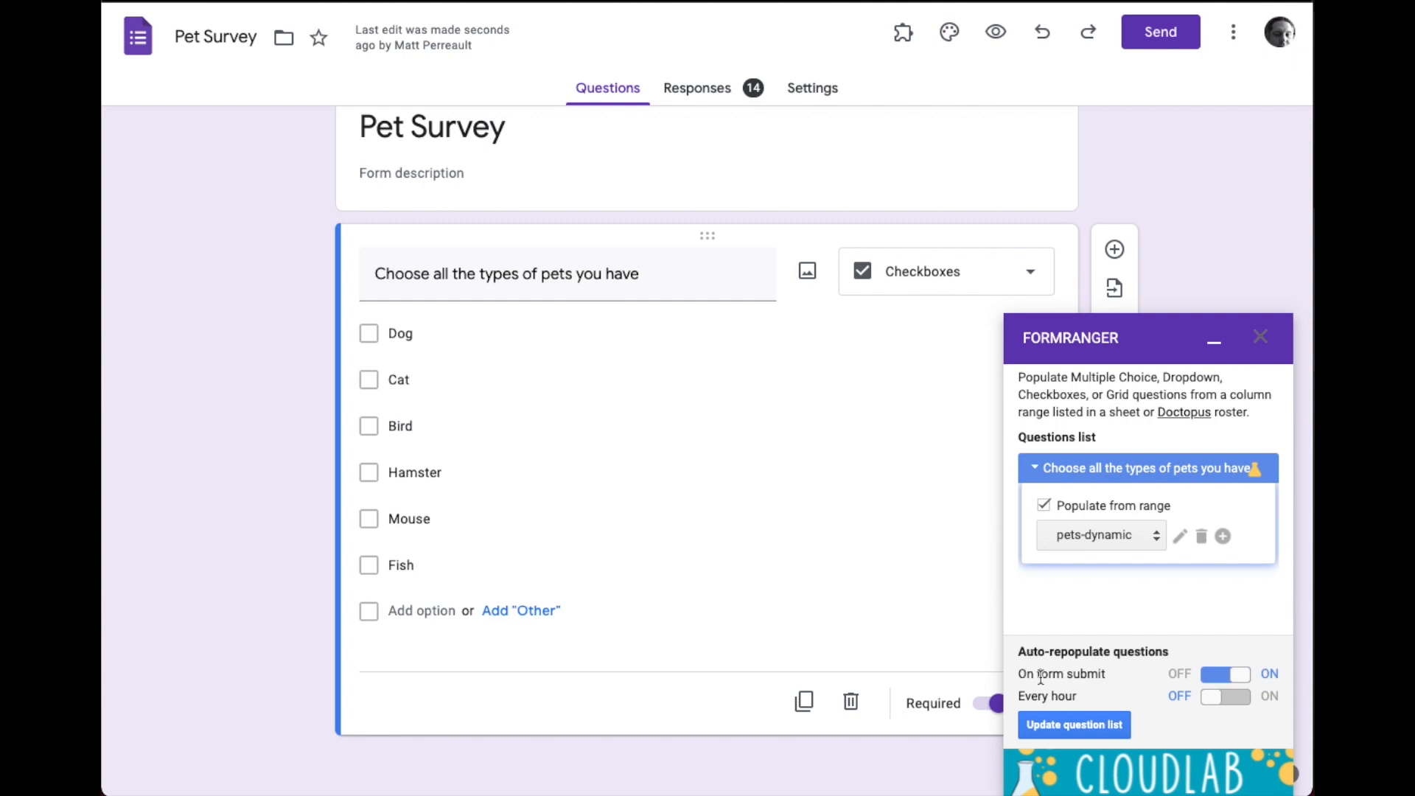
pyautogui.moveTo(1094, 649)
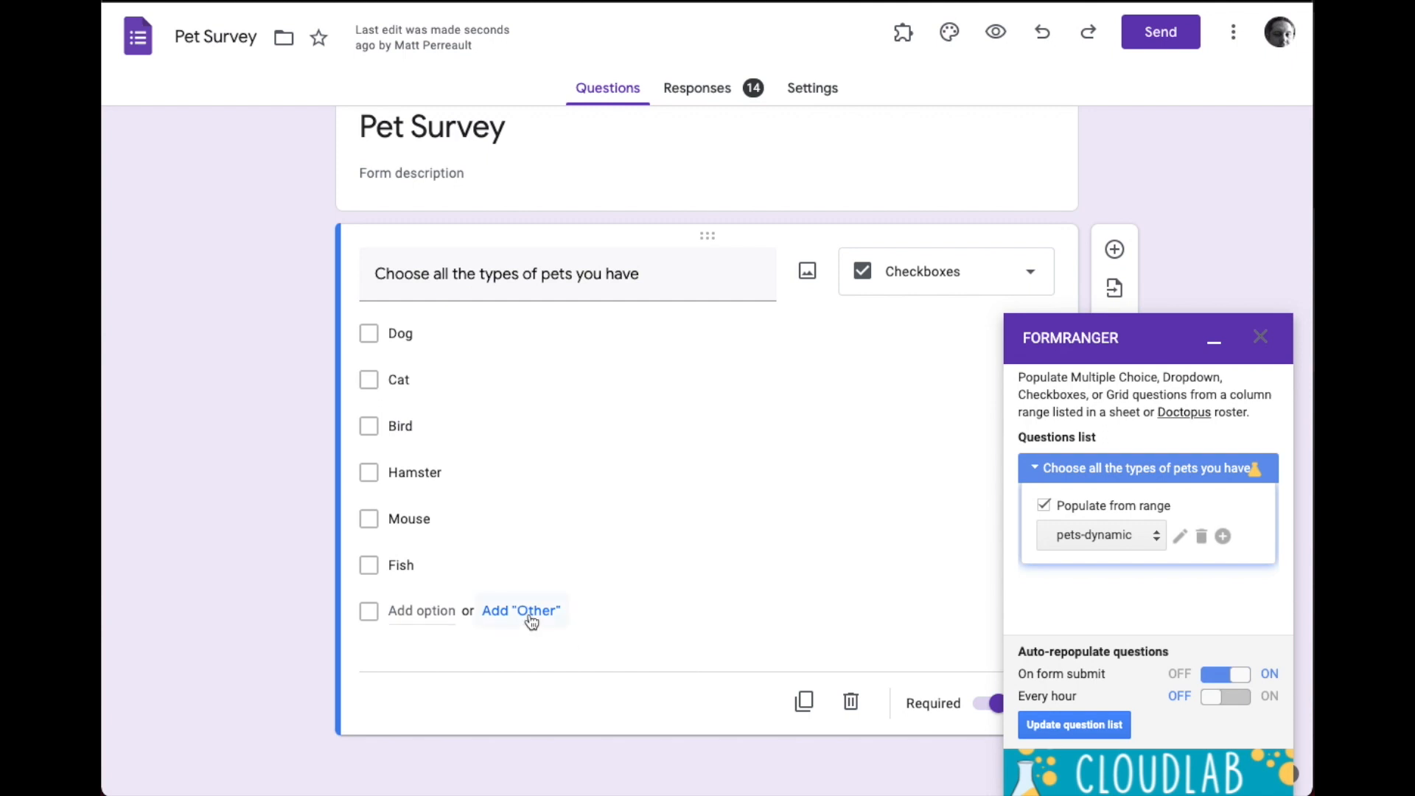
pyautogui.click(522, 610)
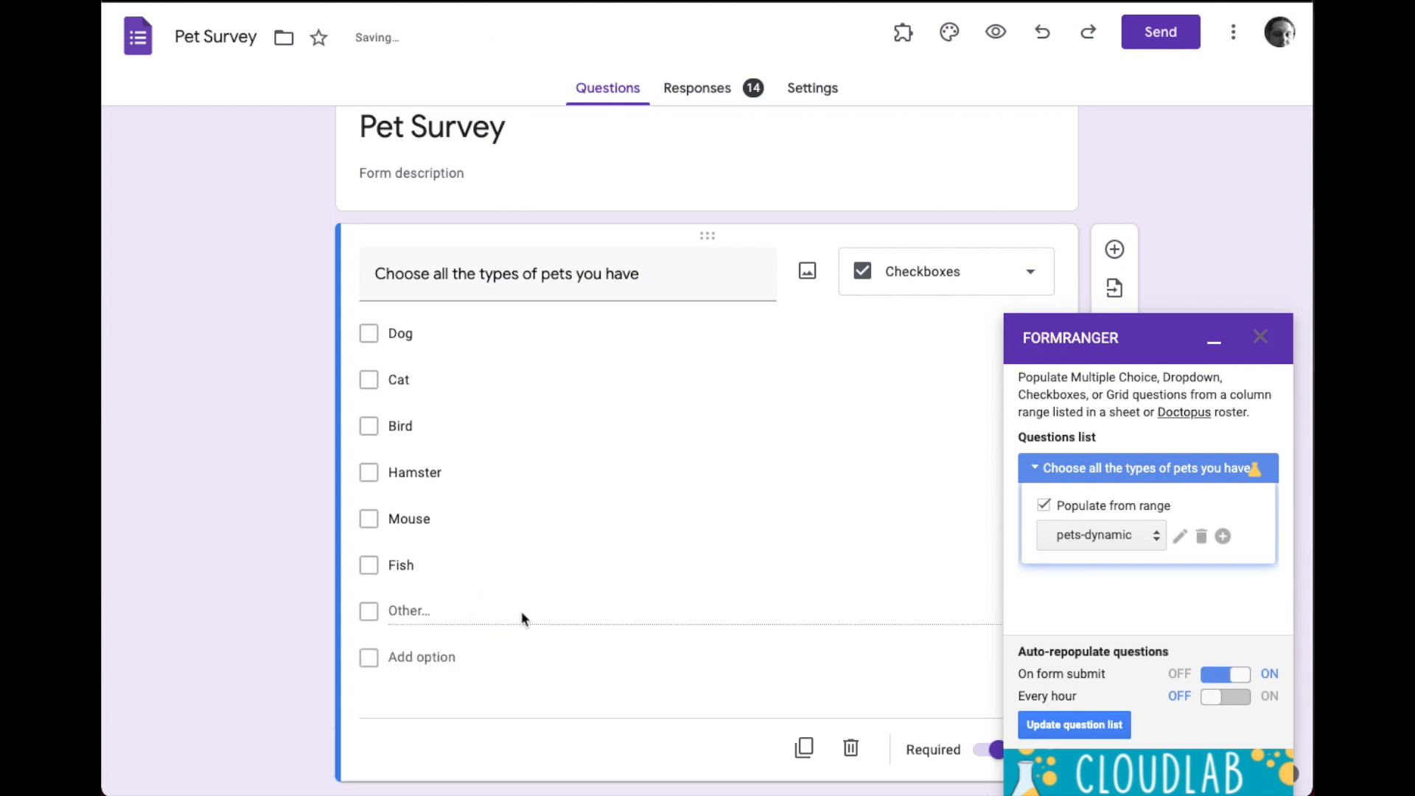
pyautogui.moveTo(472, 619)
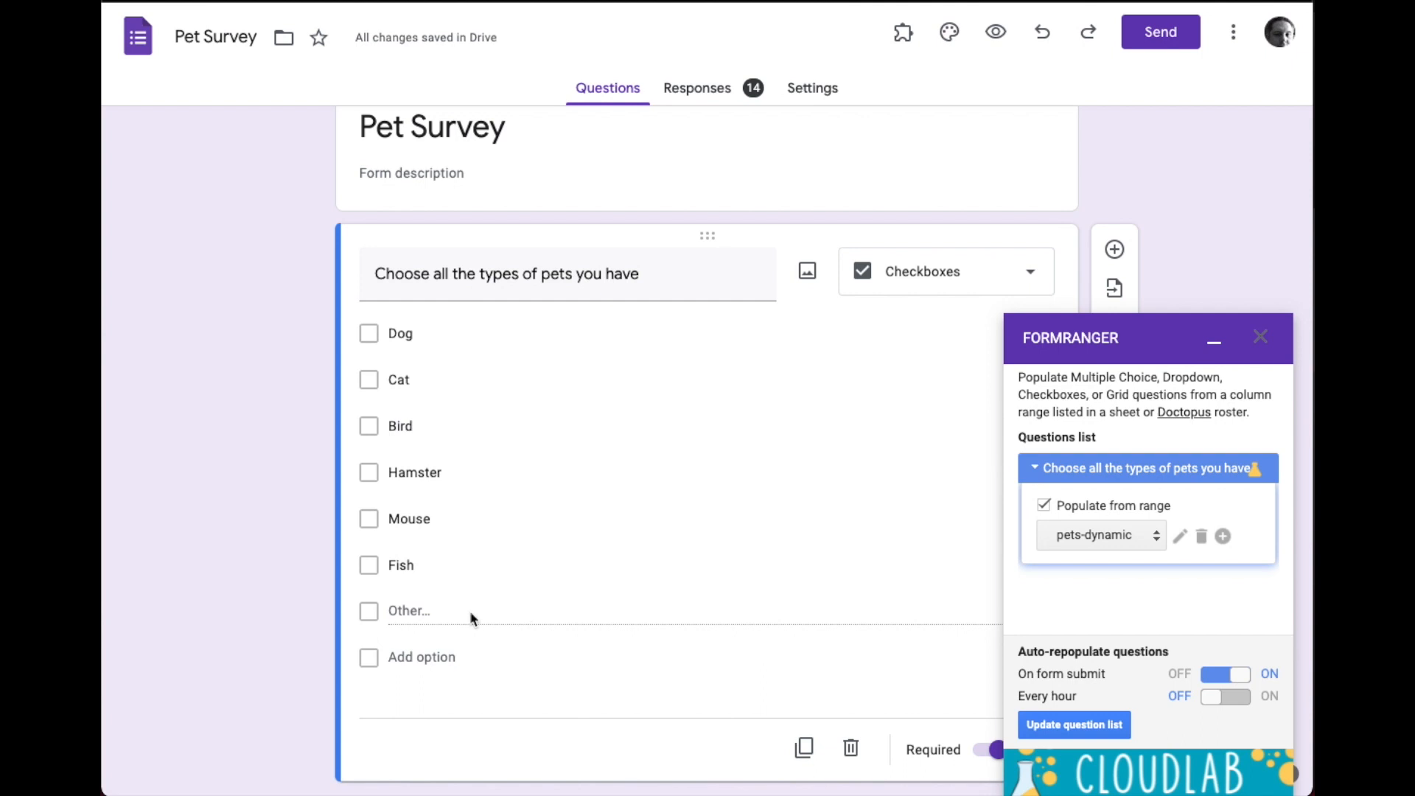
pyautogui.moveTo(466, 628)
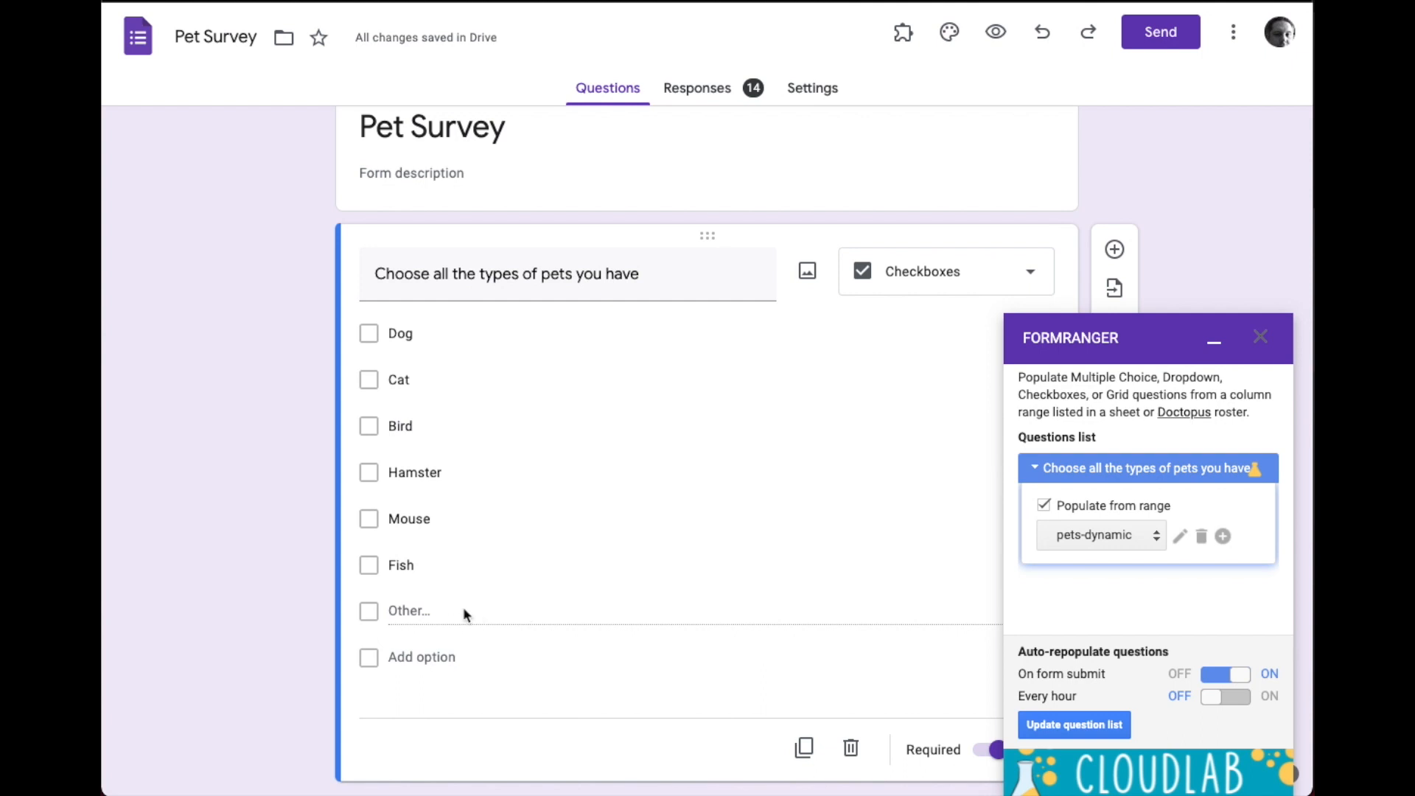
pyautogui.moveTo(995, 32)
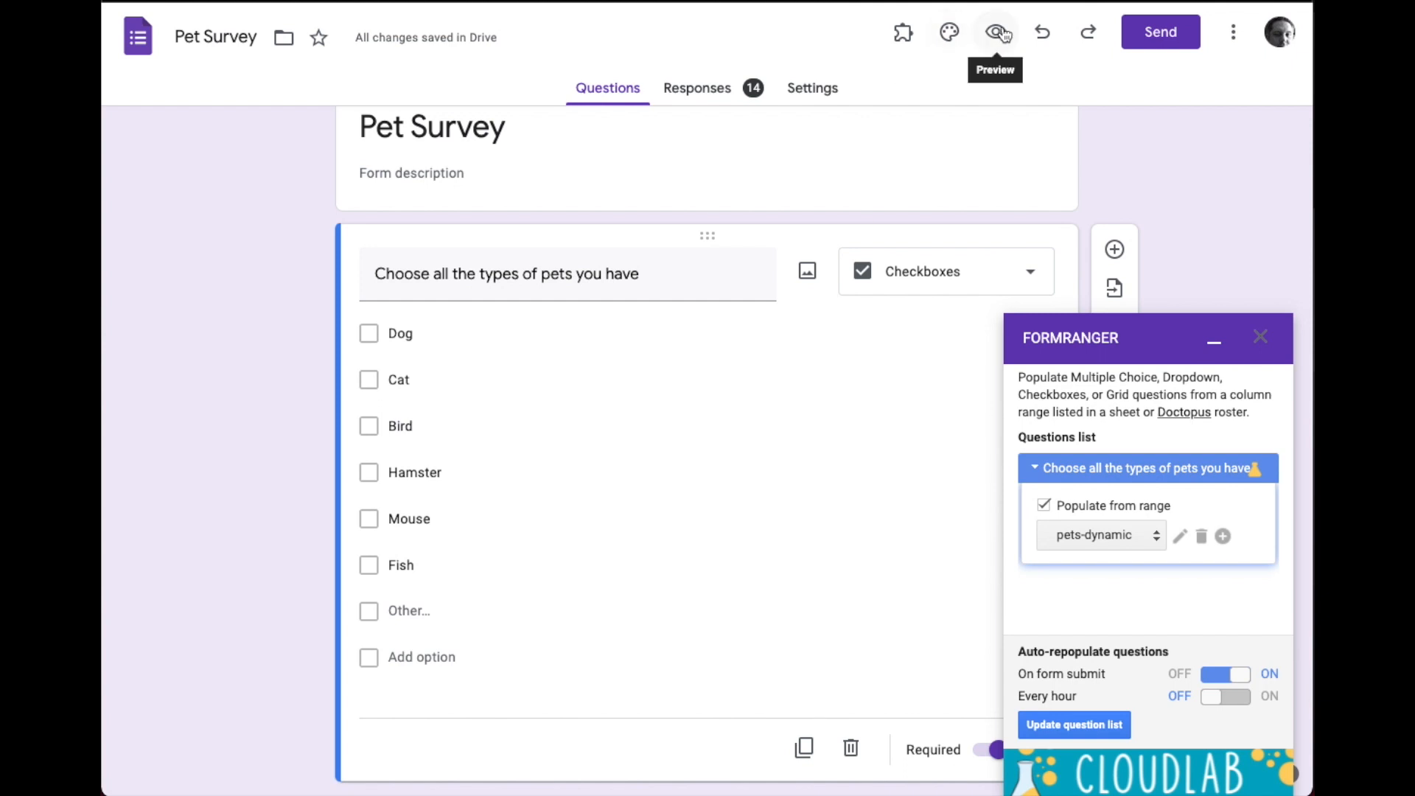
# Step: Submit a preview test response with Other ticked and 'Pig' written in
pyautogui.click(997, 33)
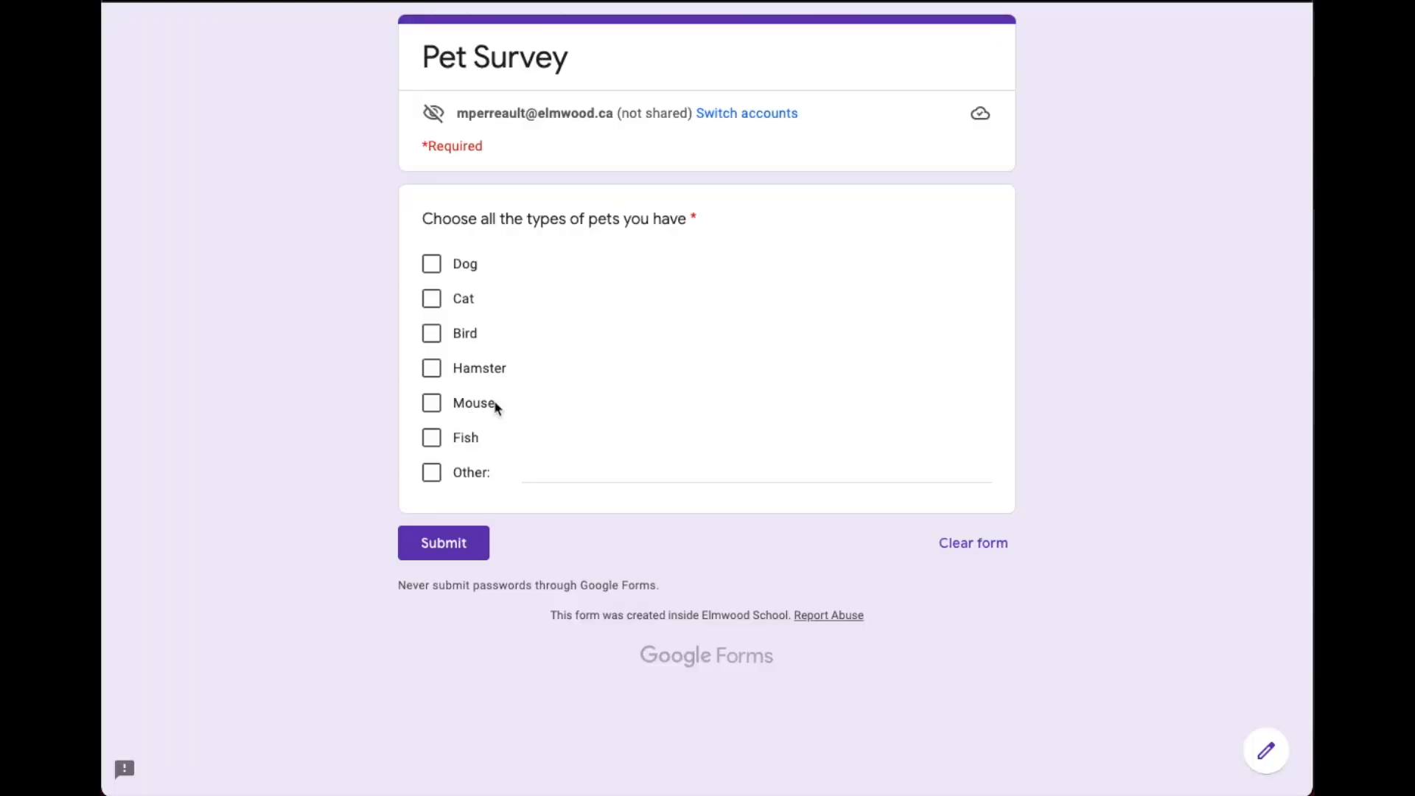
pyautogui.moveTo(431, 471)
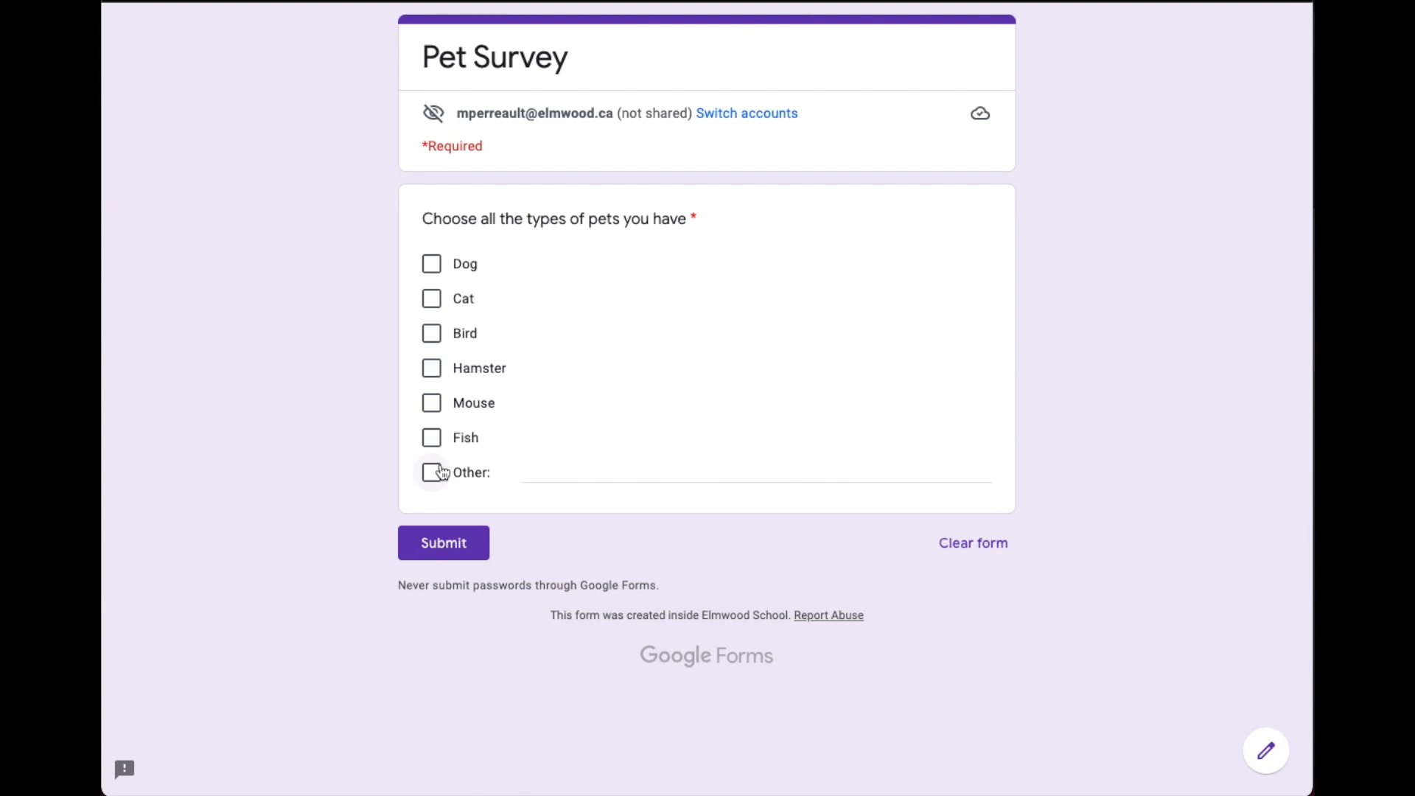
pyautogui.click(431, 472)
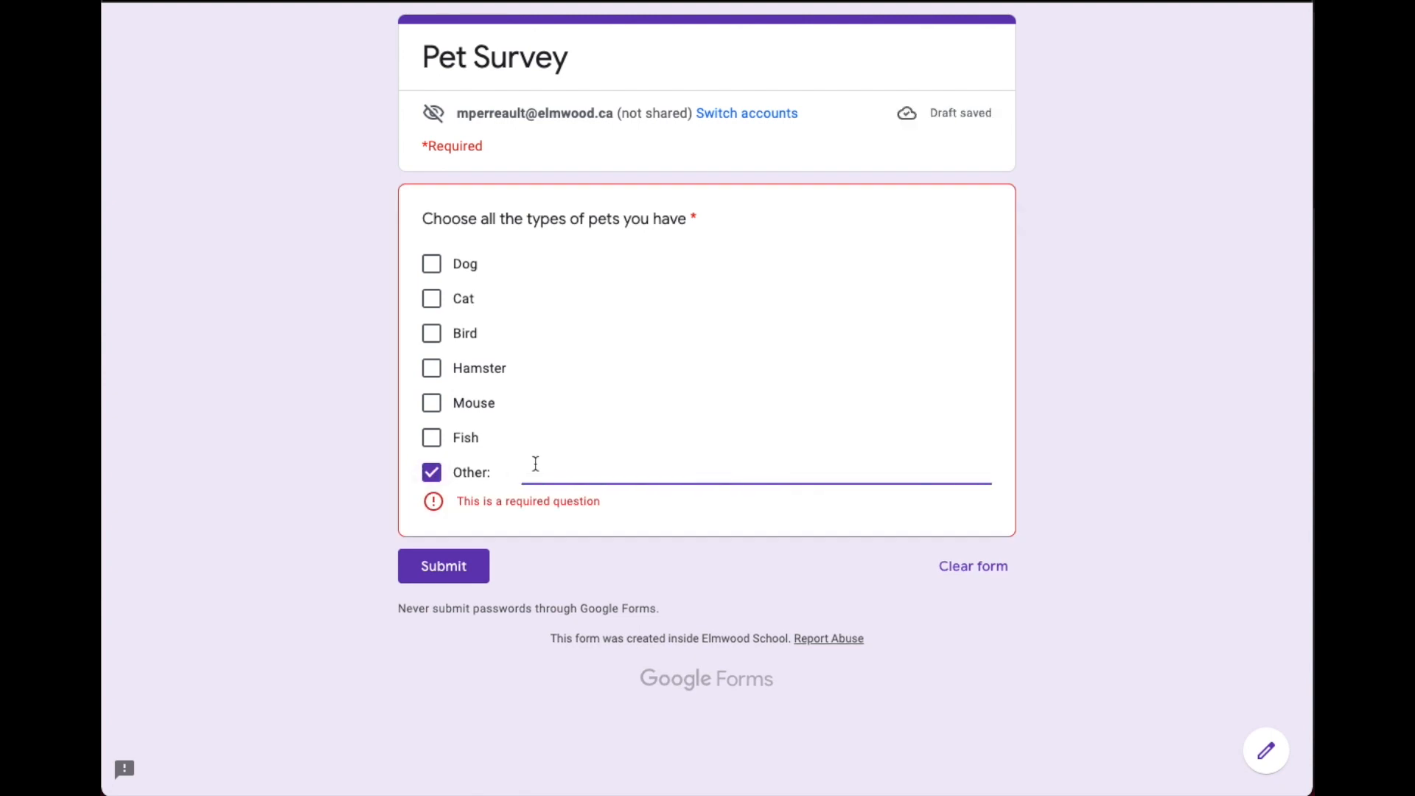
pyautogui.write('Pig')
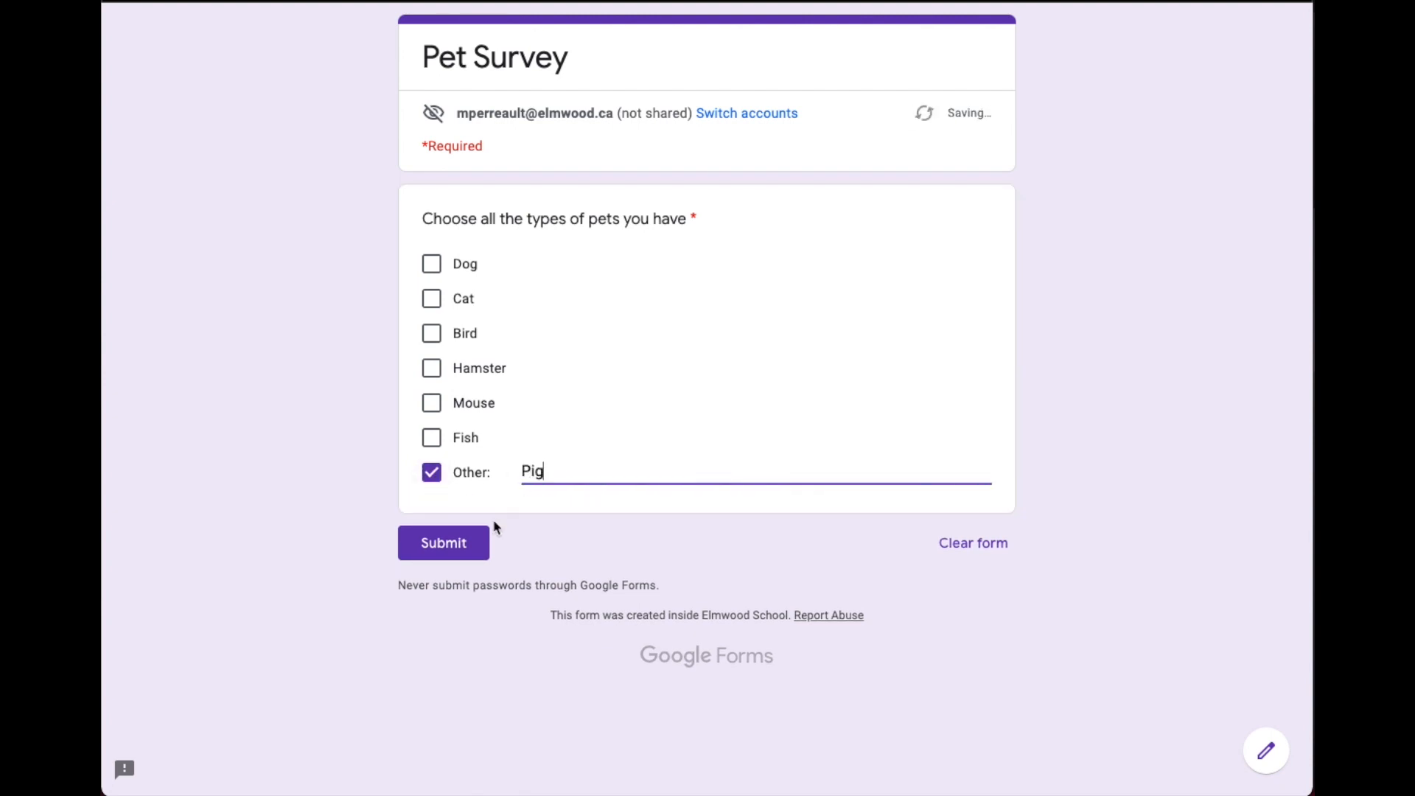
pyautogui.click(443, 543)
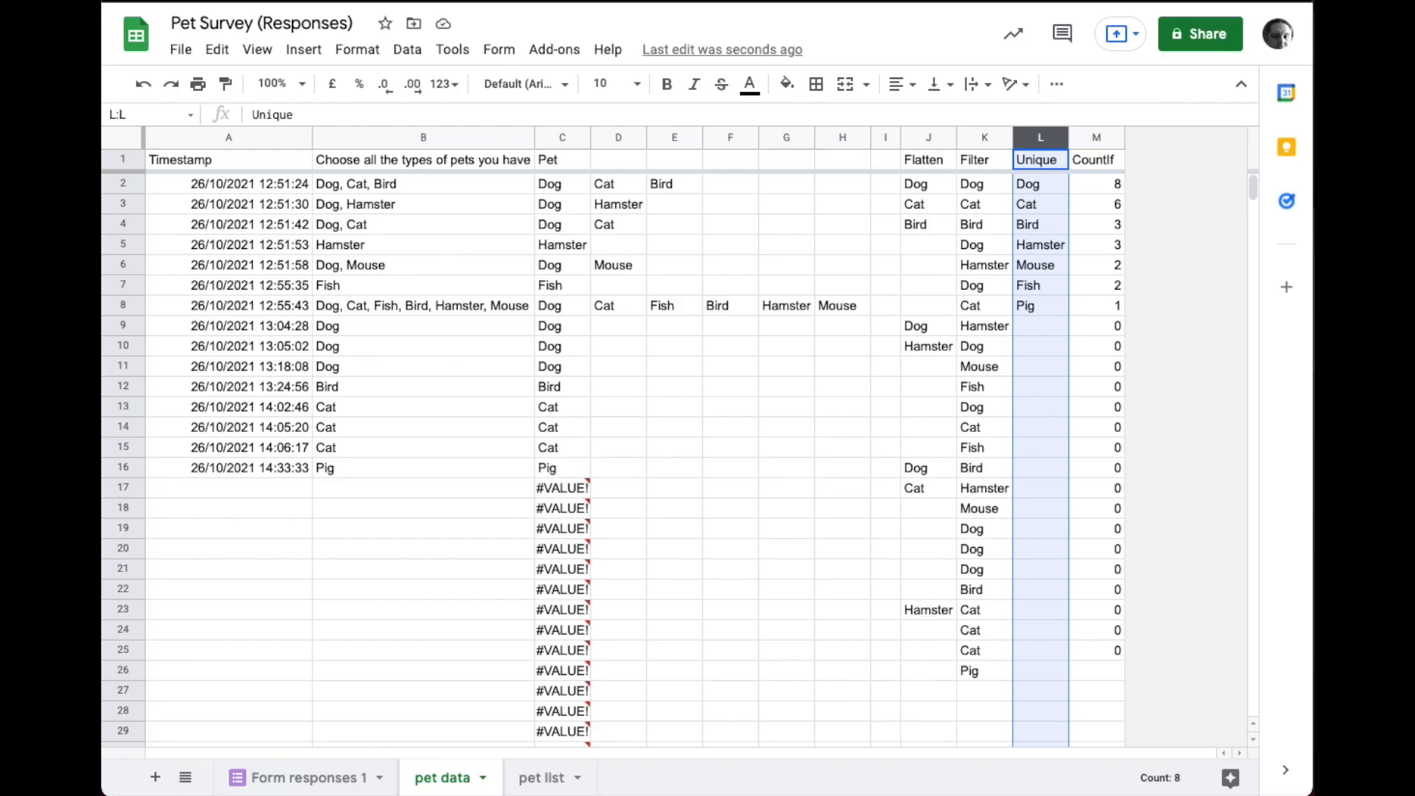
pyautogui.moveTo(330, 471)
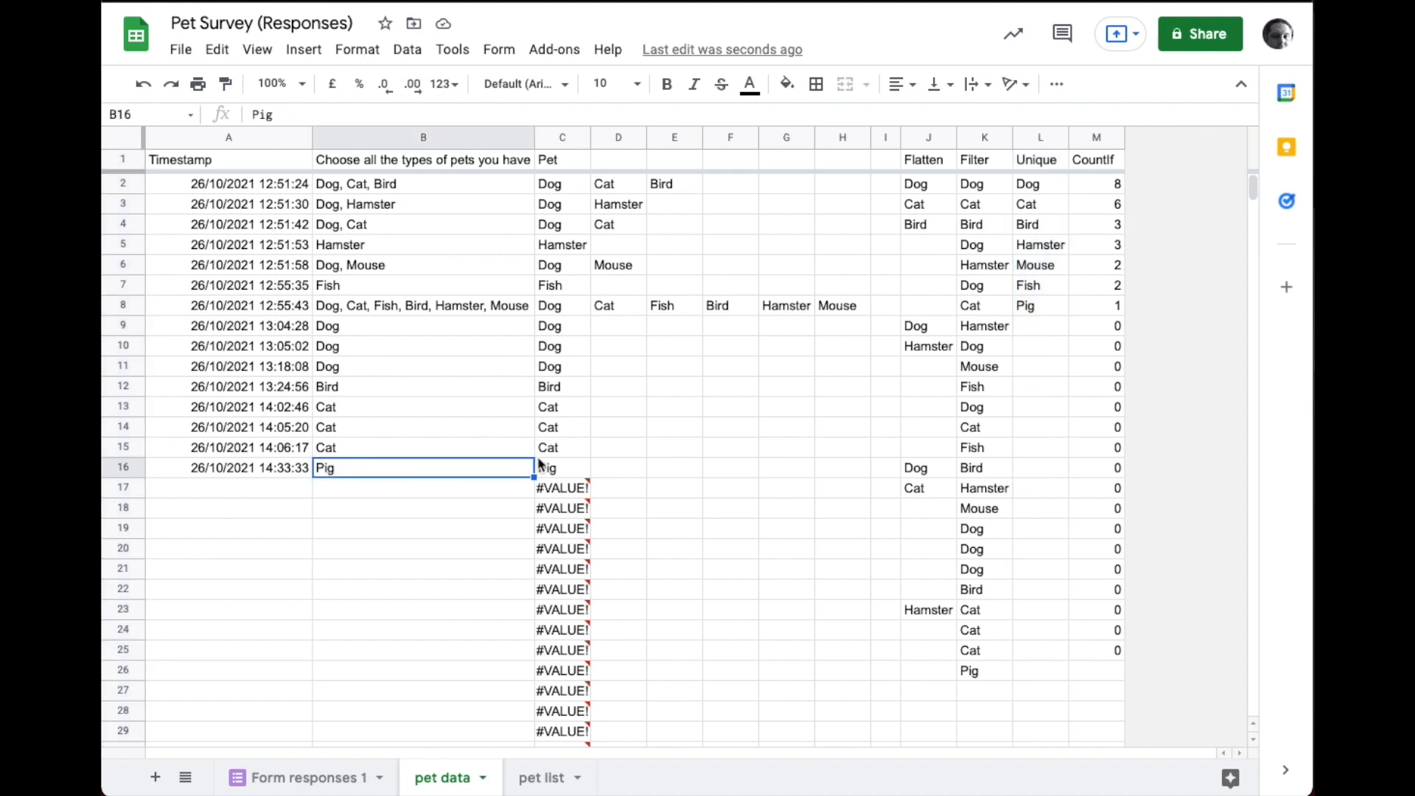
pyautogui.click(561, 467)
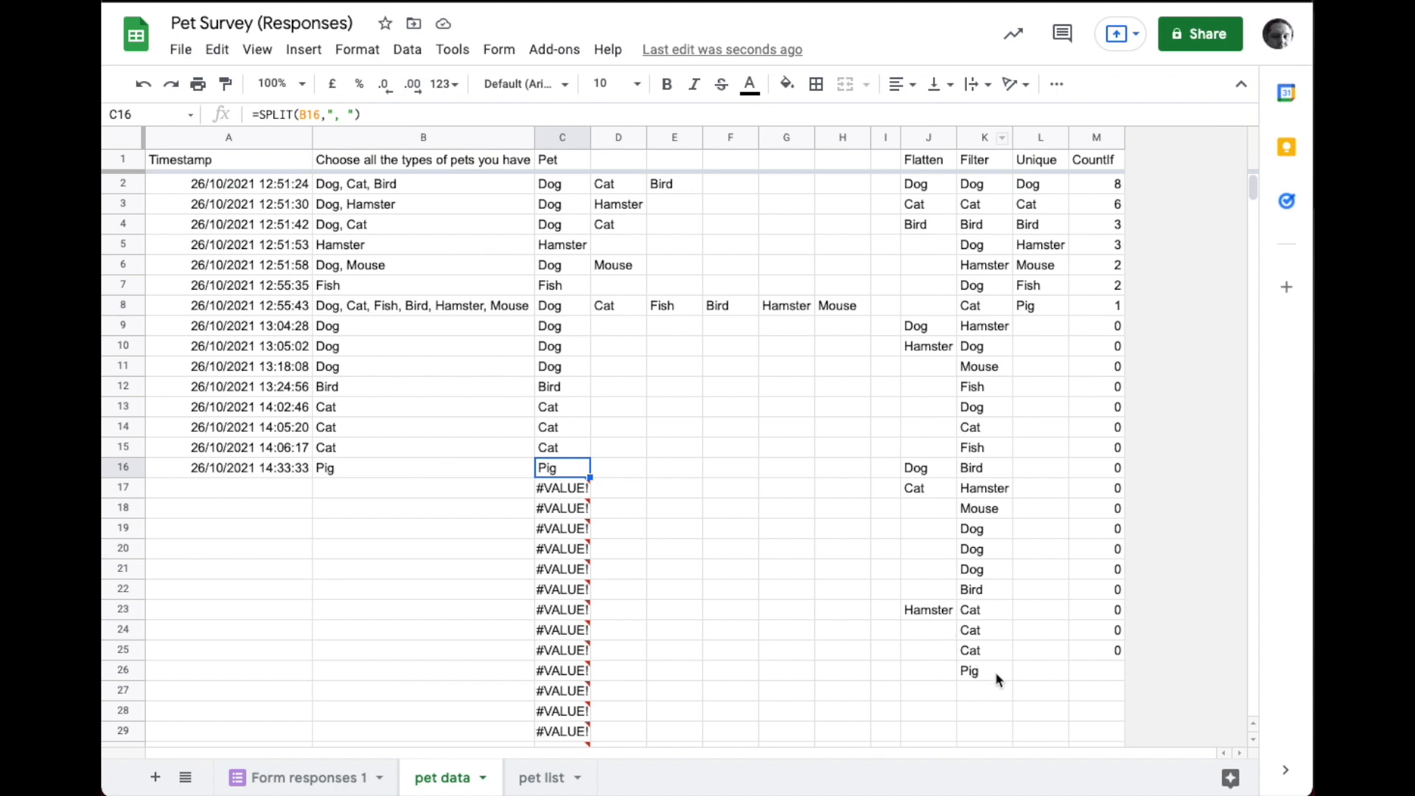
pyautogui.click(982, 669)
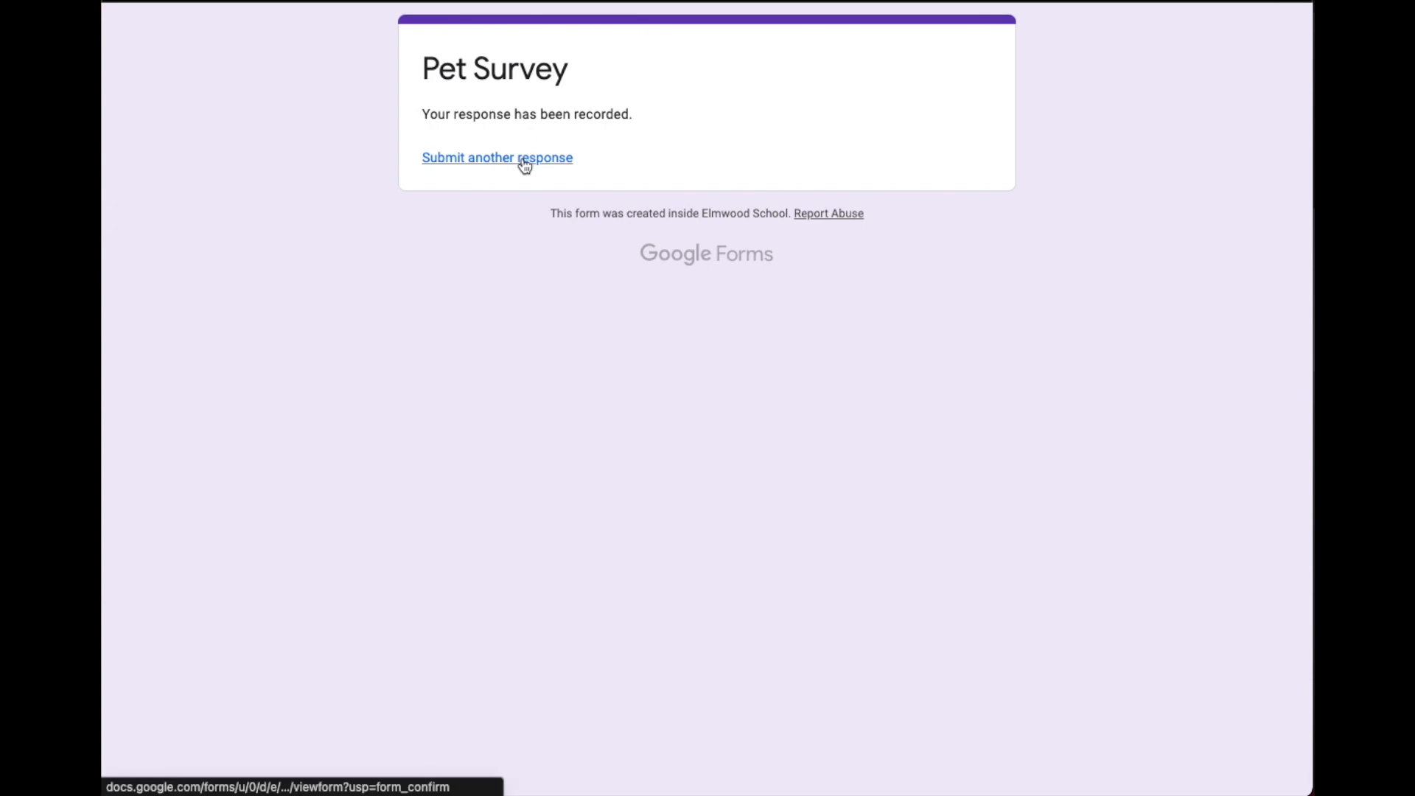
# Step: Submit another response ticking Pig and Other with 'Cow' written in
pyautogui.click(499, 156)
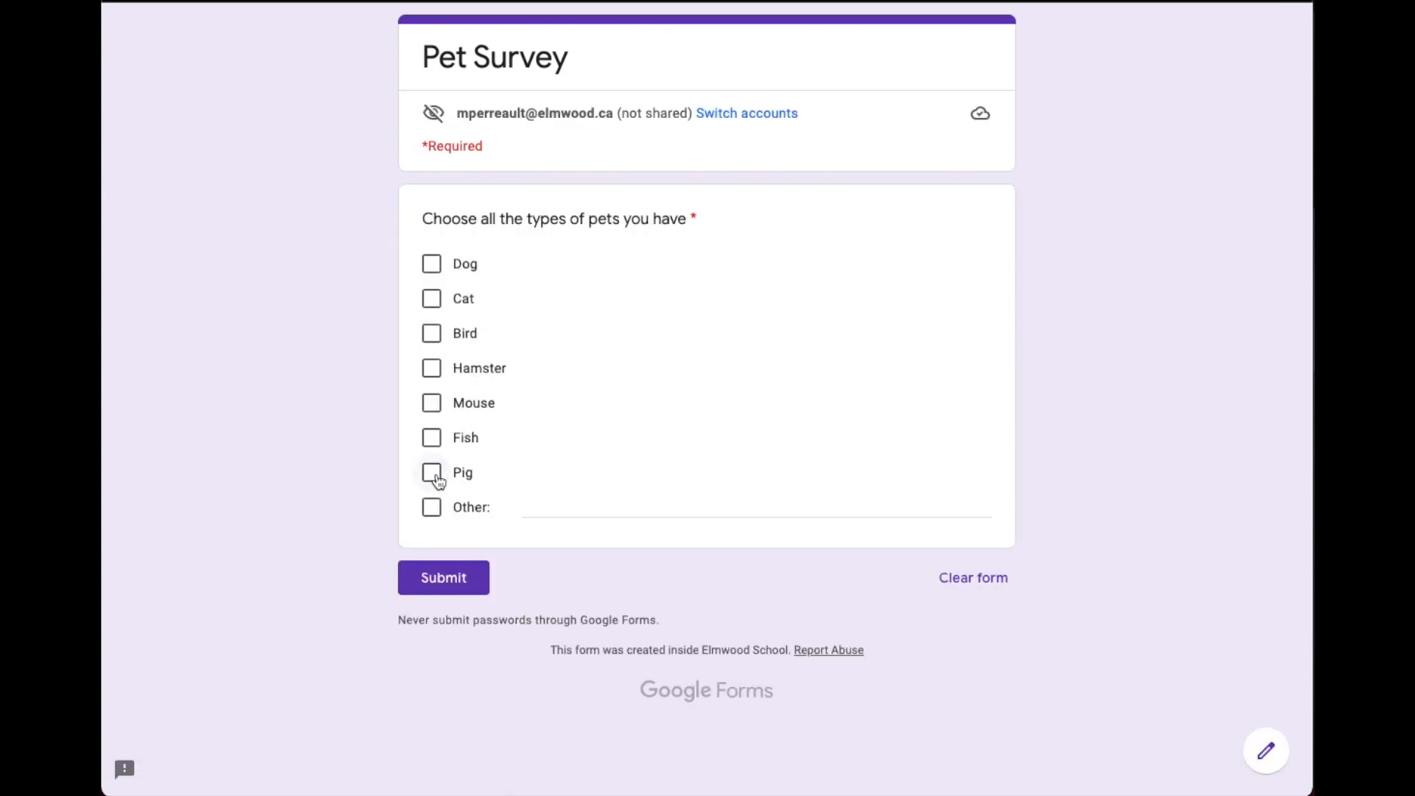
pyautogui.click(431, 472)
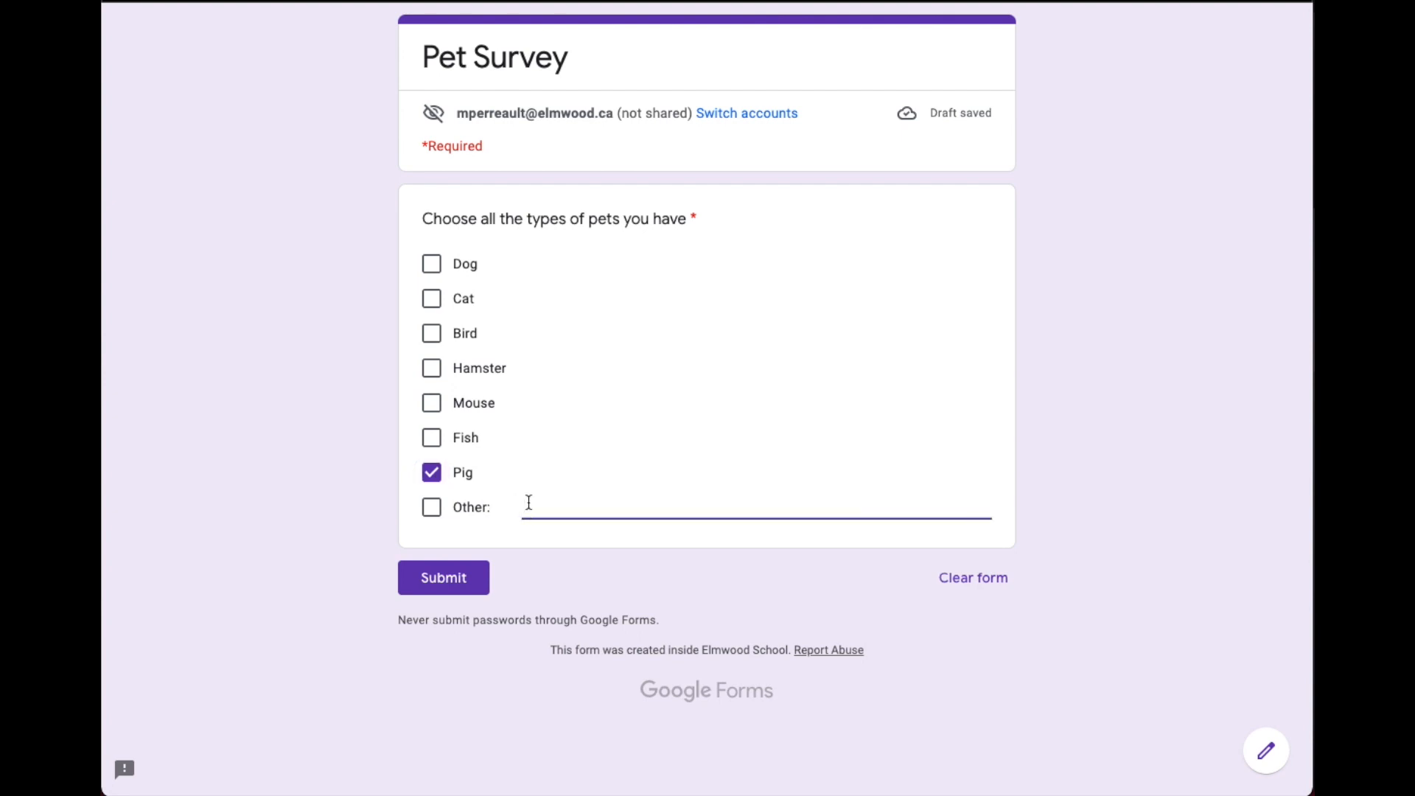
pyautogui.write('Cow')
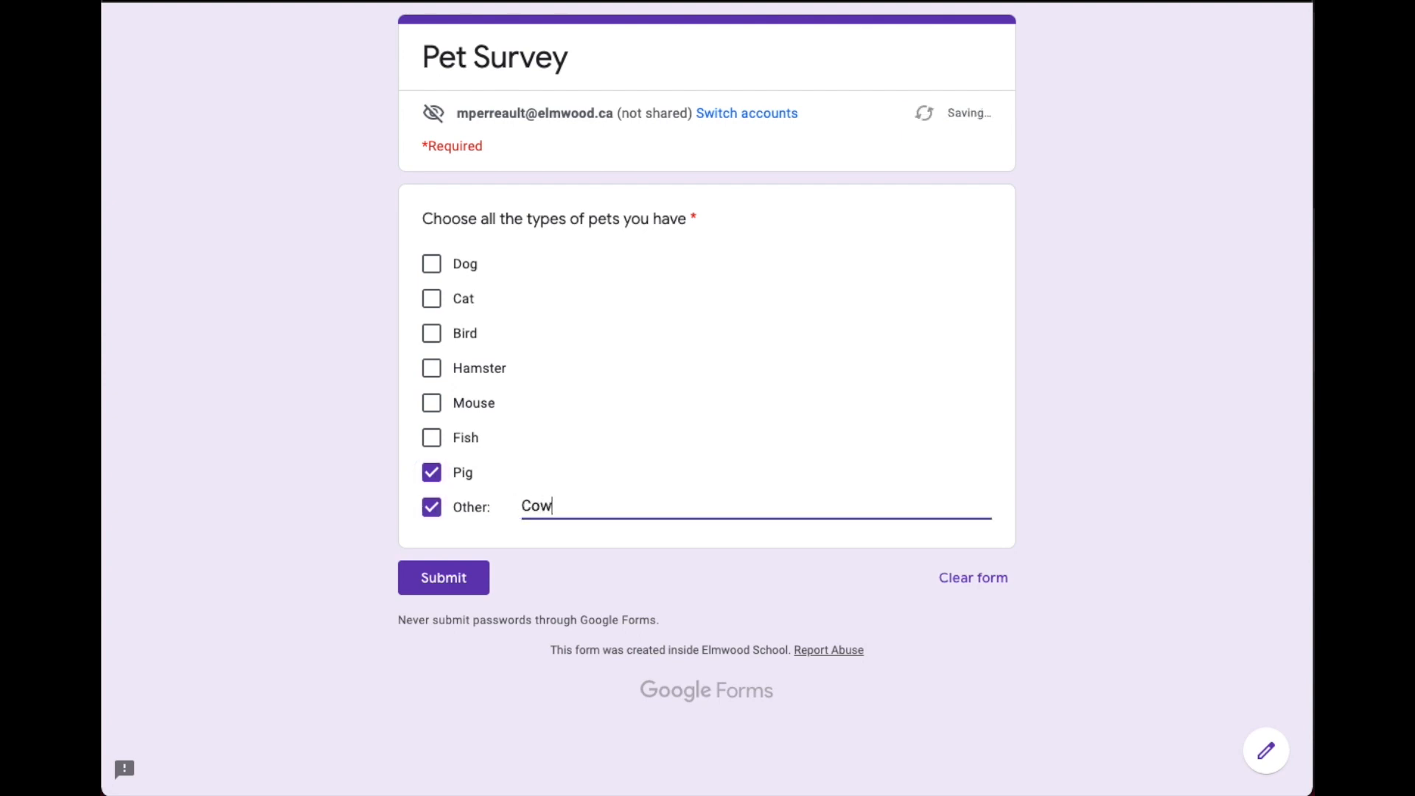
pyautogui.click(442, 578)
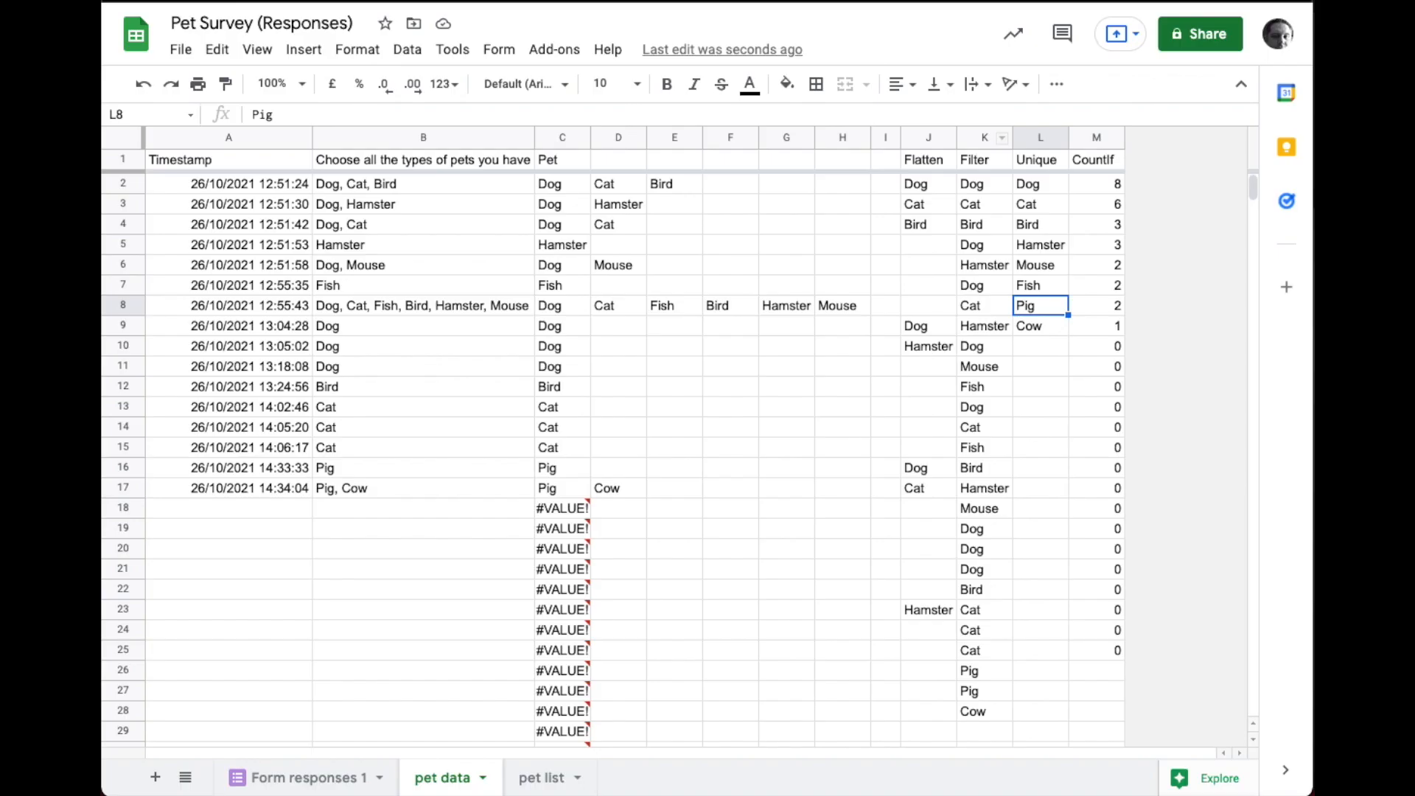
pyautogui.moveTo(357, 498)
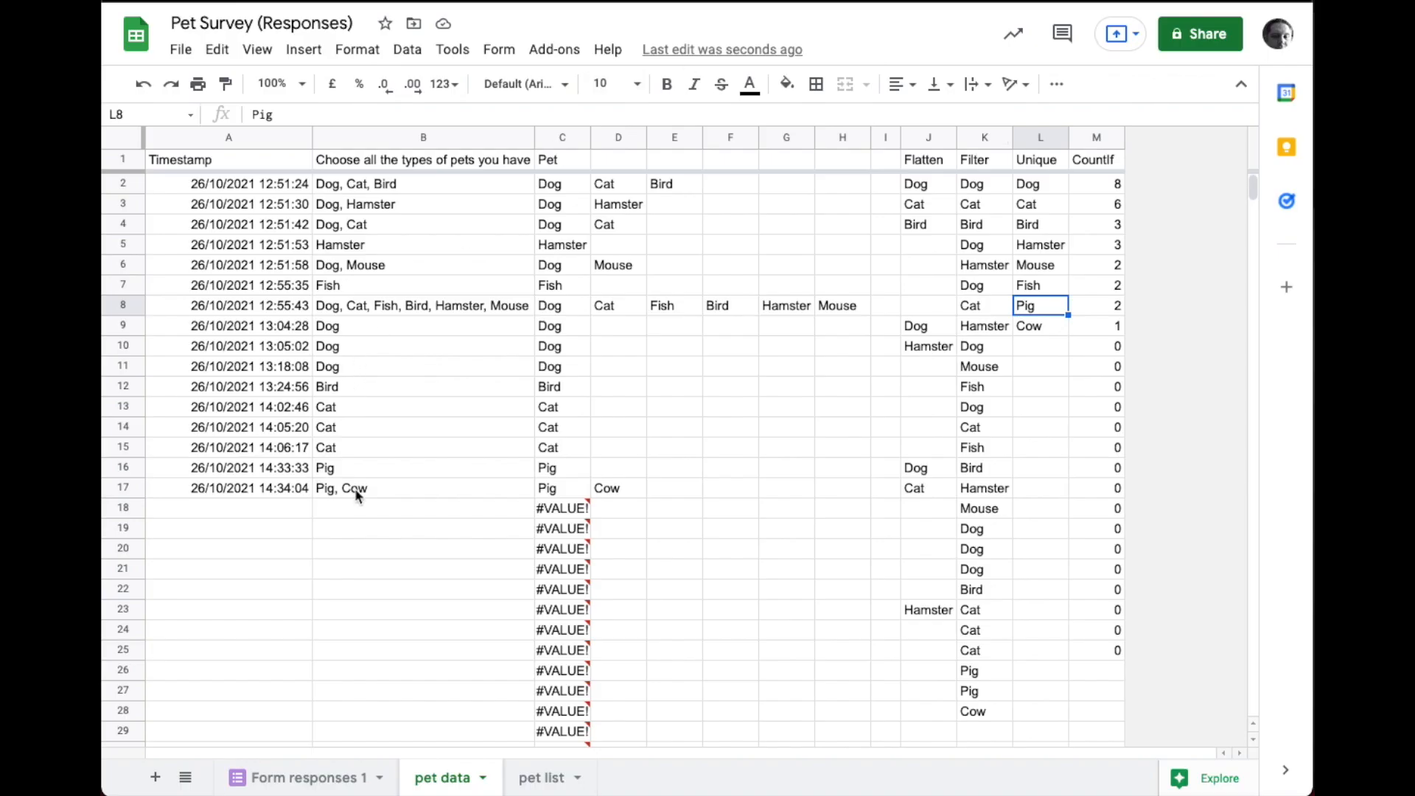
pyautogui.moveTo(1040, 330)
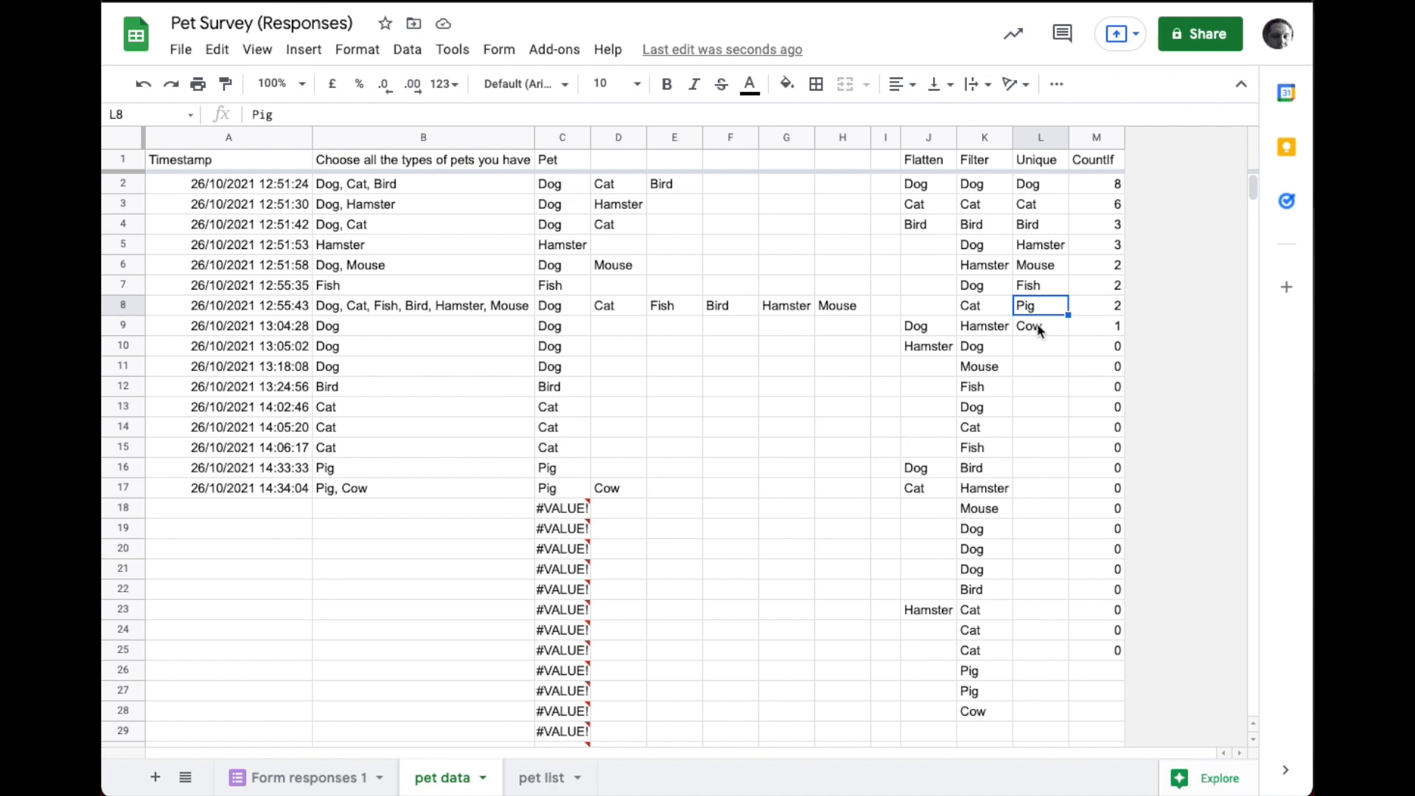
pyautogui.click(1039, 325)
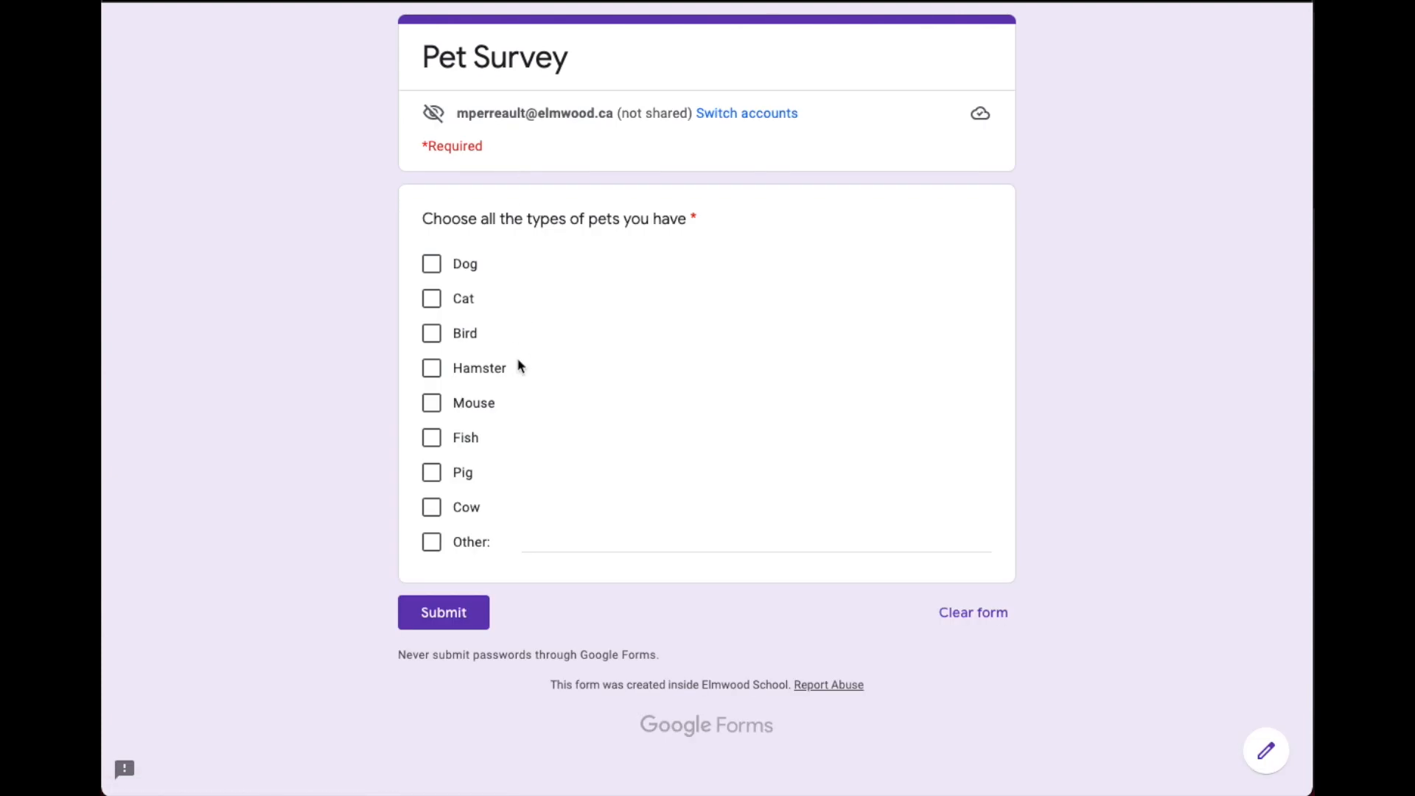
pyautogui.moveTo(532, 525)
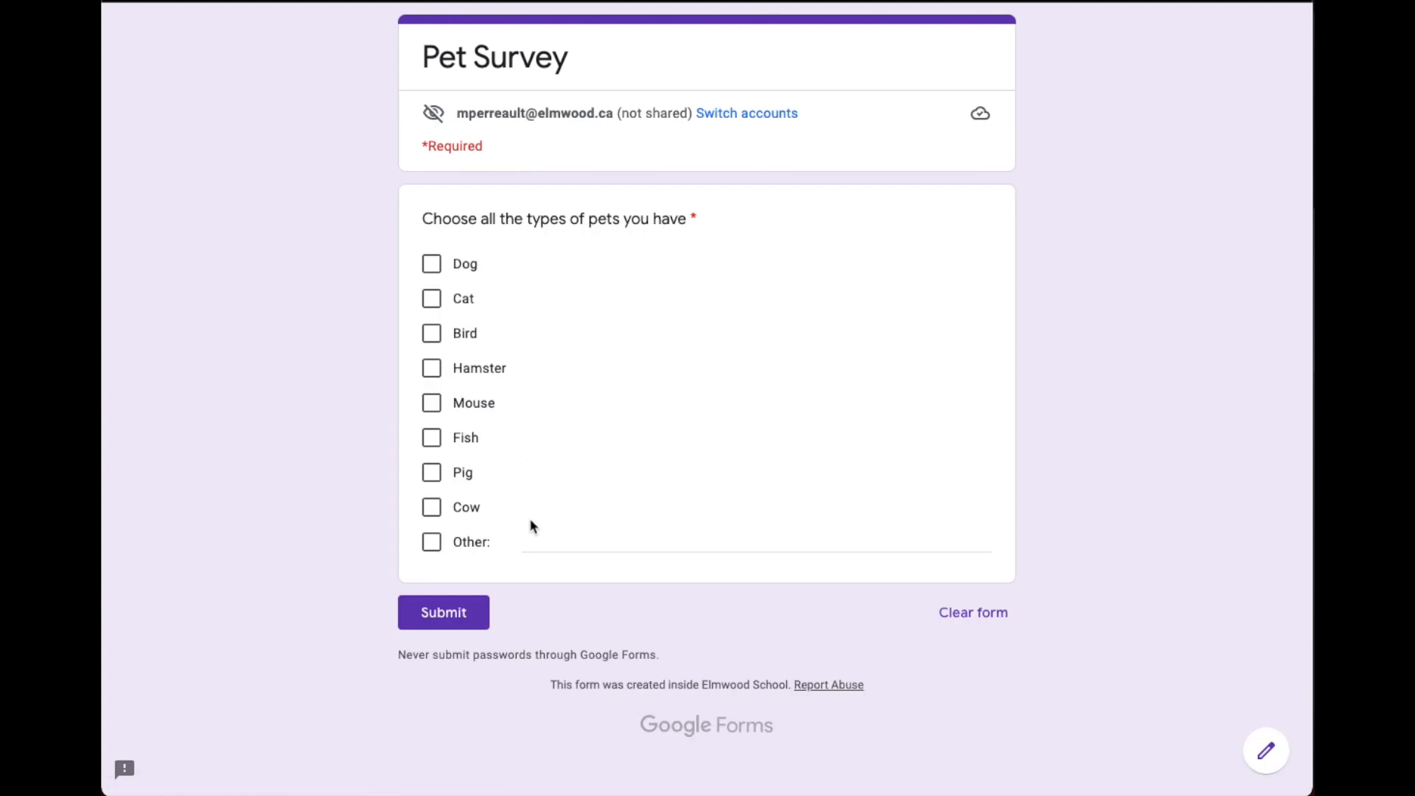
pyautogui.moveTo(540, 508)
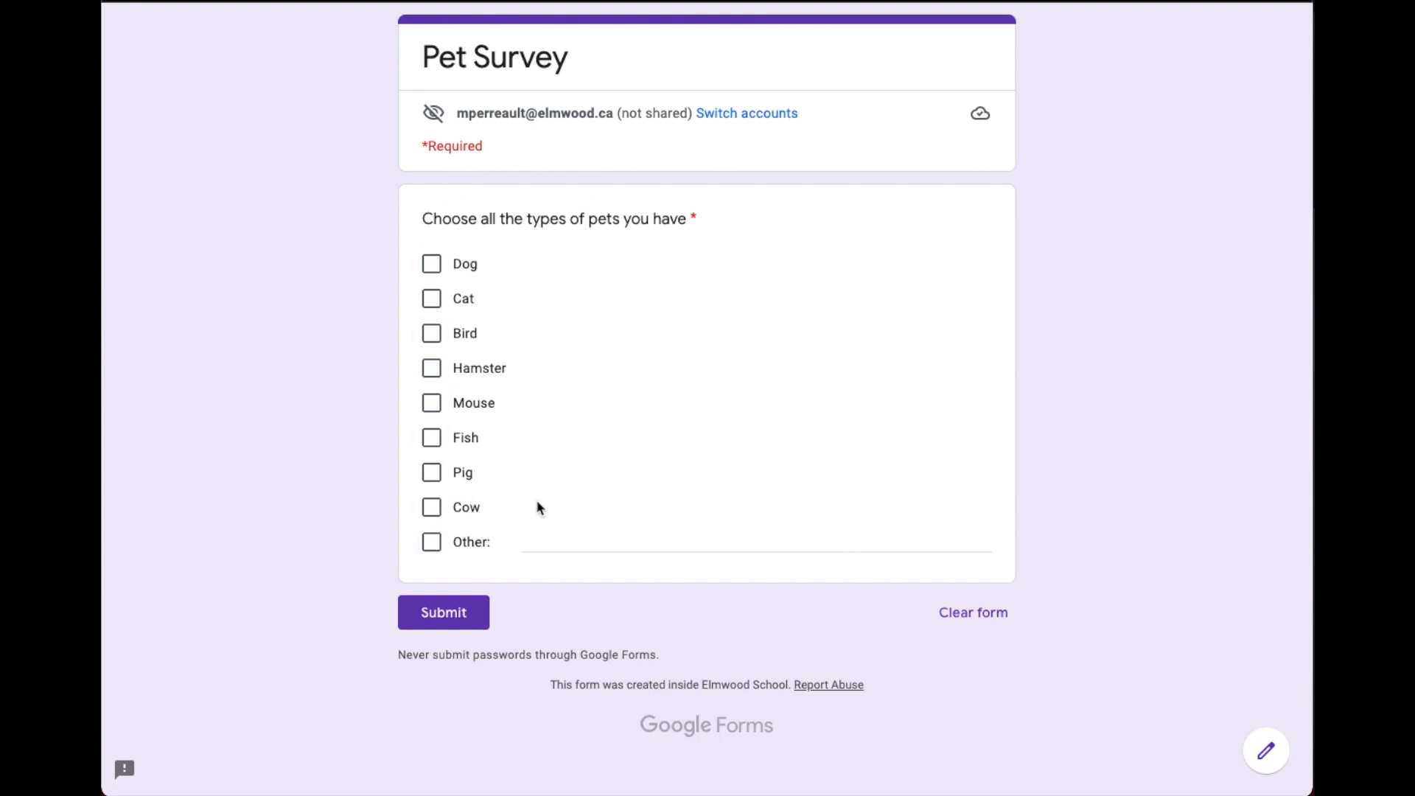
pyautogui.moveTo(541, 592)
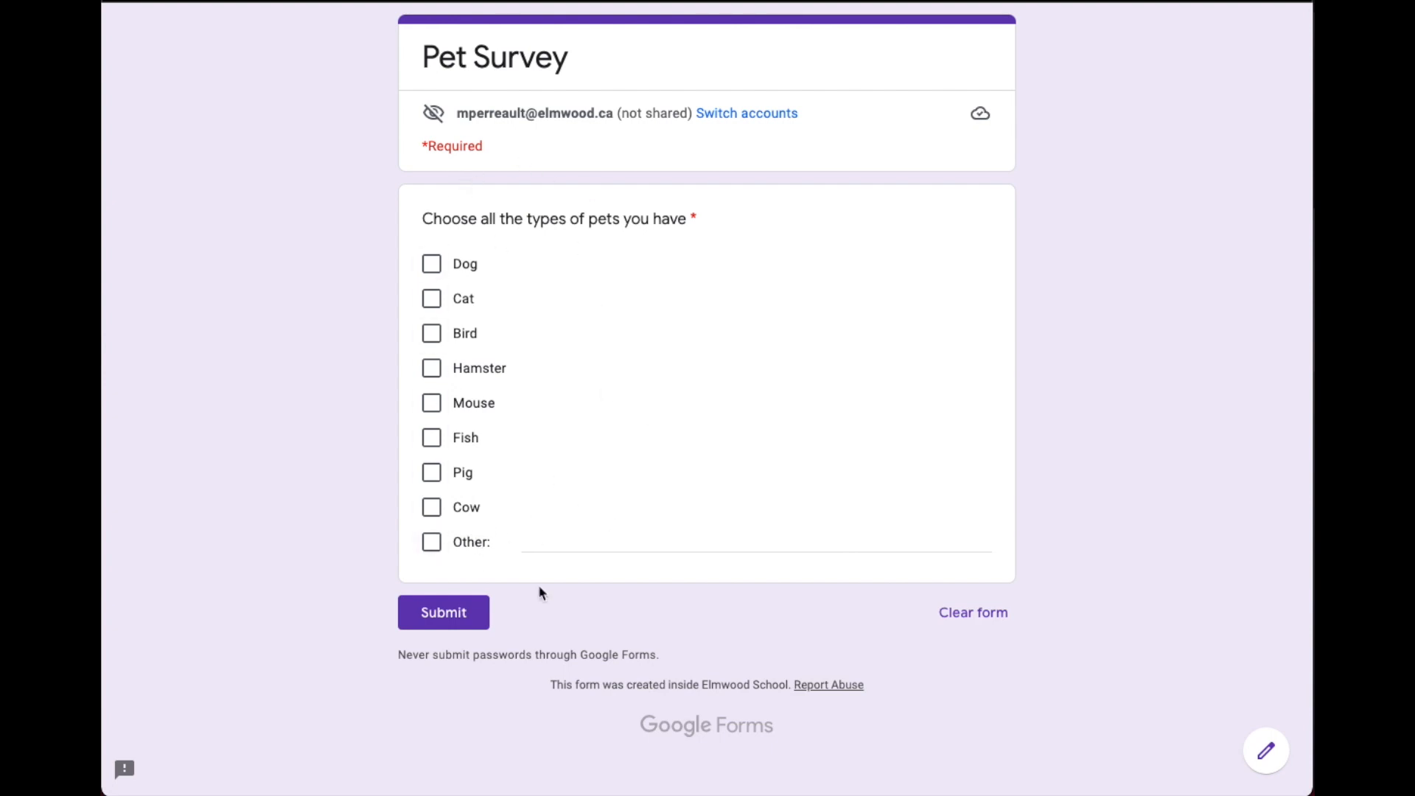
pyautogui.moveTo(626, 263)
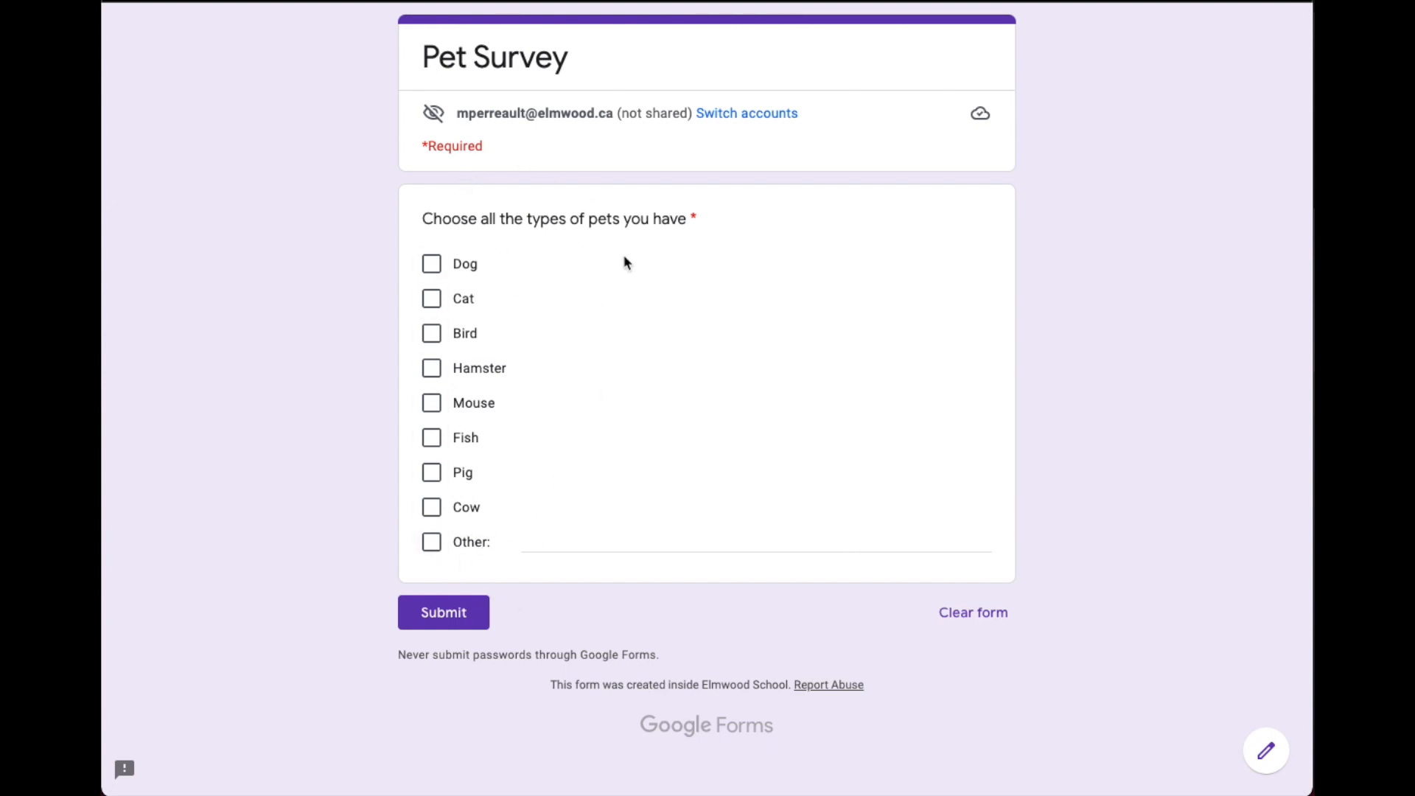